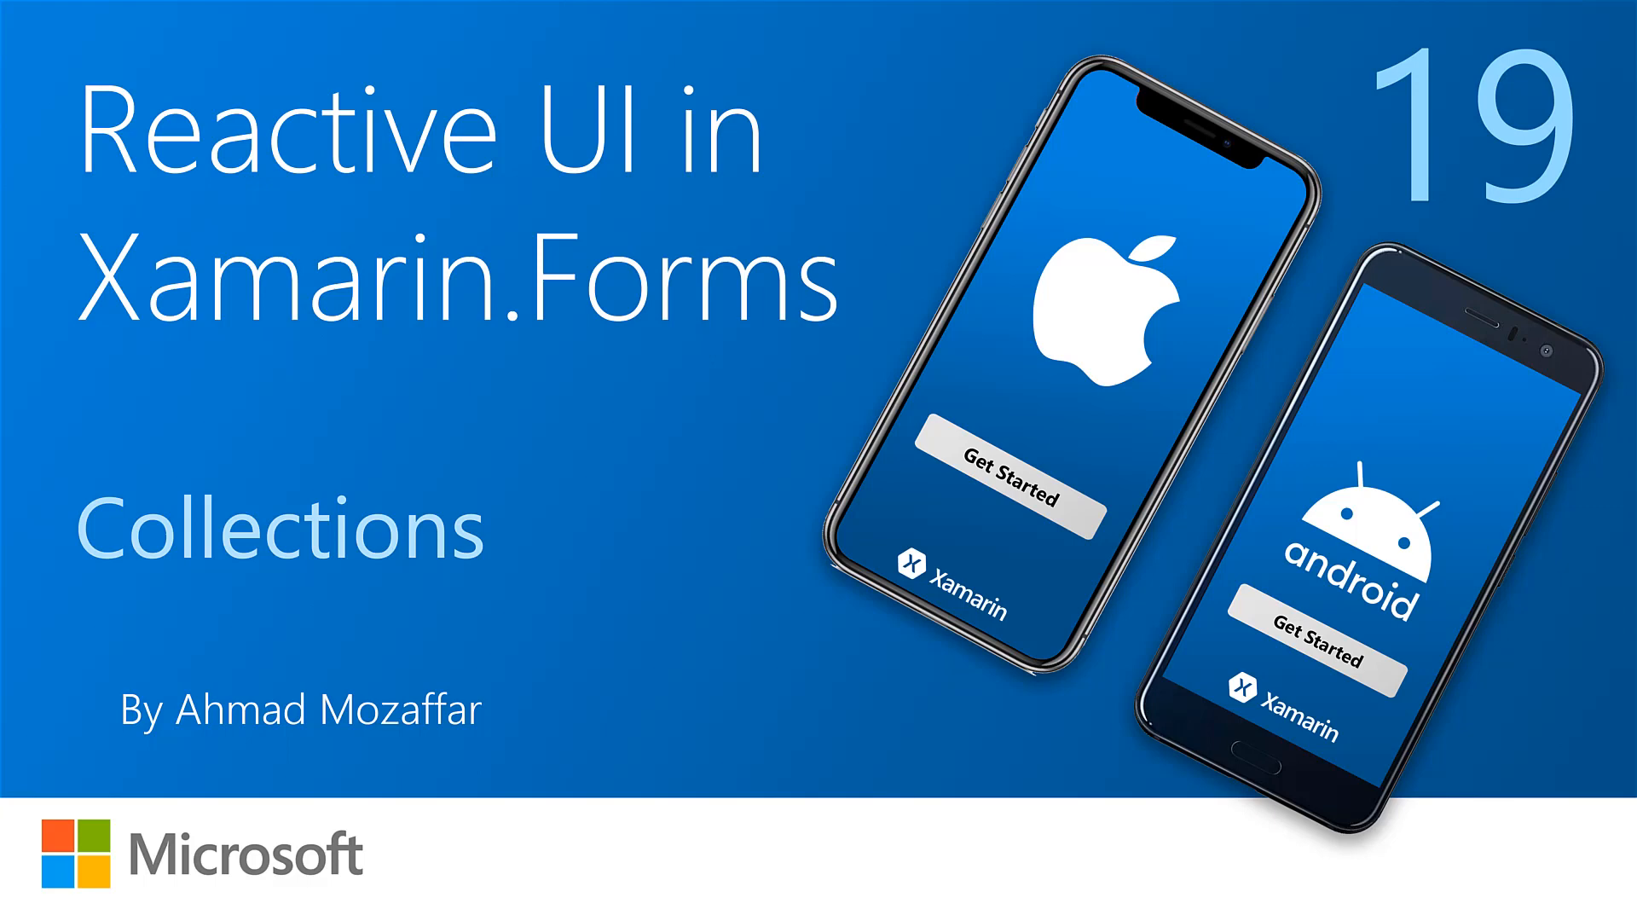
mouse_move(938, 546)
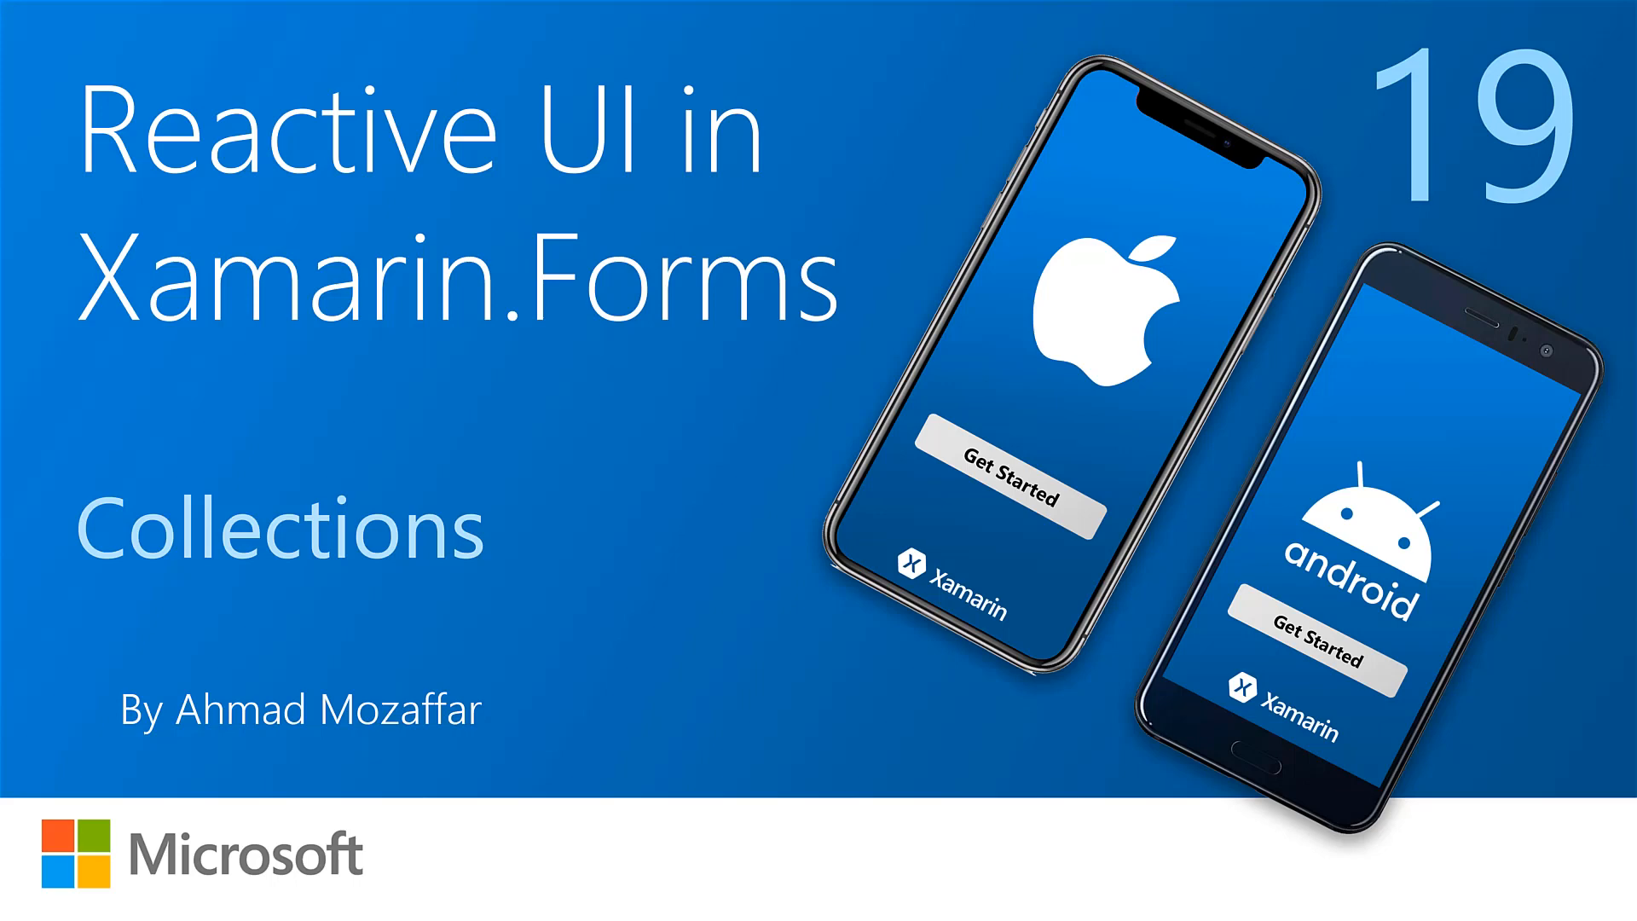
mouse_move(691, 628)
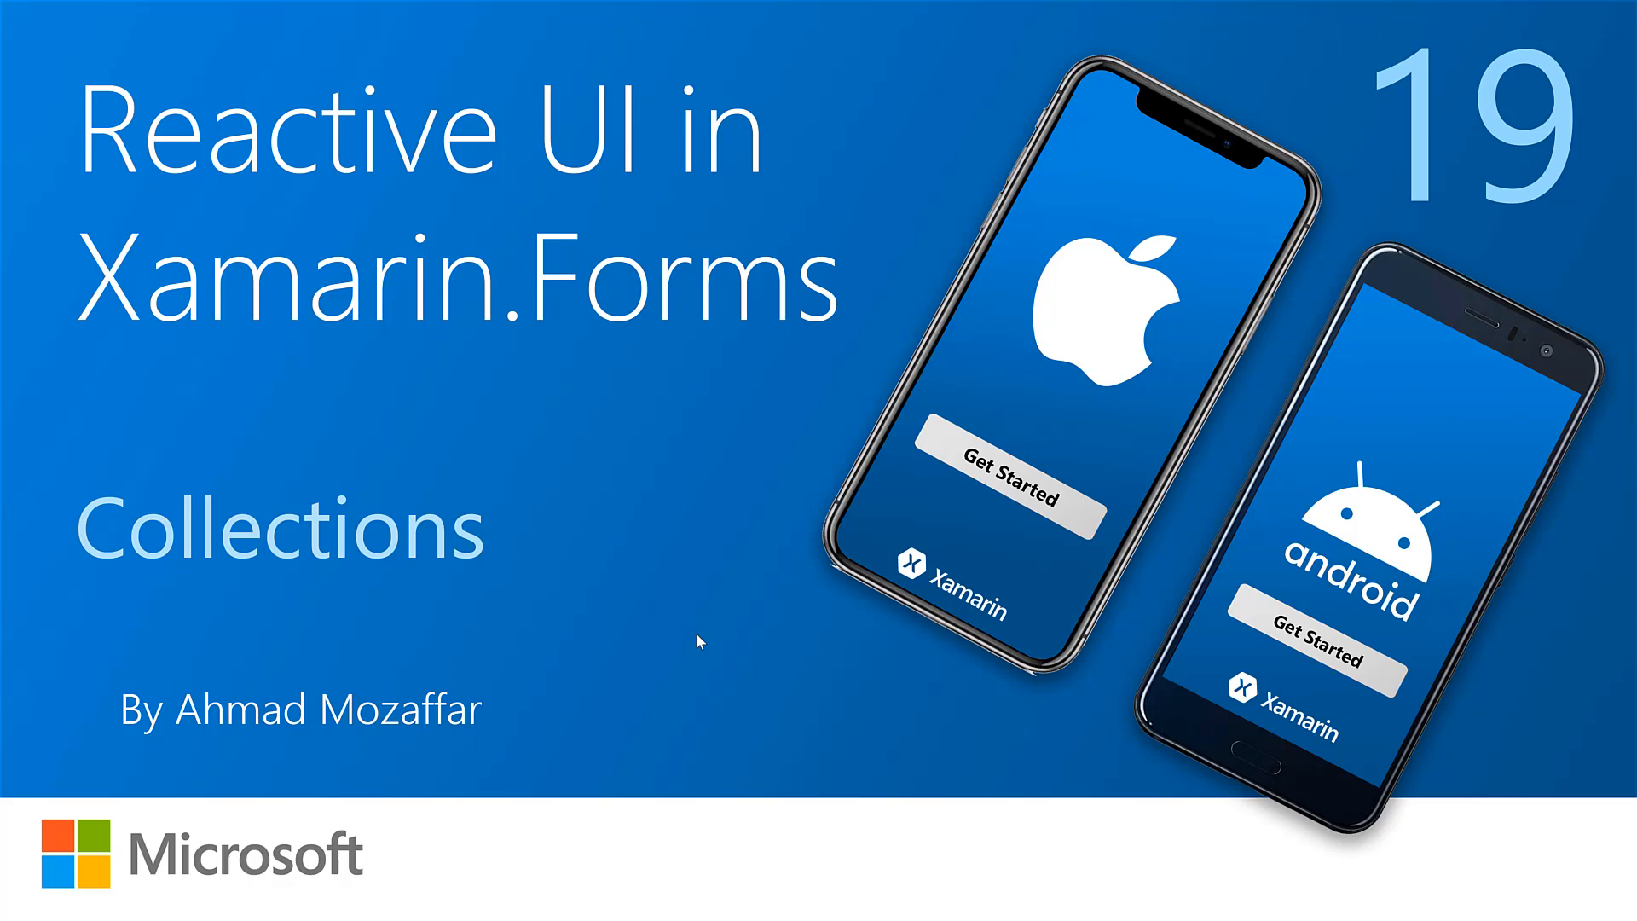
mouse_move(647, 630)
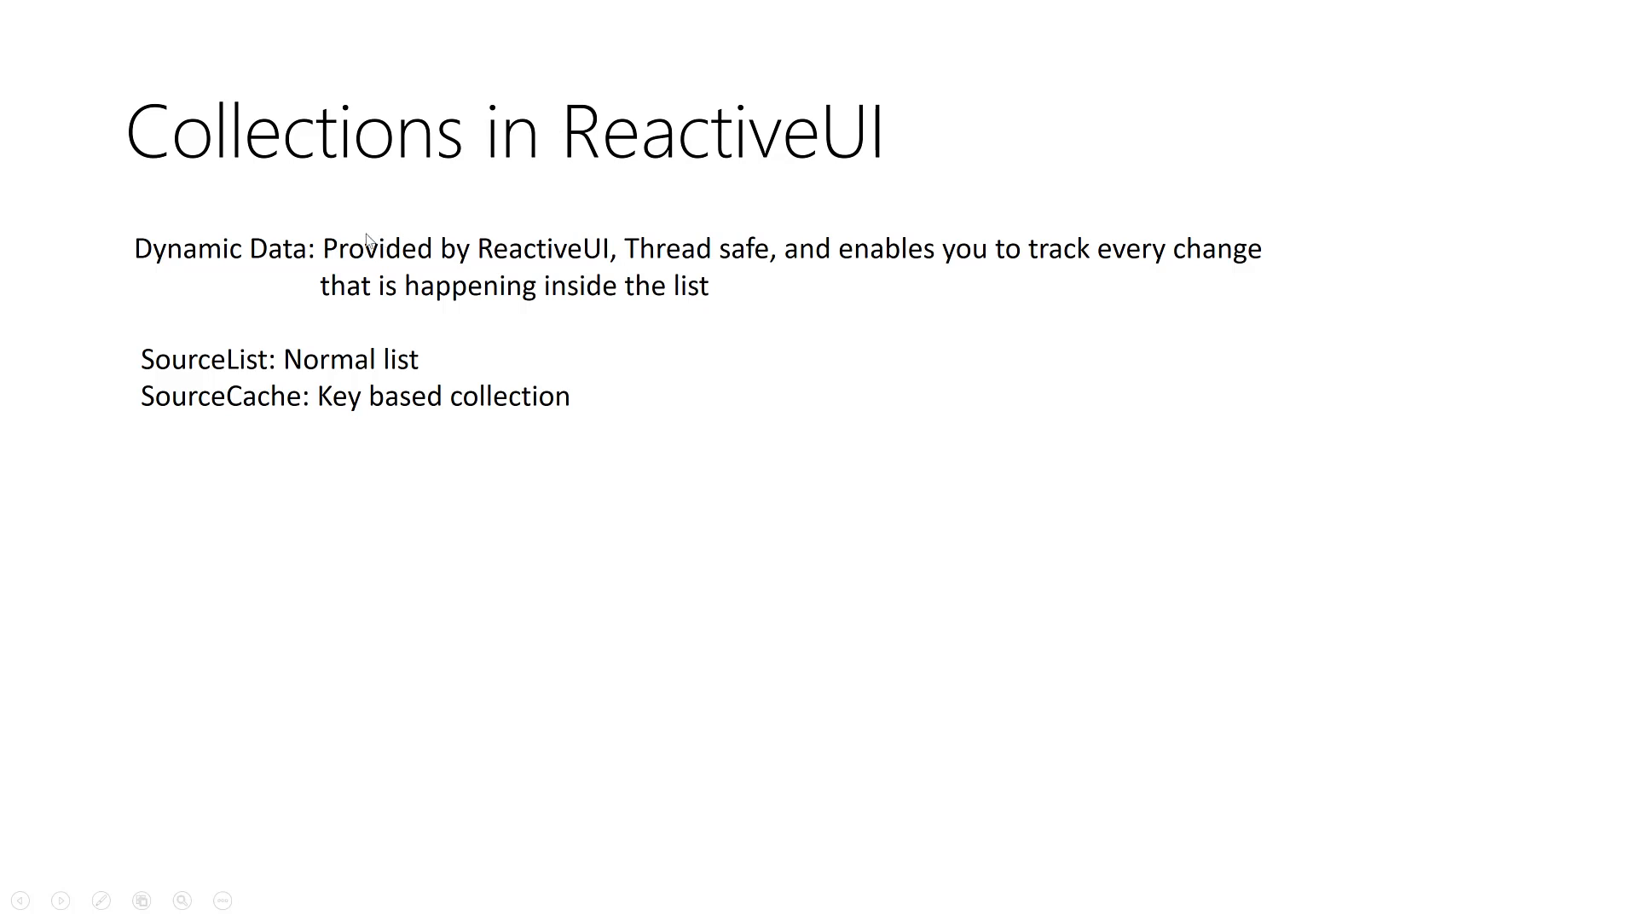
mouse_move(171, 272)
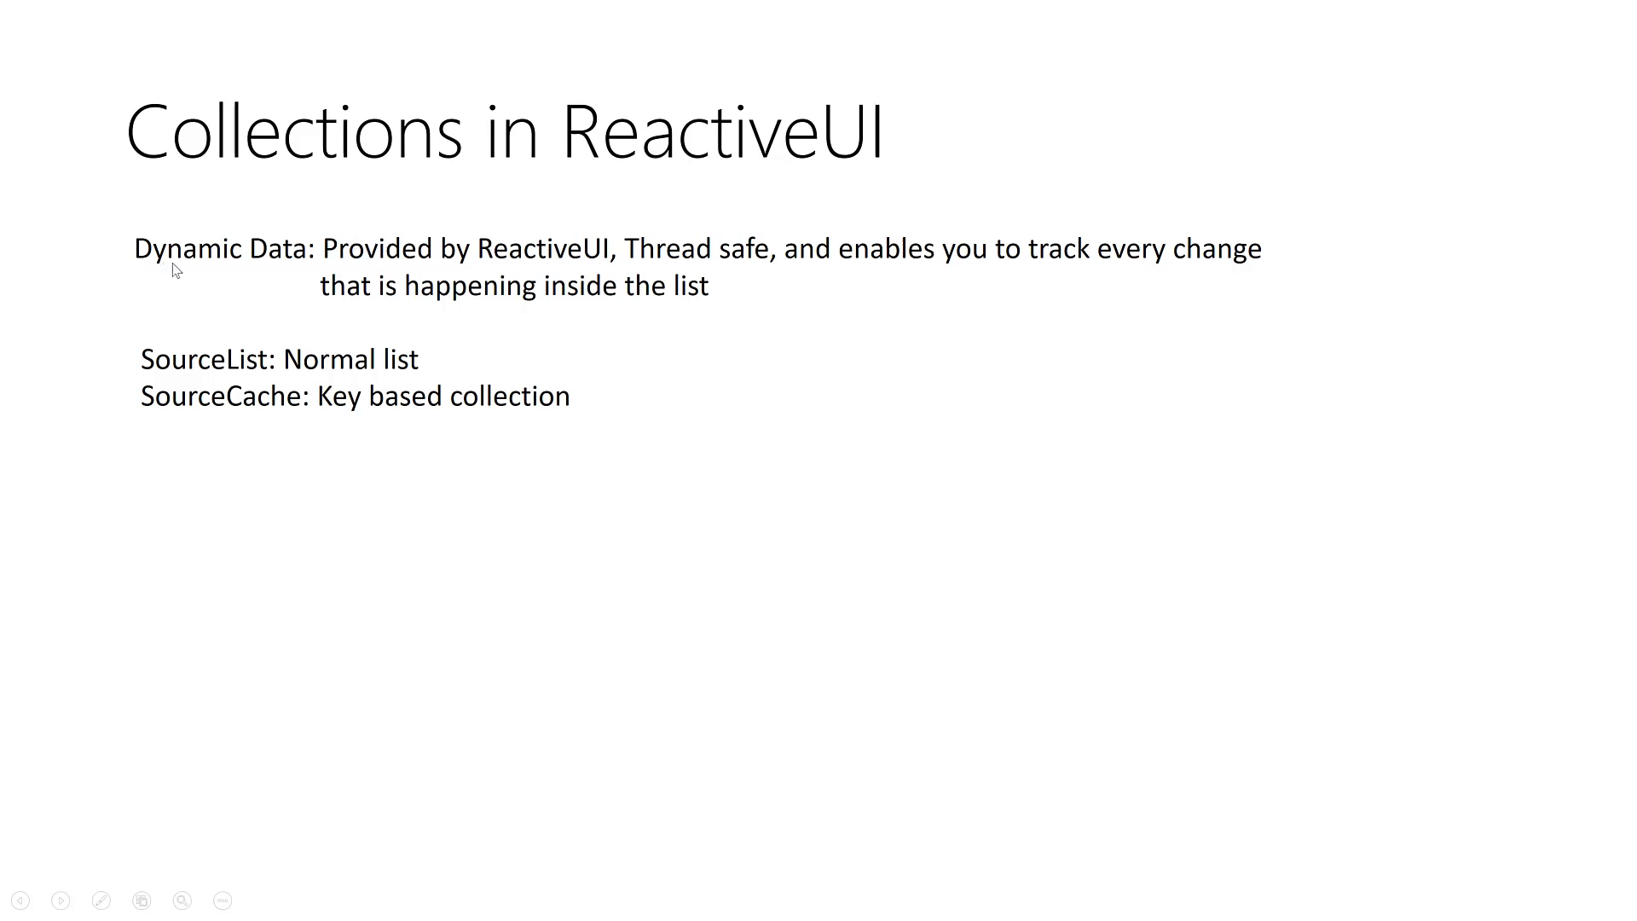
mouse_move(296, 237)
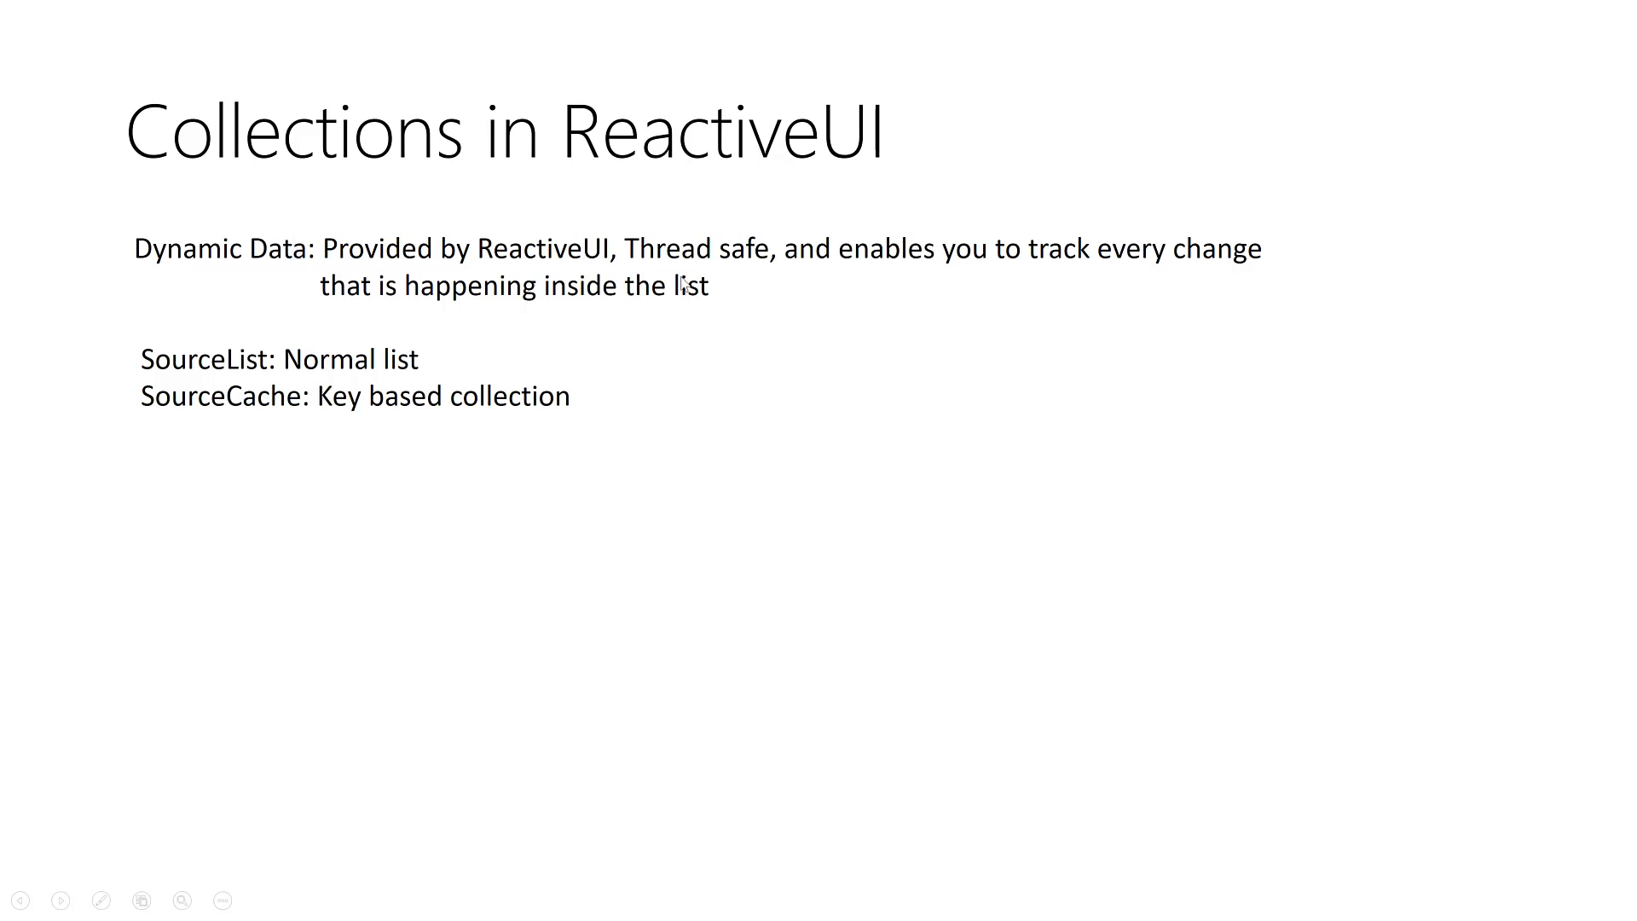
mouse_move(854, 289)
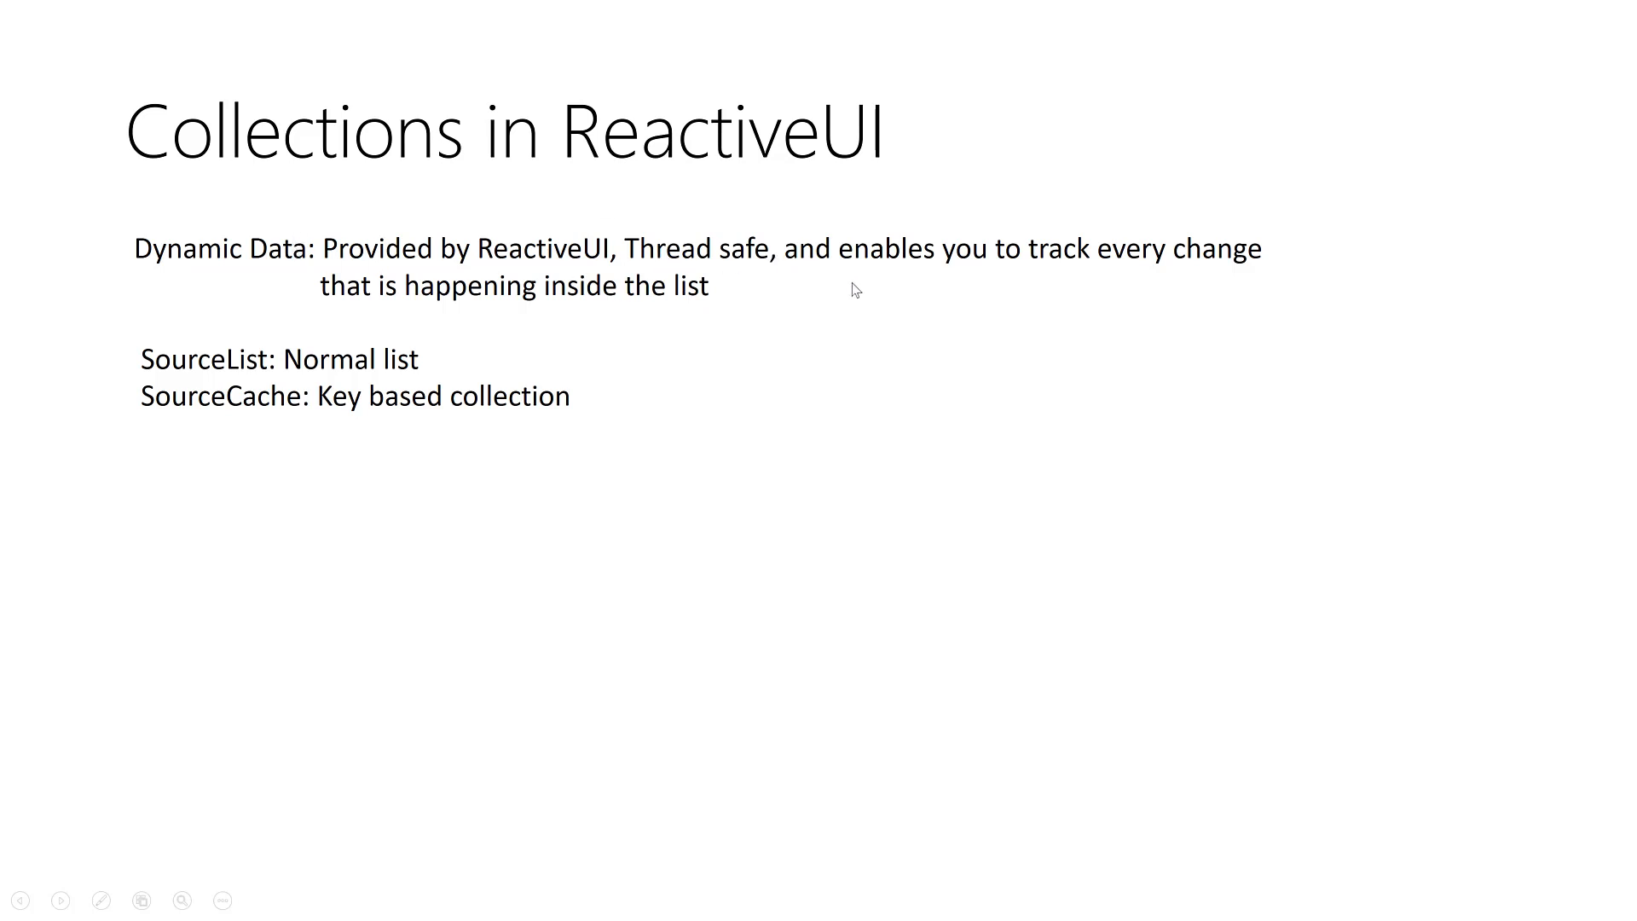
mouse_move(940, 284)
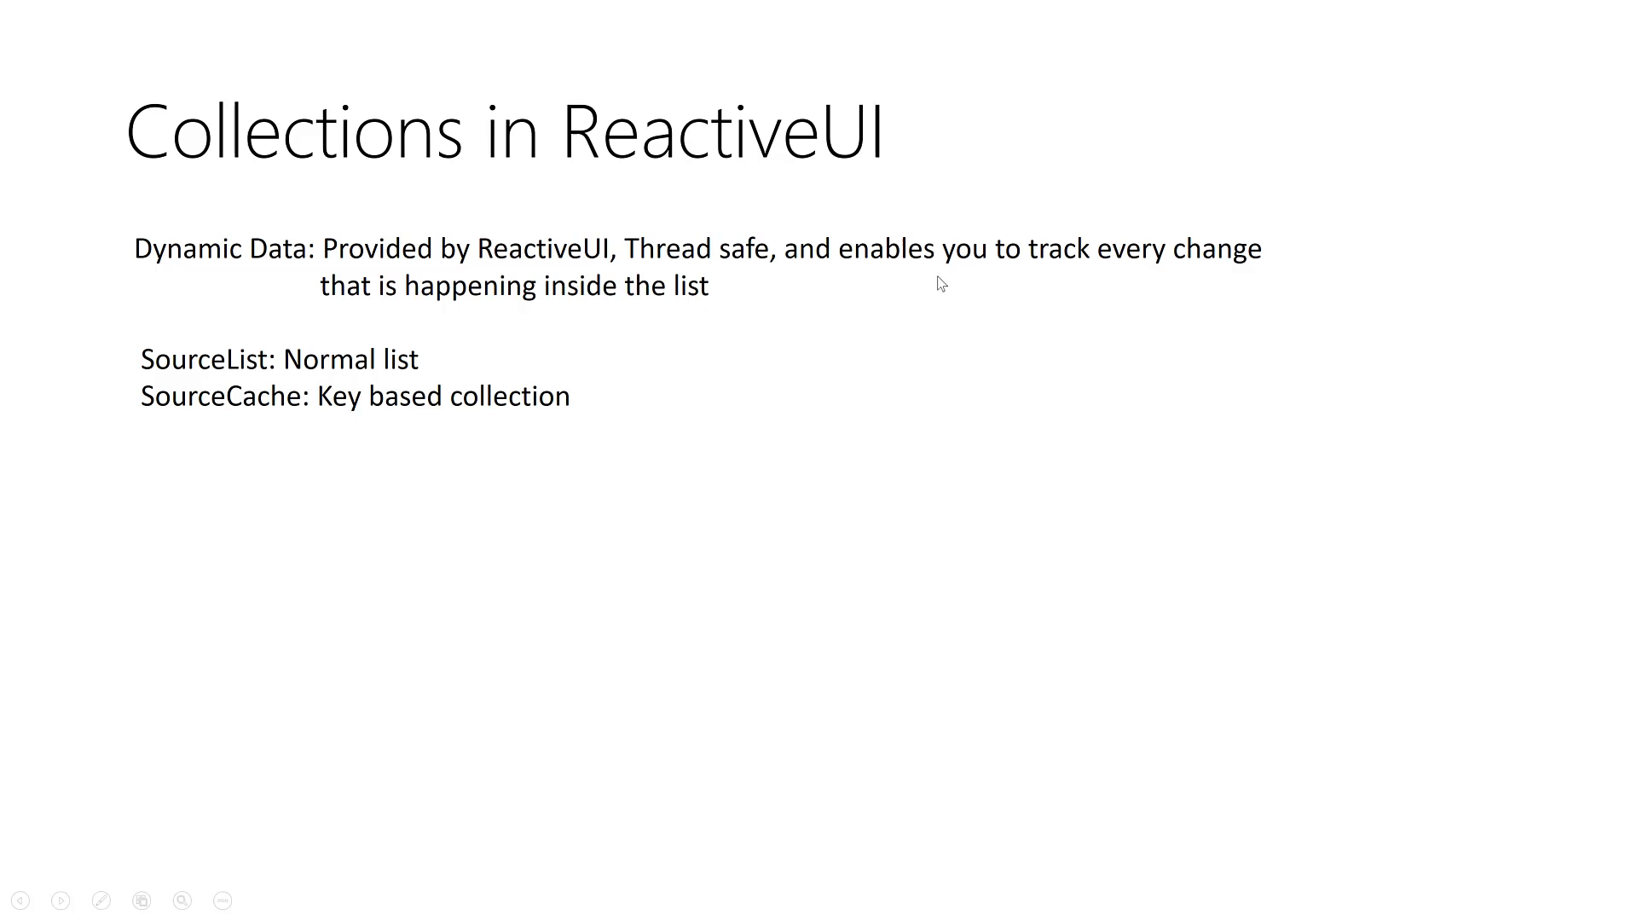
mouse_move(566, 379)
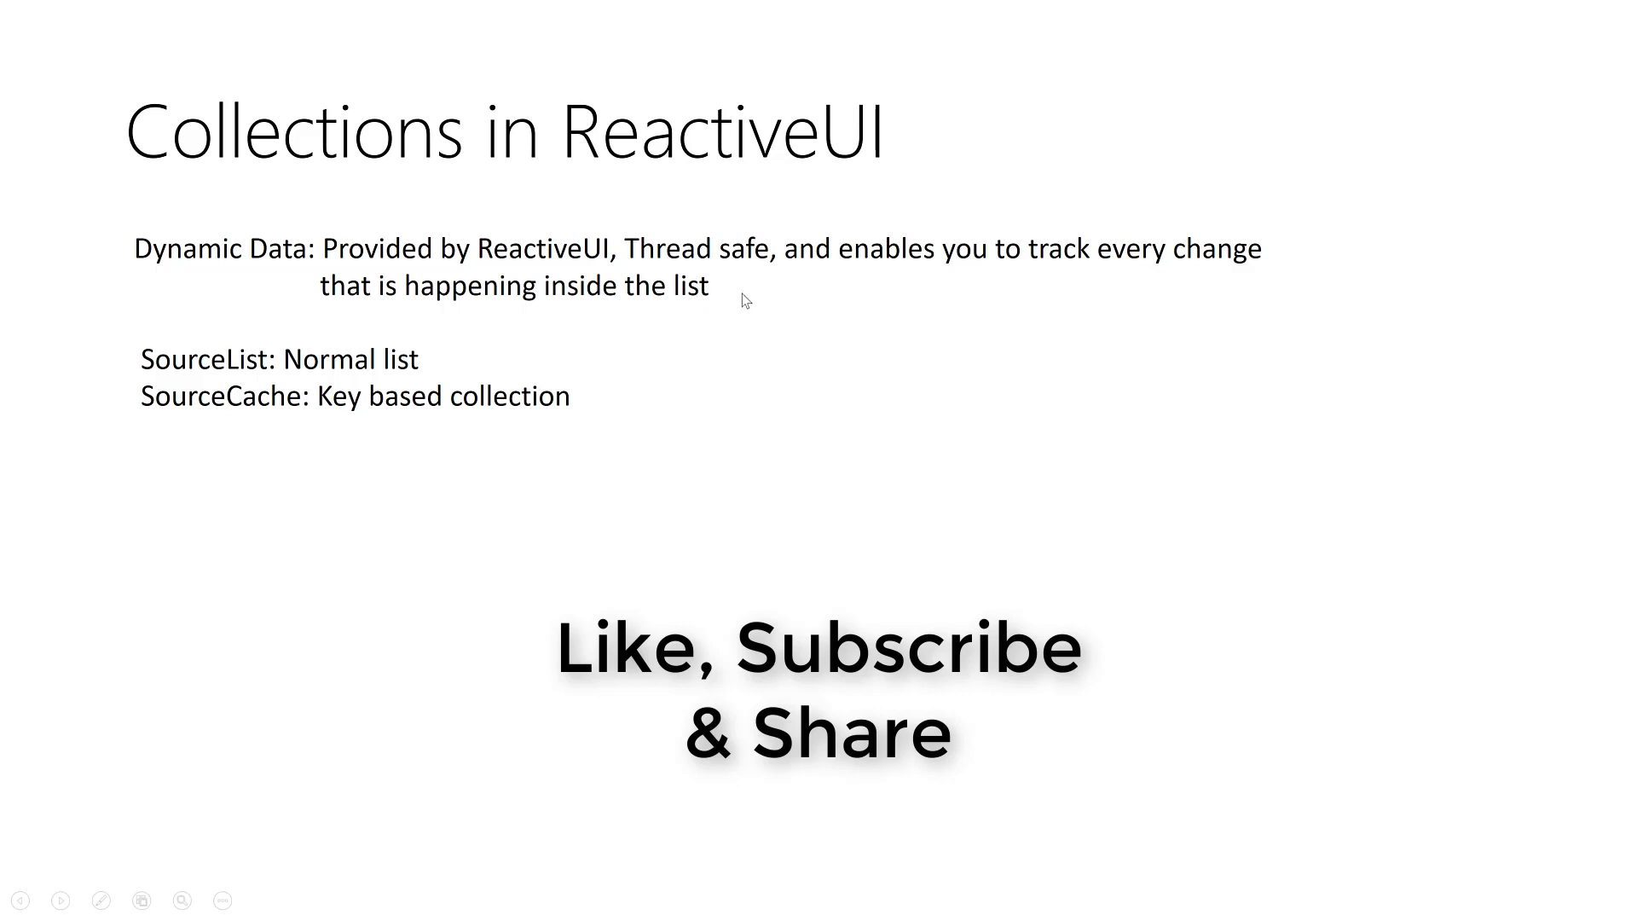
mouse_move(768, 360)
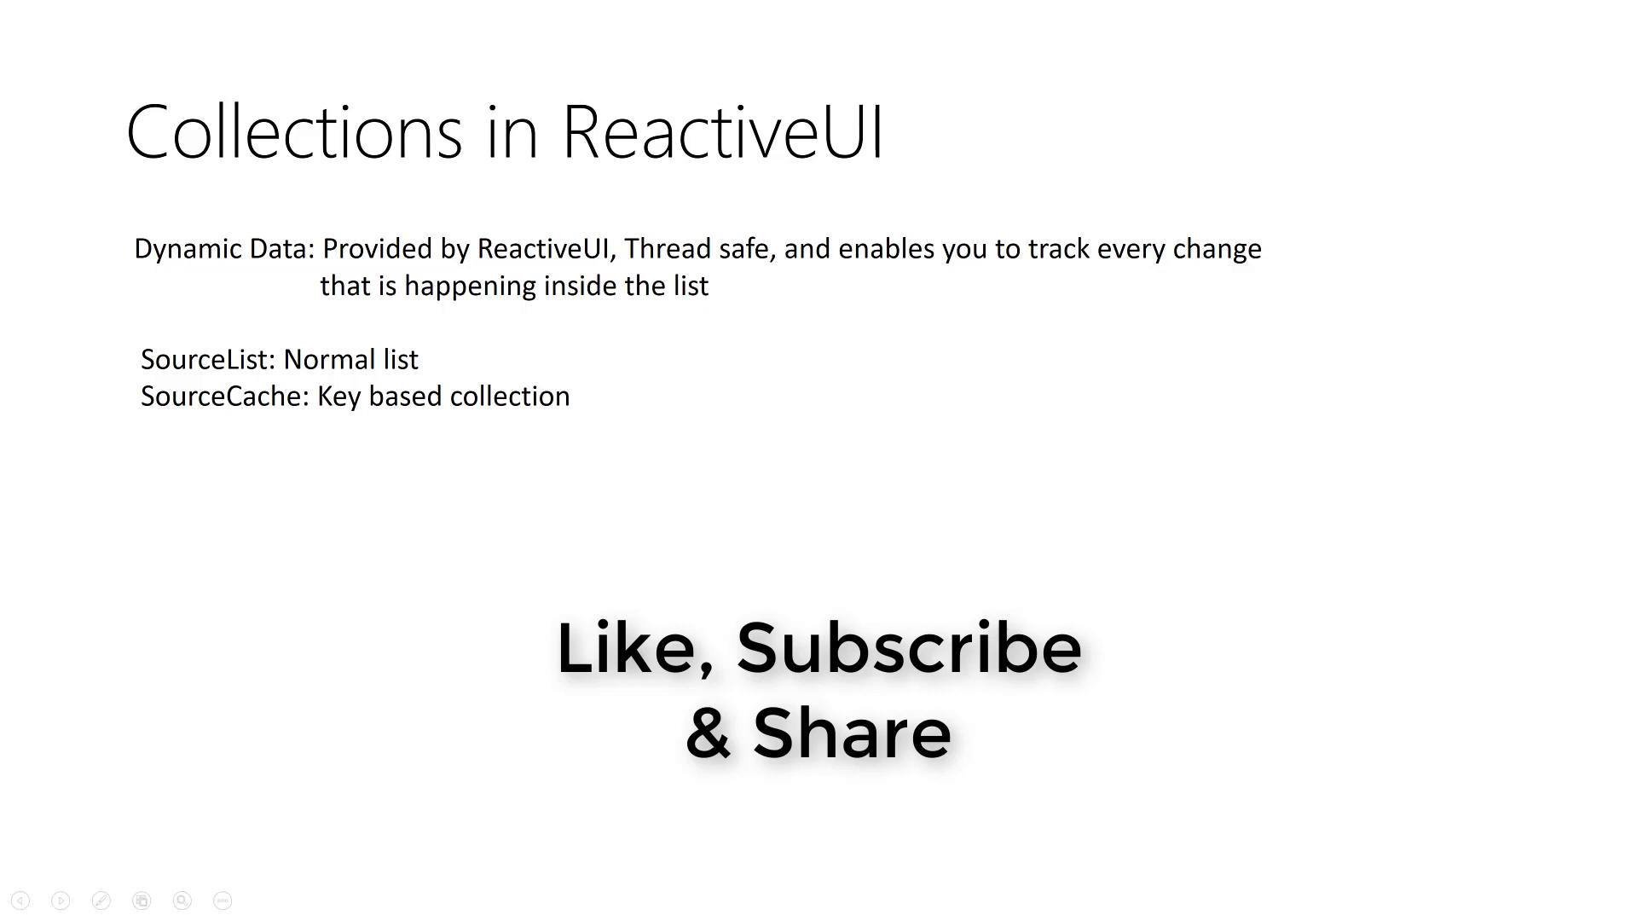
mouse_move(657, 322)
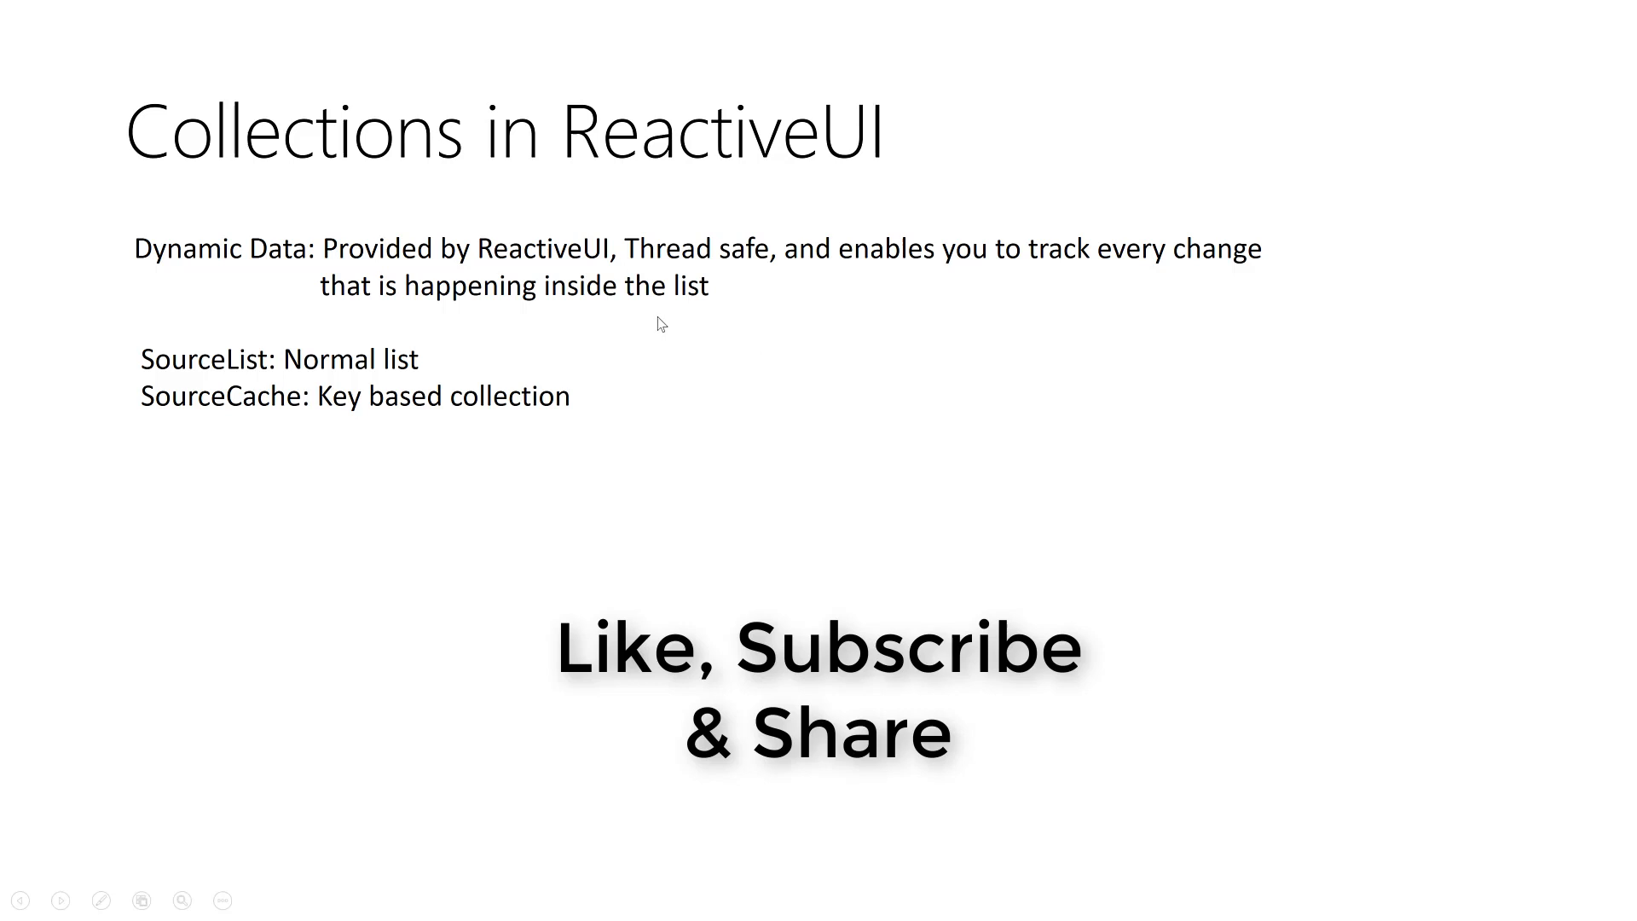
mouse_move(635, 313)
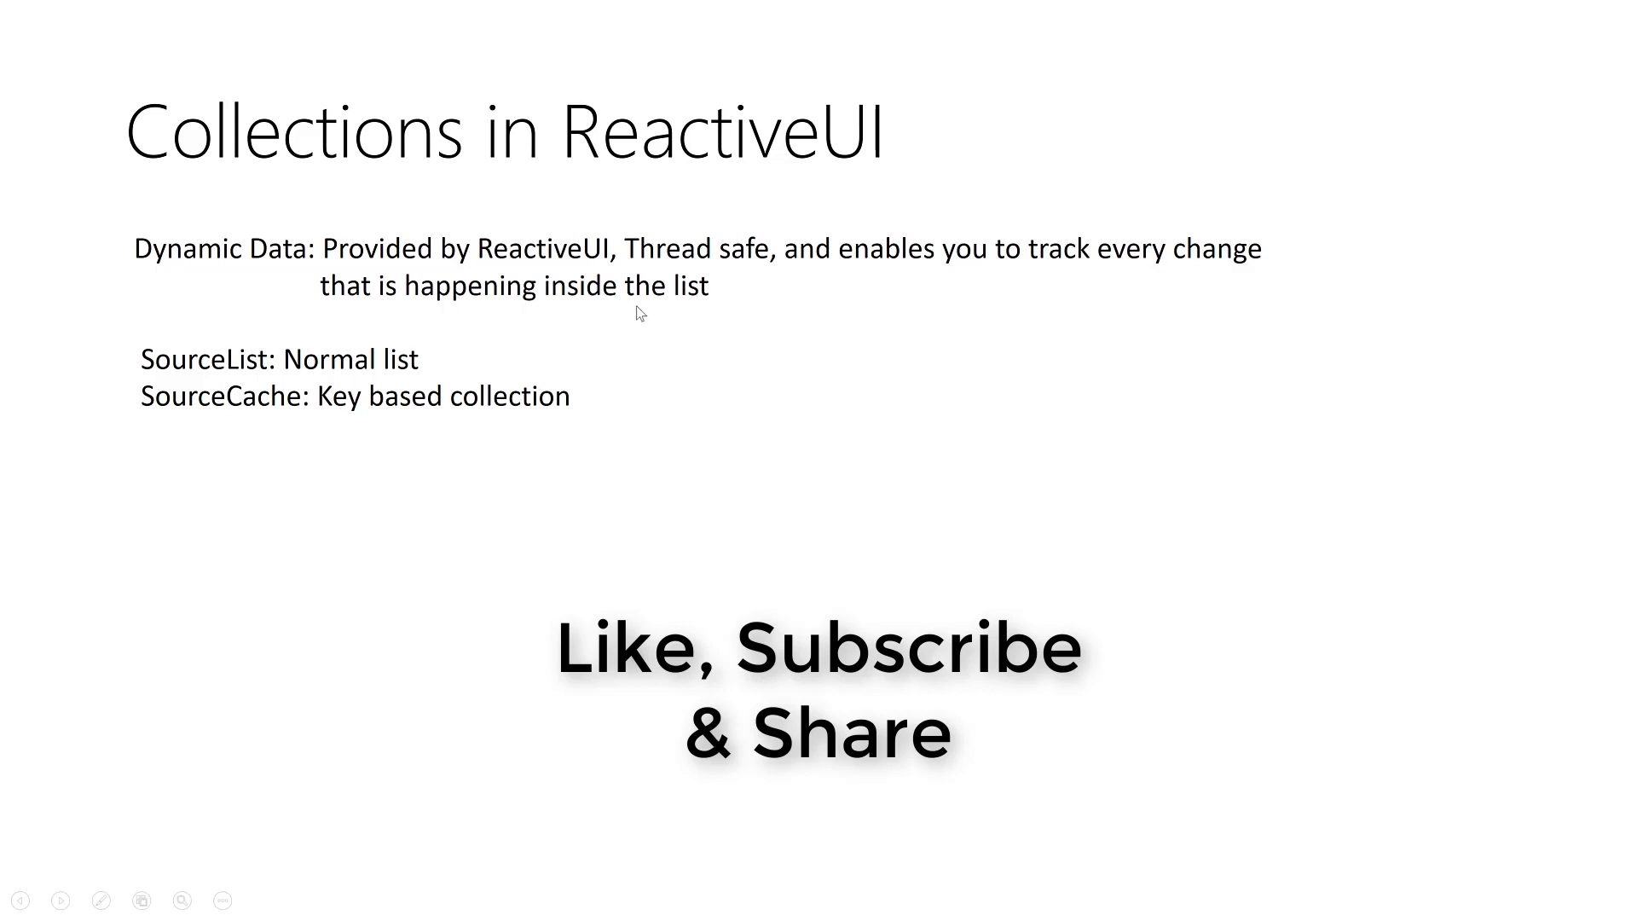
mouse_move(700, 259)
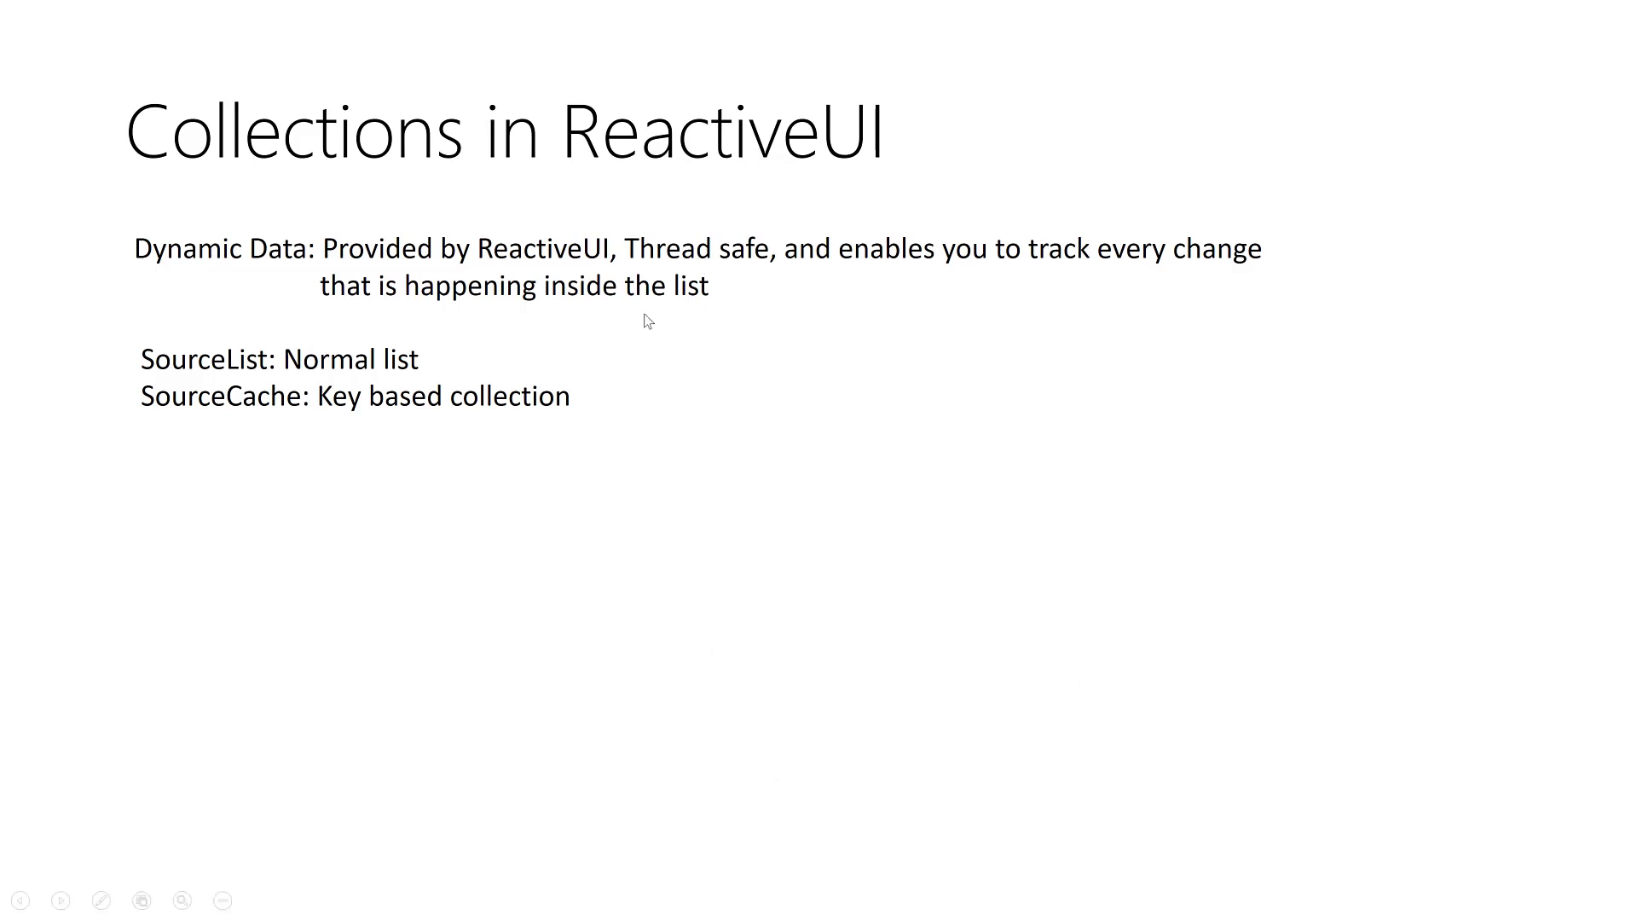
mouse_move(715, 286)
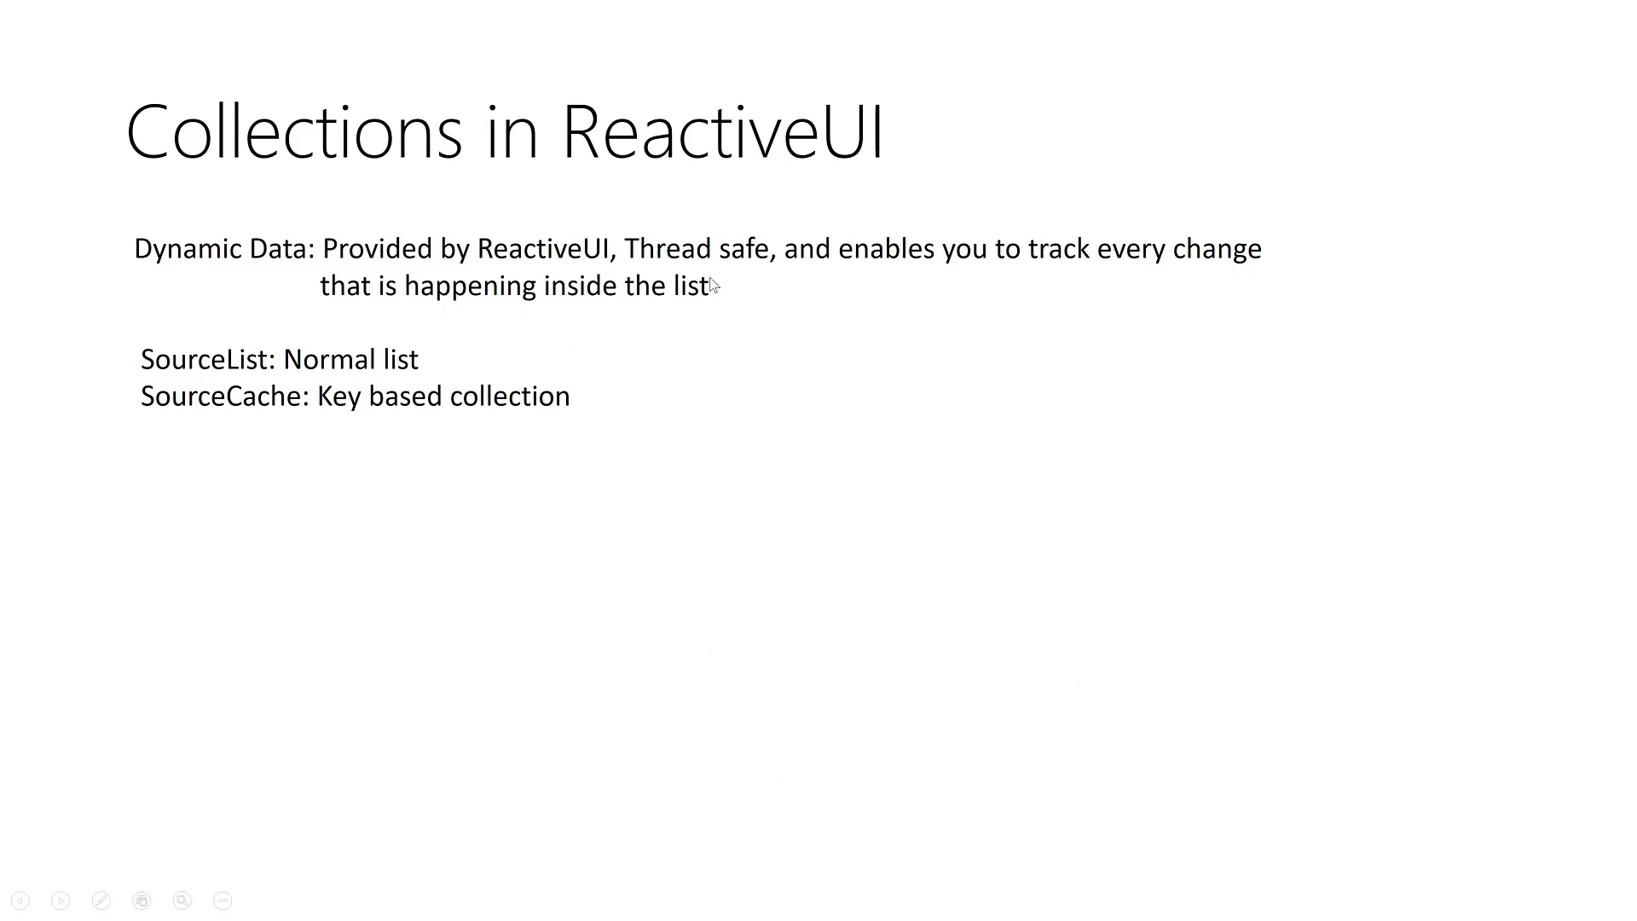
mouse_move(821, 282)
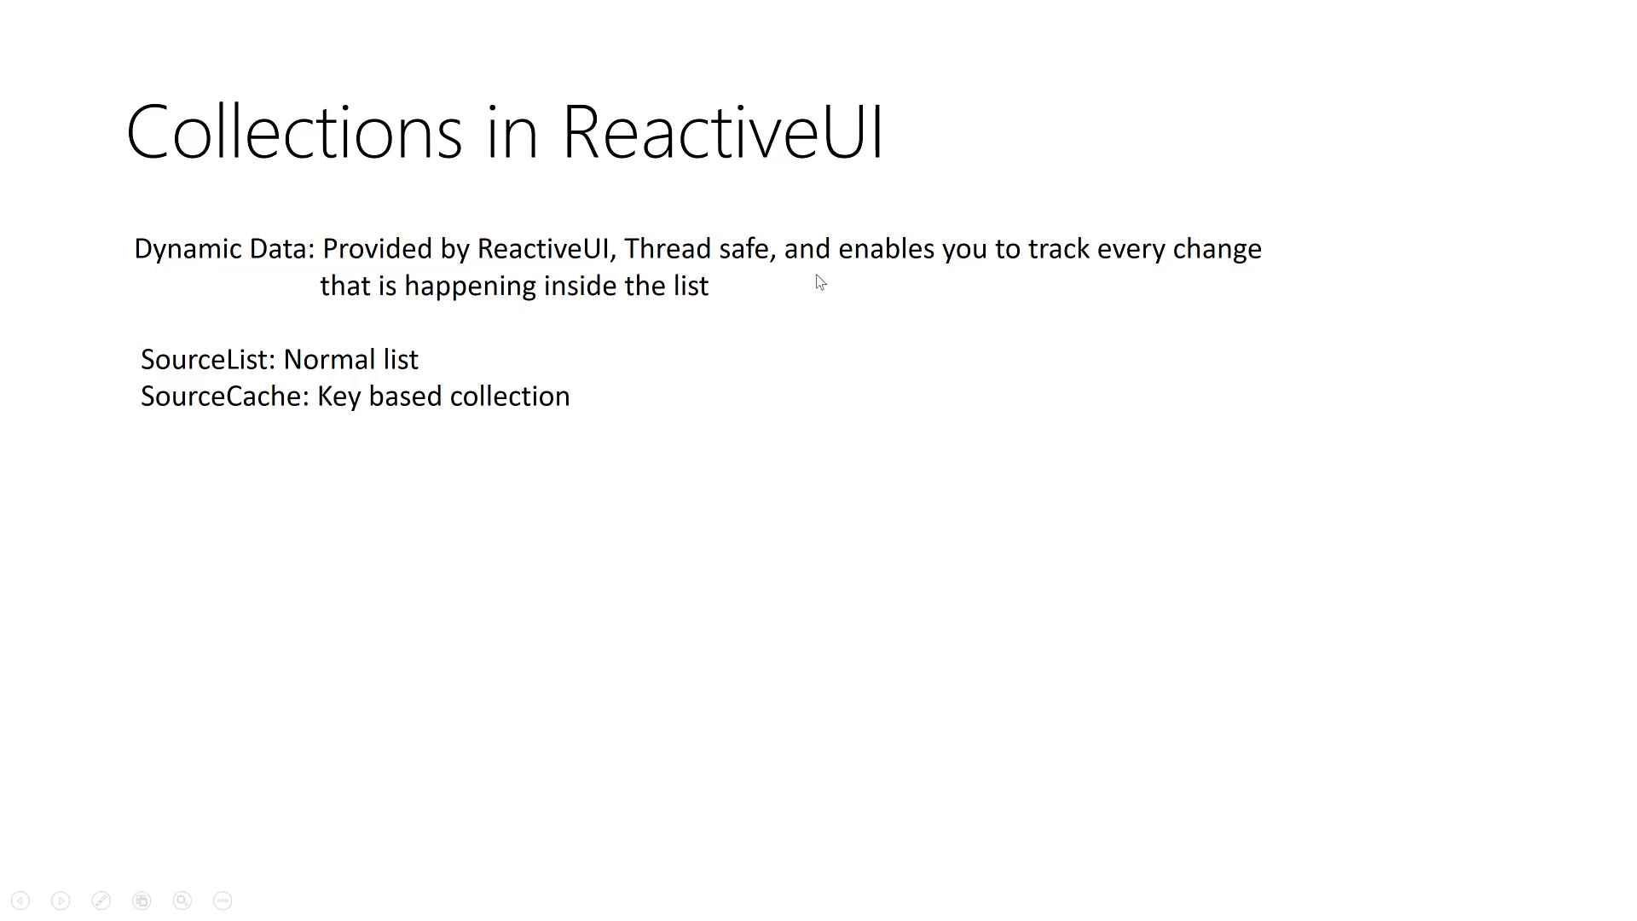
mouse_move(856, 271)
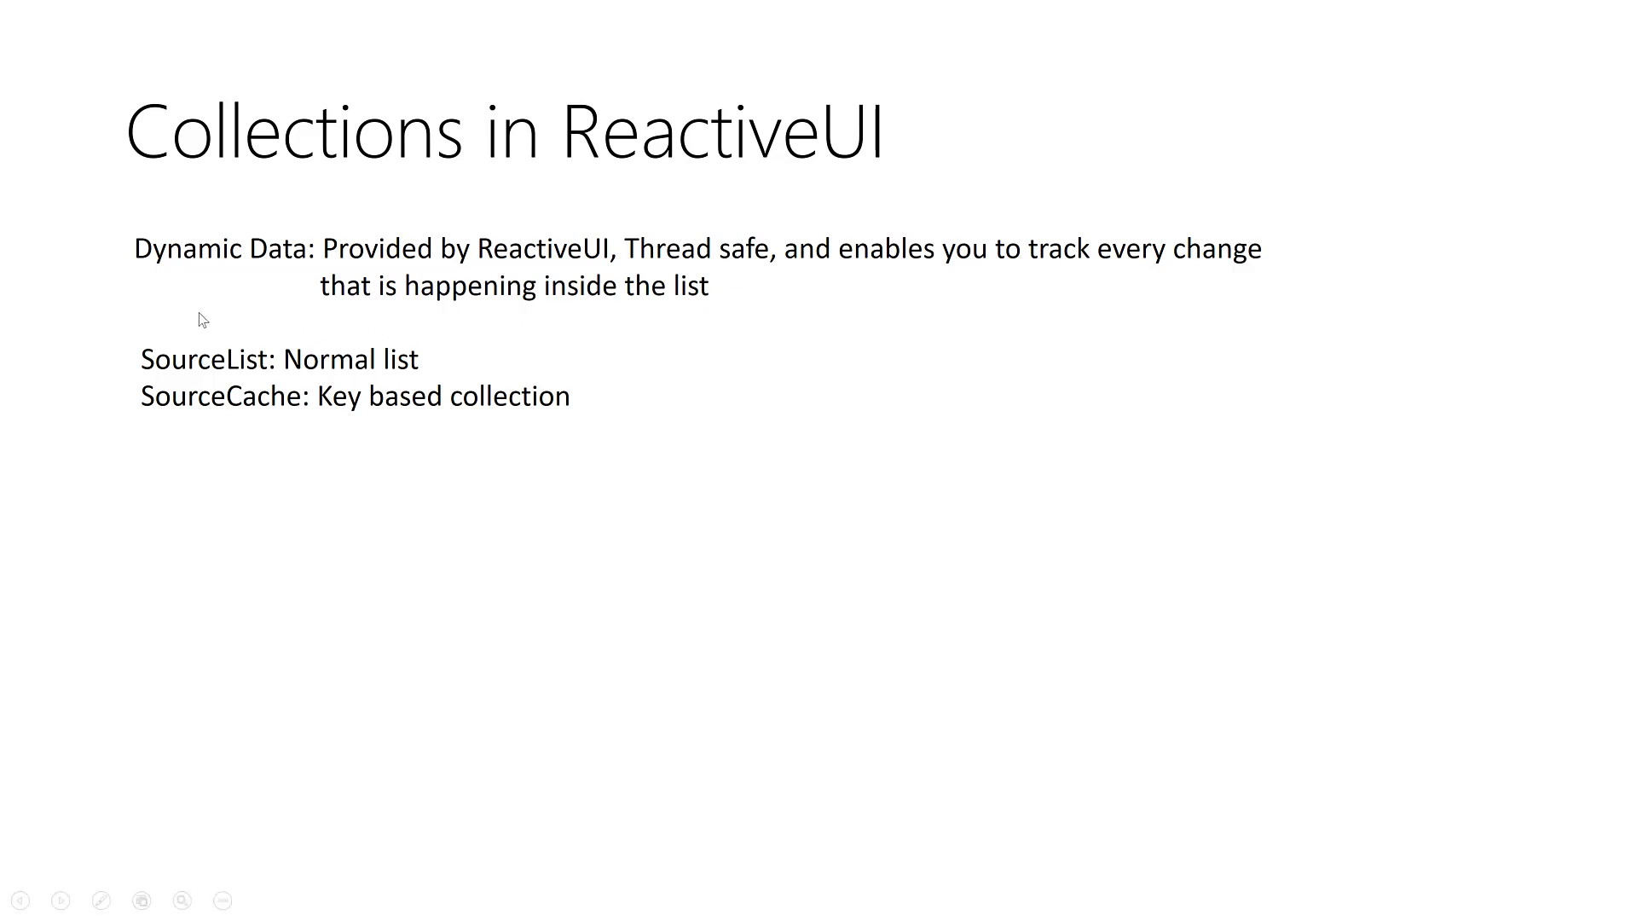
mouse_move(129, 427)
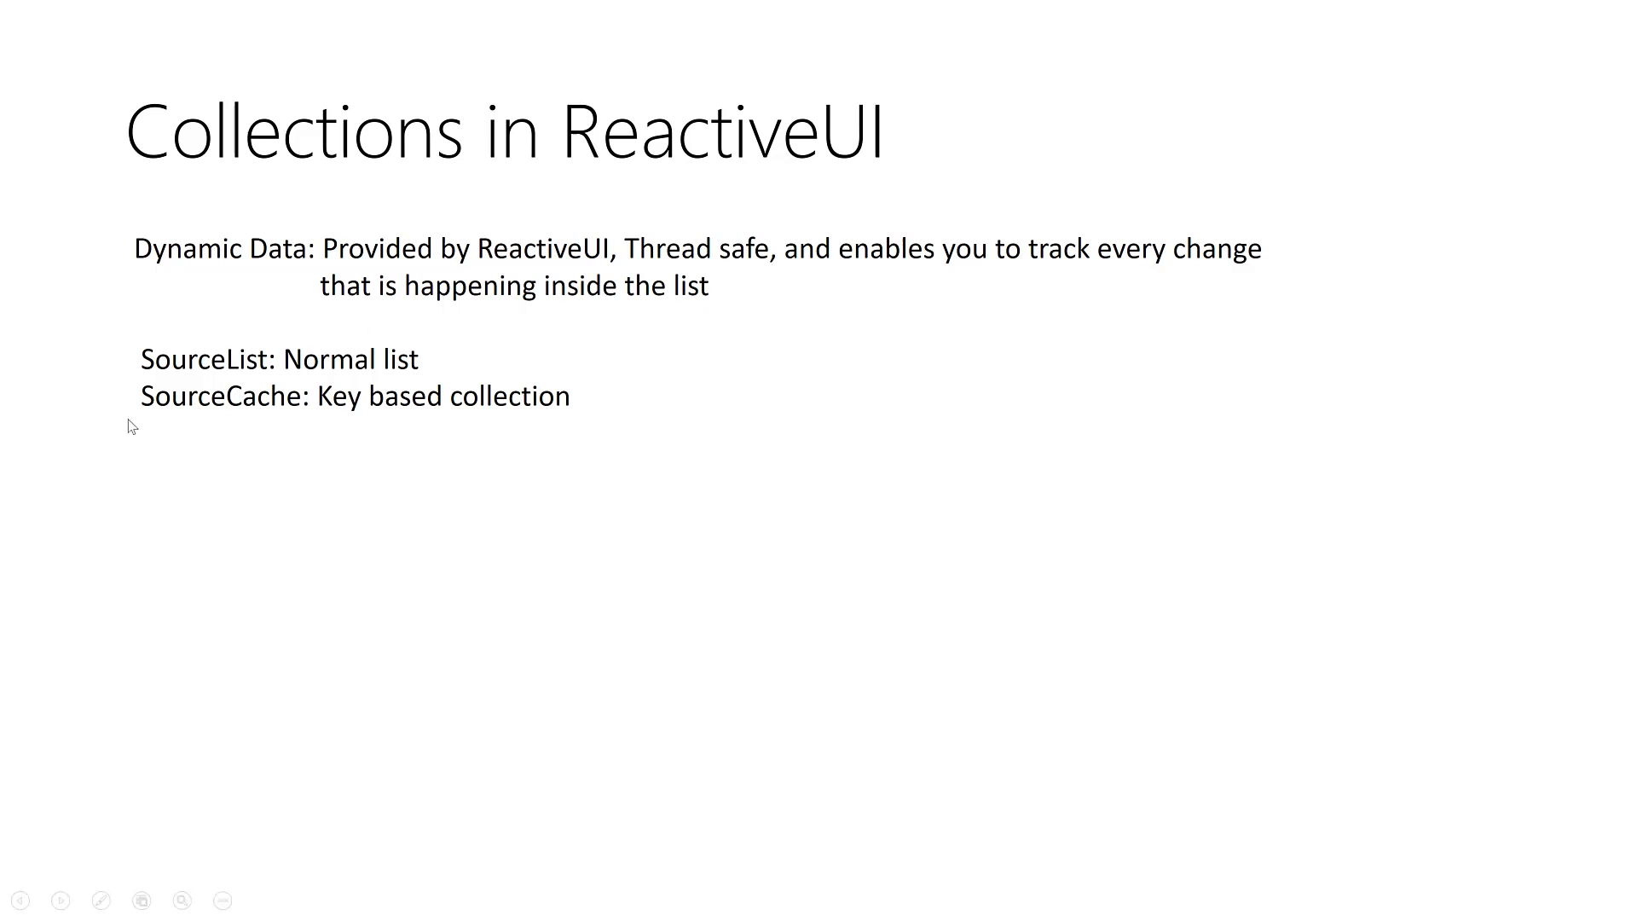
mouse_move(145, 401)
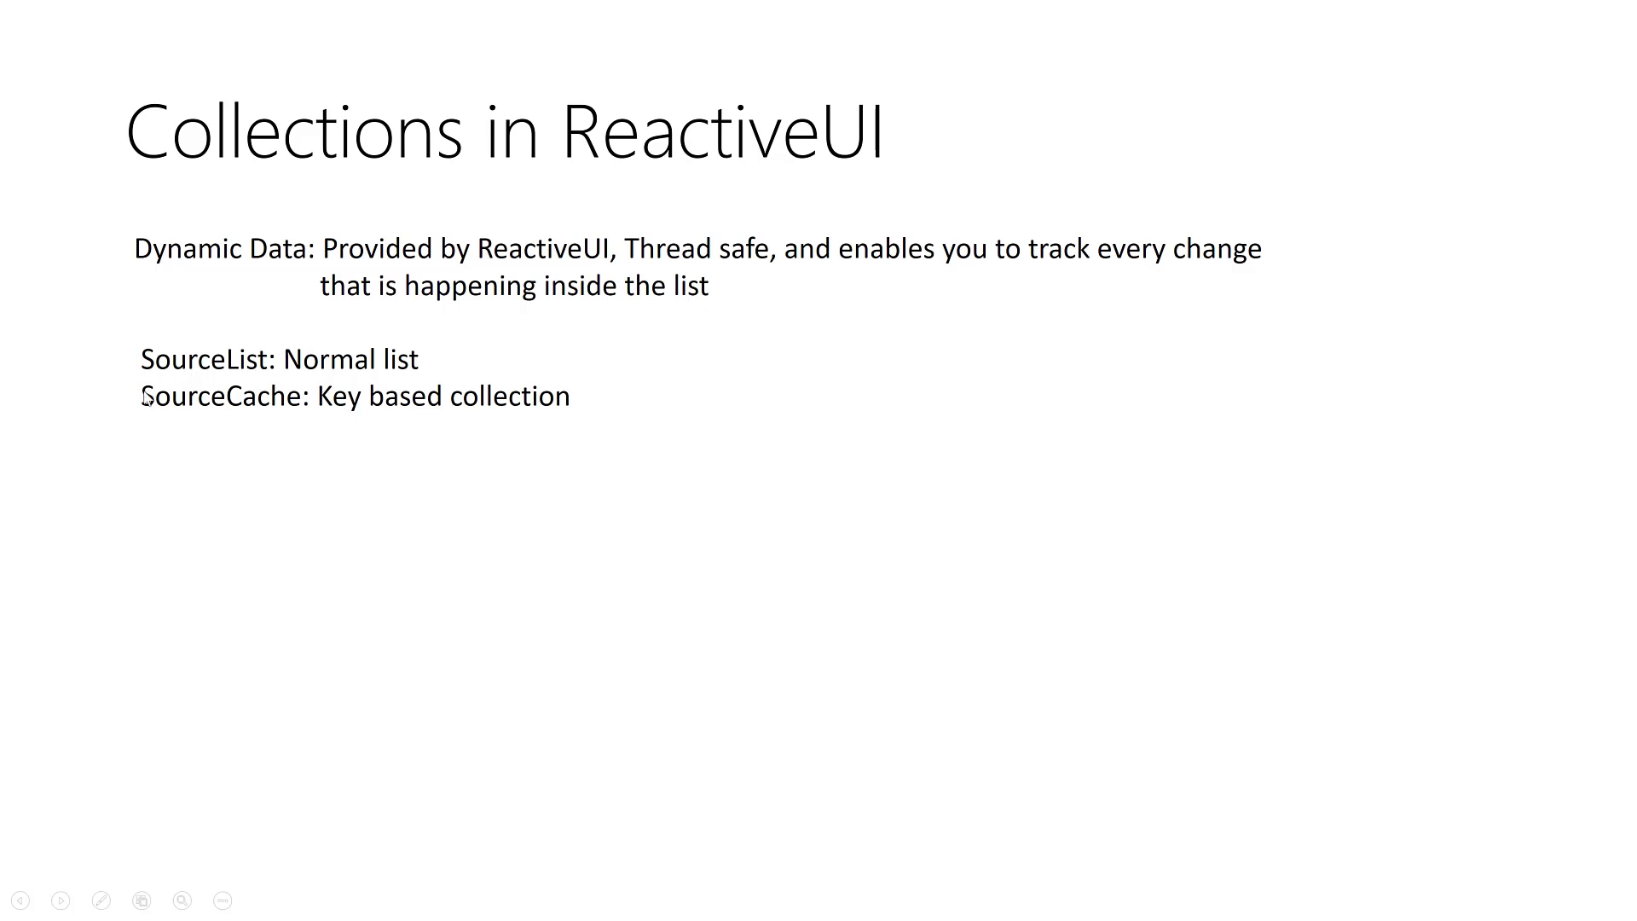
mouse_move(305, 423)
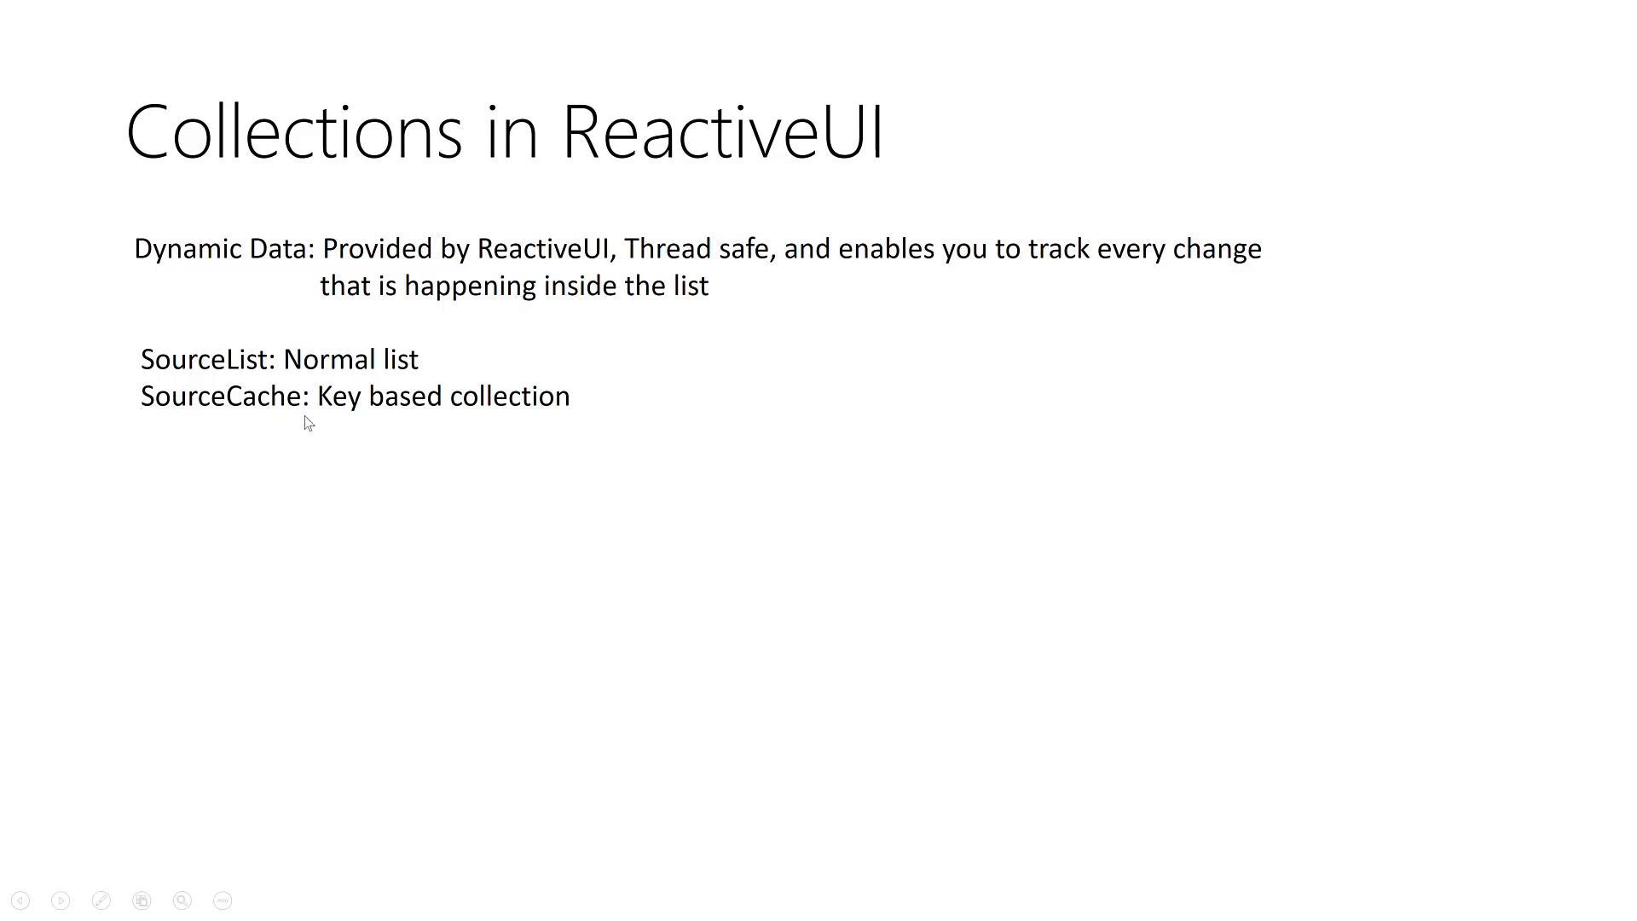
mouse_move(333, 390)
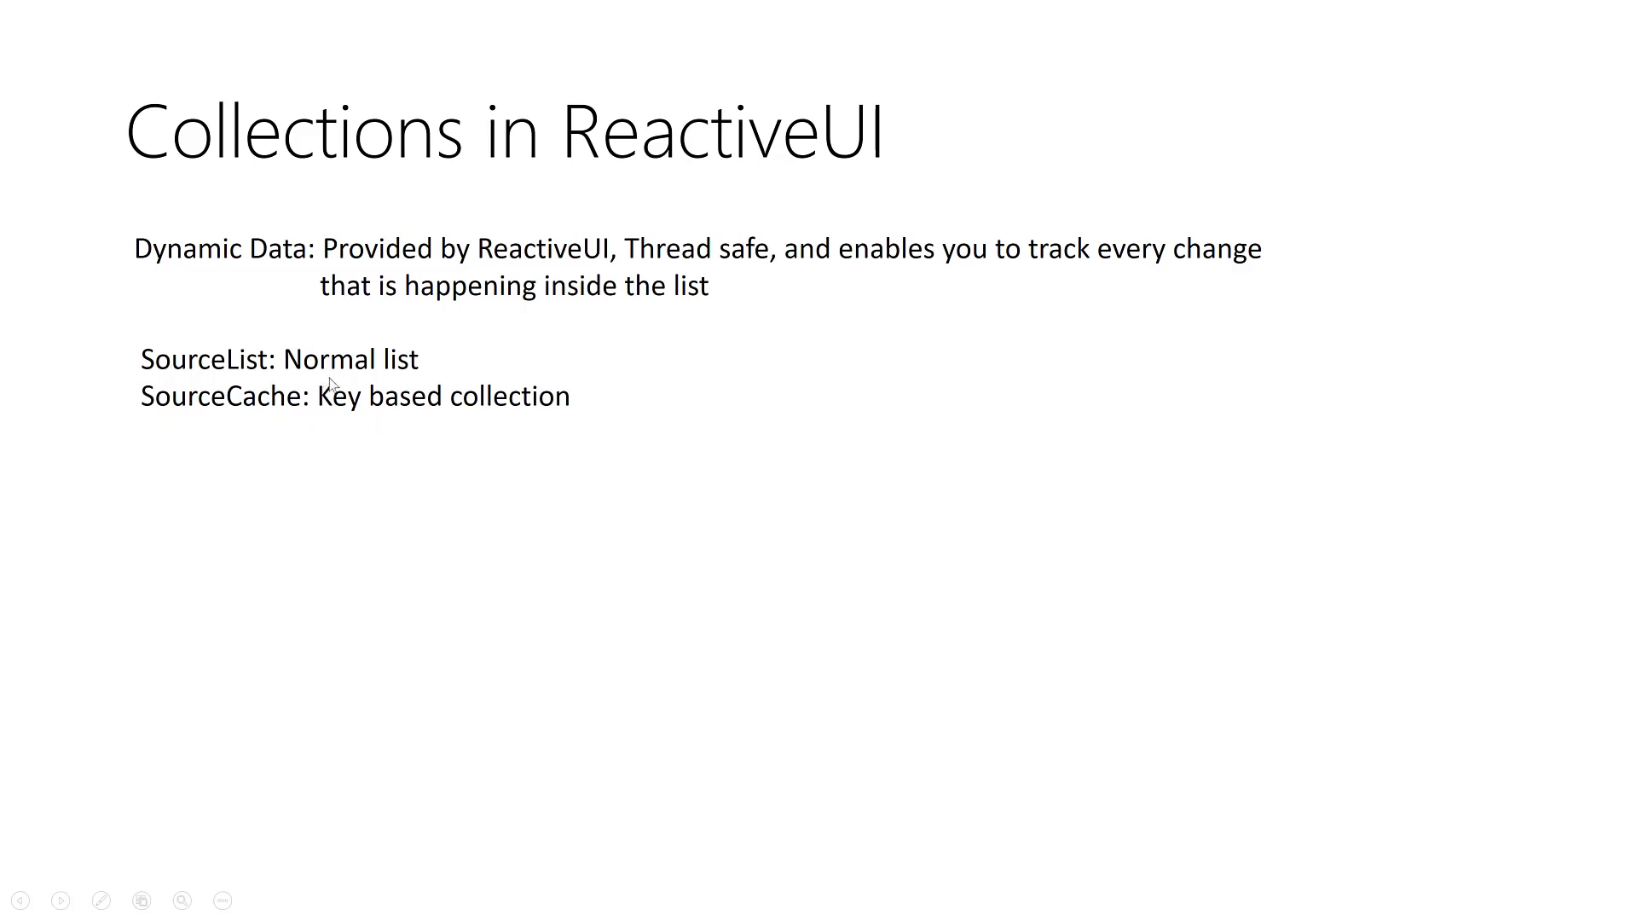
mouse_move(282, 408)
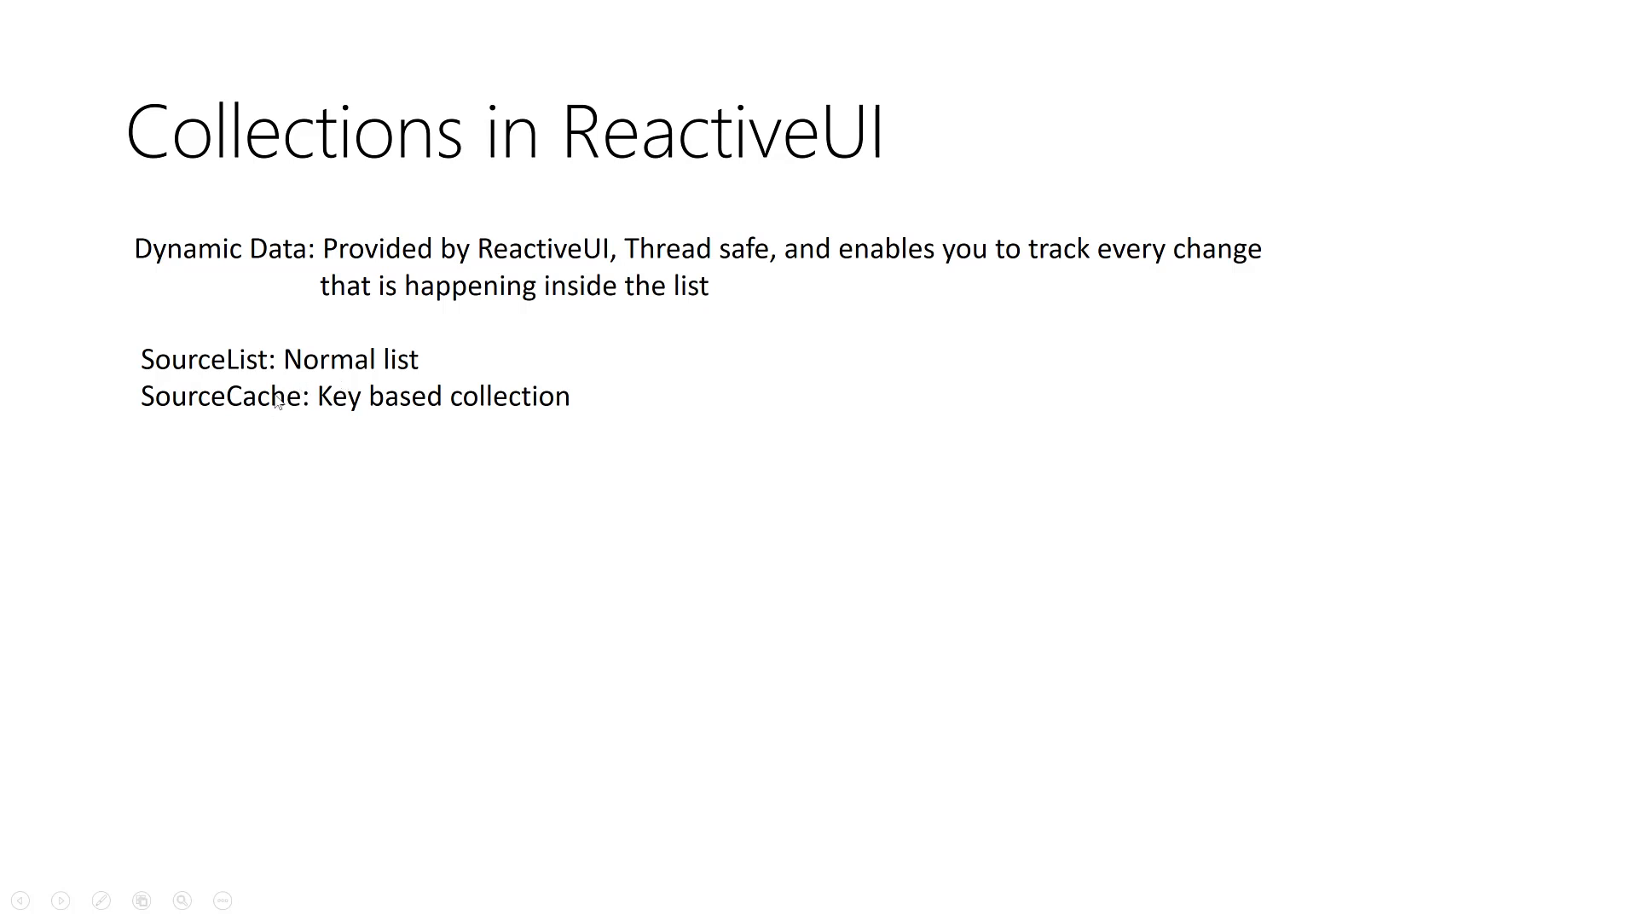
mouse_move(244, 421)
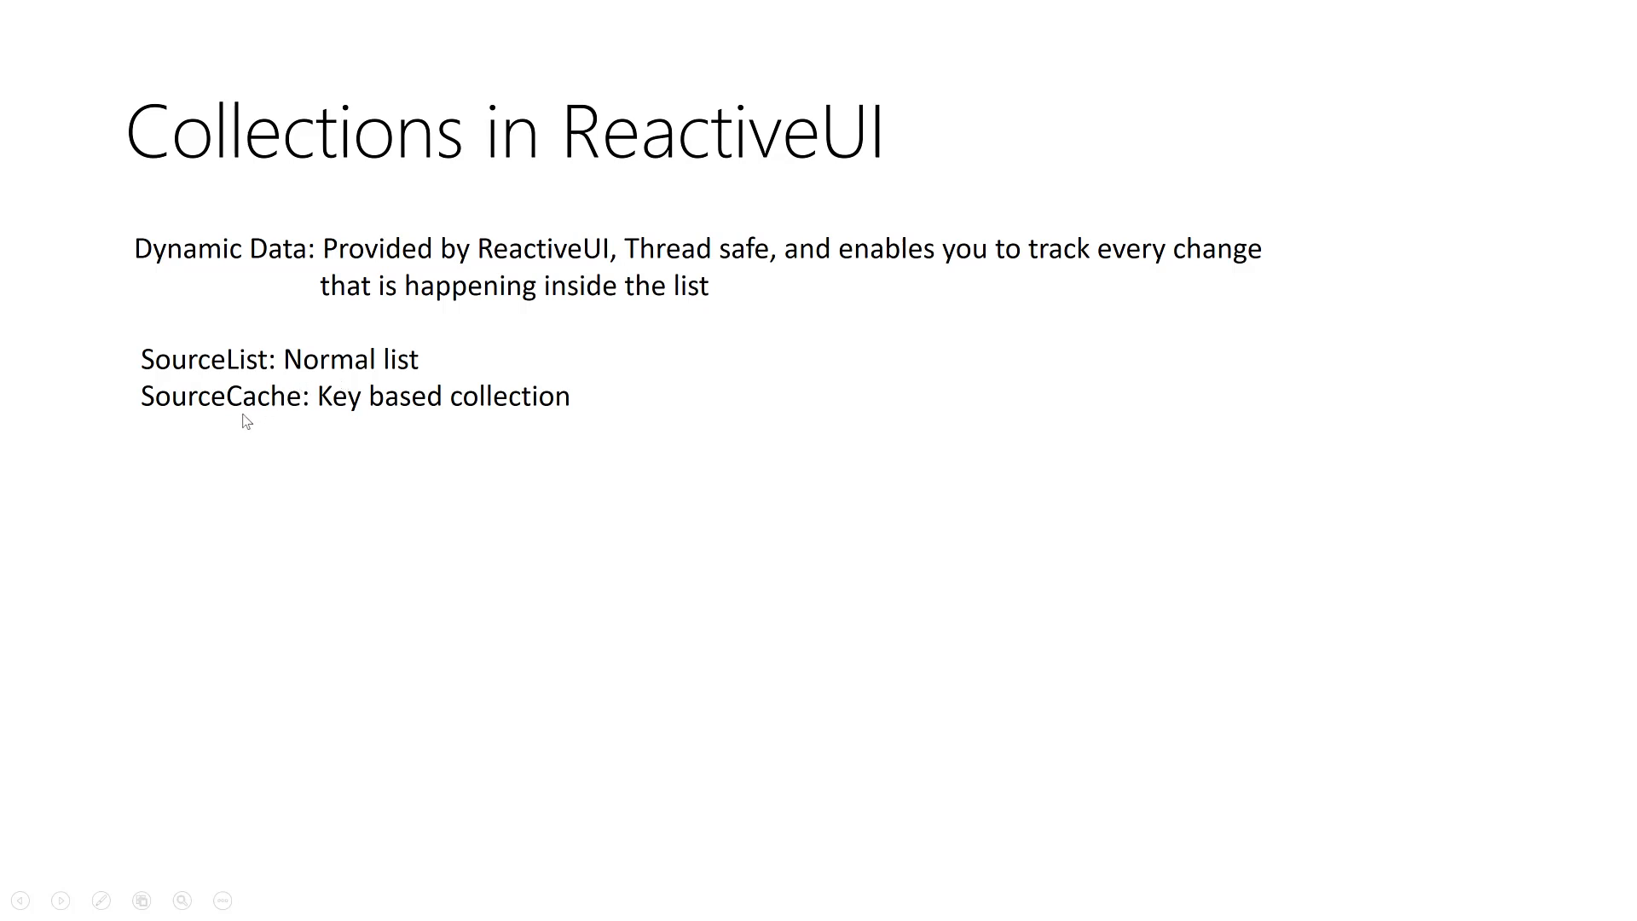
mouse_move(465, 402)
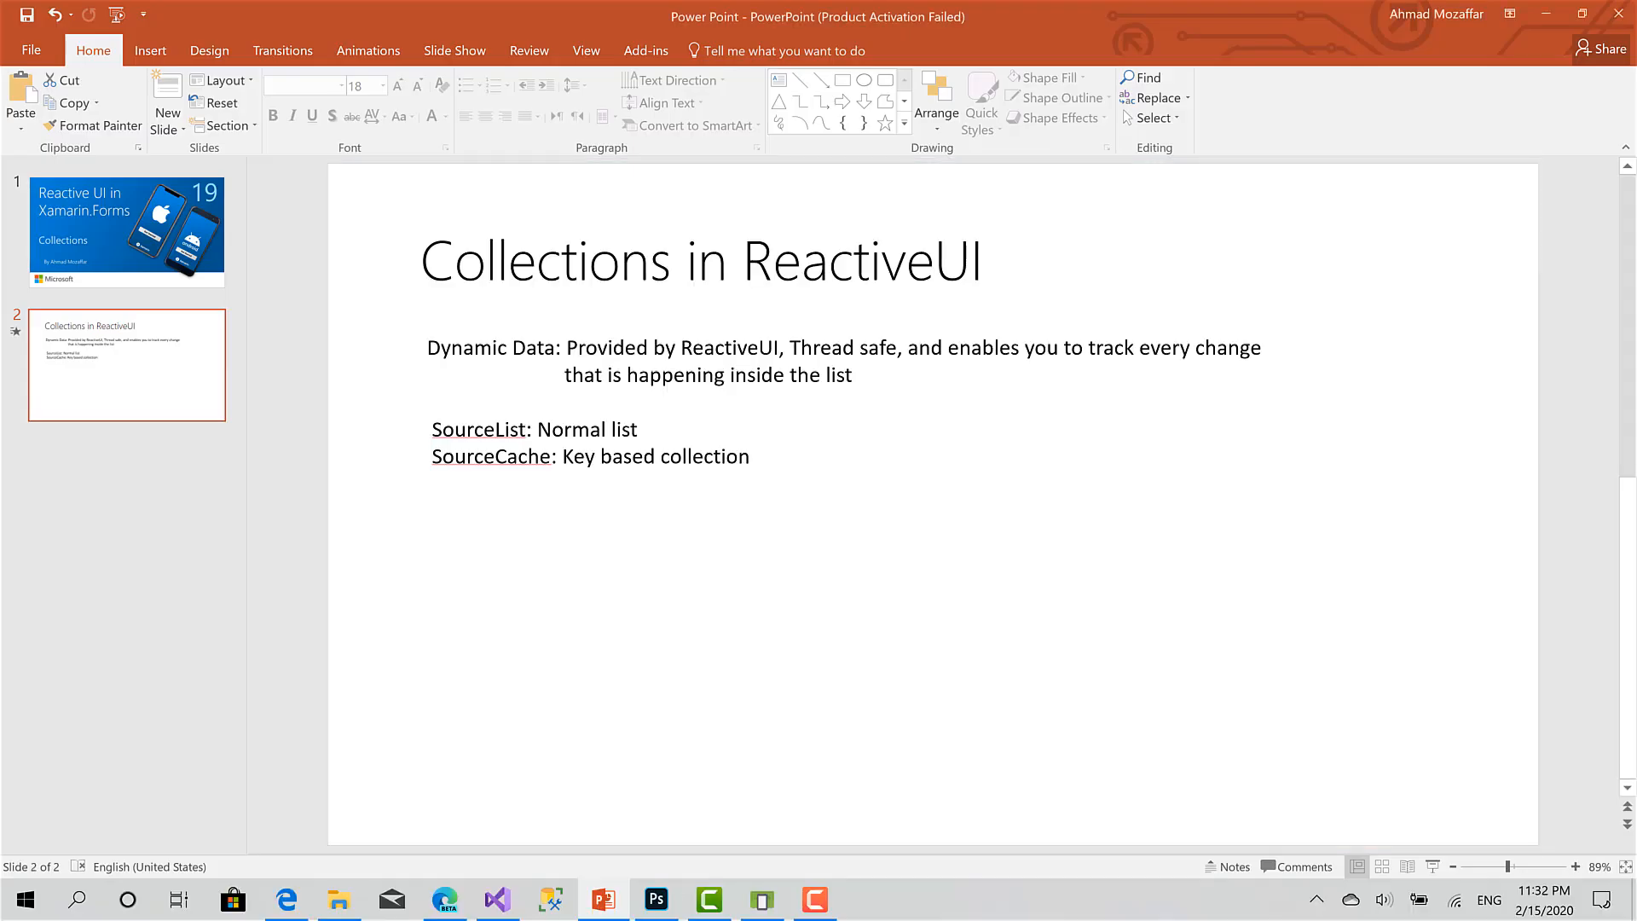
Switch from PowerPoint to the CollectionPage.xaml markup in Visual Studio
click(498, 900)
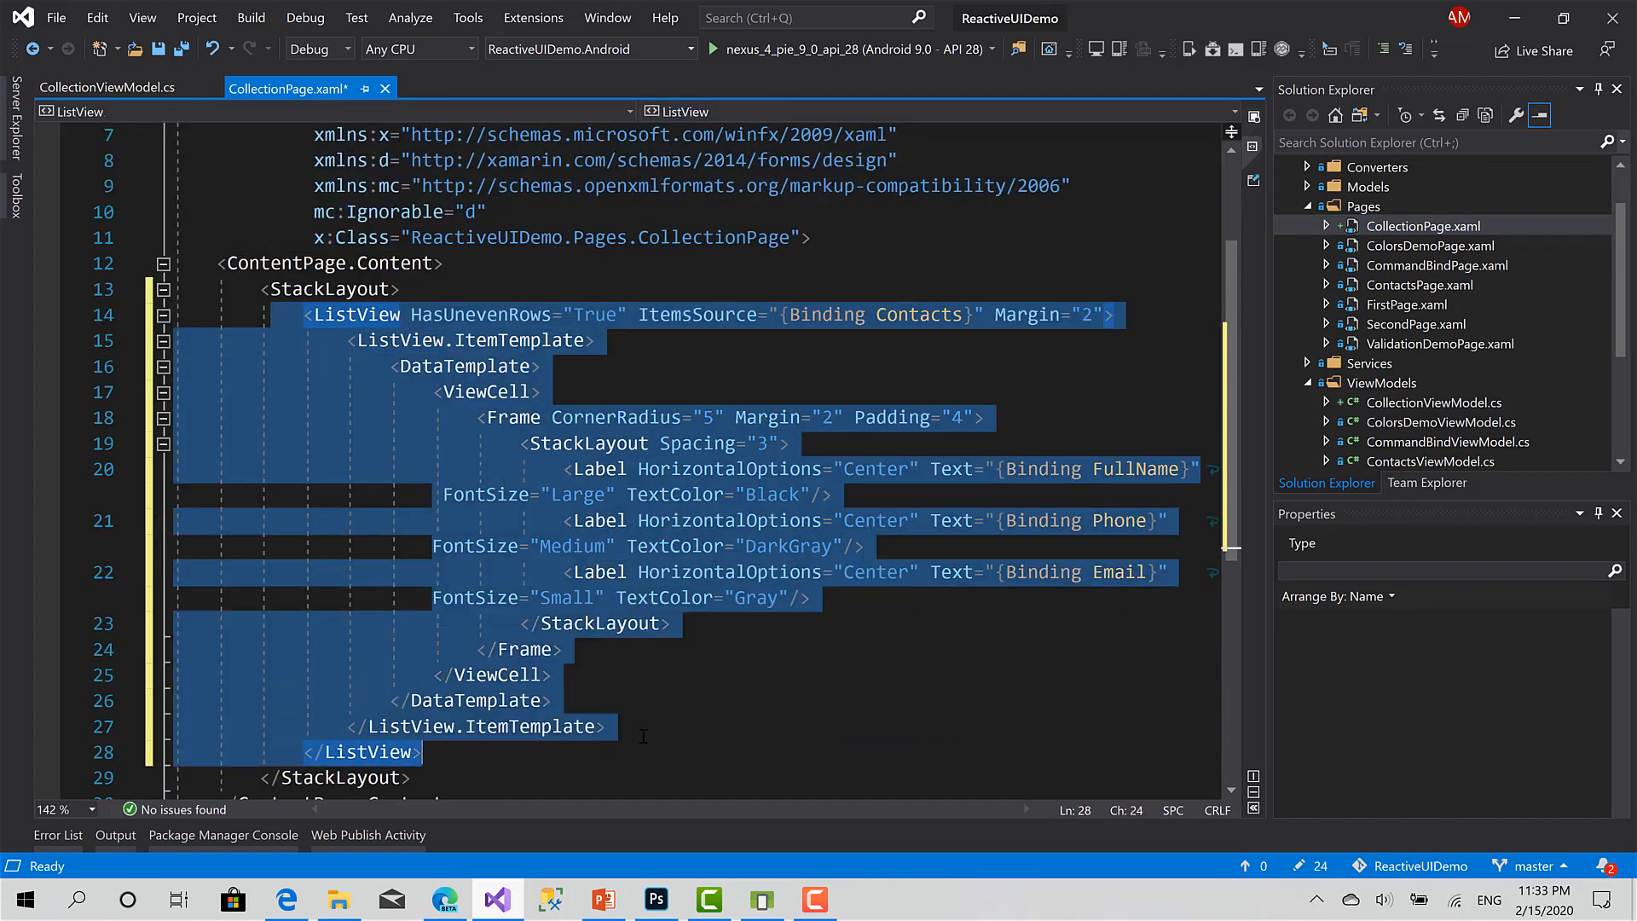
Open CollectionViewModel.cs from the ViewModels folder to view its HostScreen constructor
double_click(1419, 285)
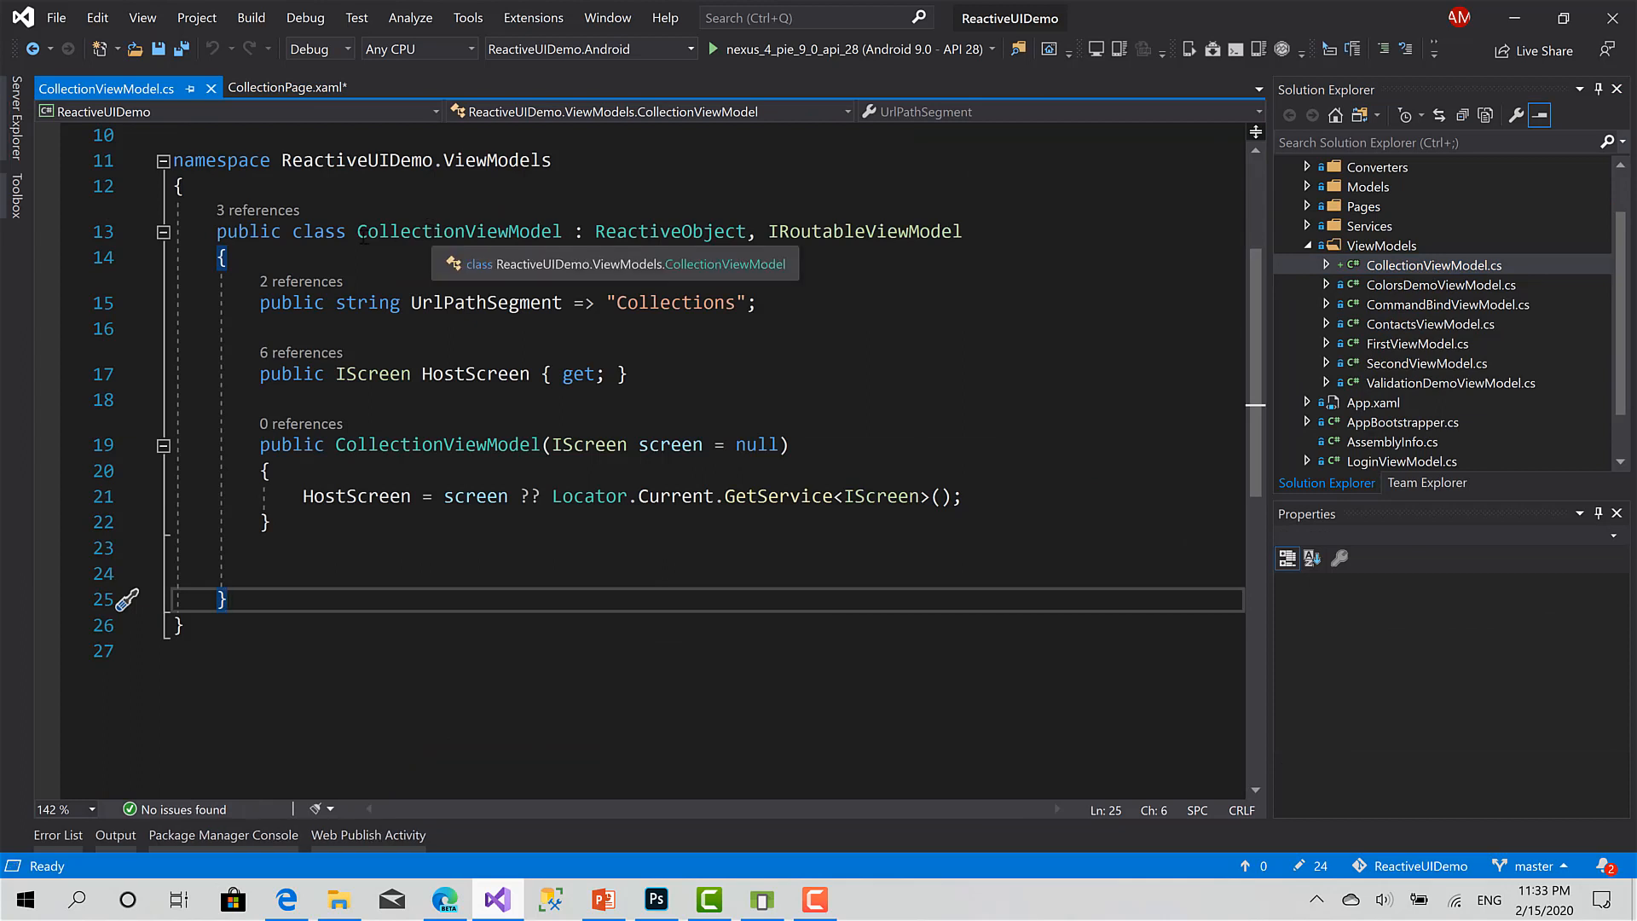
double_click(461, 231)
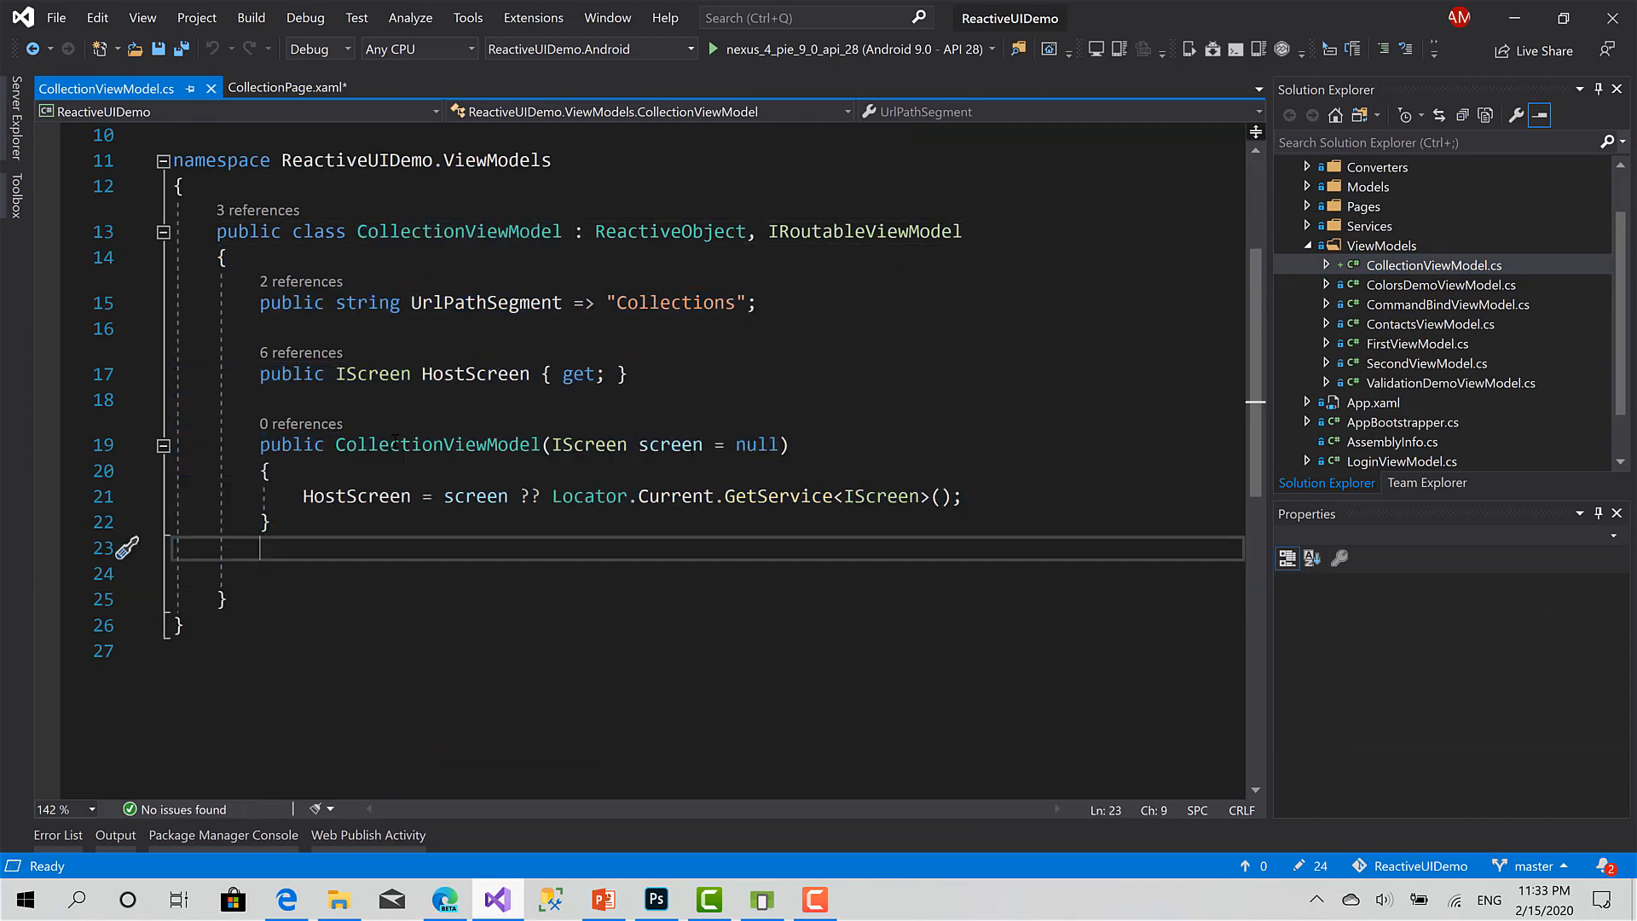
double_click(865, 231)
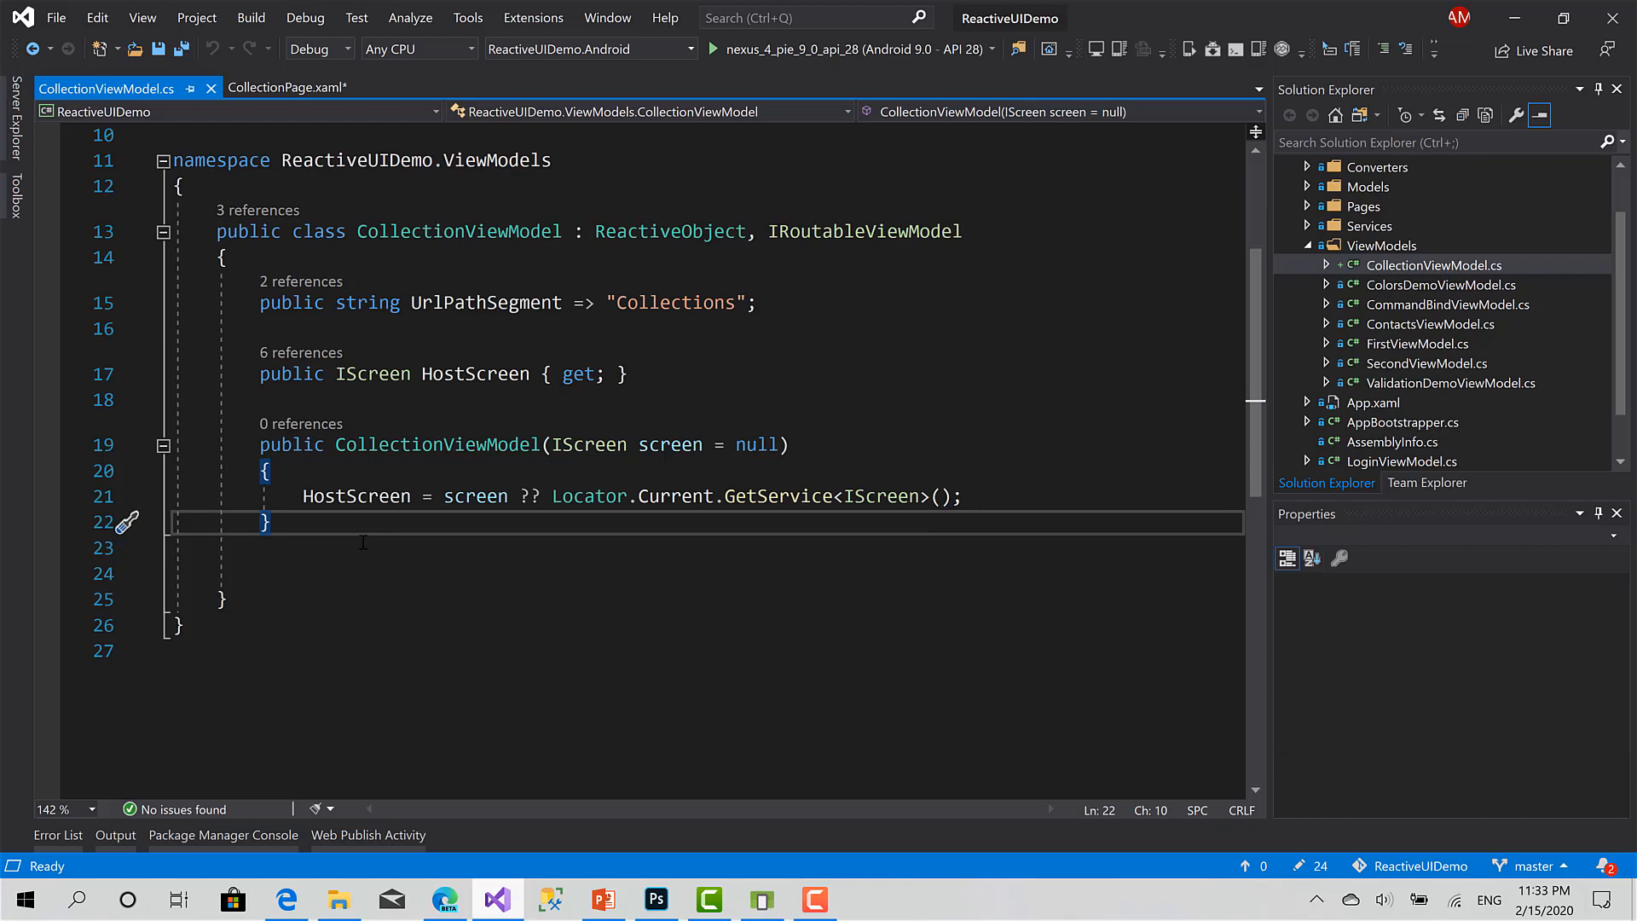
Open ContactsViewModel.cs, select its Contacts field and property, then return to CollectionViewModel.cs
click(1430, 324)
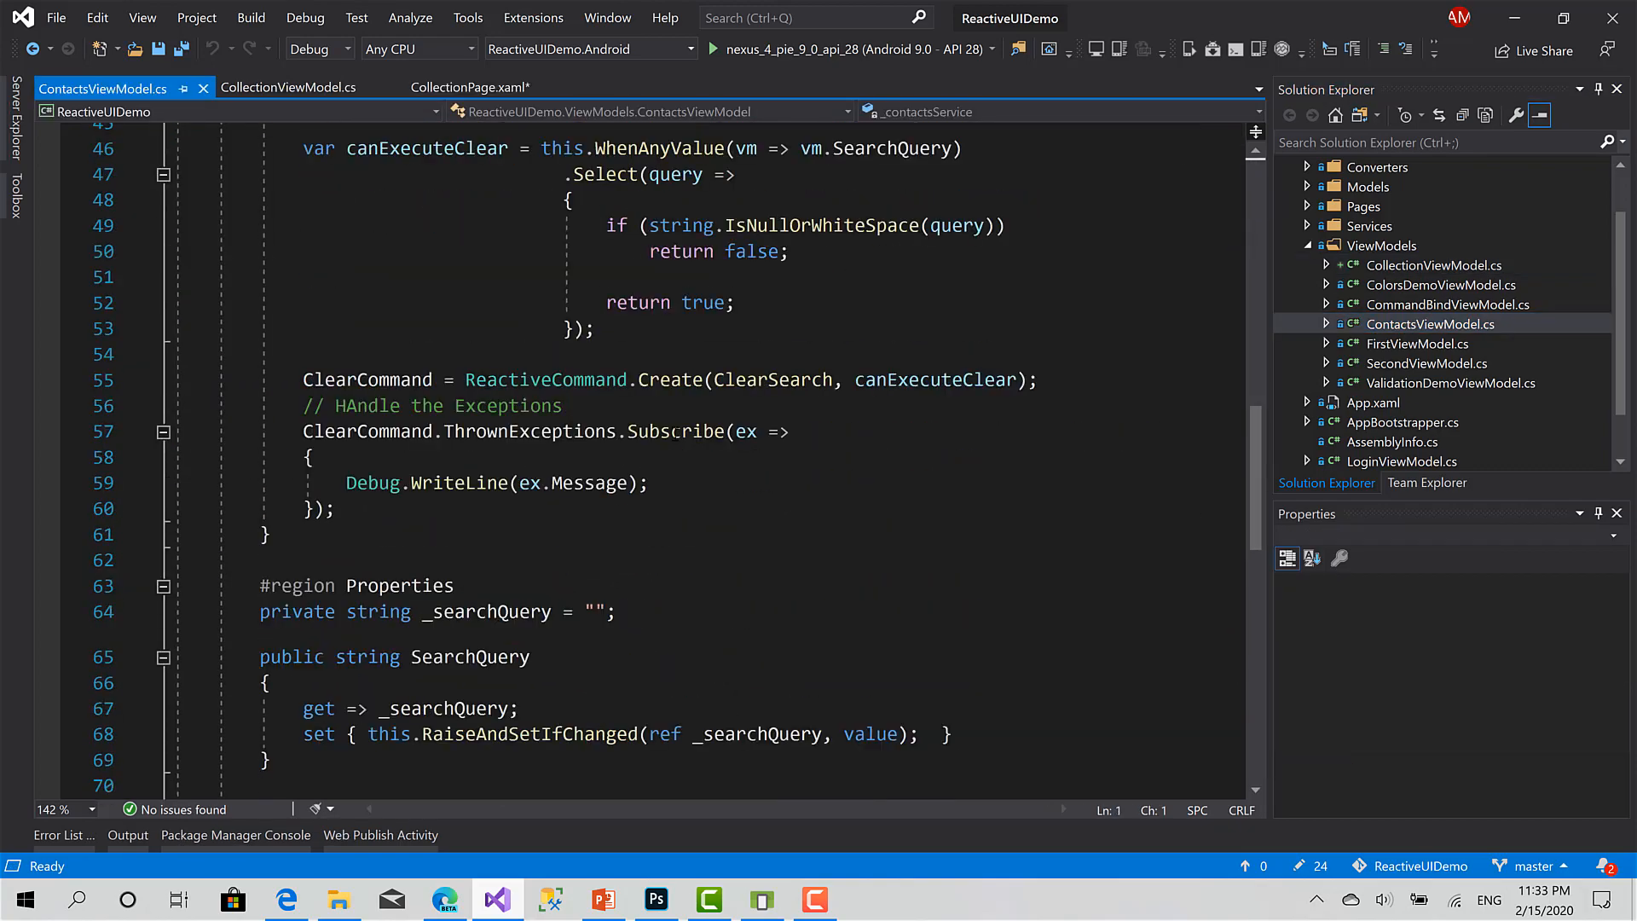
click(473, 87)
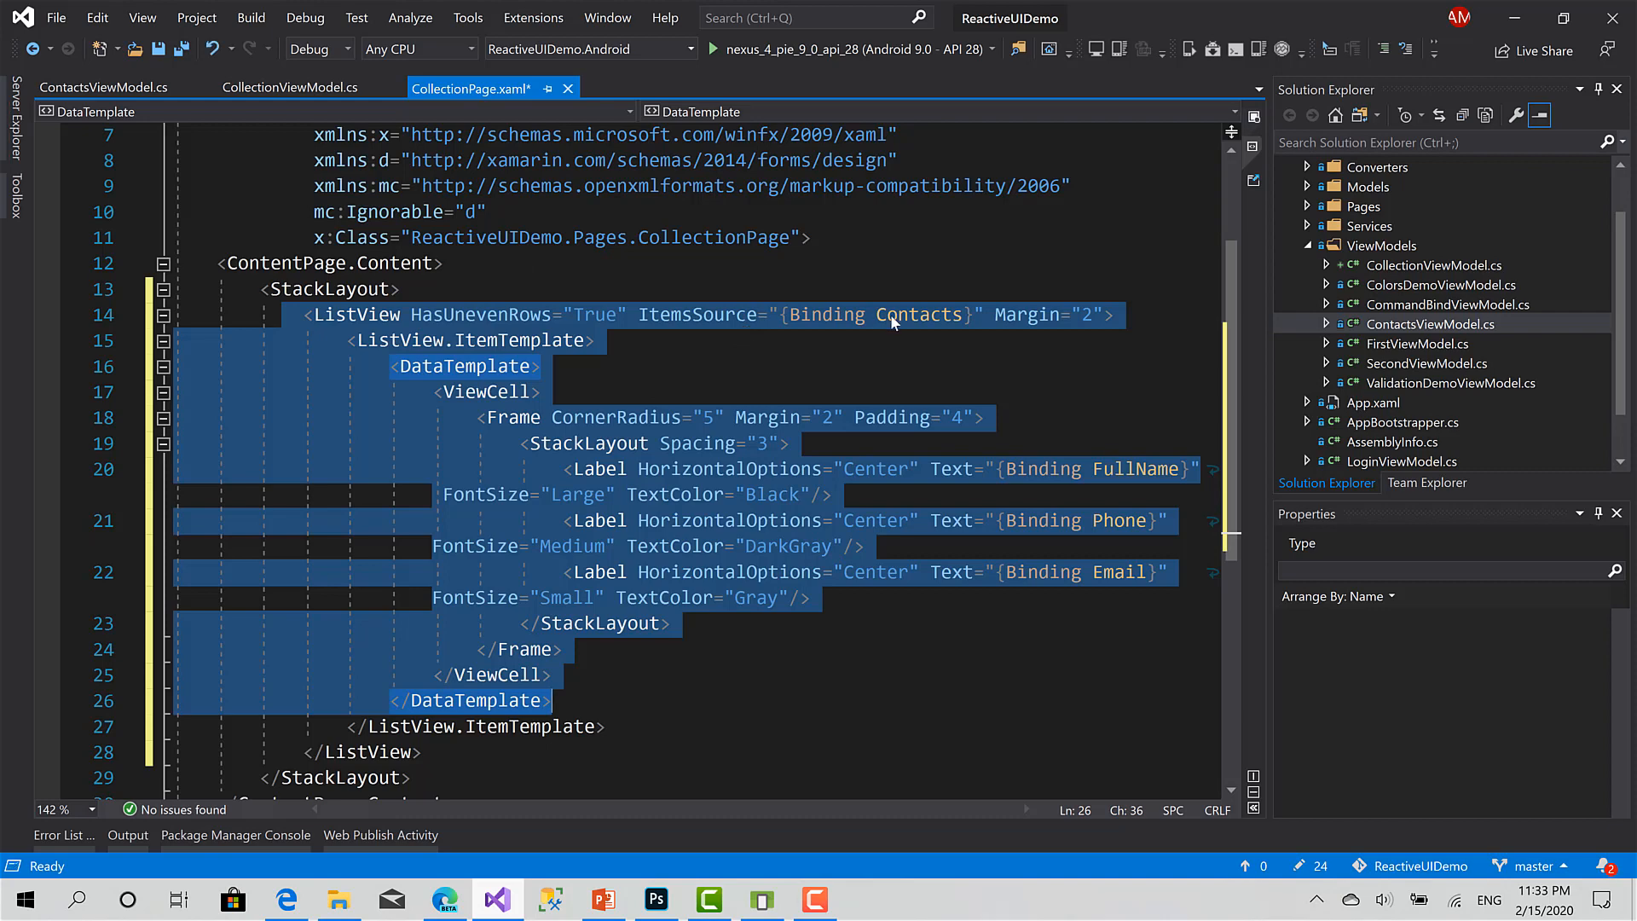
double_click(918, 314)
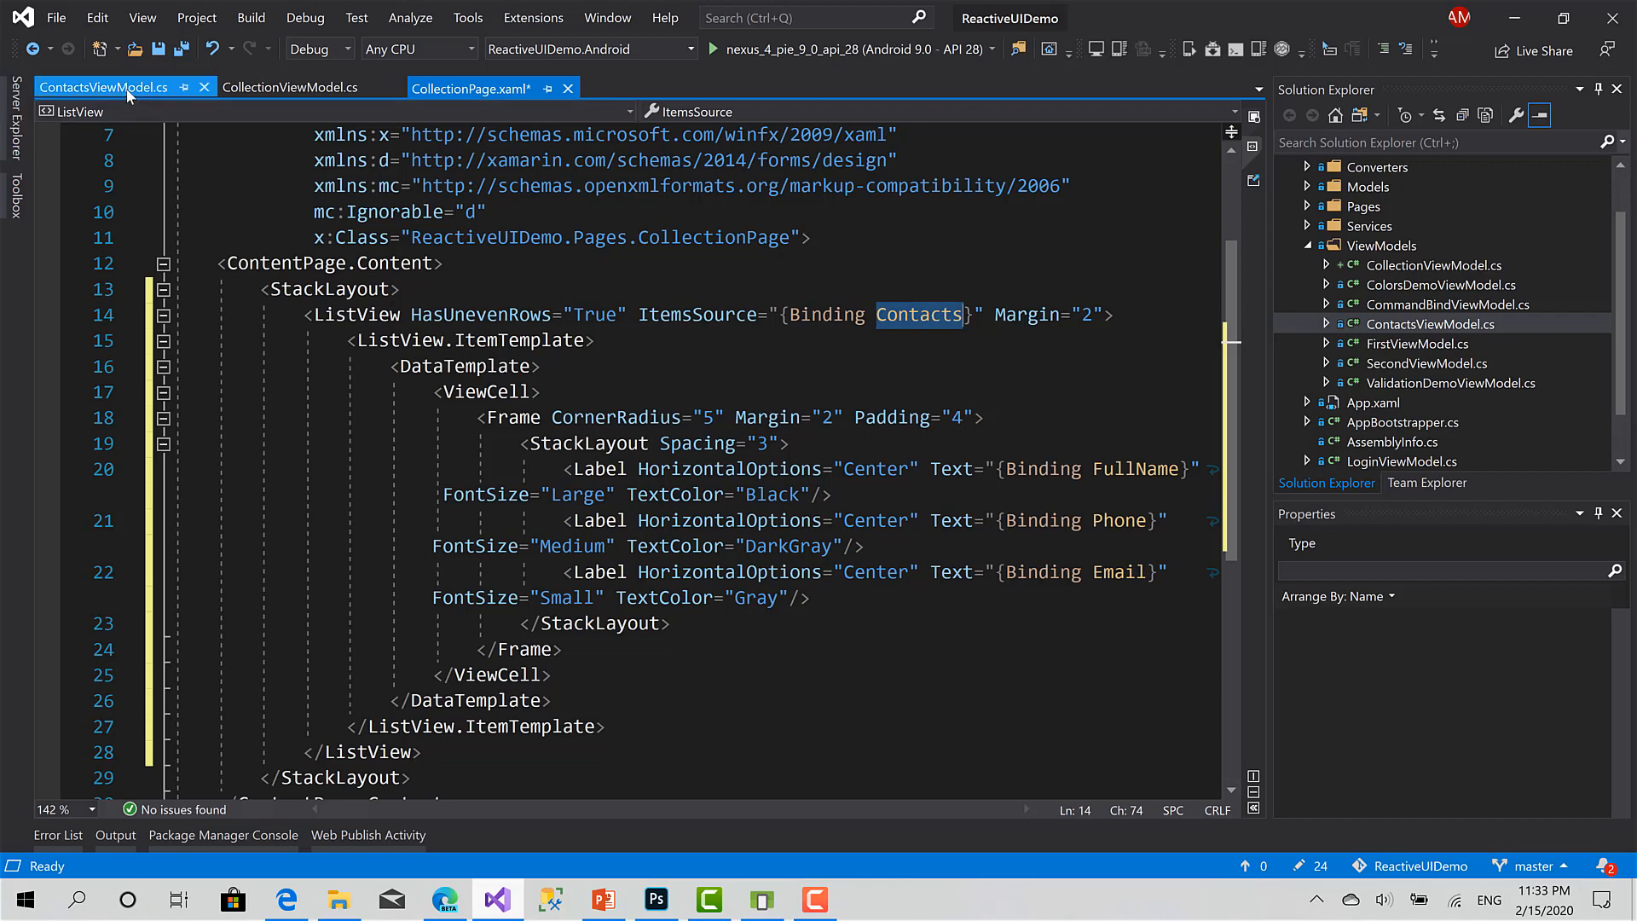
click(102, 88)
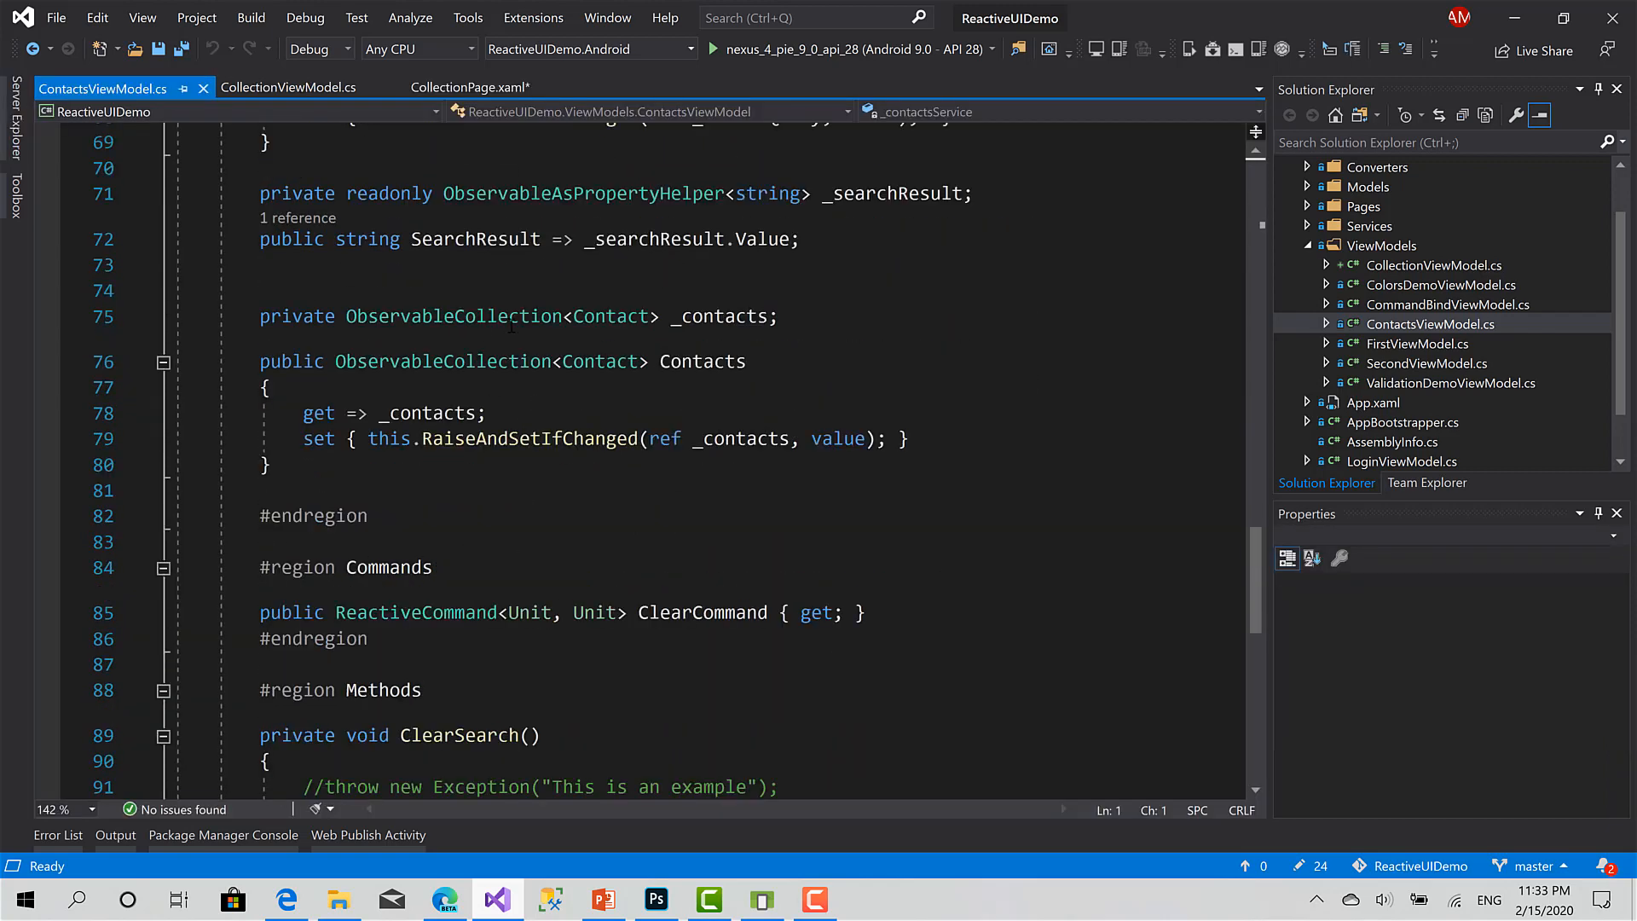
drag(260, 316, 271, 490)
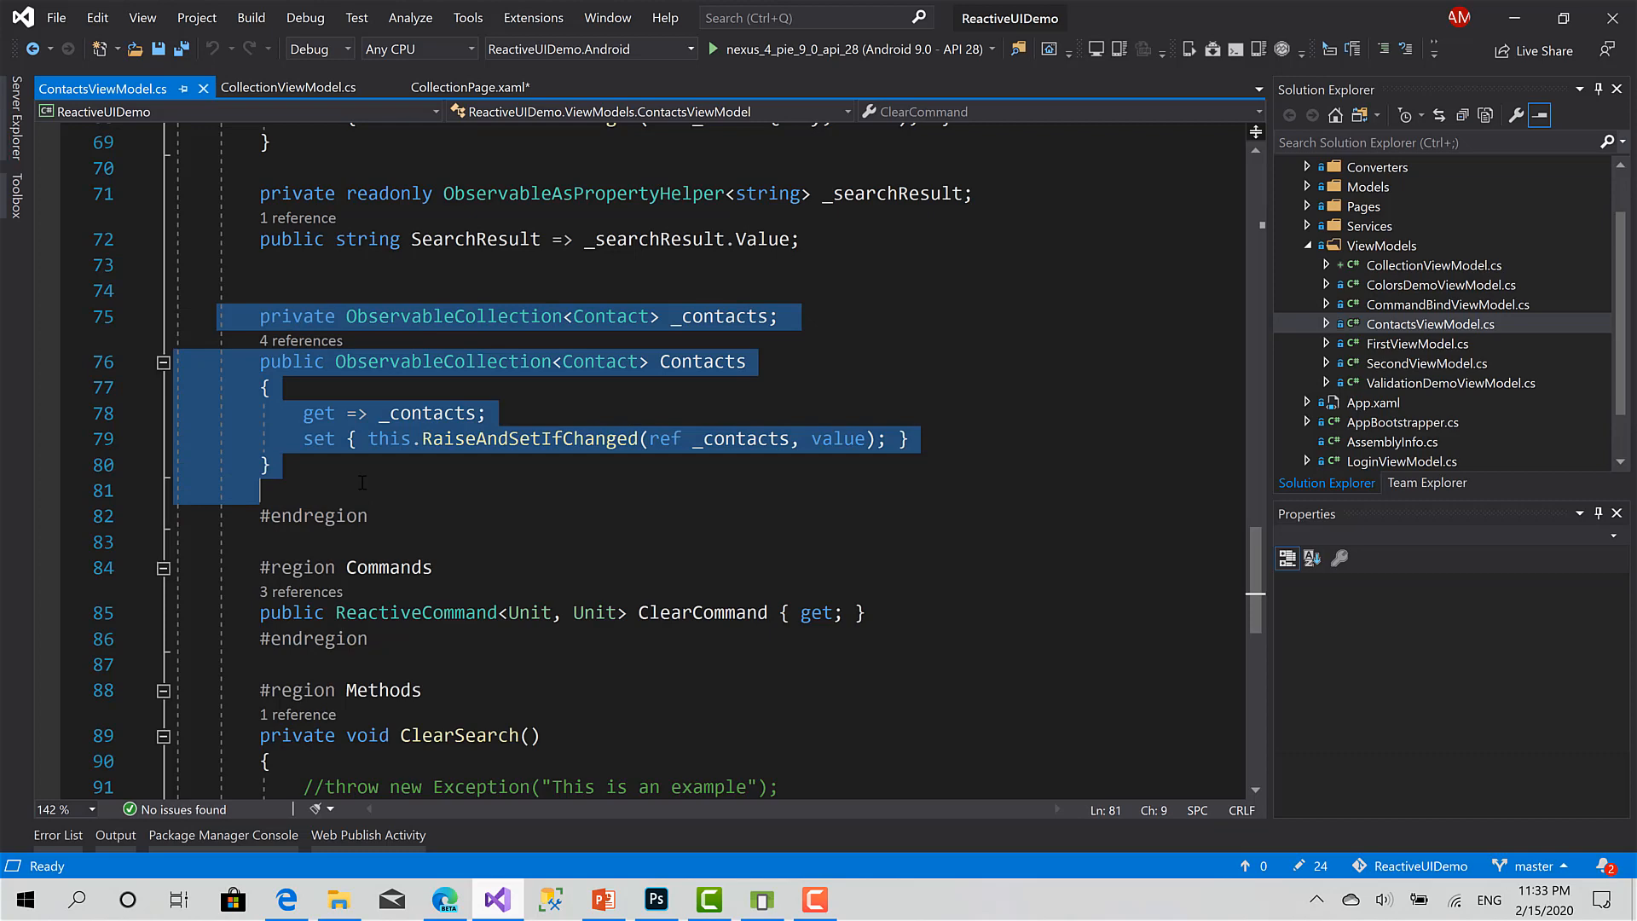
click(364, 490)
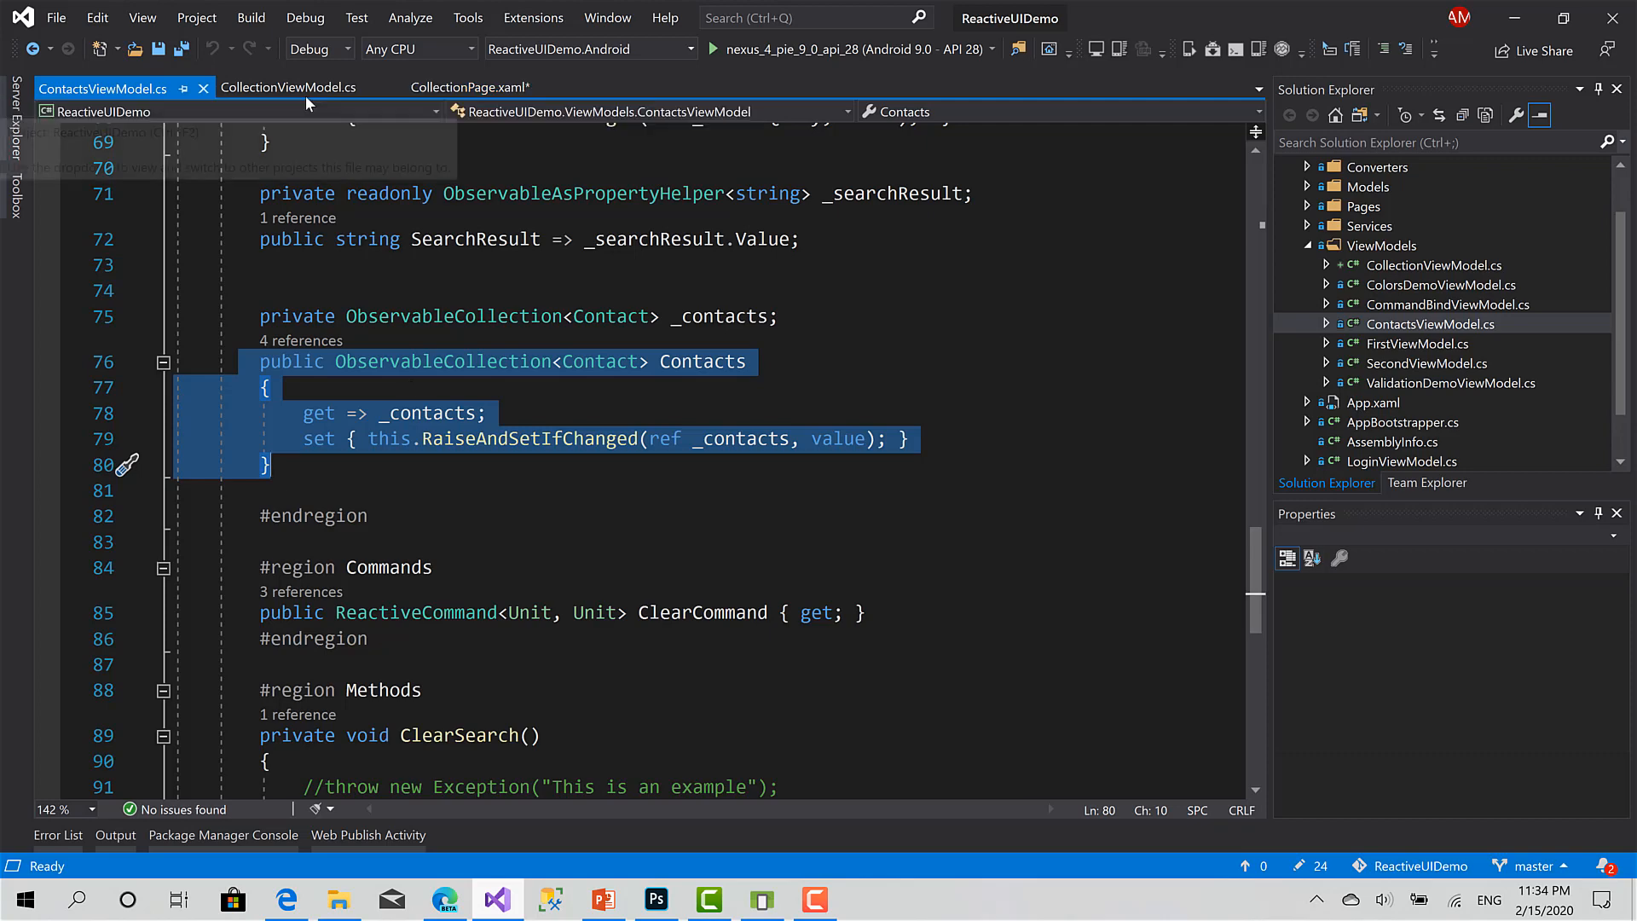
click(289, 88)
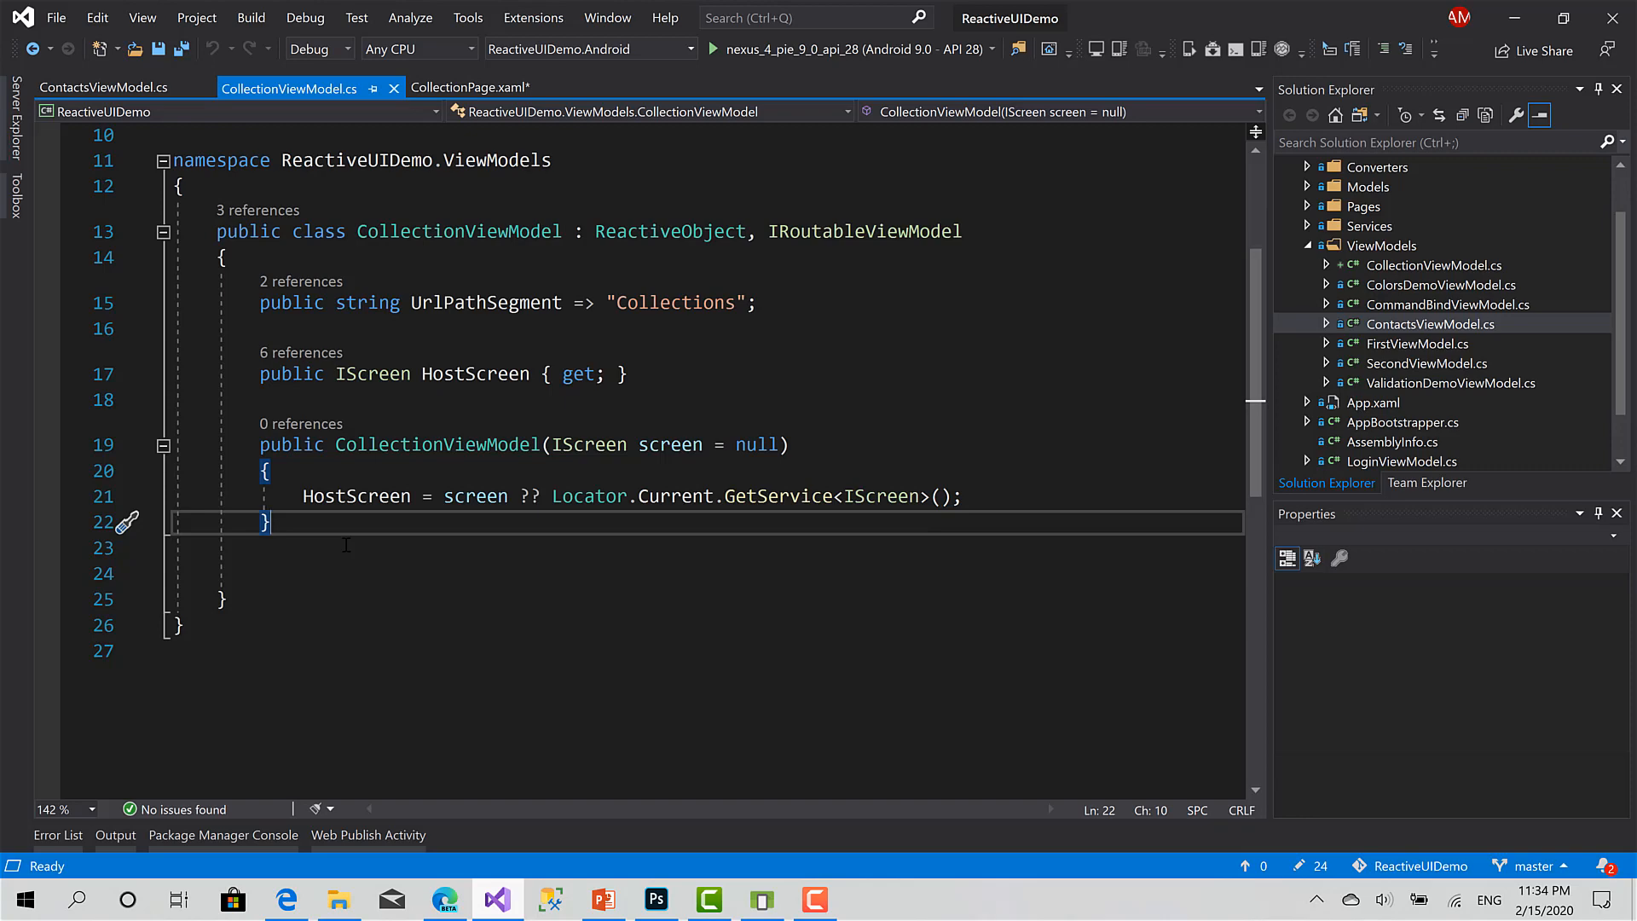
mouse_move(366, 555)
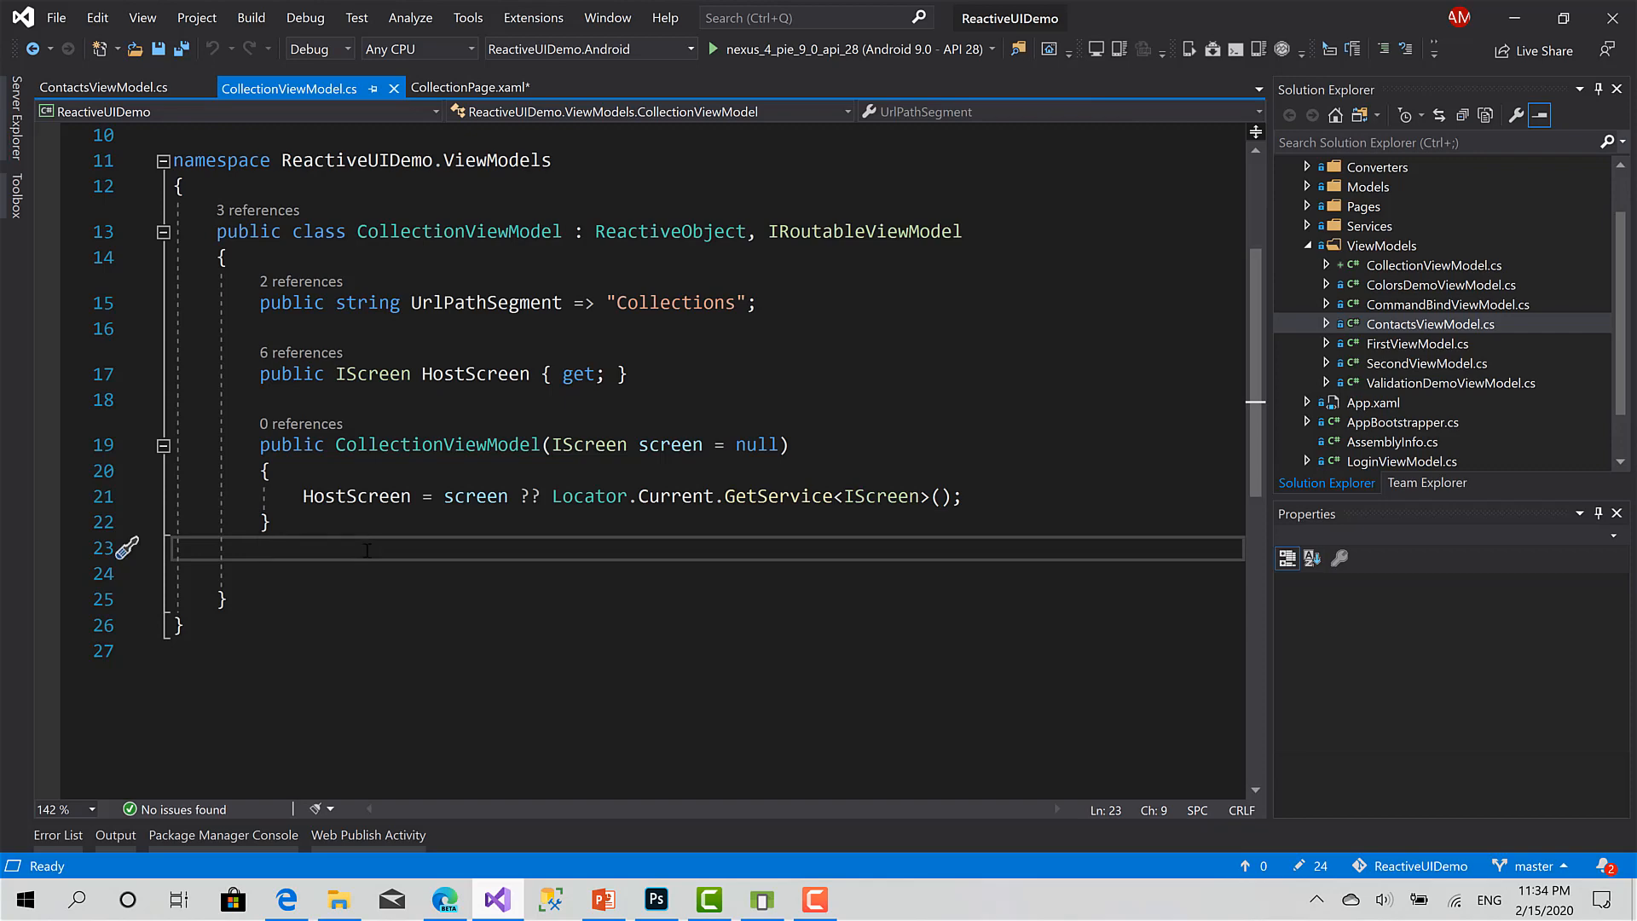
Add the field private SourceList<Contact> _contacts = new SourceList<Contact>(); below the constructor
key(Enter)
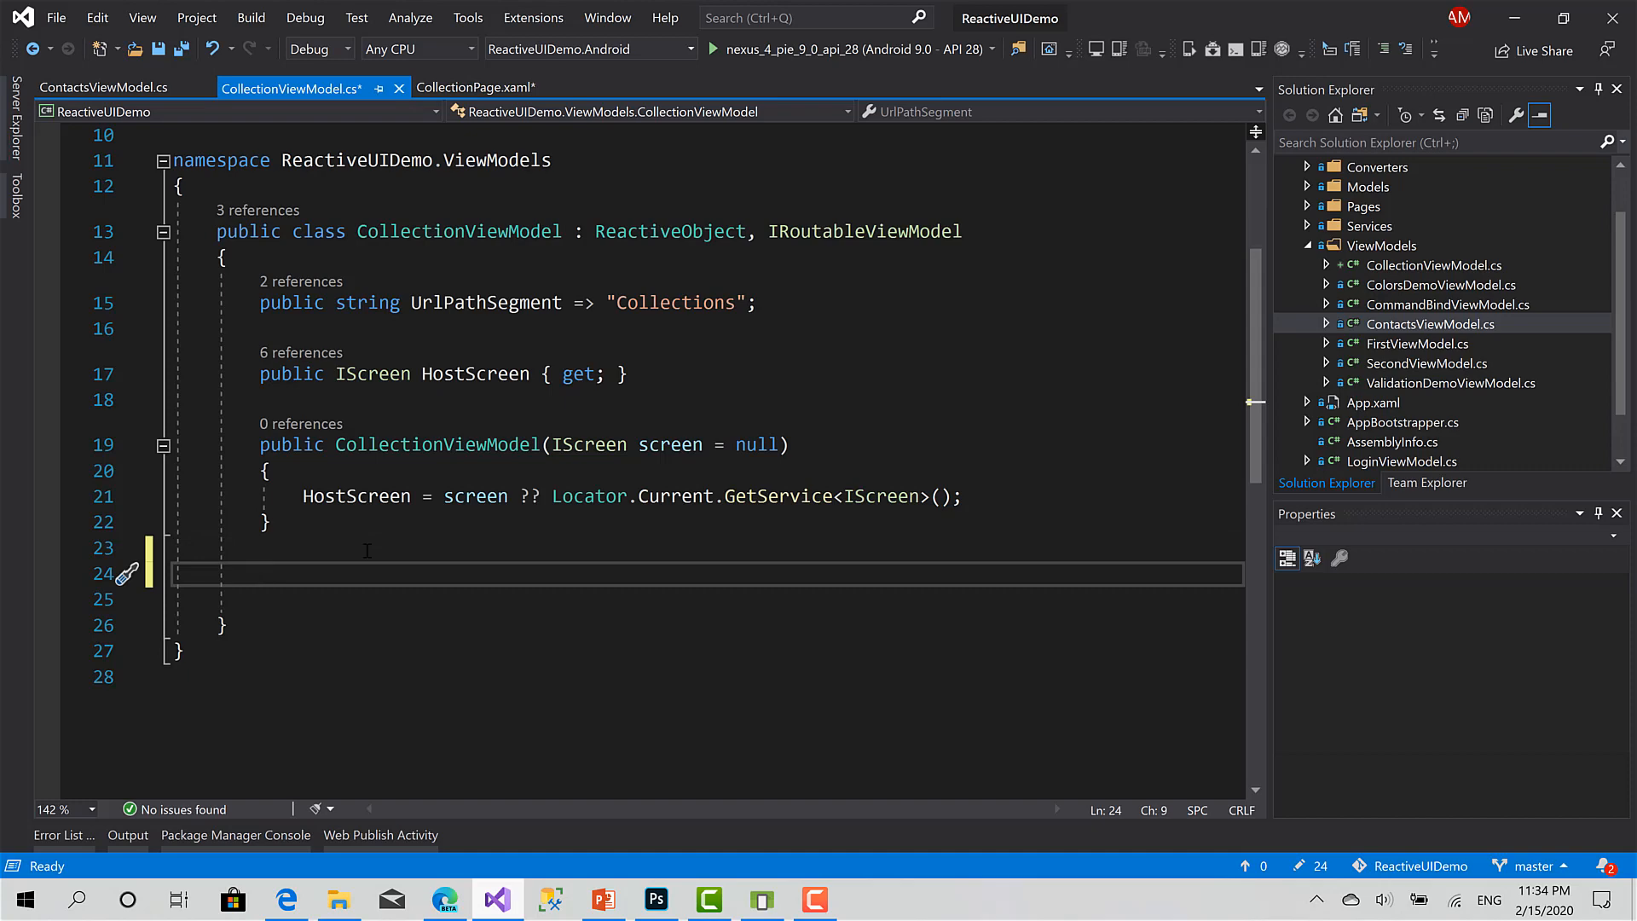
text(private SourceList<Contact>)
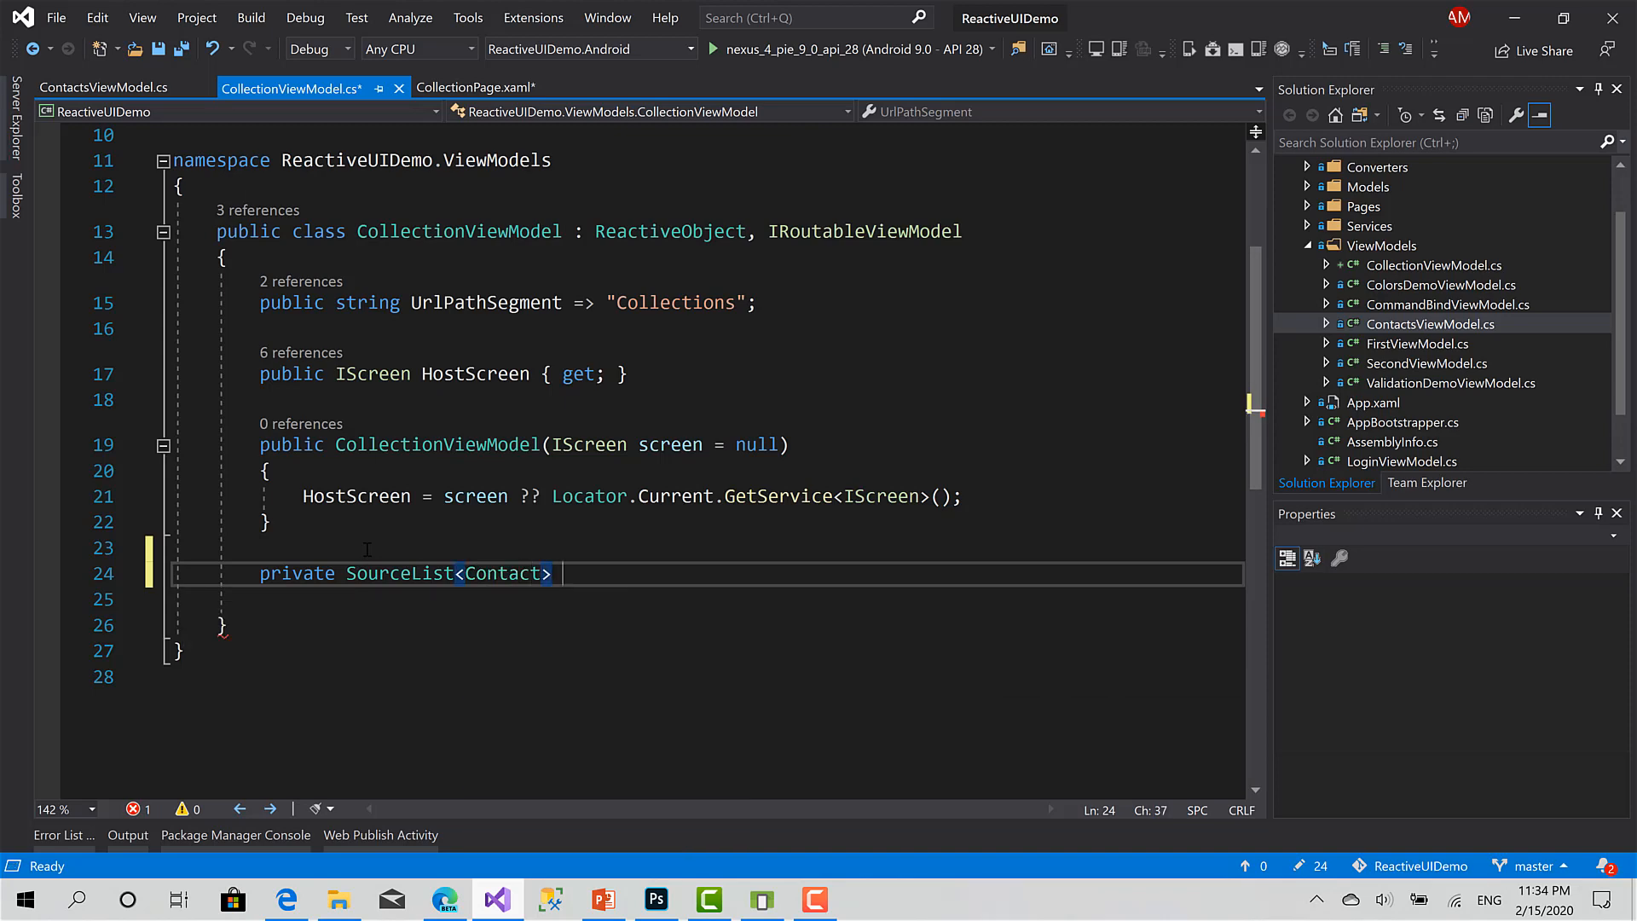
text(_contacts = new SourceList<Contact>();)
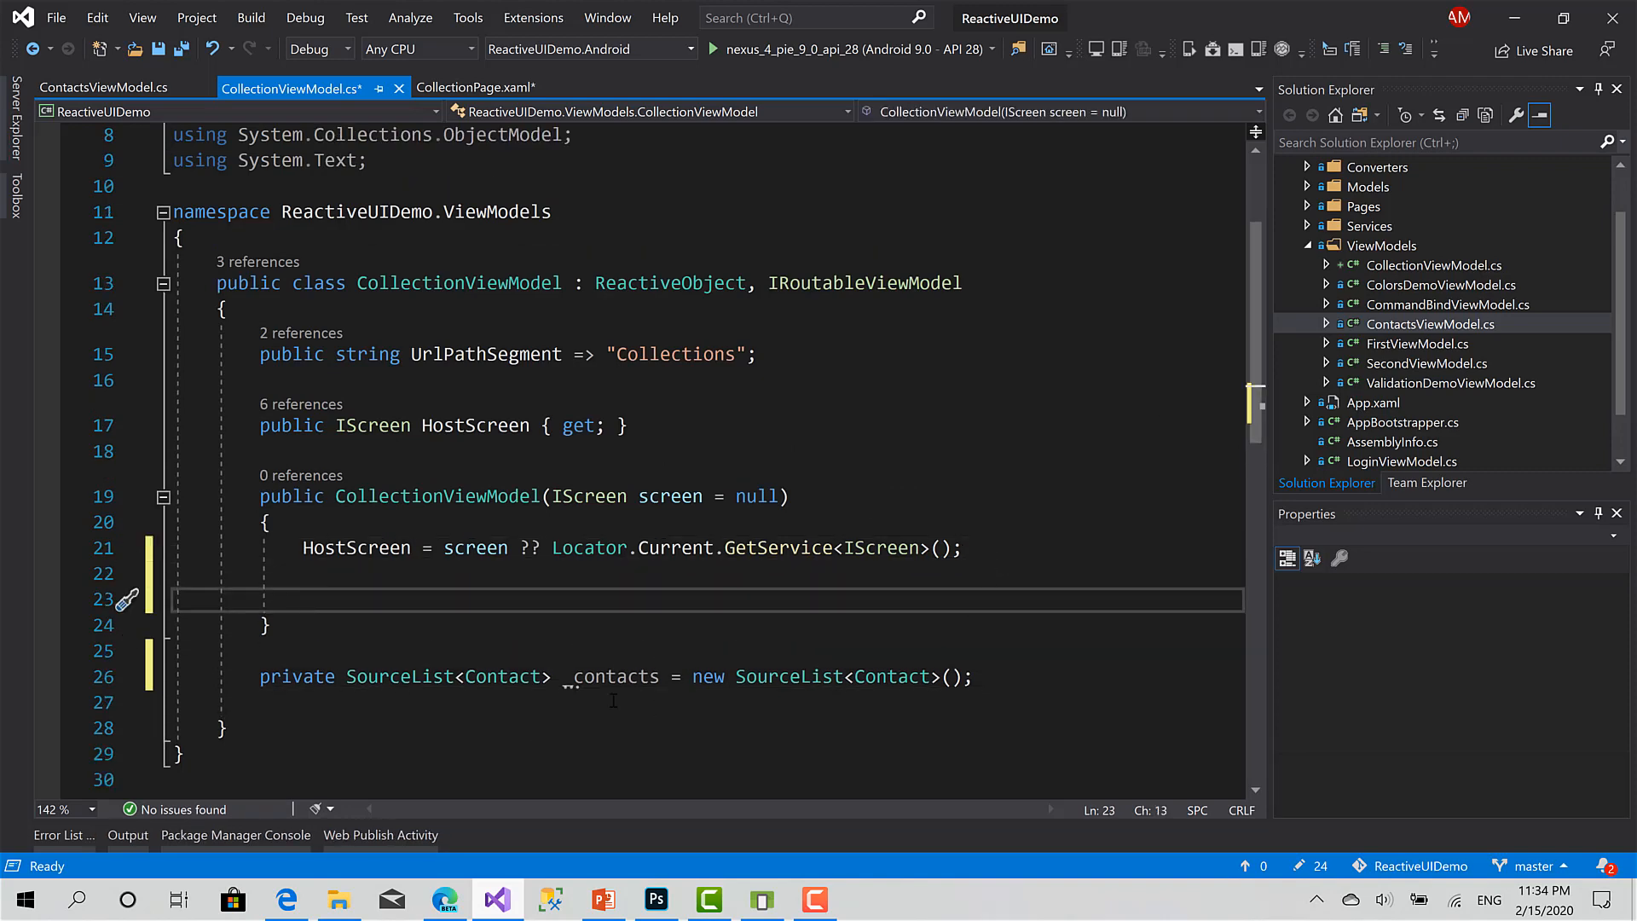
mouse_move(615, 677)
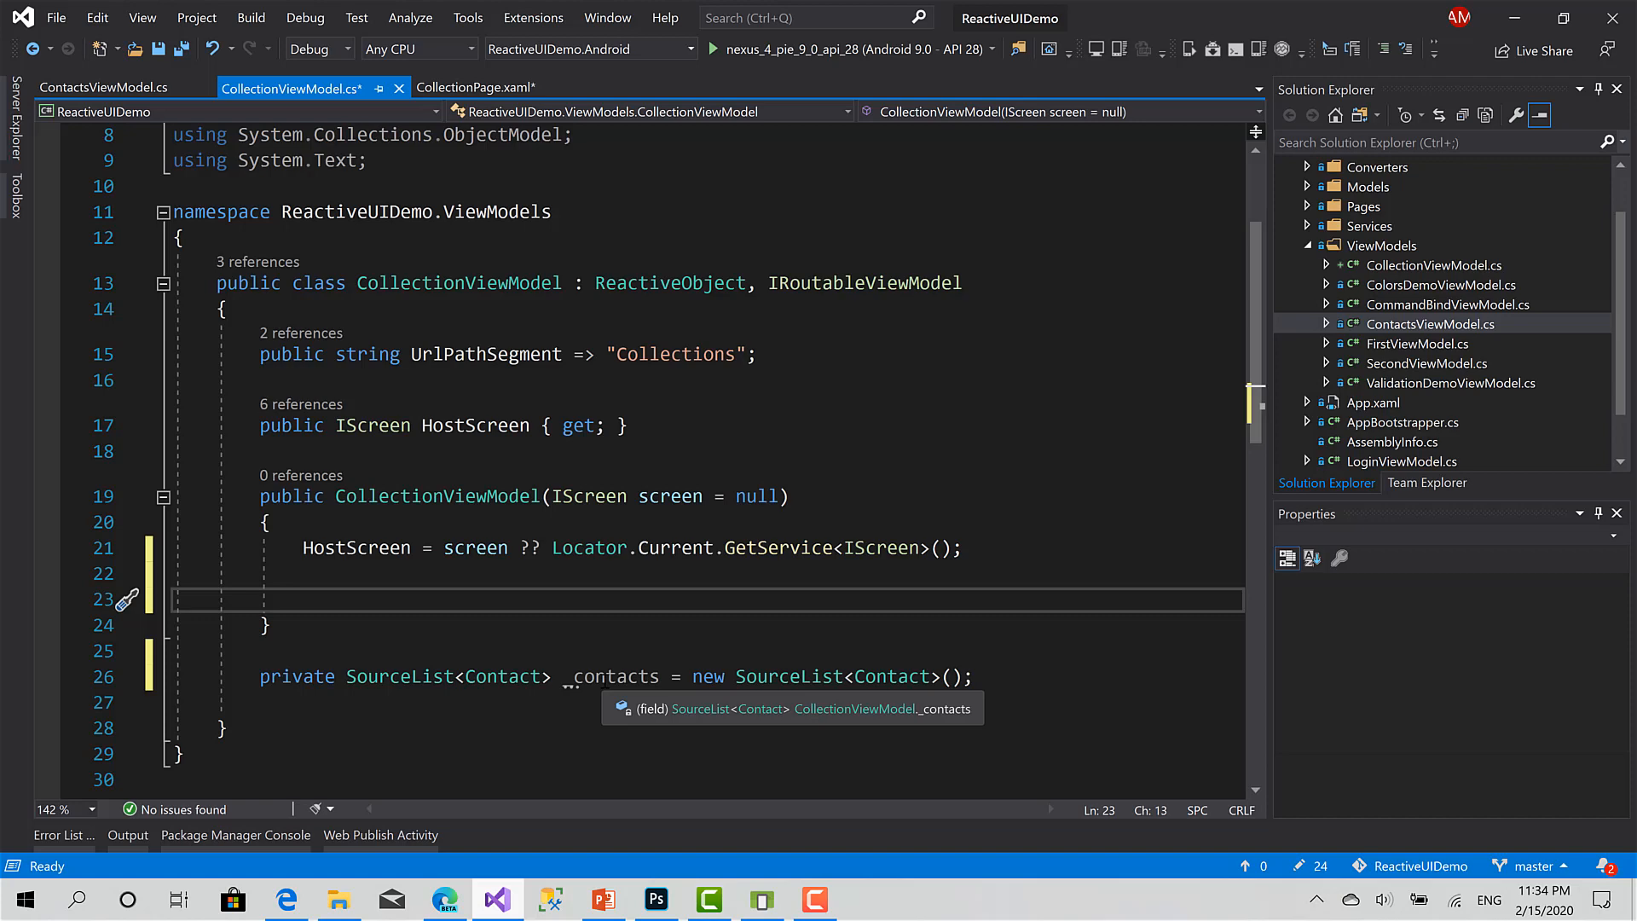
mouse_move(1157, 418)
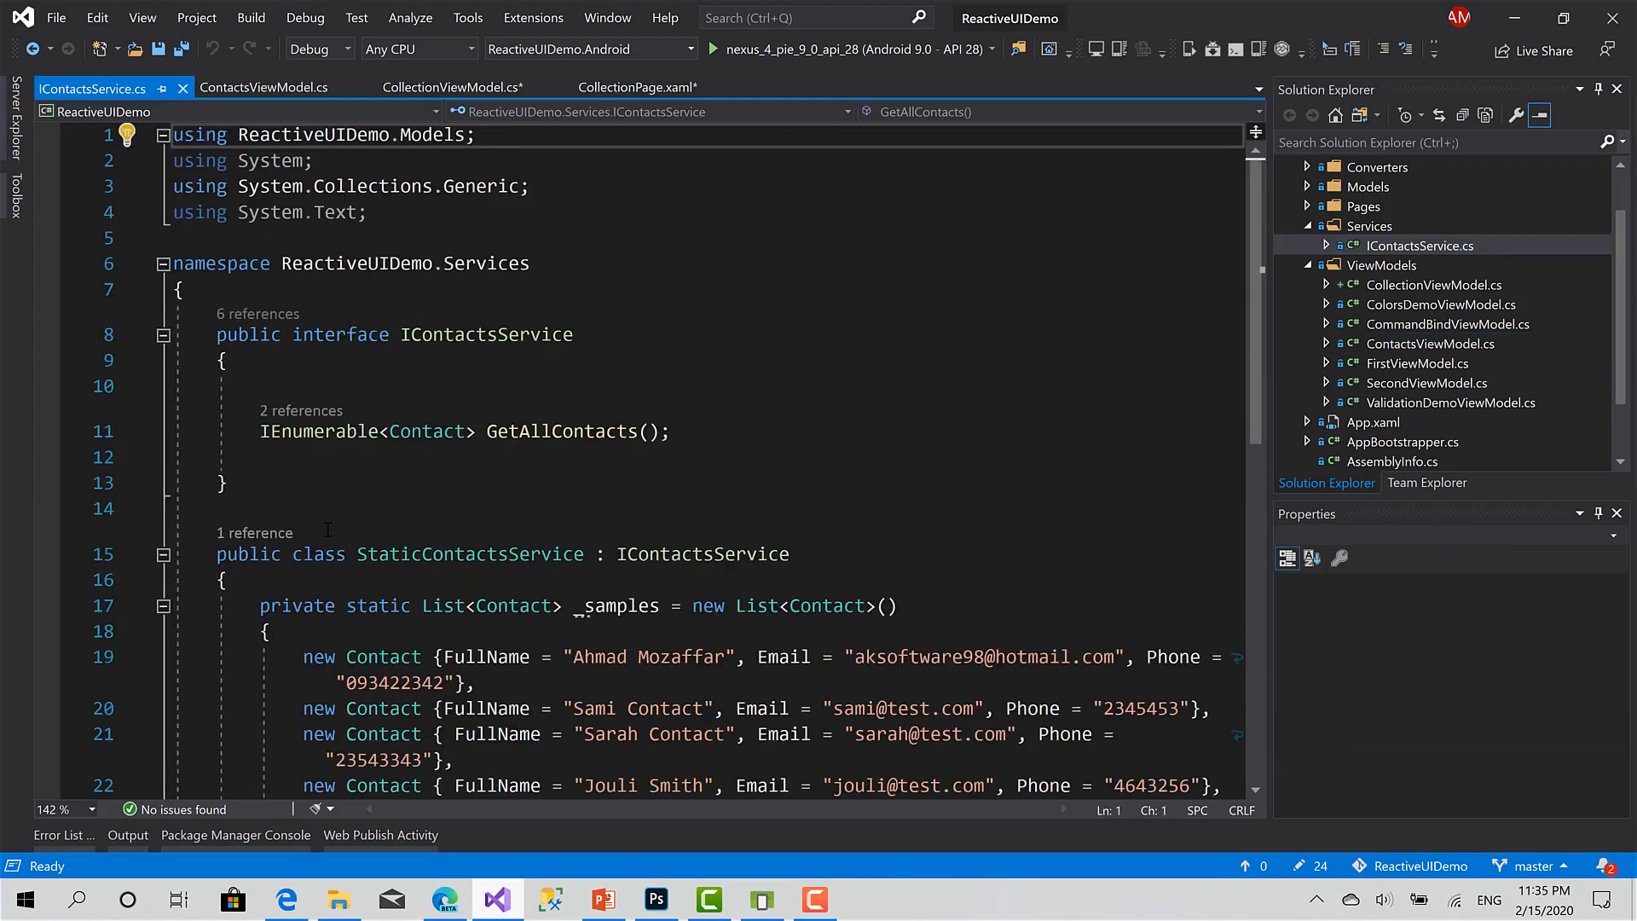
Review StaticContactsService and its AppBootstrapper registration, then close ContactsViewModel.cs
scroll(down, 3)
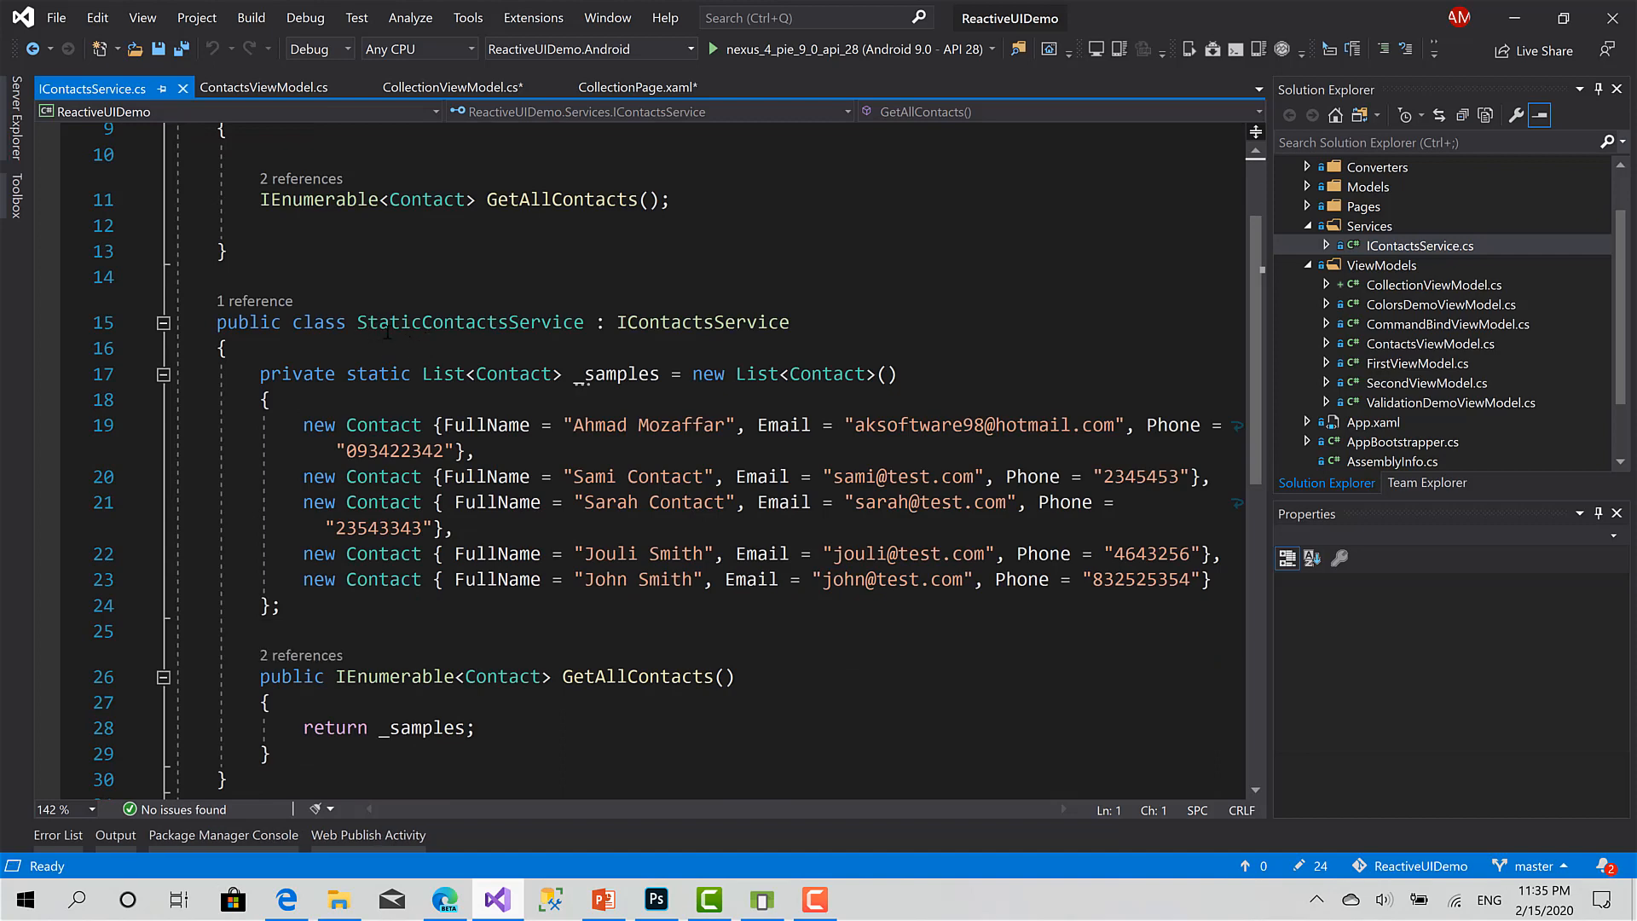
double_click(469, 322)
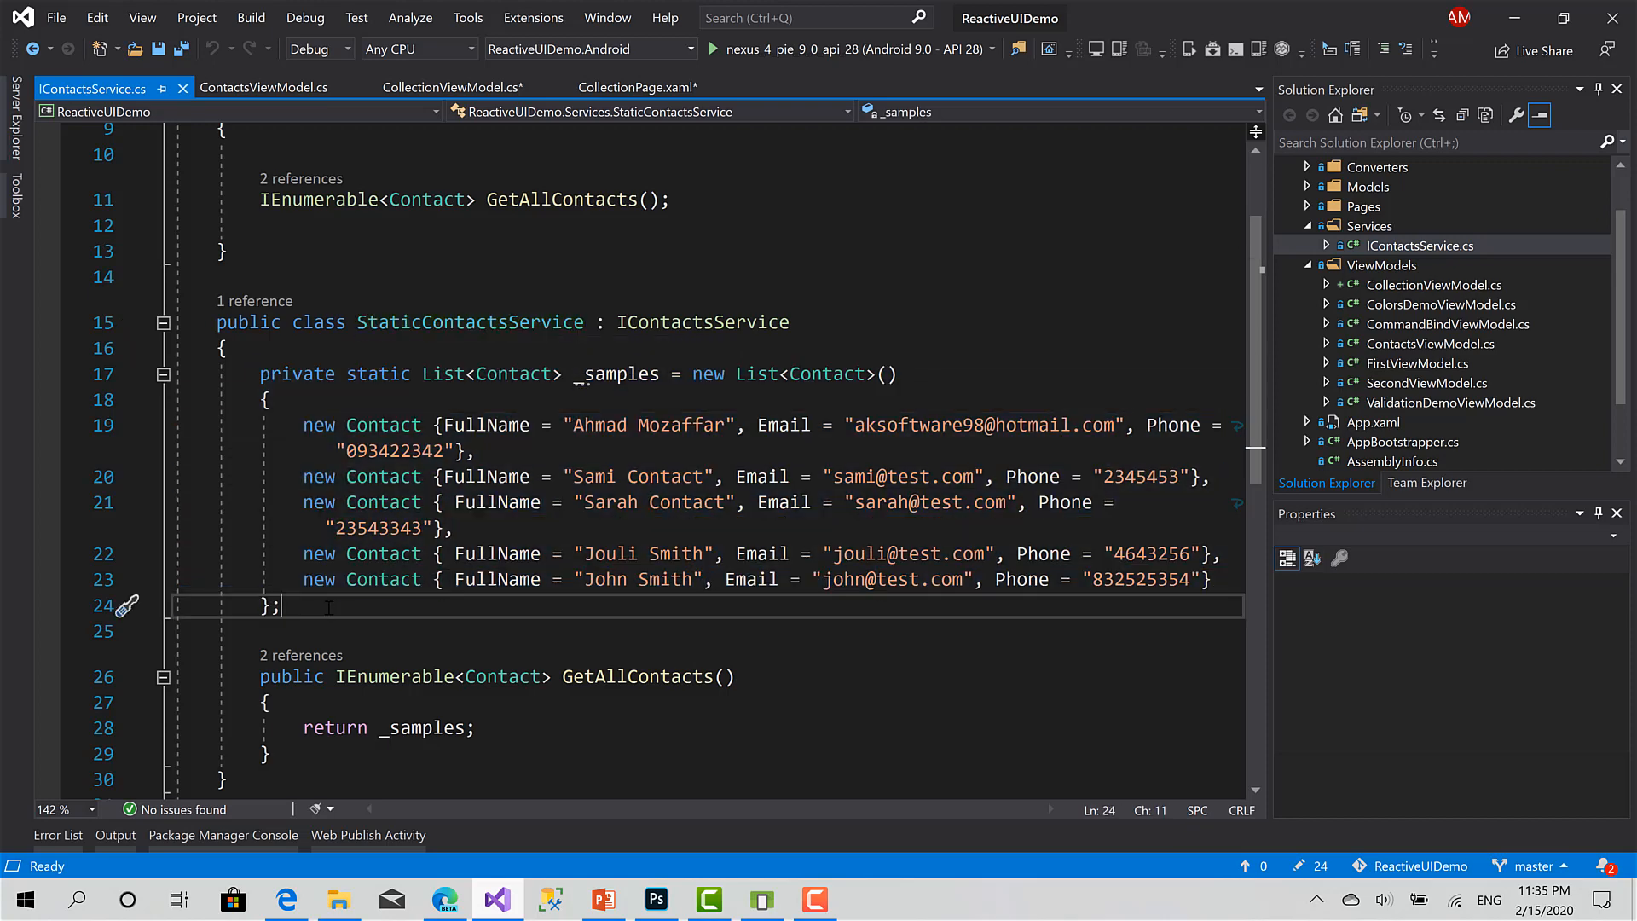
click(293, 89)
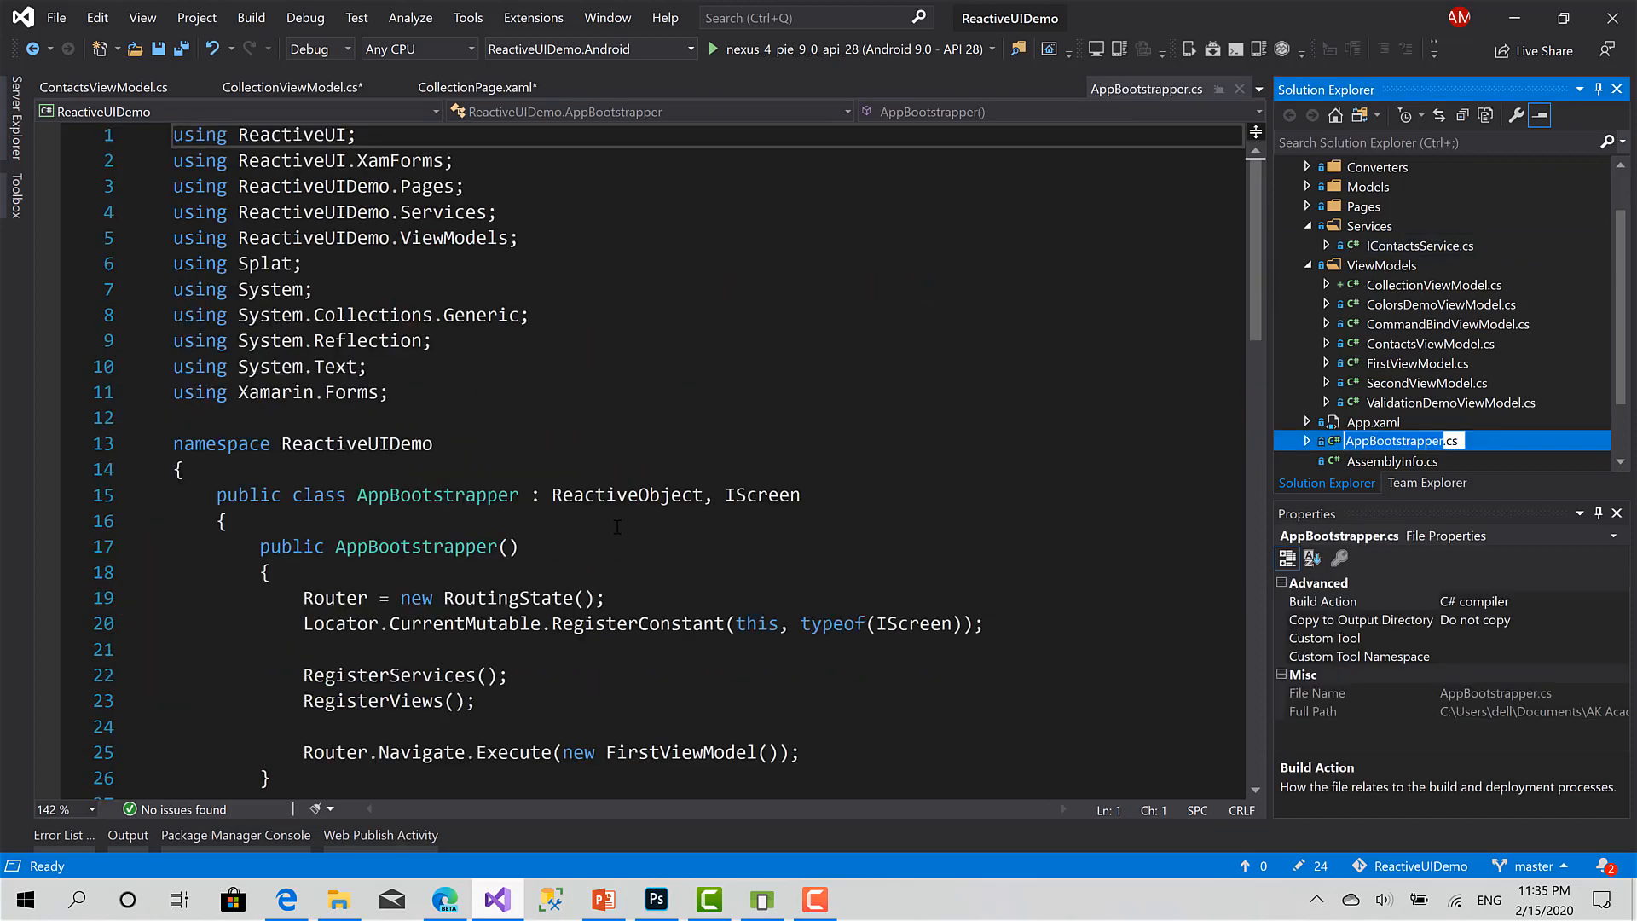
scroll(down, 3)
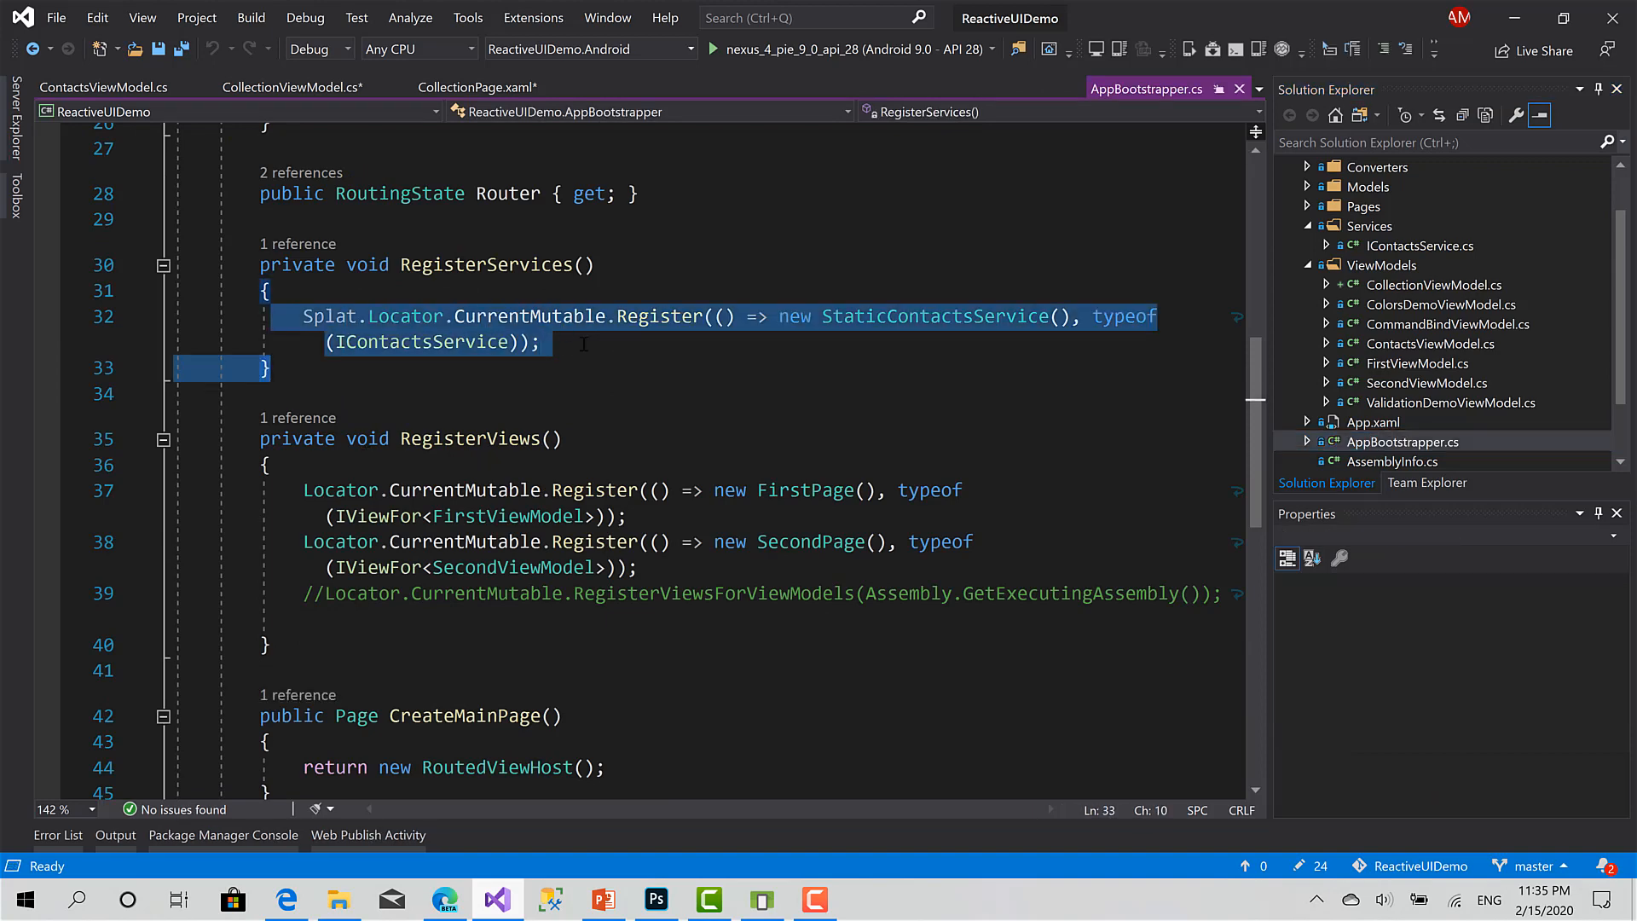
click(111, 88)
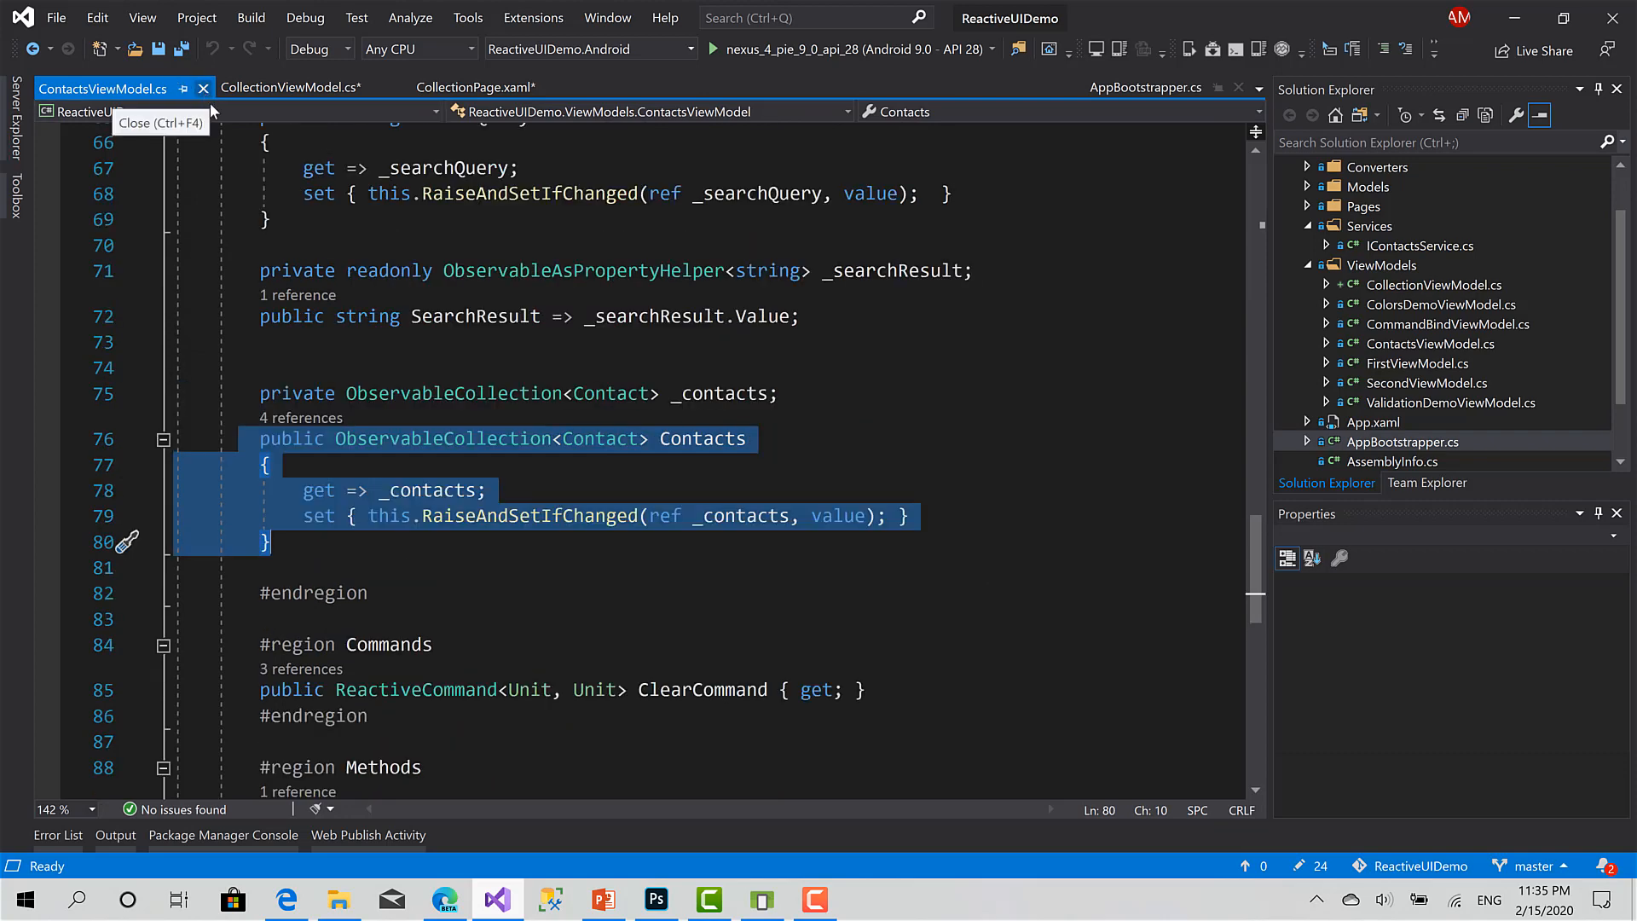
click(290, 88)
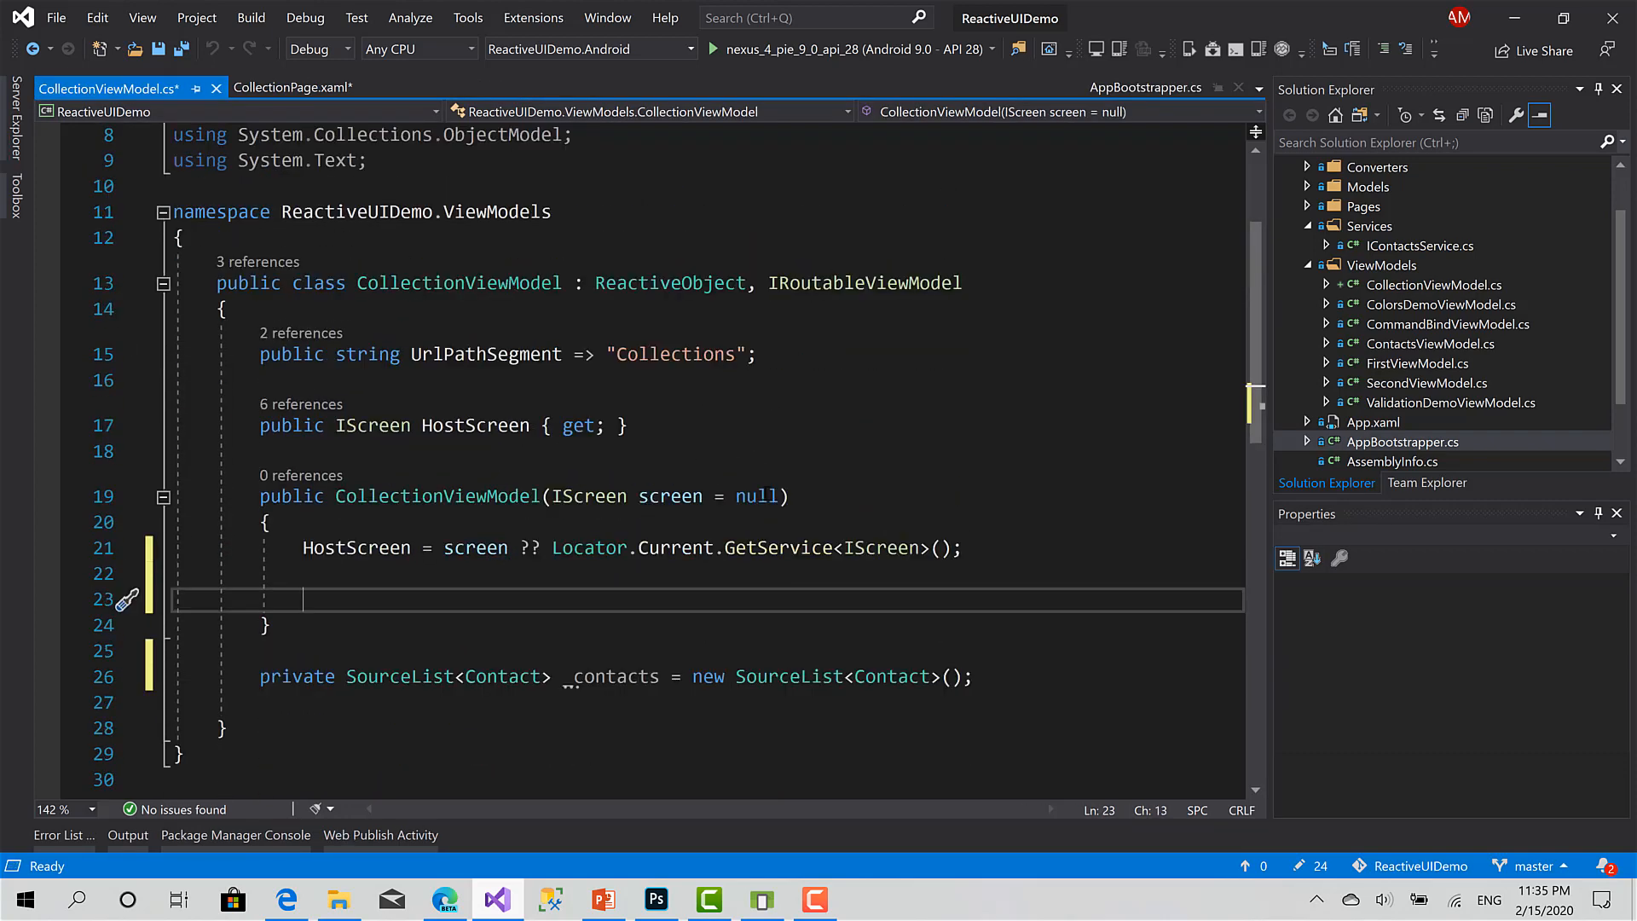
Add an optional IContactsService contactsService constructor parameter and a private readonly _contactsService field
text(,)
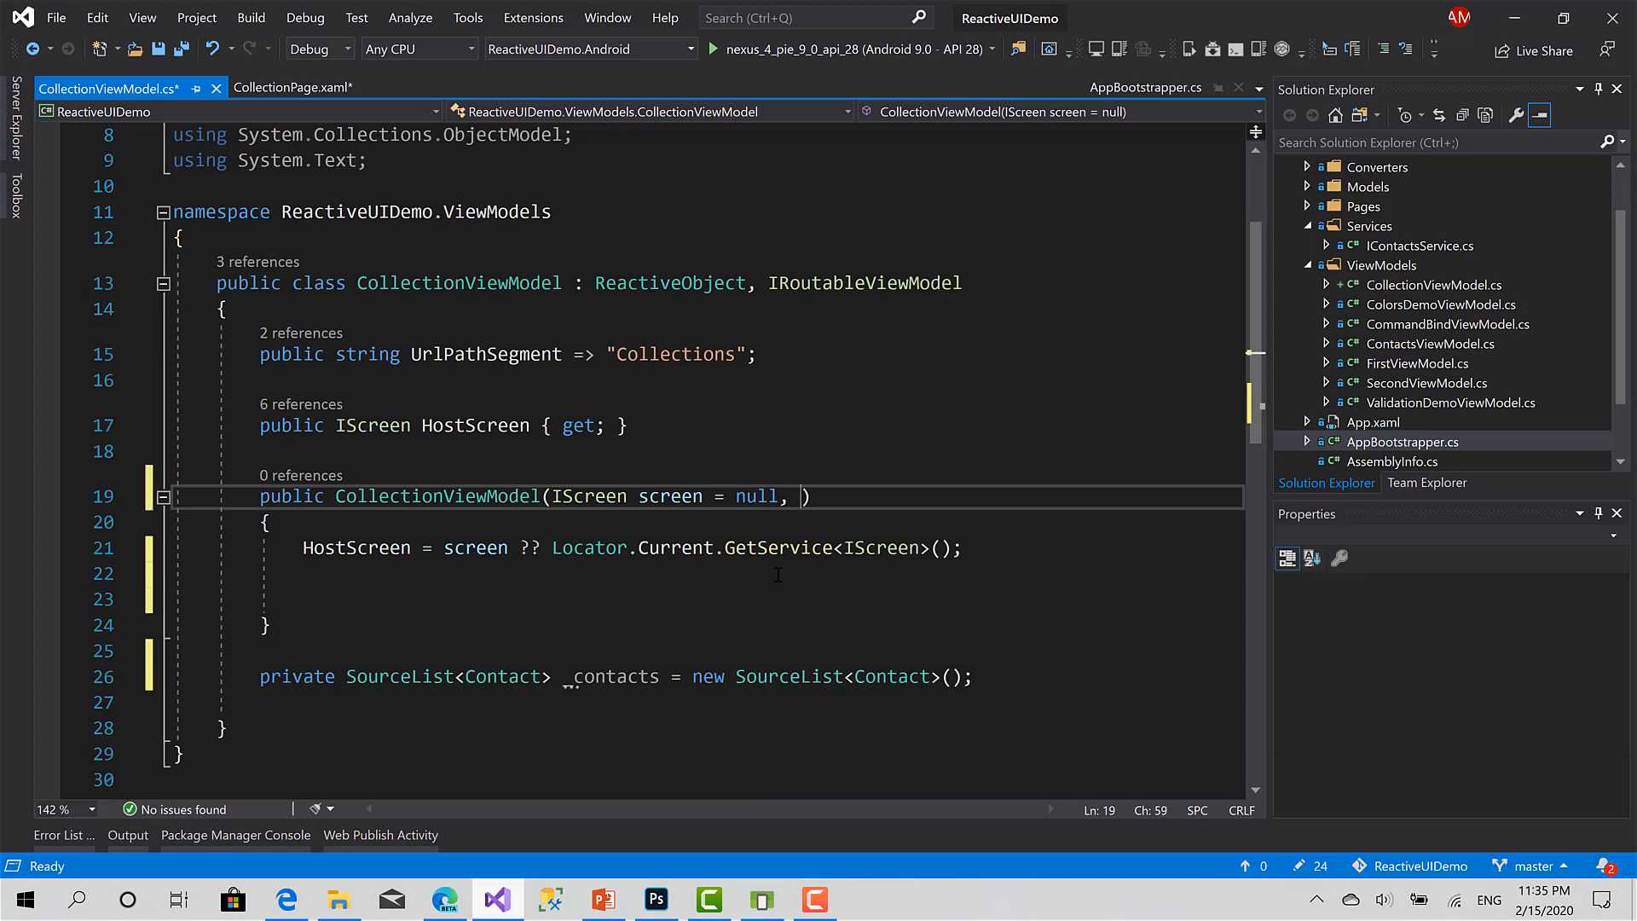
text(IContactsService)
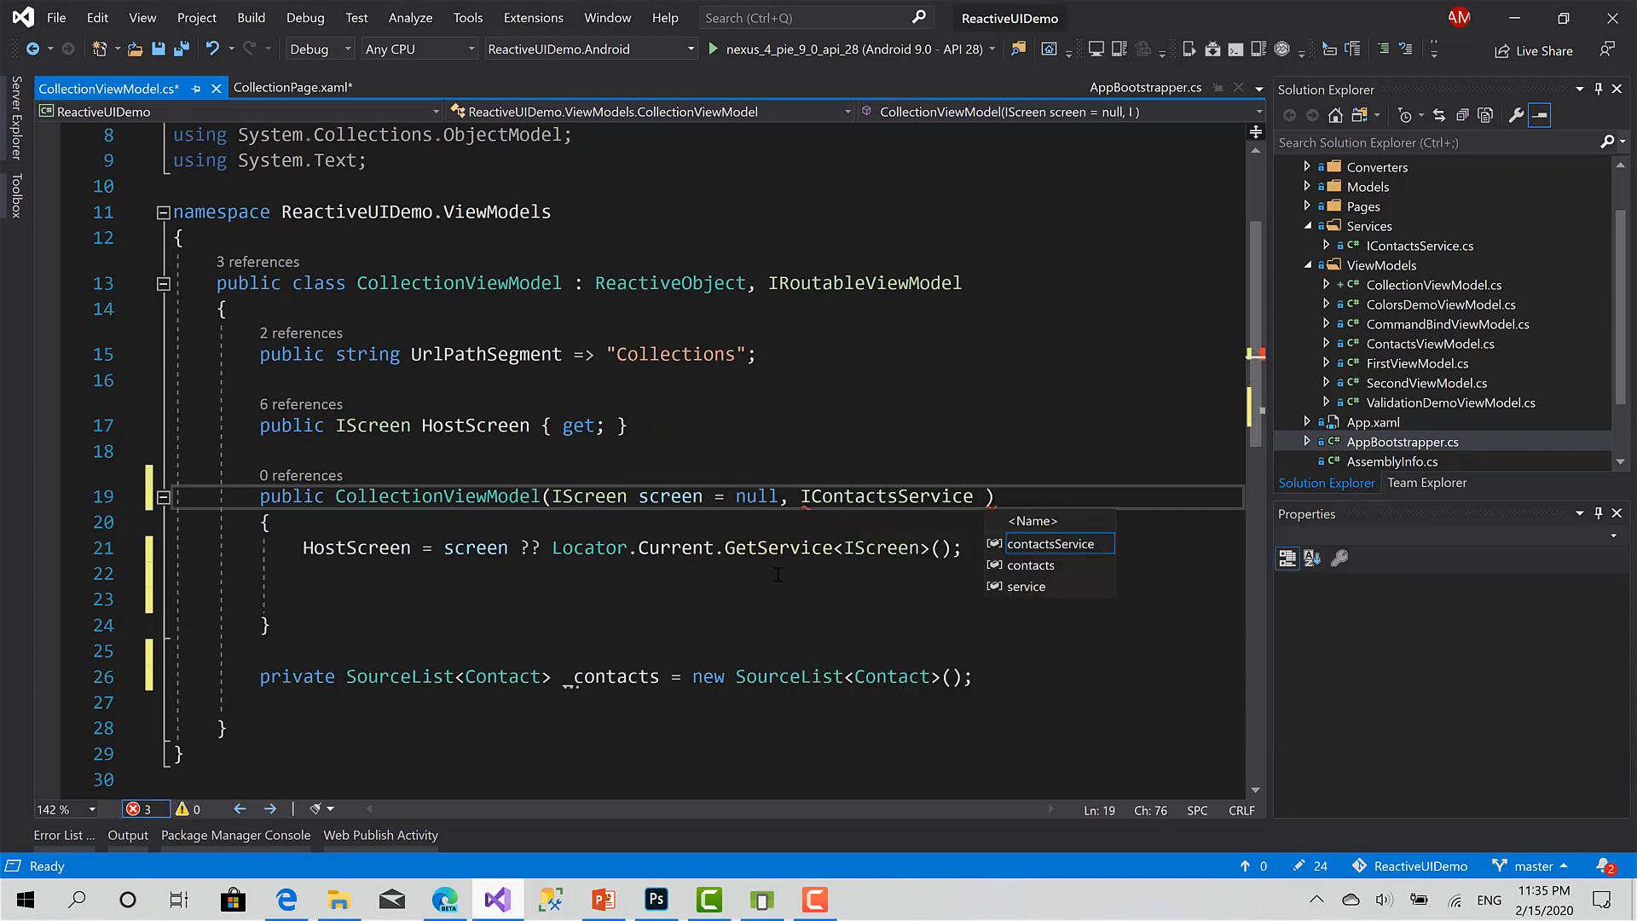
text(contactsService = null)
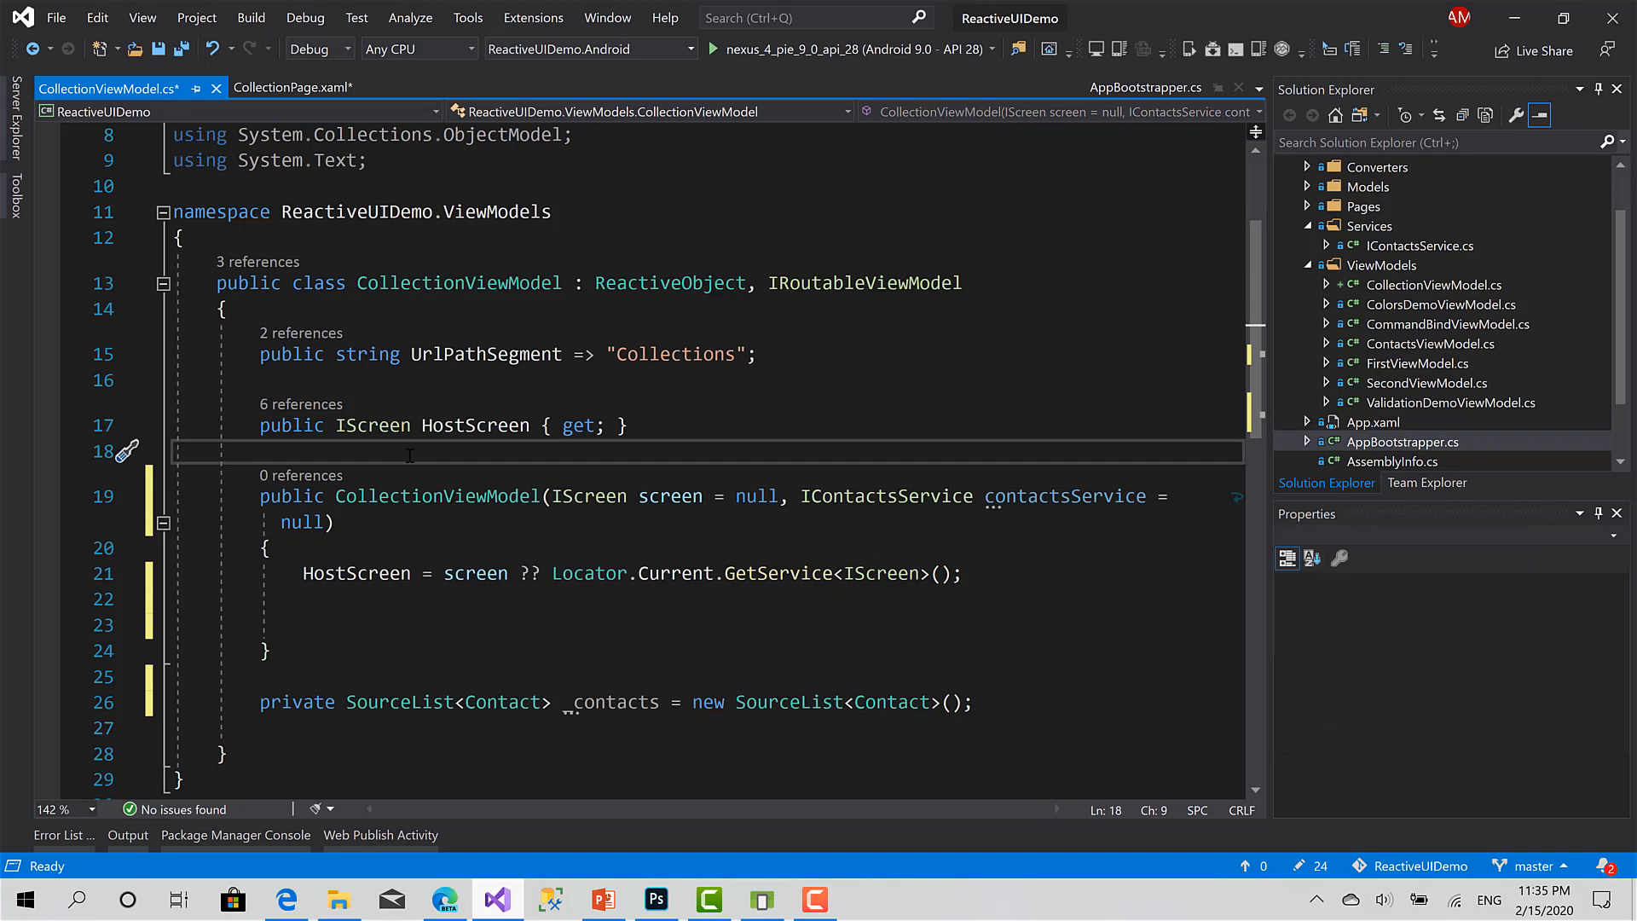
text(private readonly IContac)
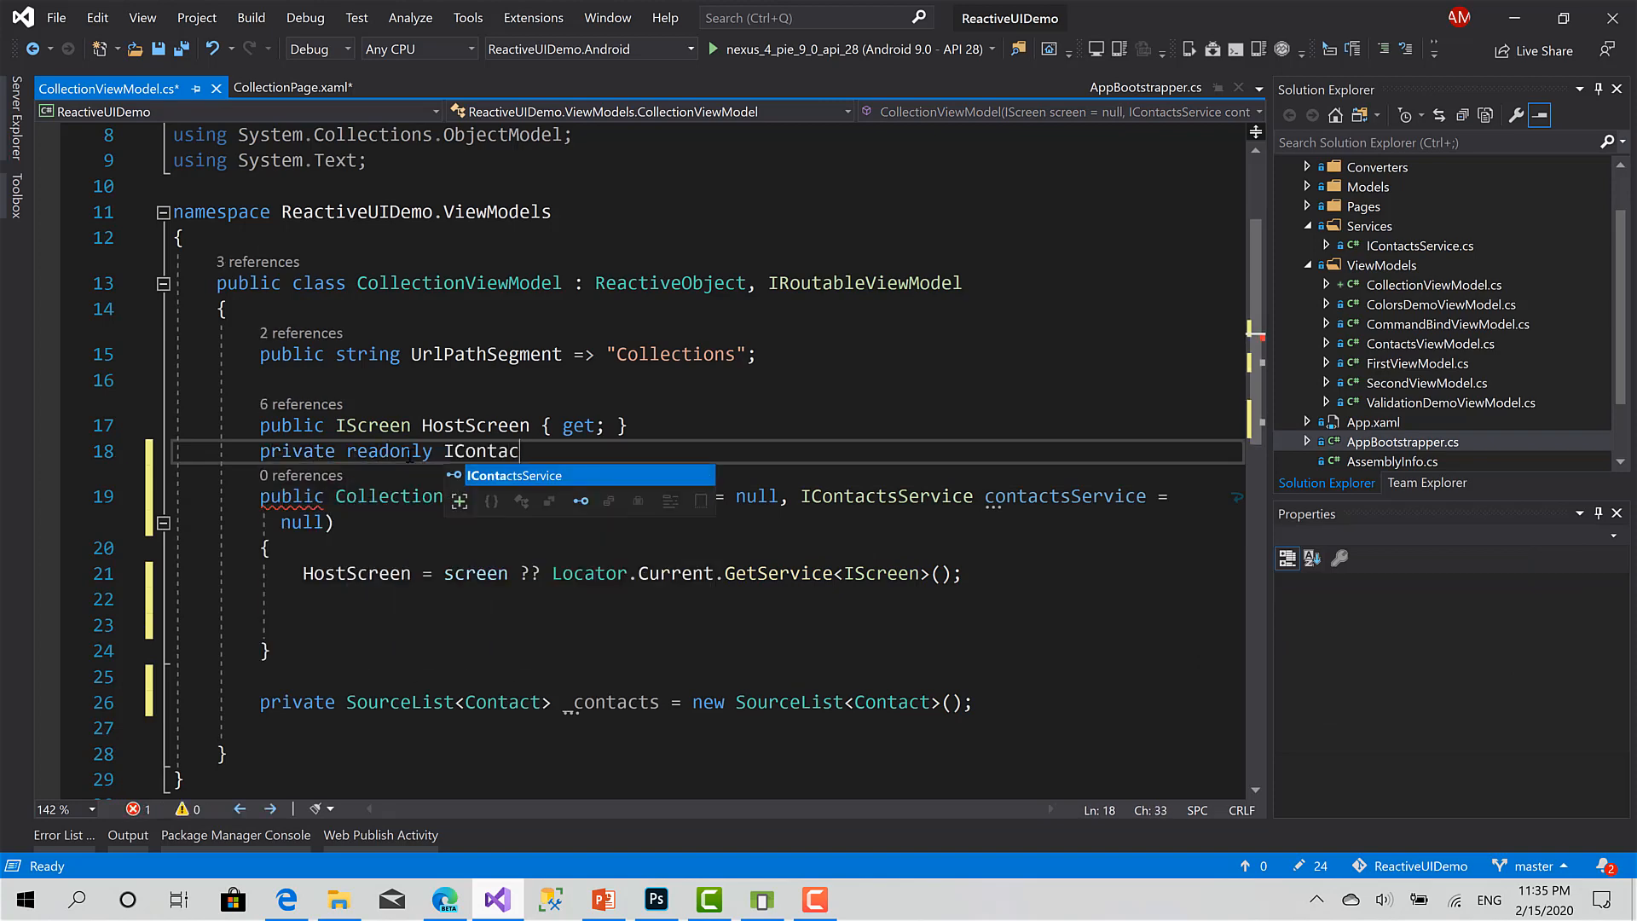
text(Service _contactsServi)
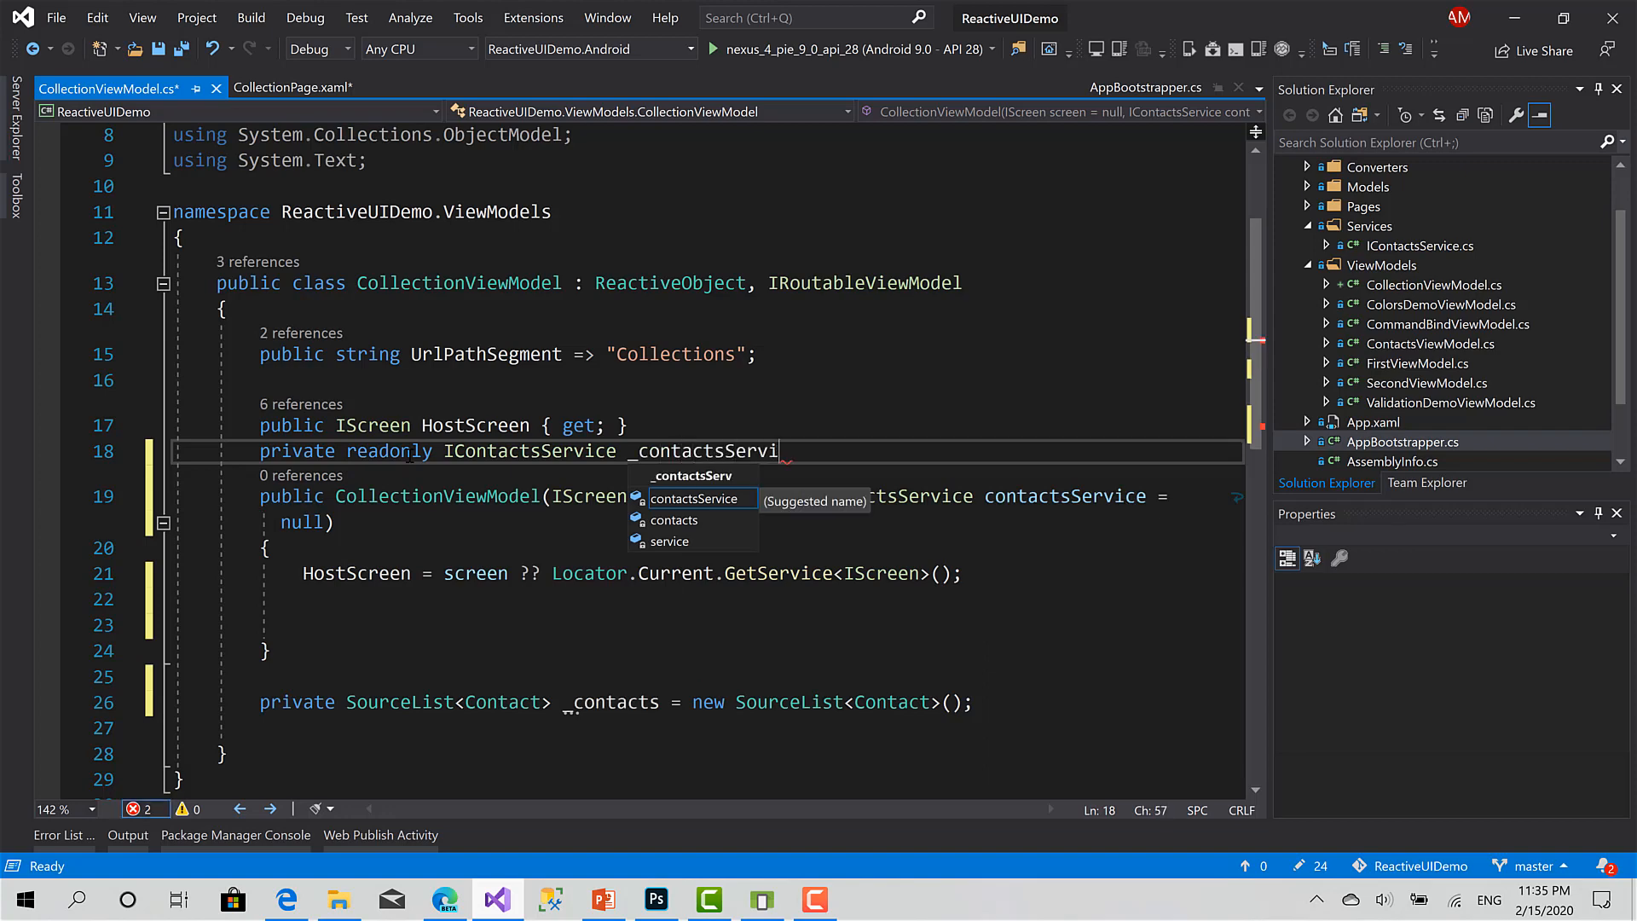
key(Tab)
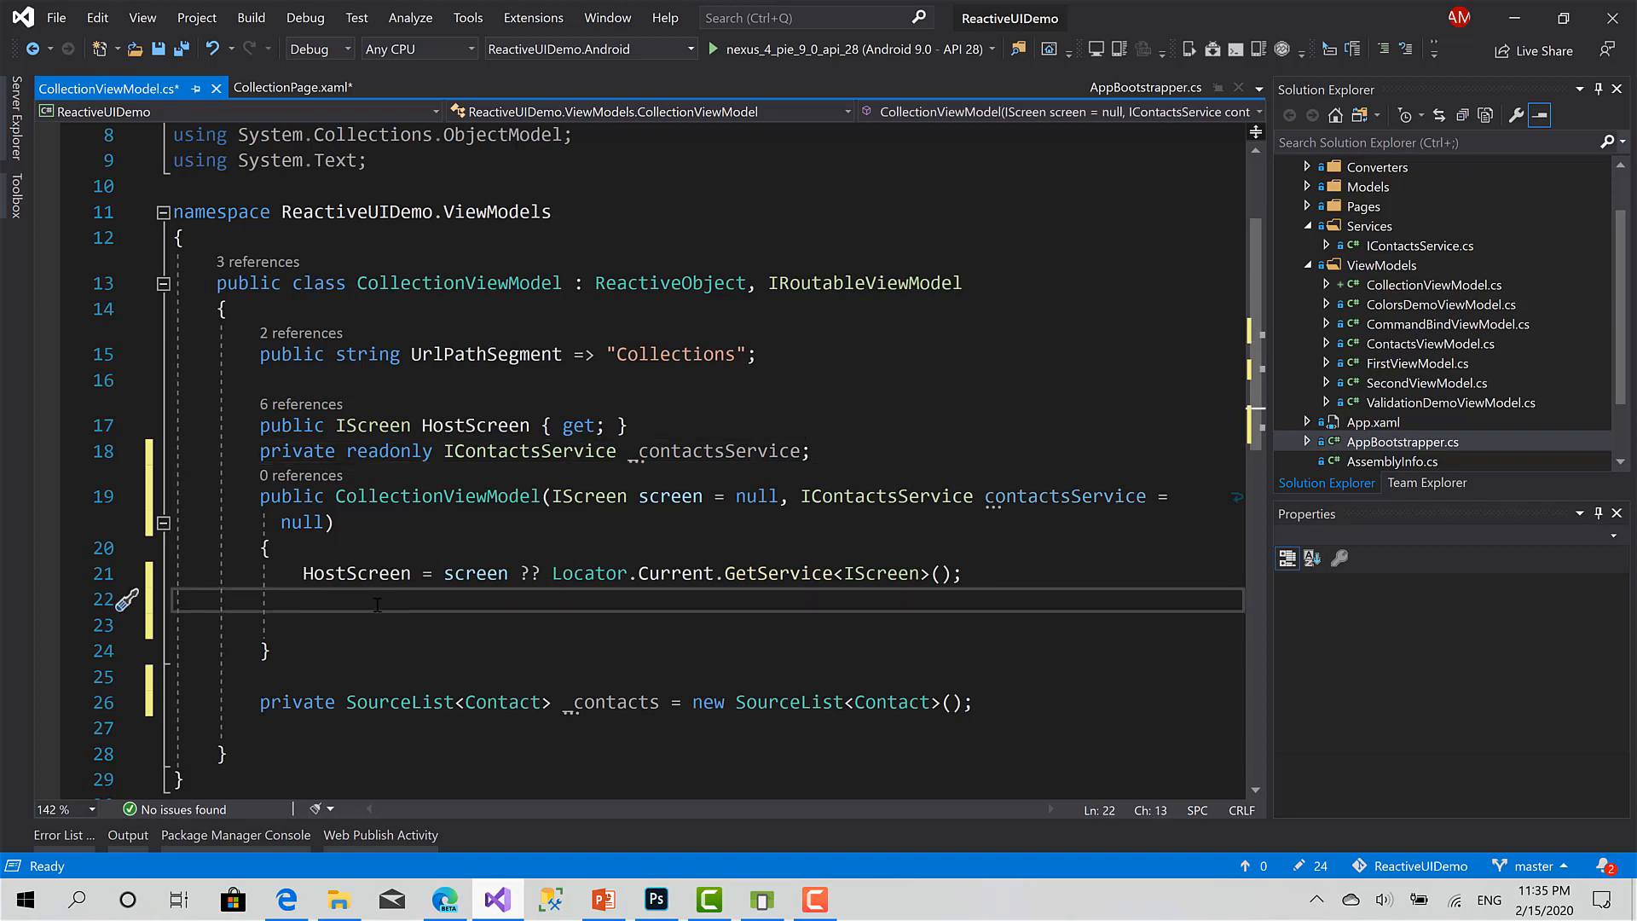
Assign _contactsService = contactsService ?? Locator.Current.GetService<IContactsService>(); in the constructor
text(_contactsService = conta)
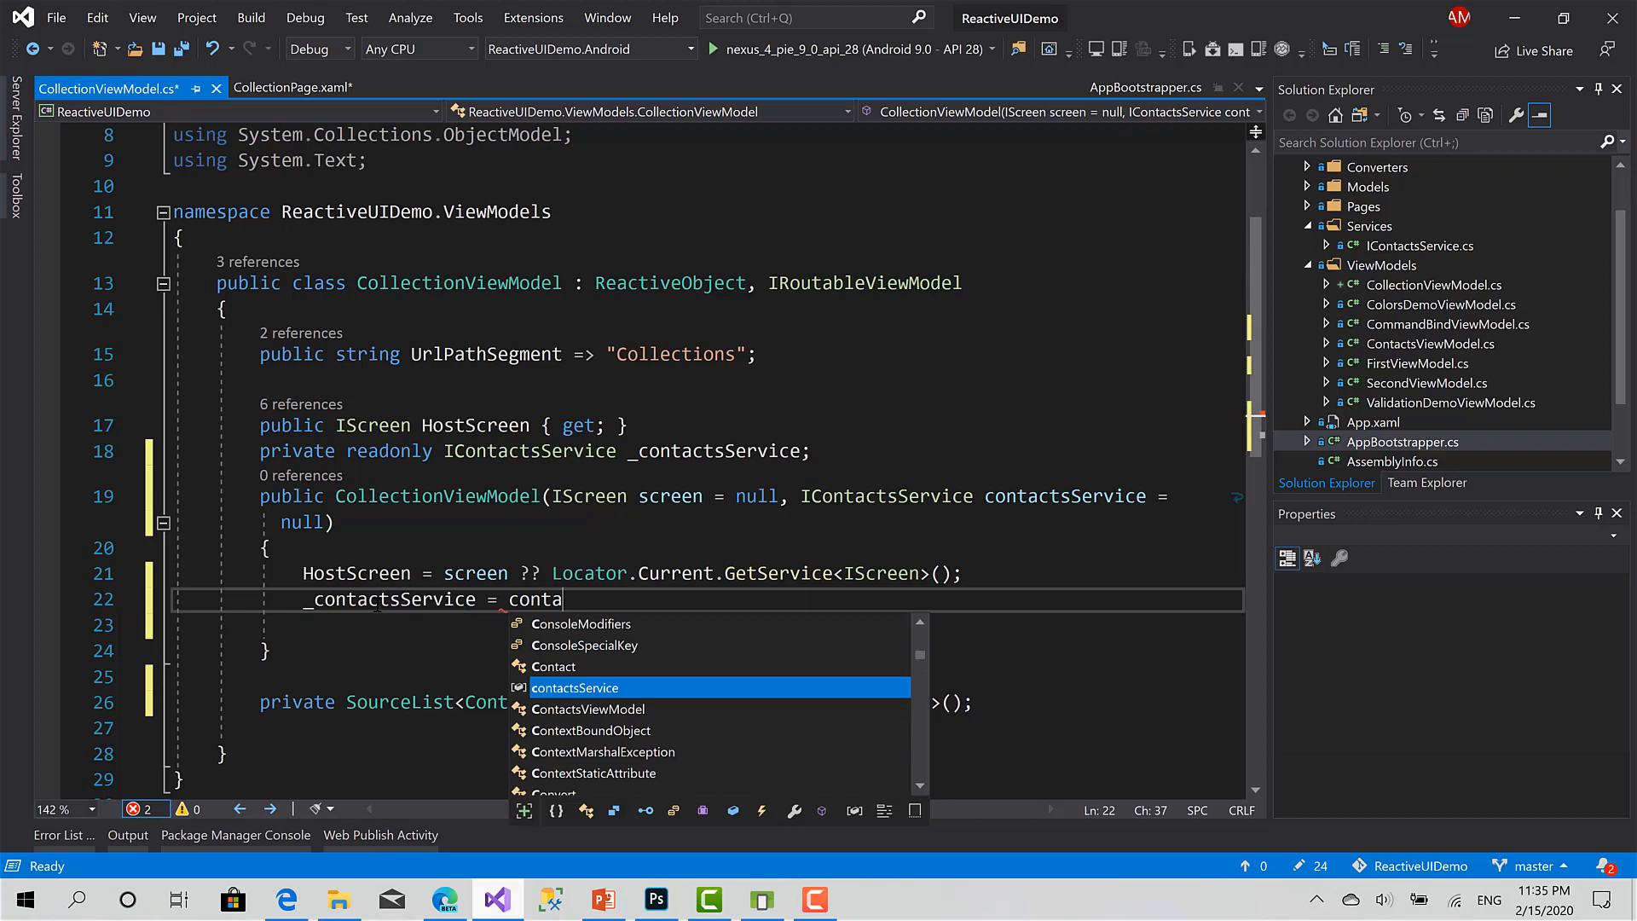
text(ctsService ??)
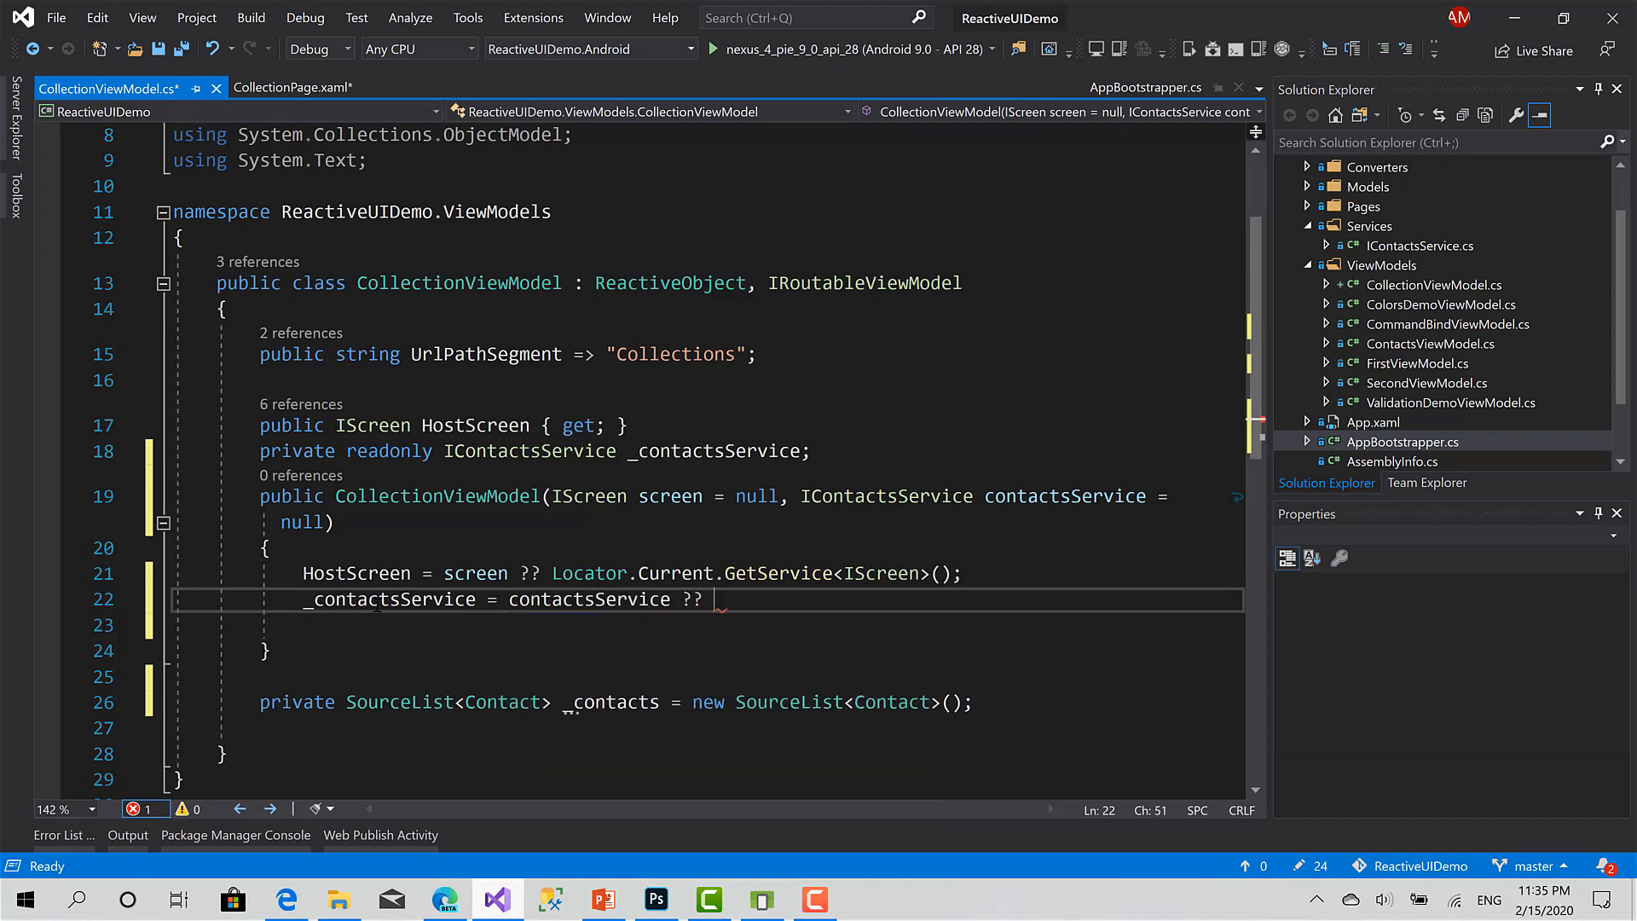
text(Locator.)
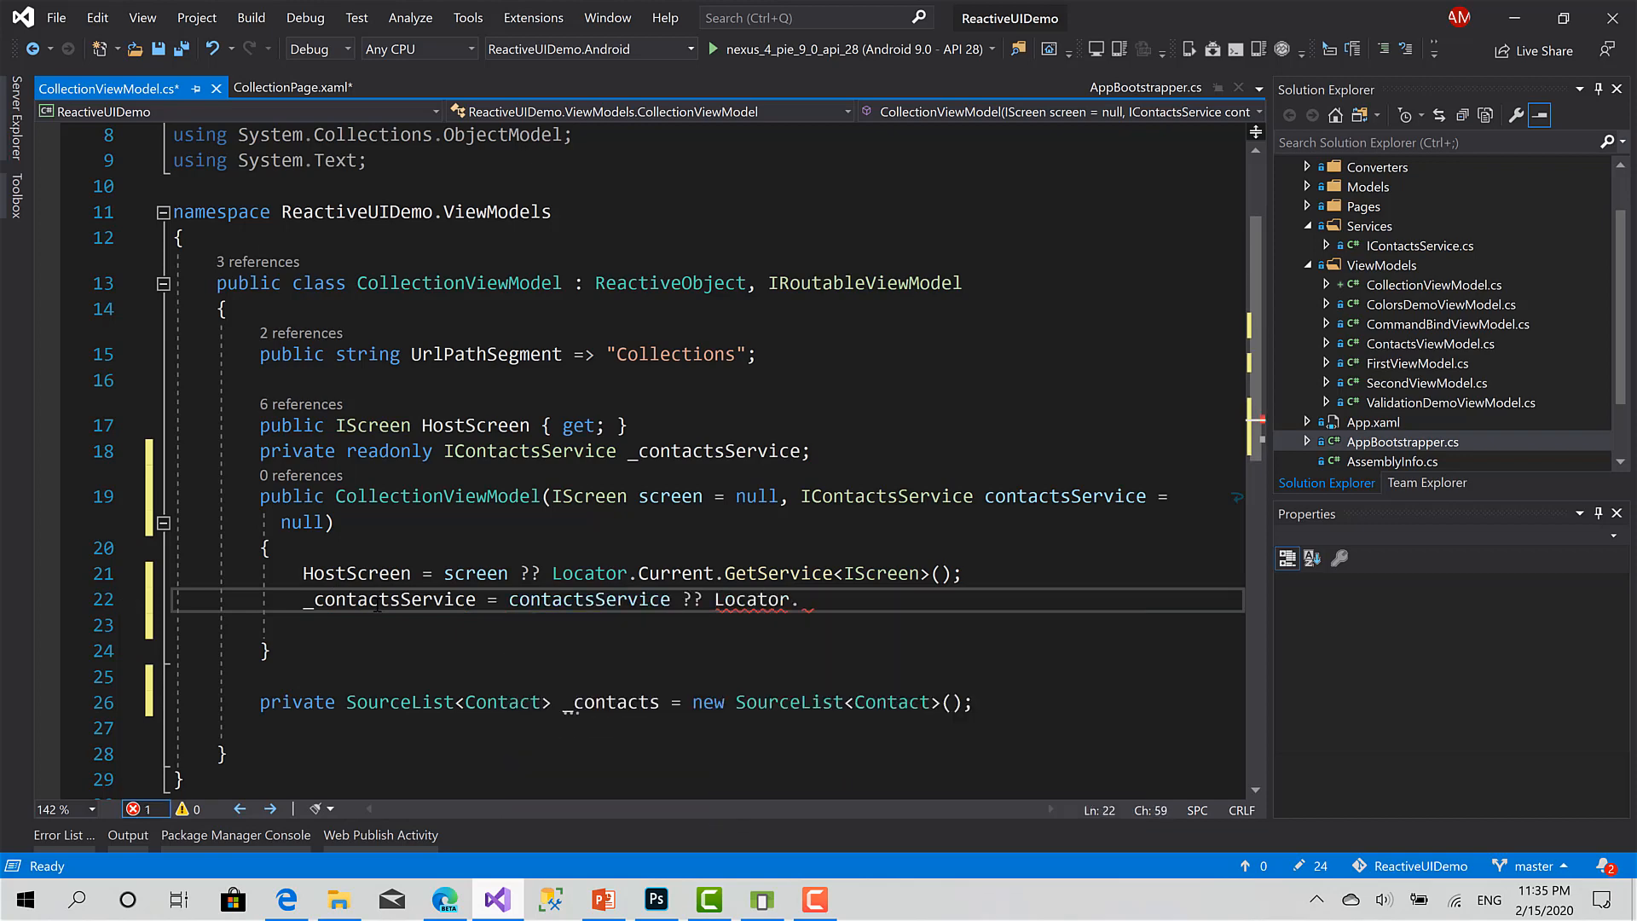
text(Current.GetService<I>)
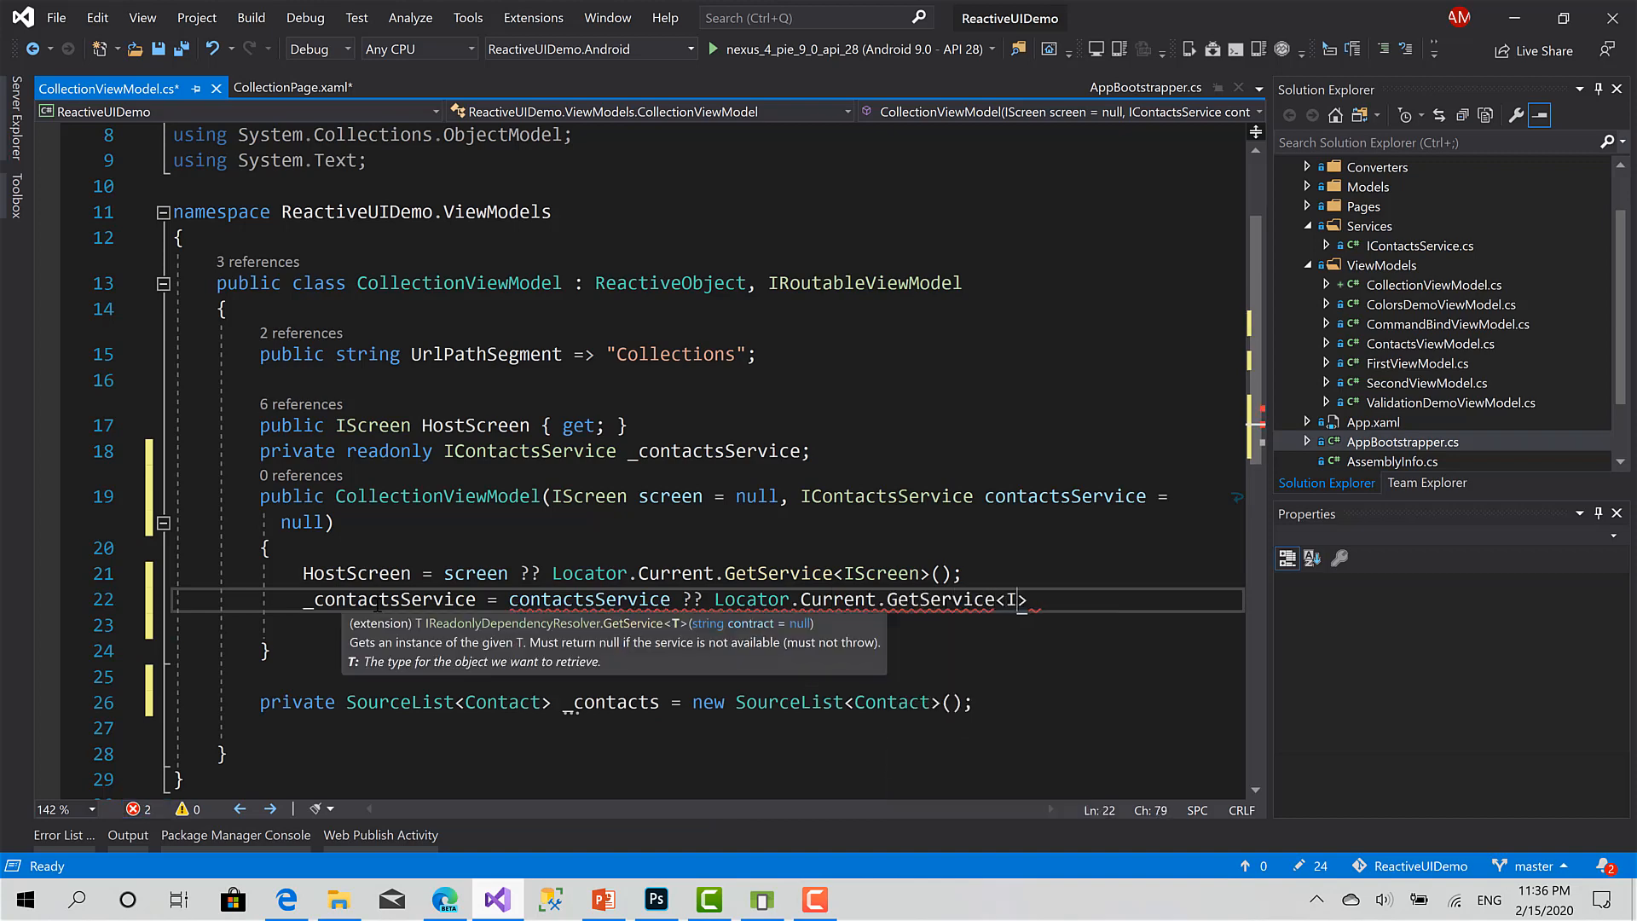
text(ContactsService)
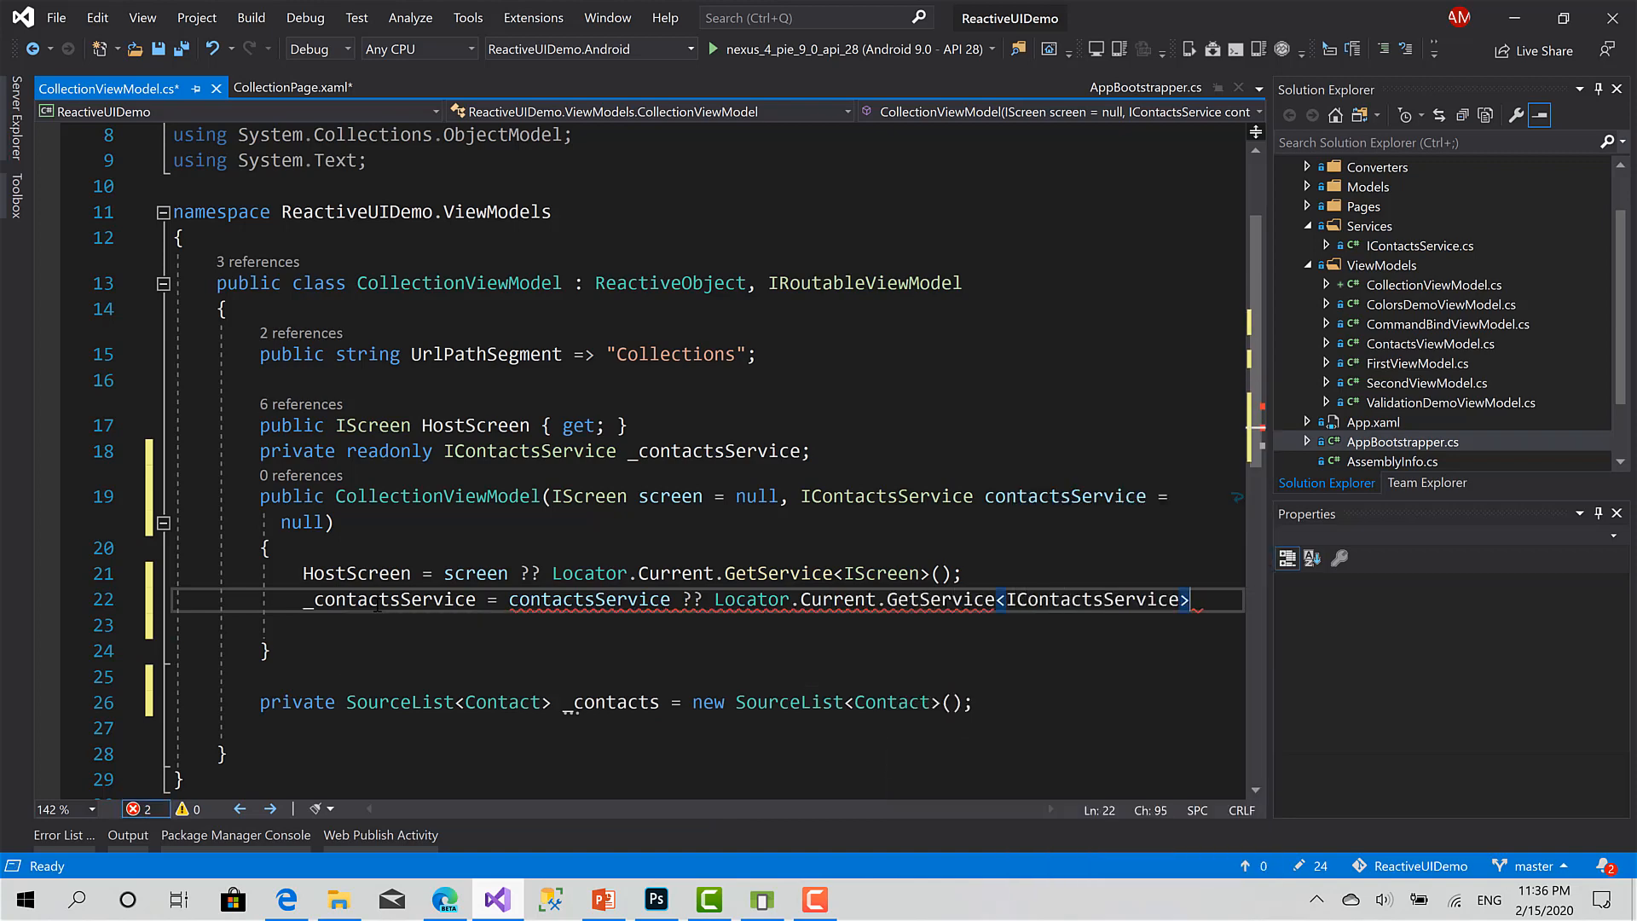
text(();)
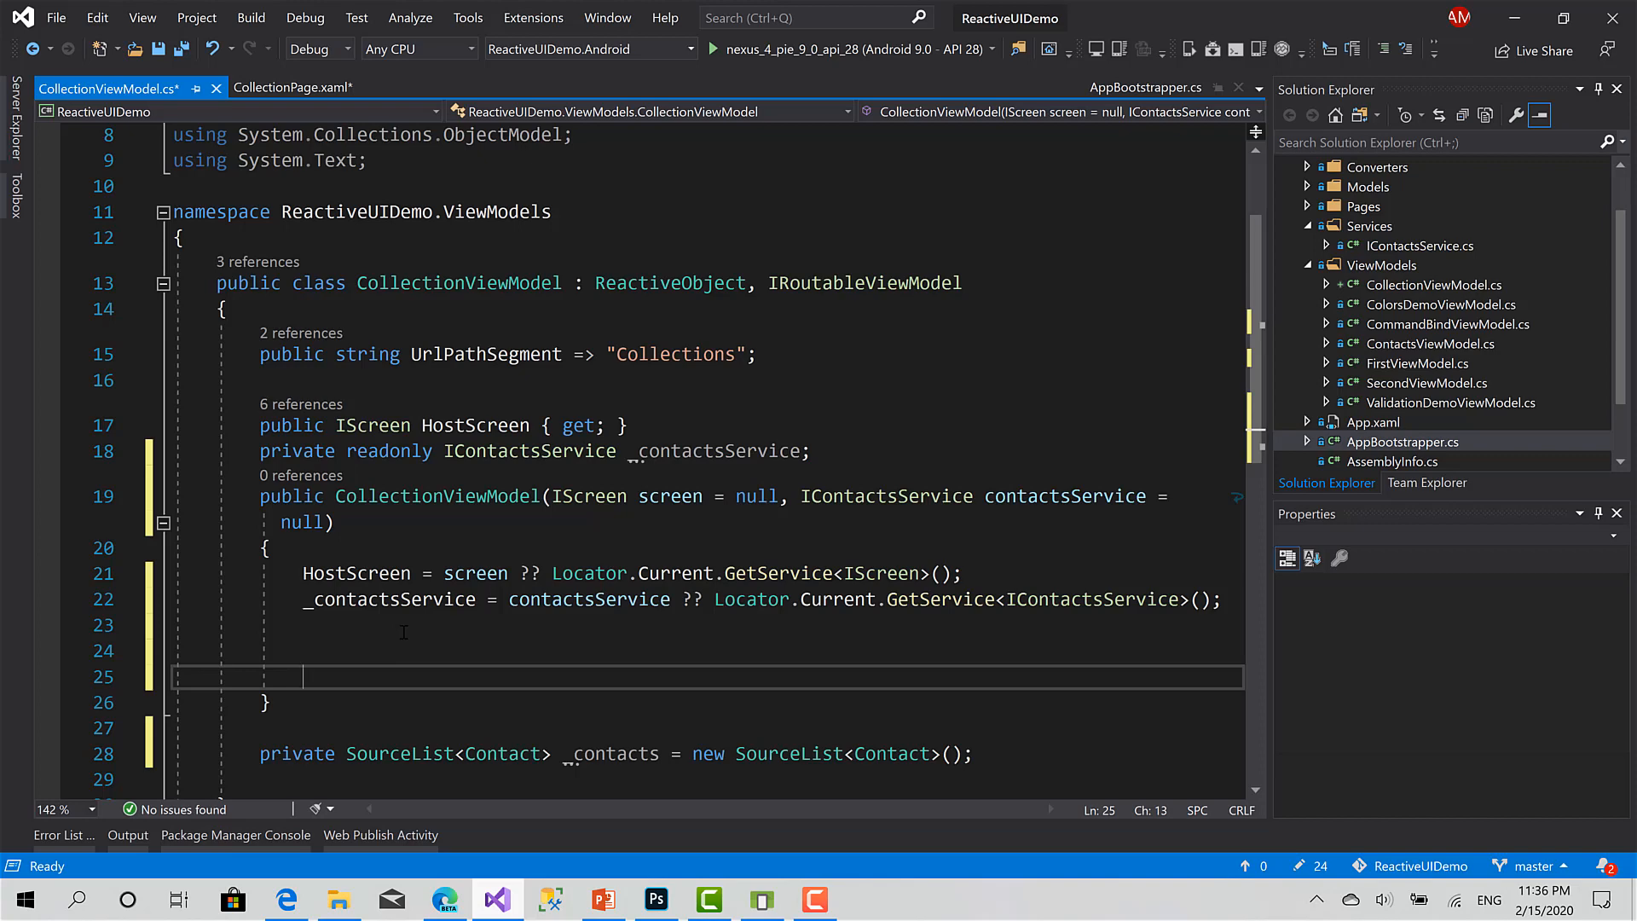
Start a _contacts. line on line 25 and browse its IntelliSense members
text(_contacts)
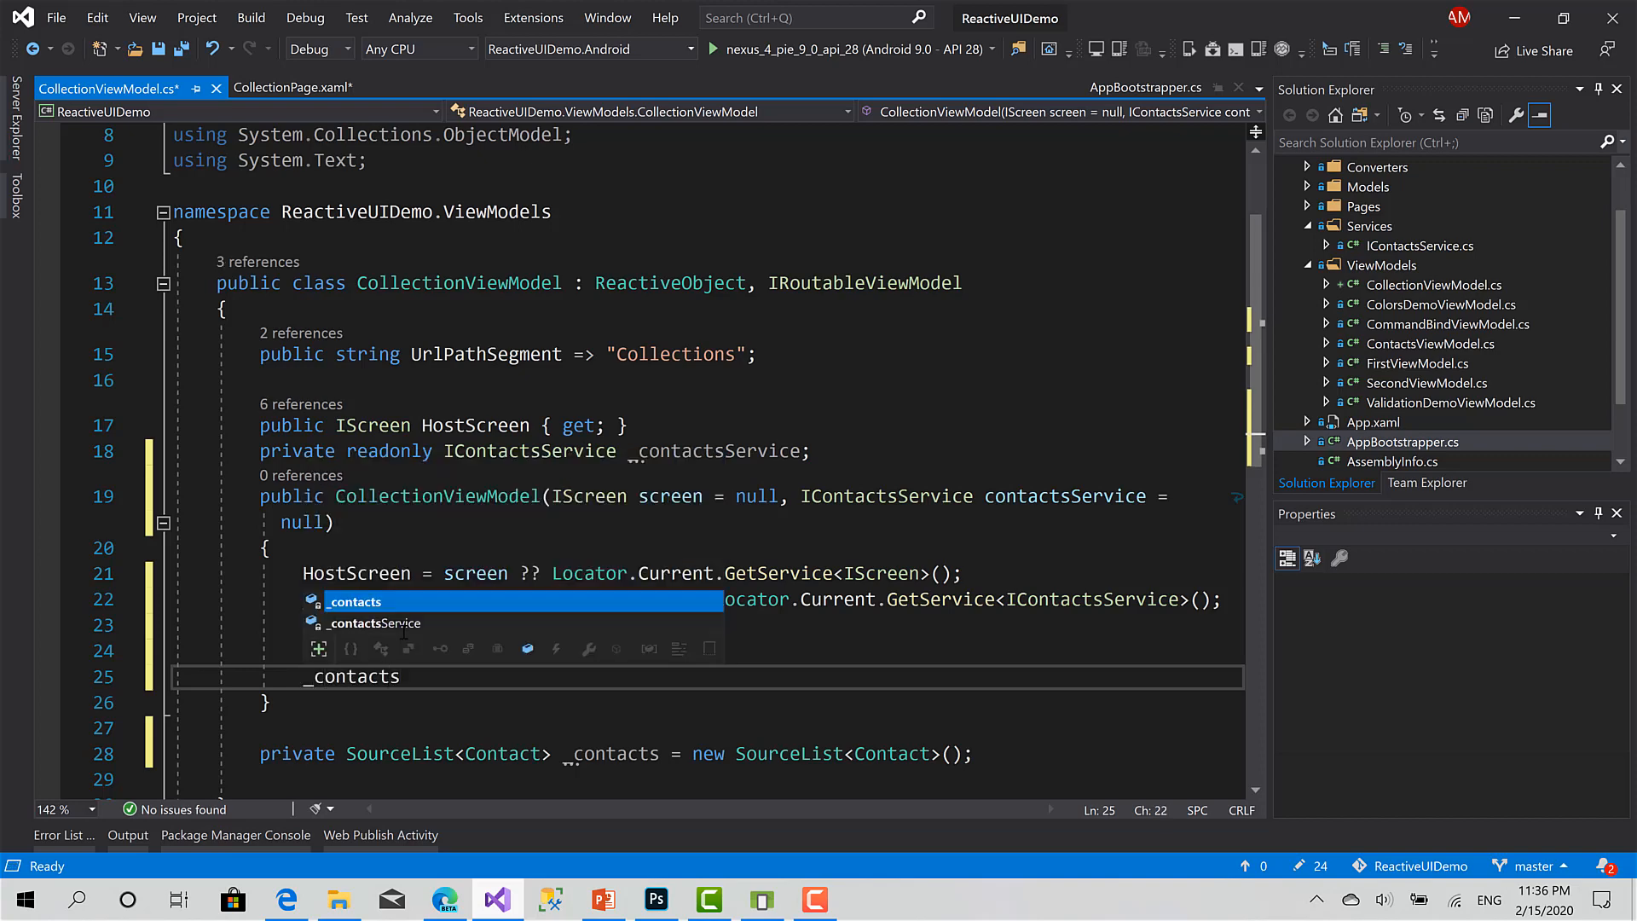
text(.)
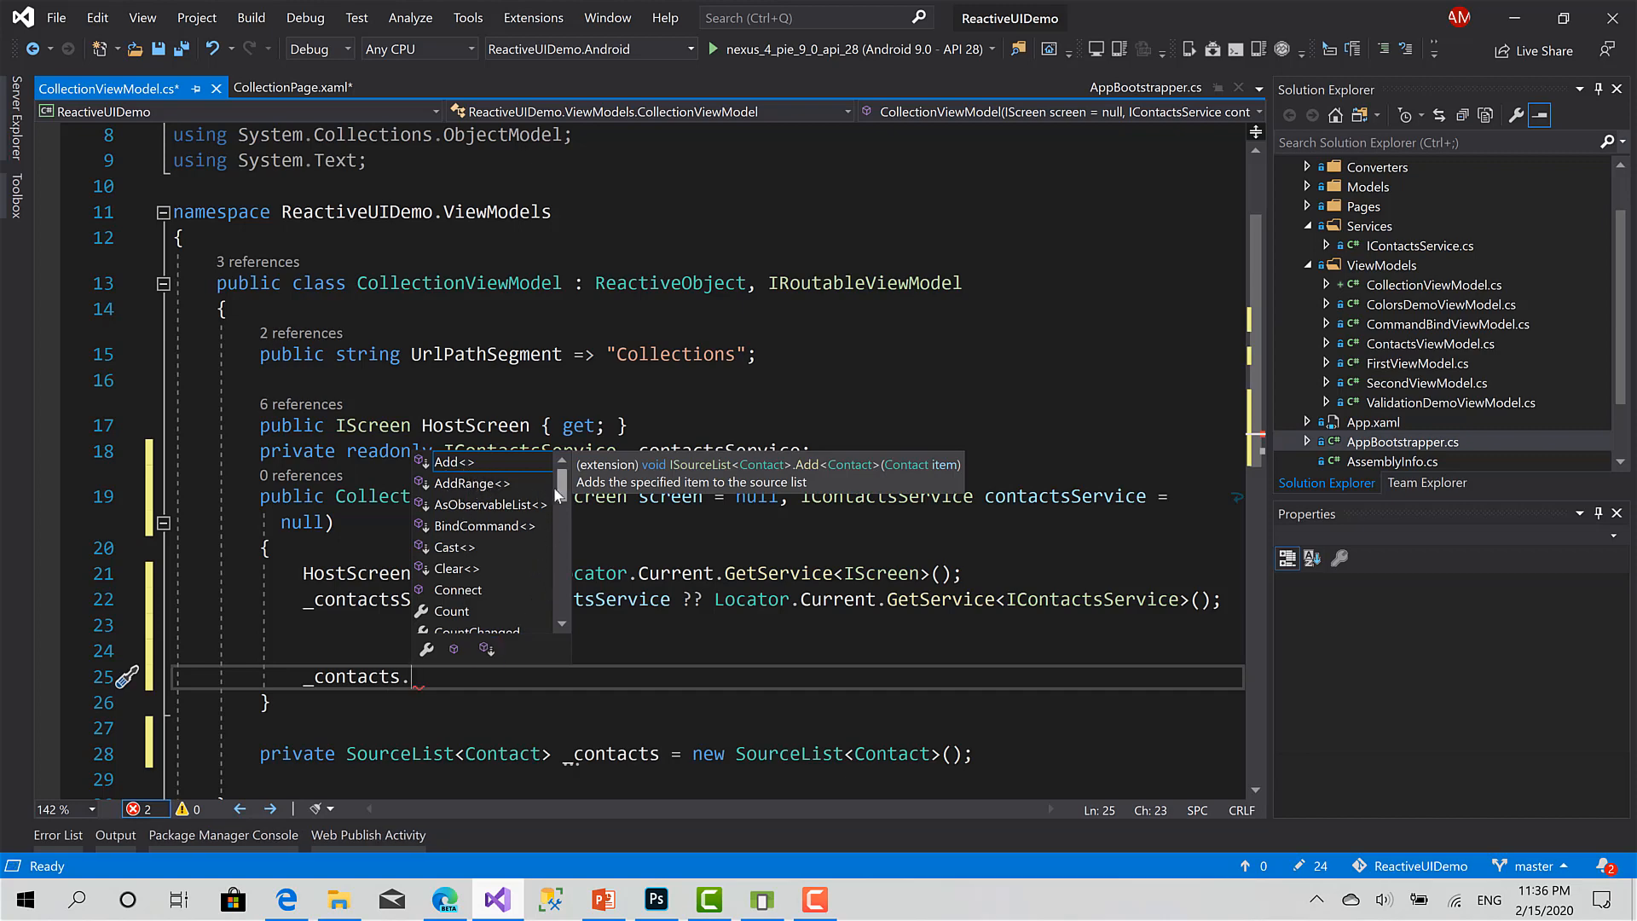
scroll(down, 3)
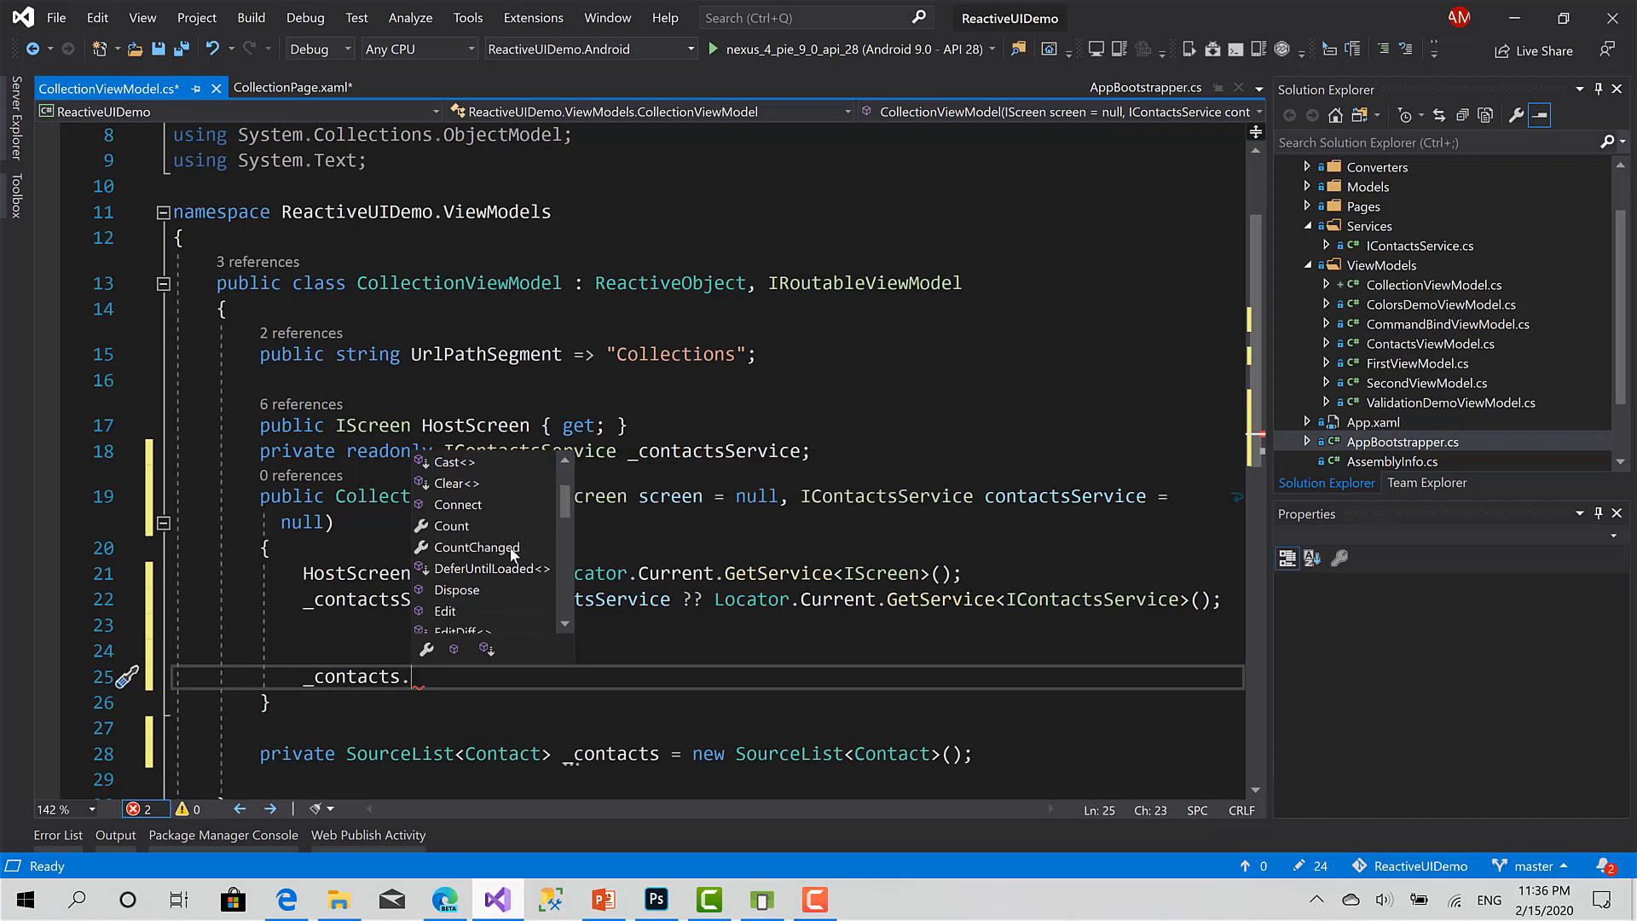
mouse_move(475, 568)
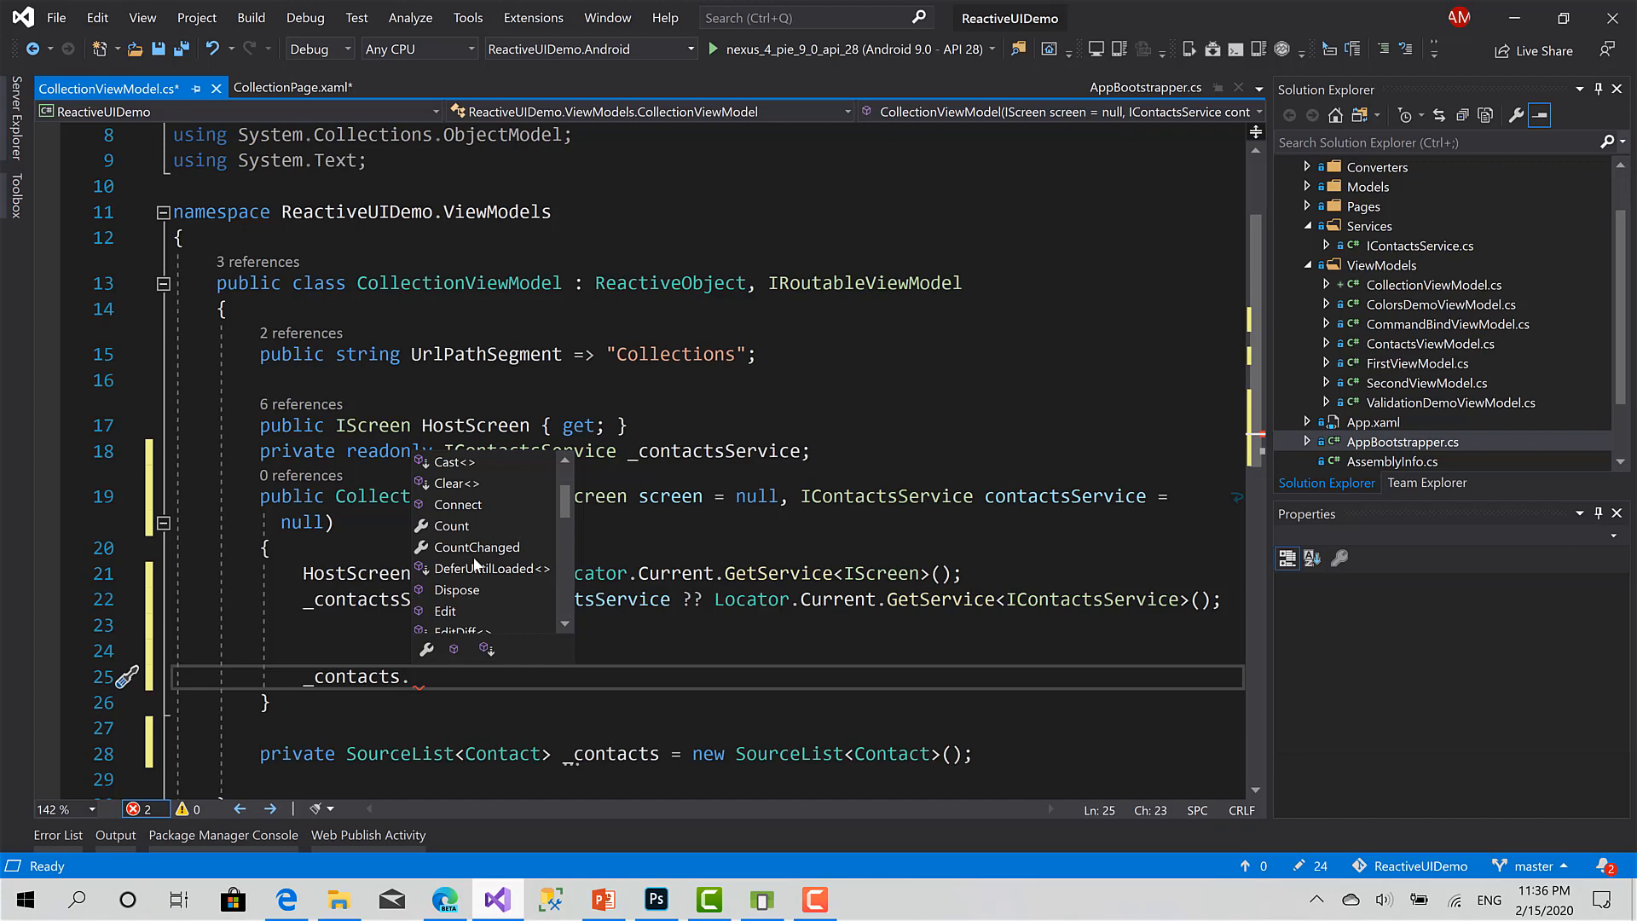
mouse_move(477, 548)
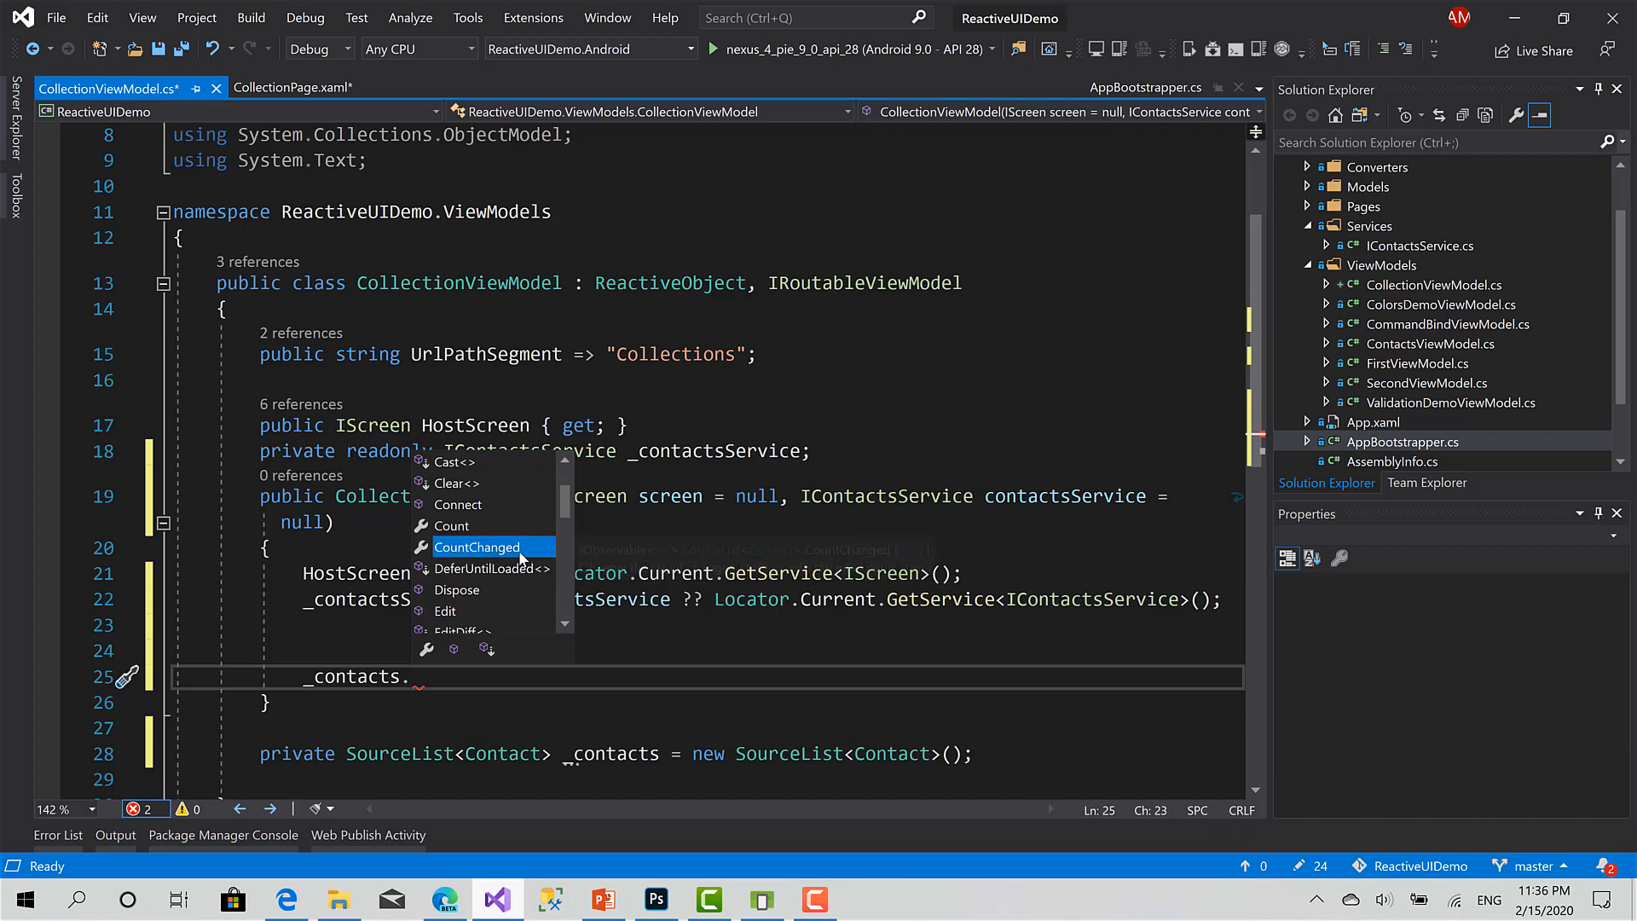
mouse_move(477, 546)
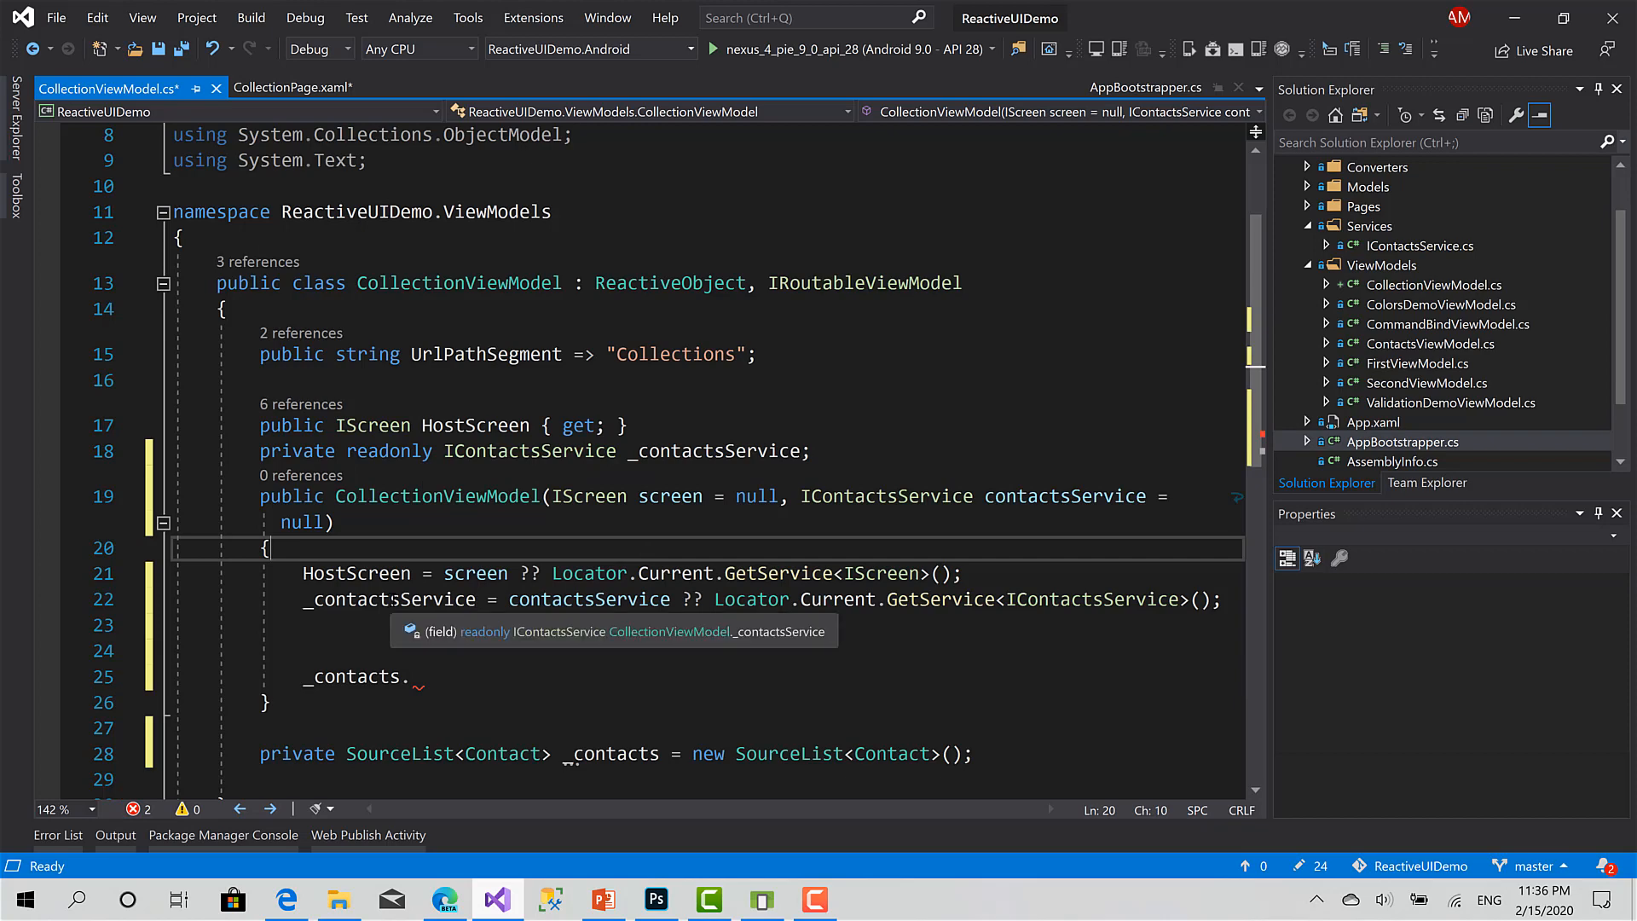
click(418, 676)
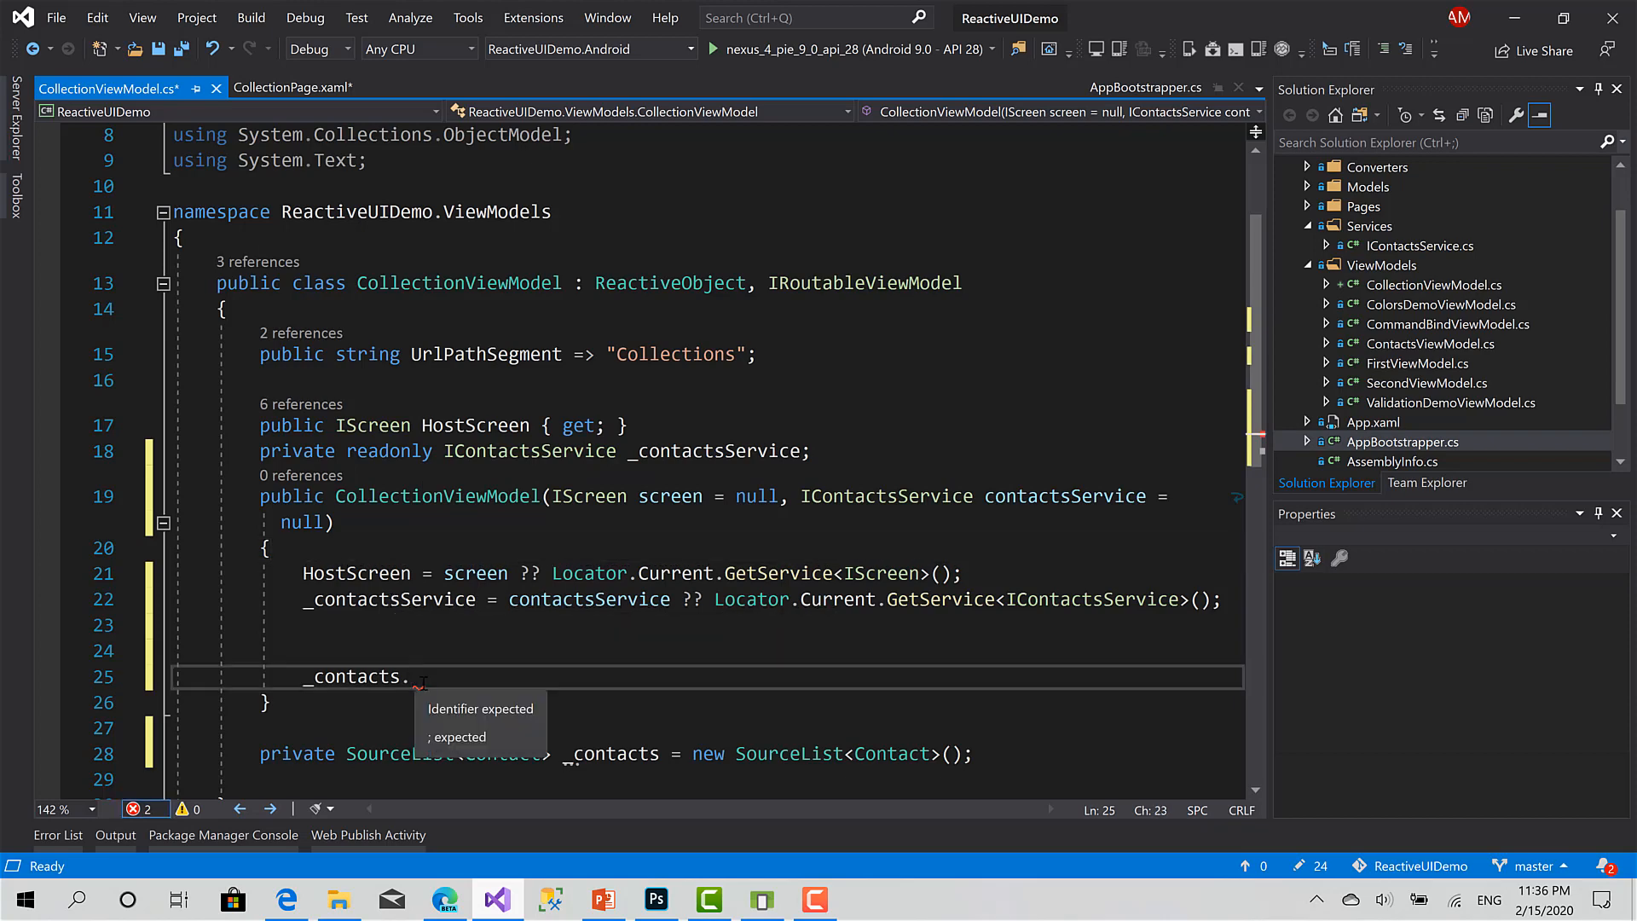
text(.)
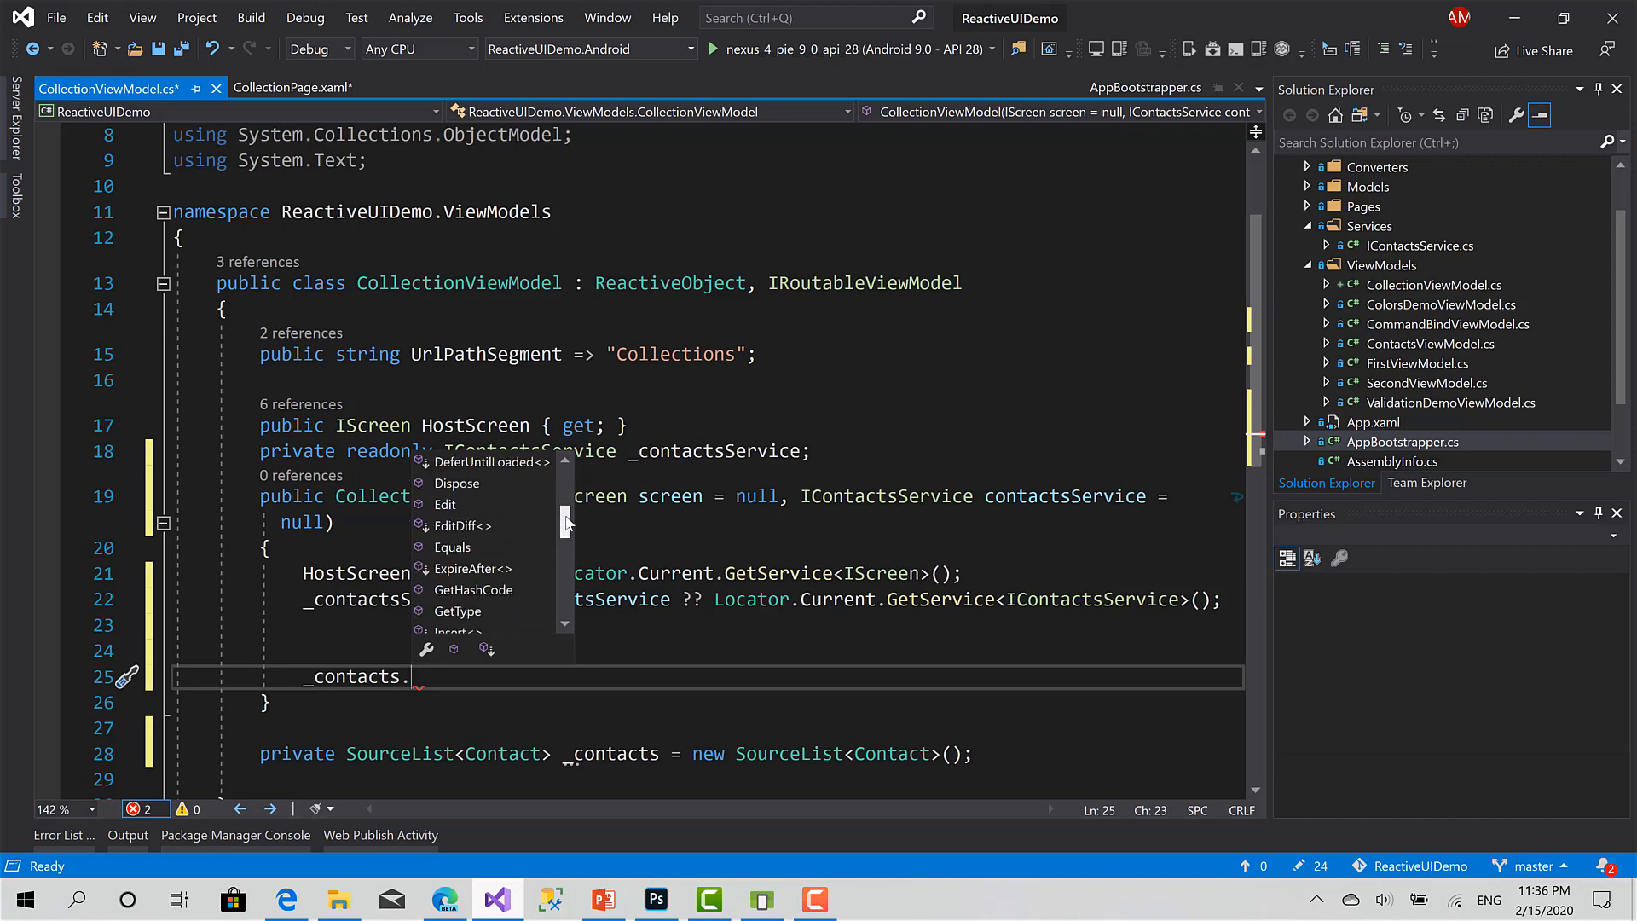
scroll(down, 3)
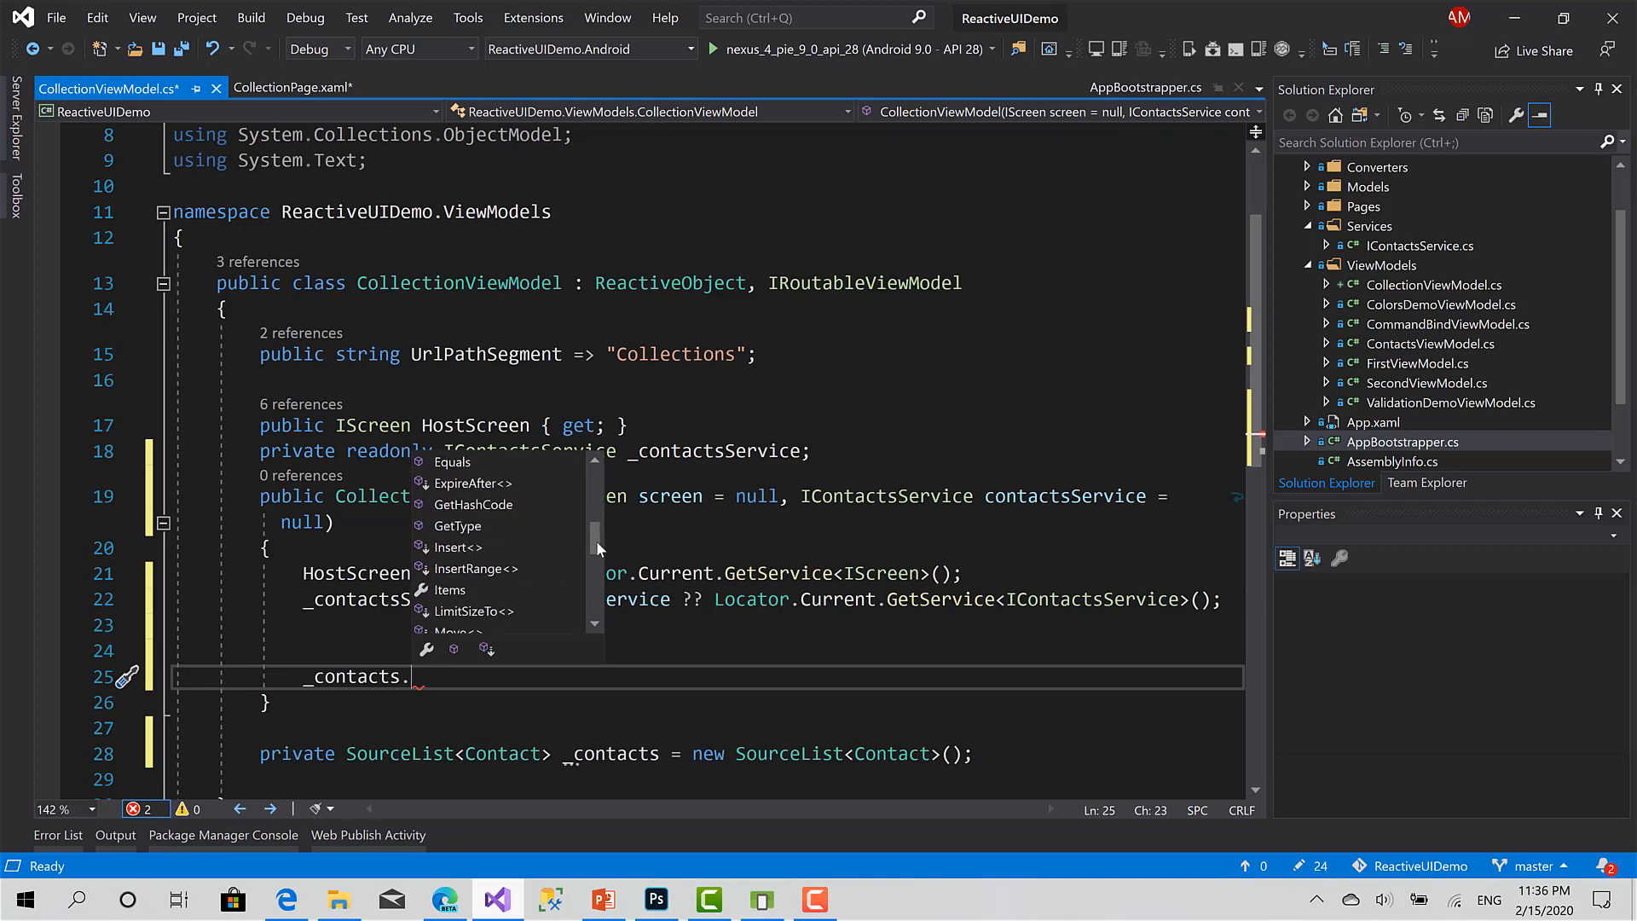
scroll(down, 3)
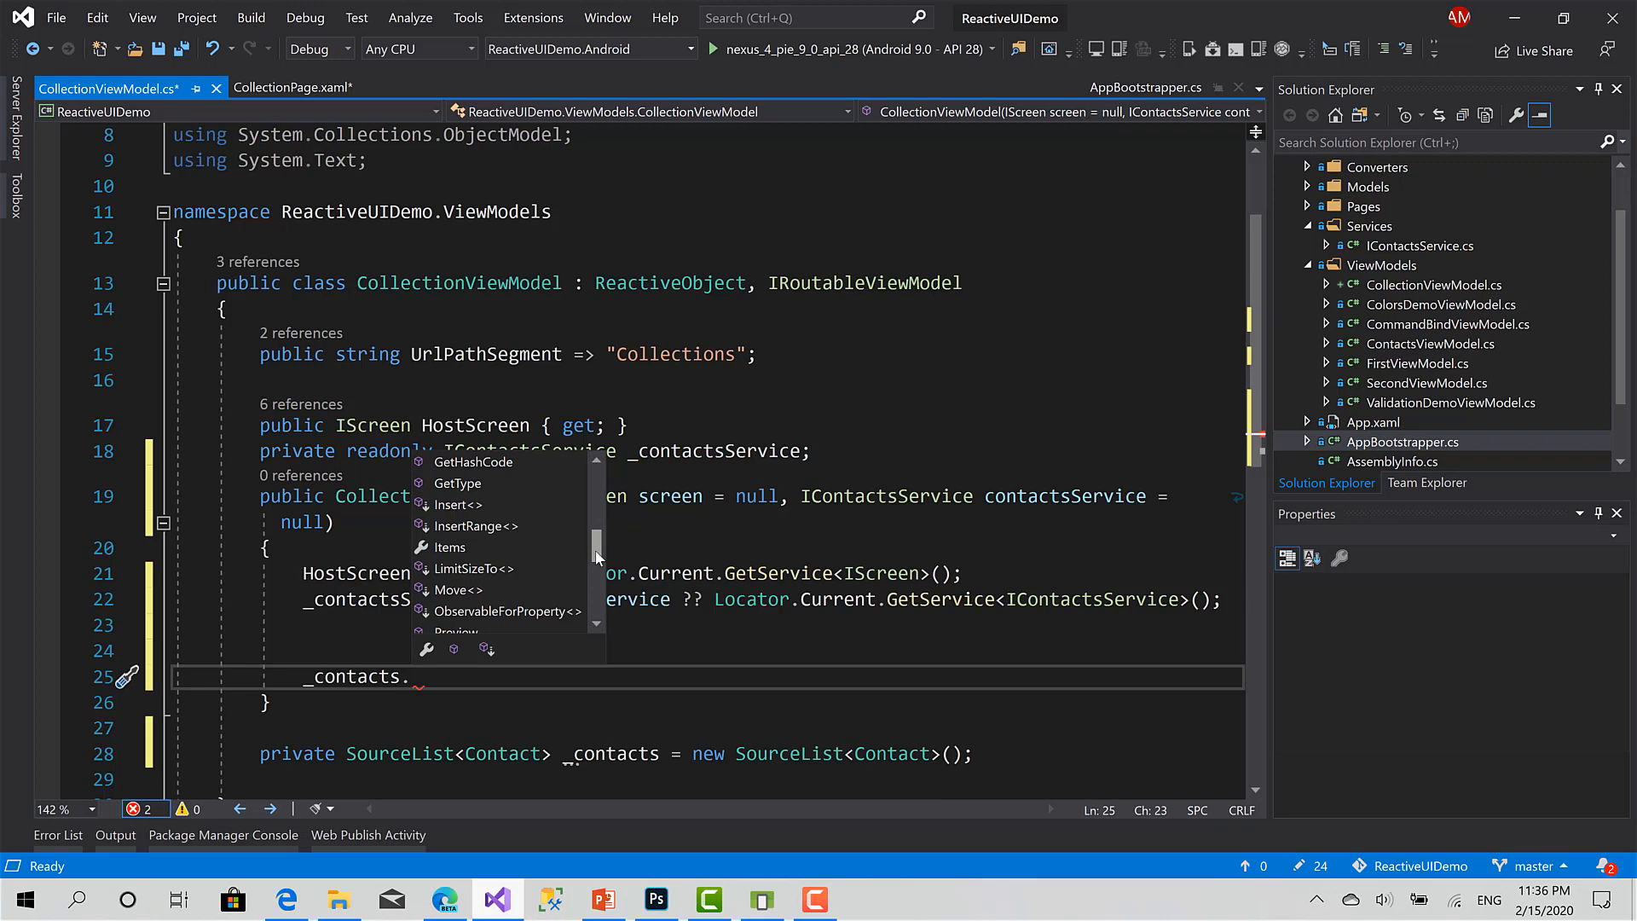
scroll(down, 3)
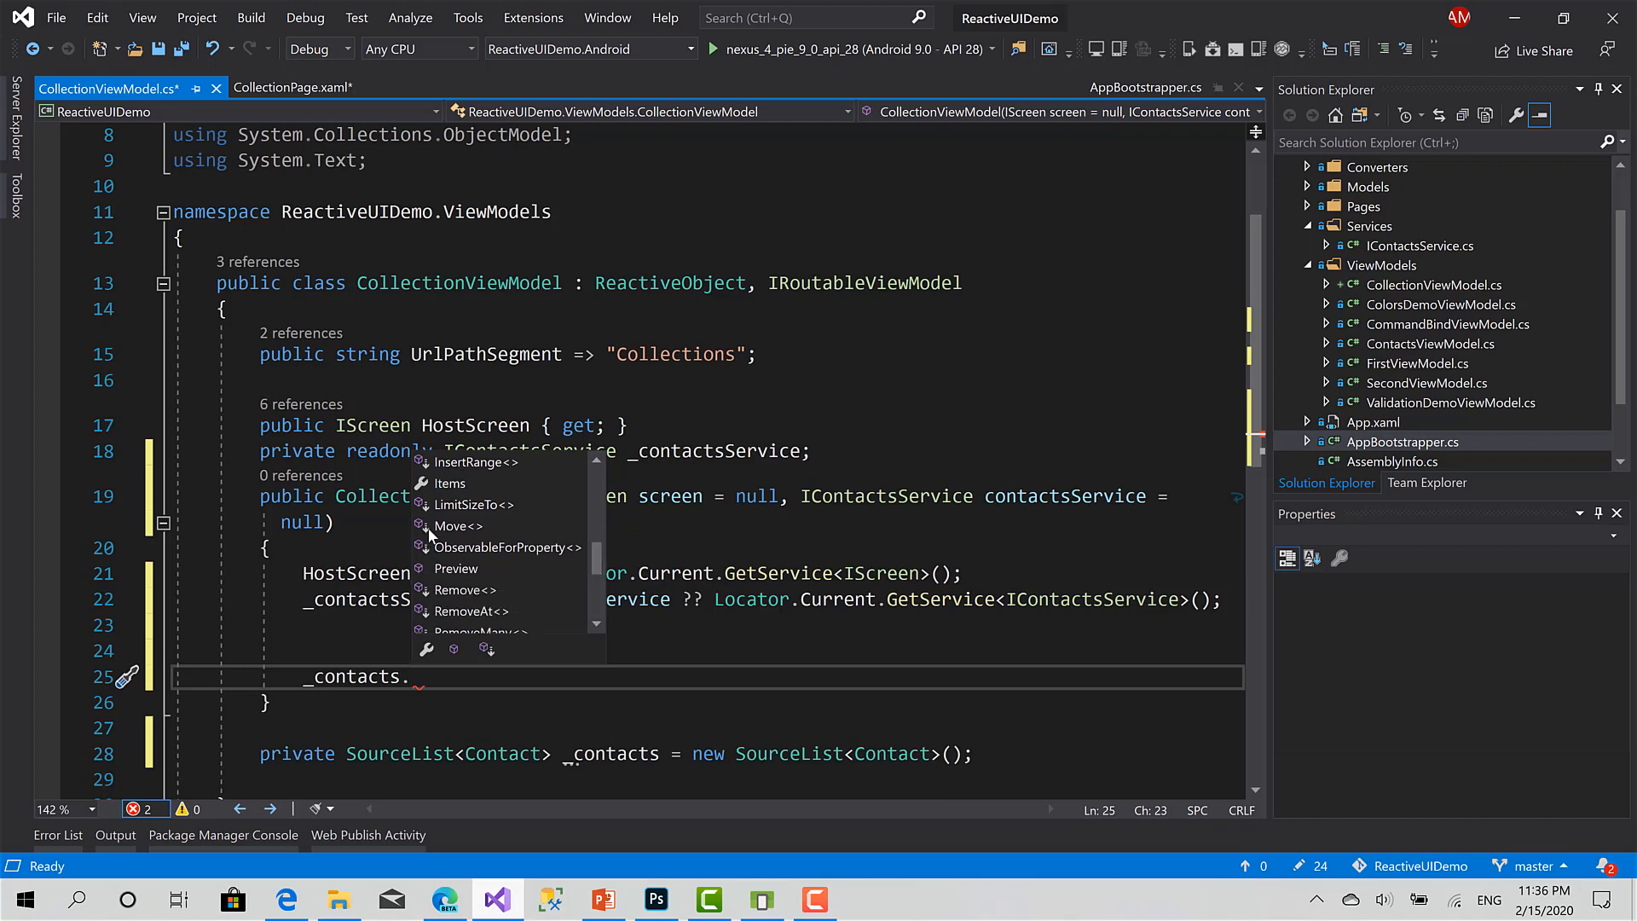
mouse_move(605, 574)
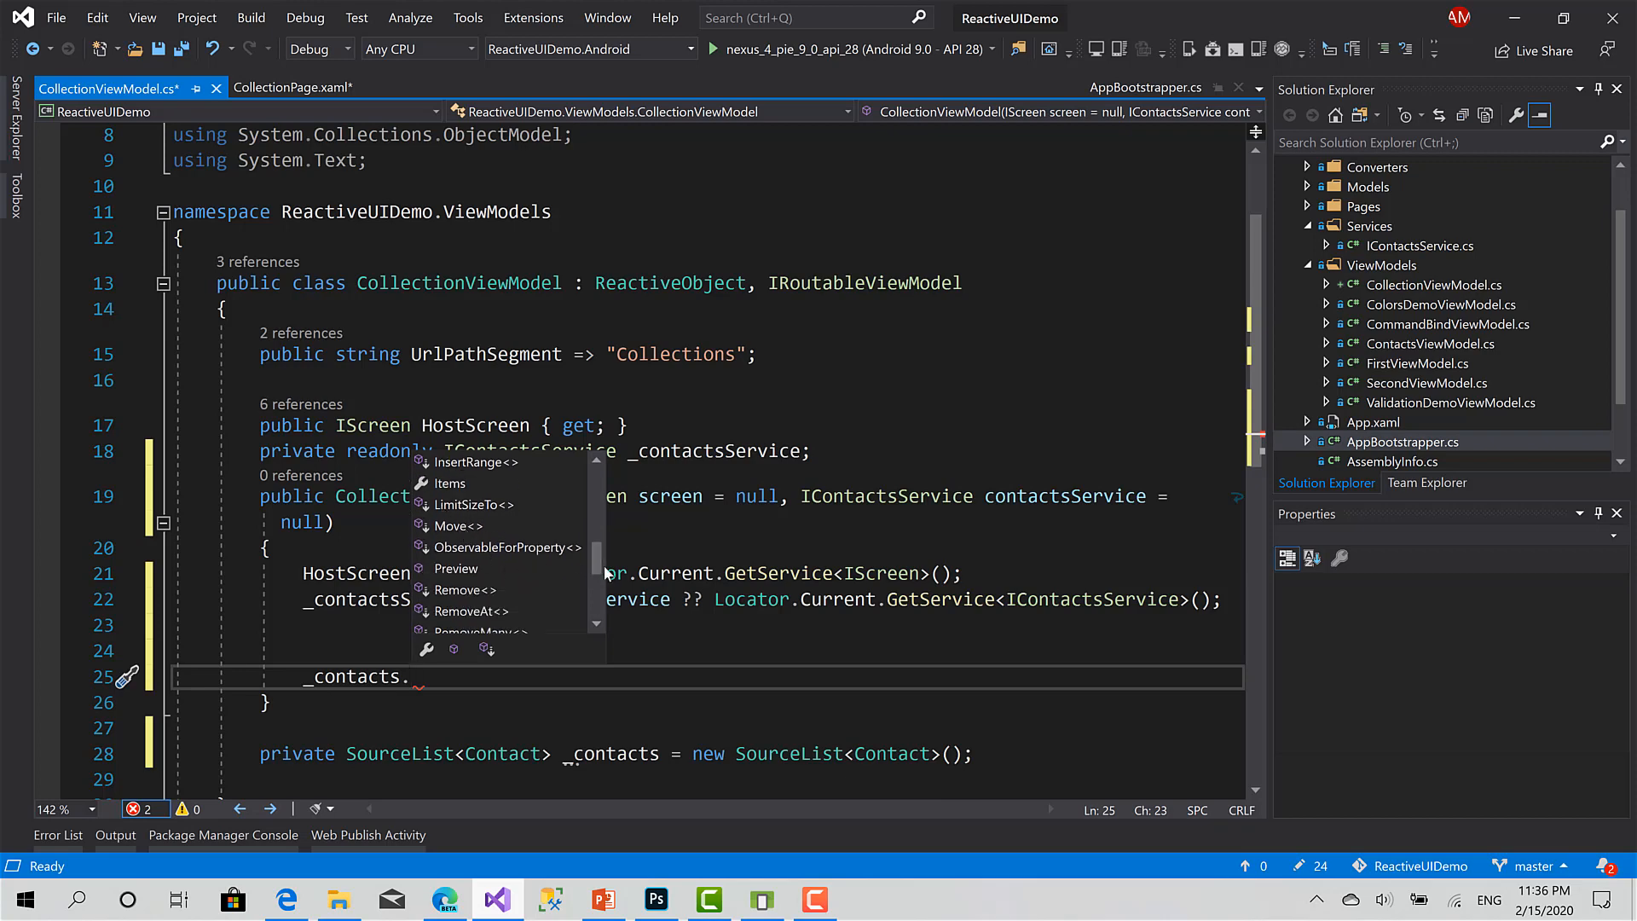
scroll(down, 3)
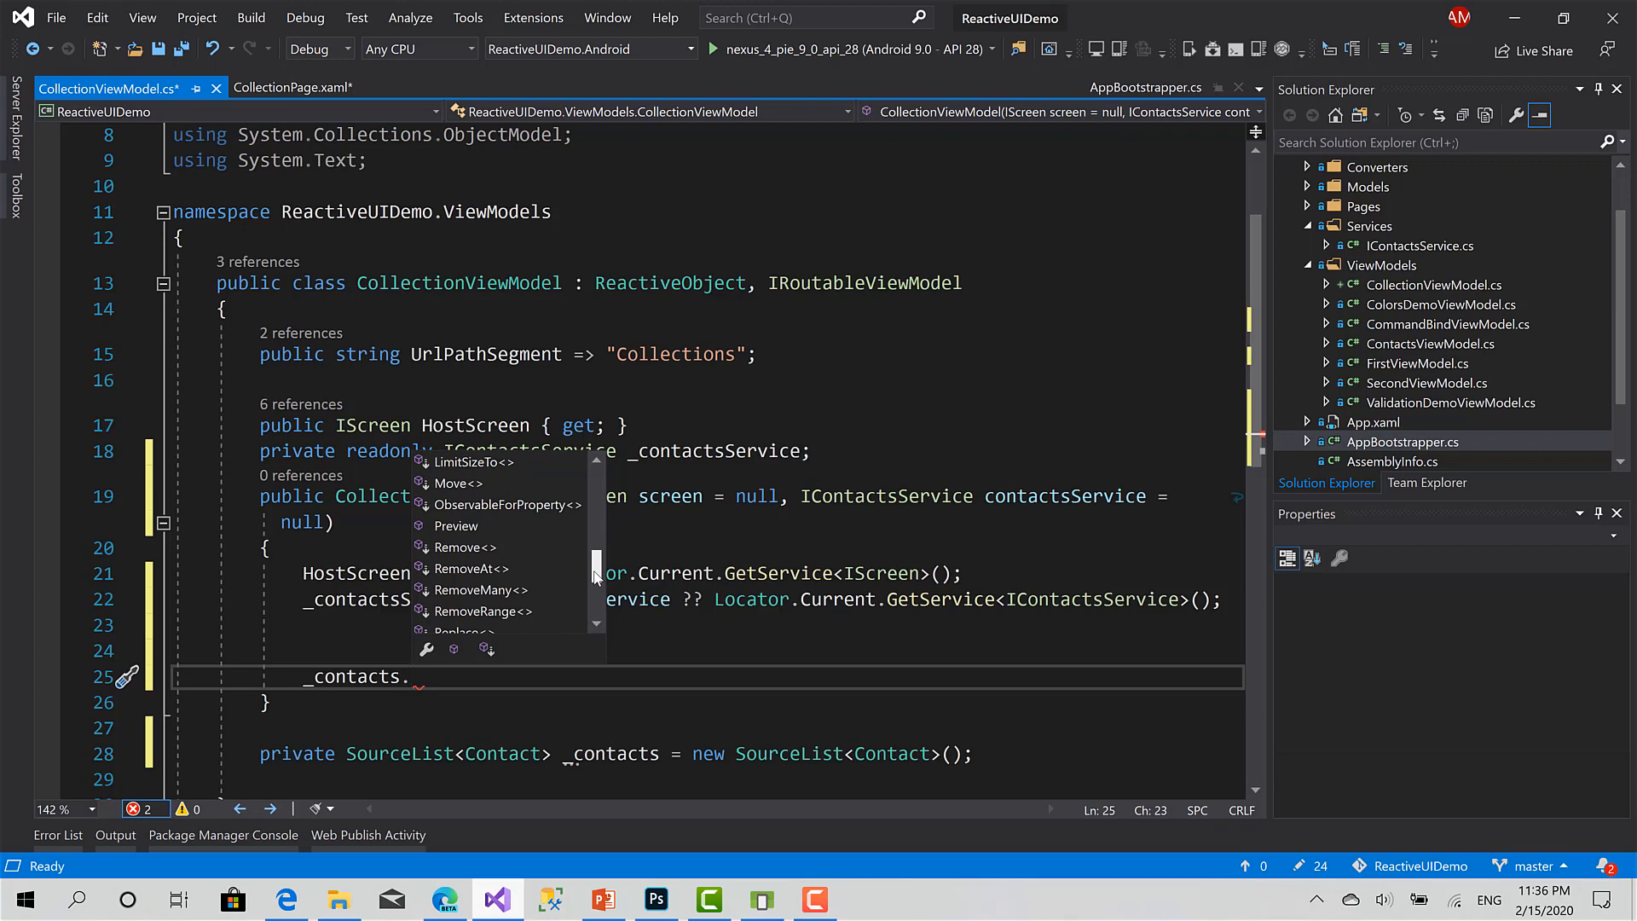
mouse_move(511, 574)
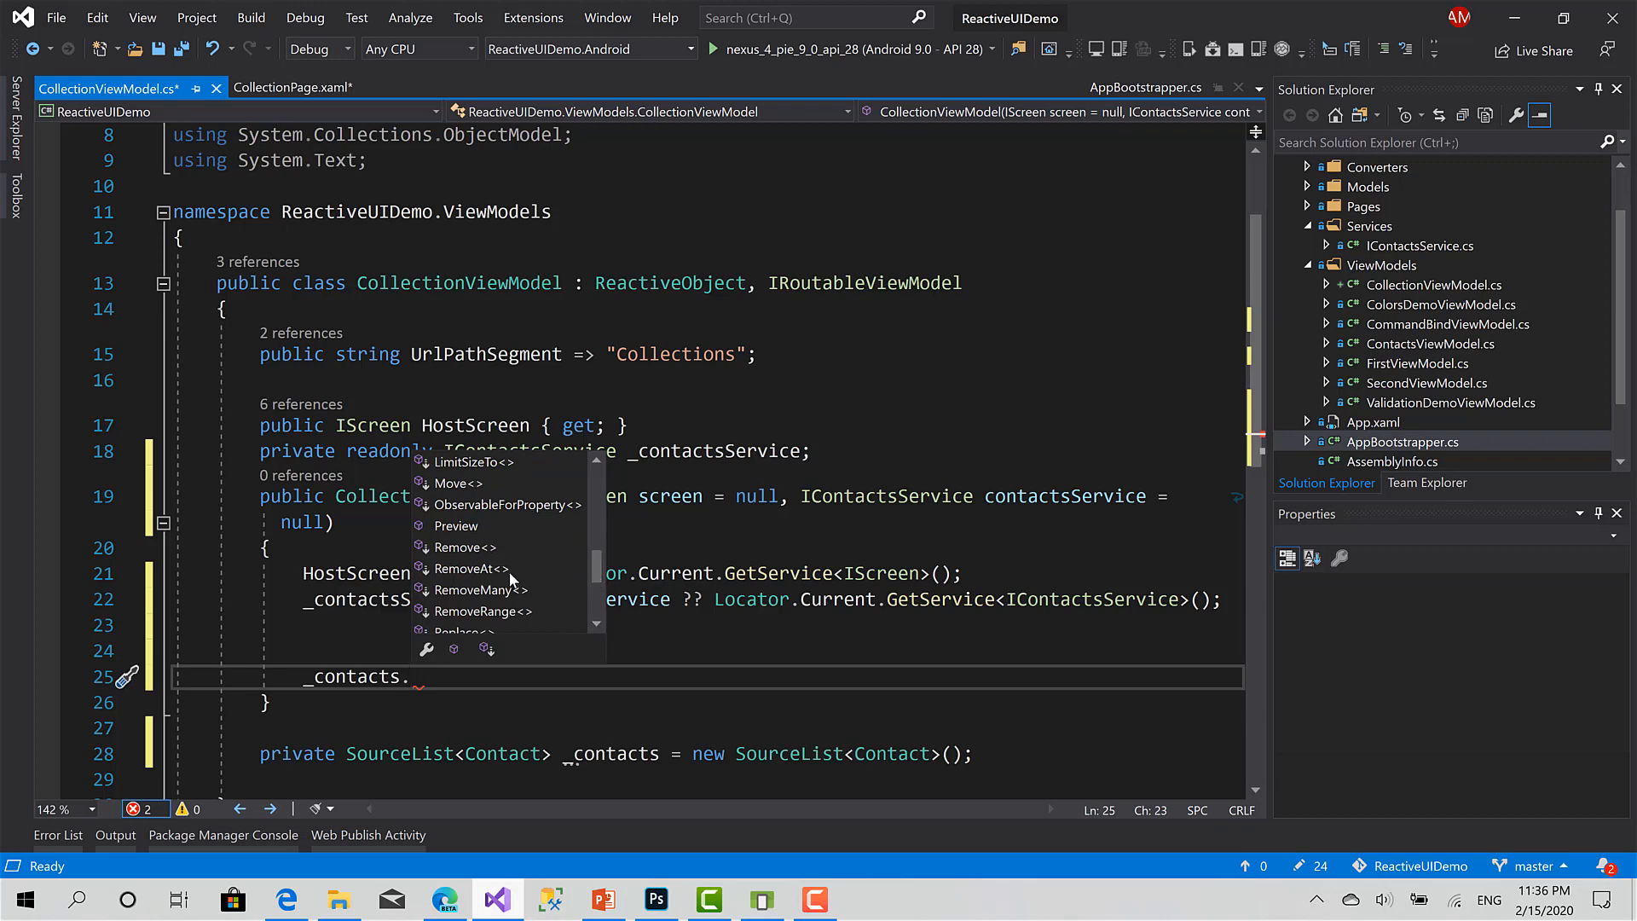
scroll(down, 3)
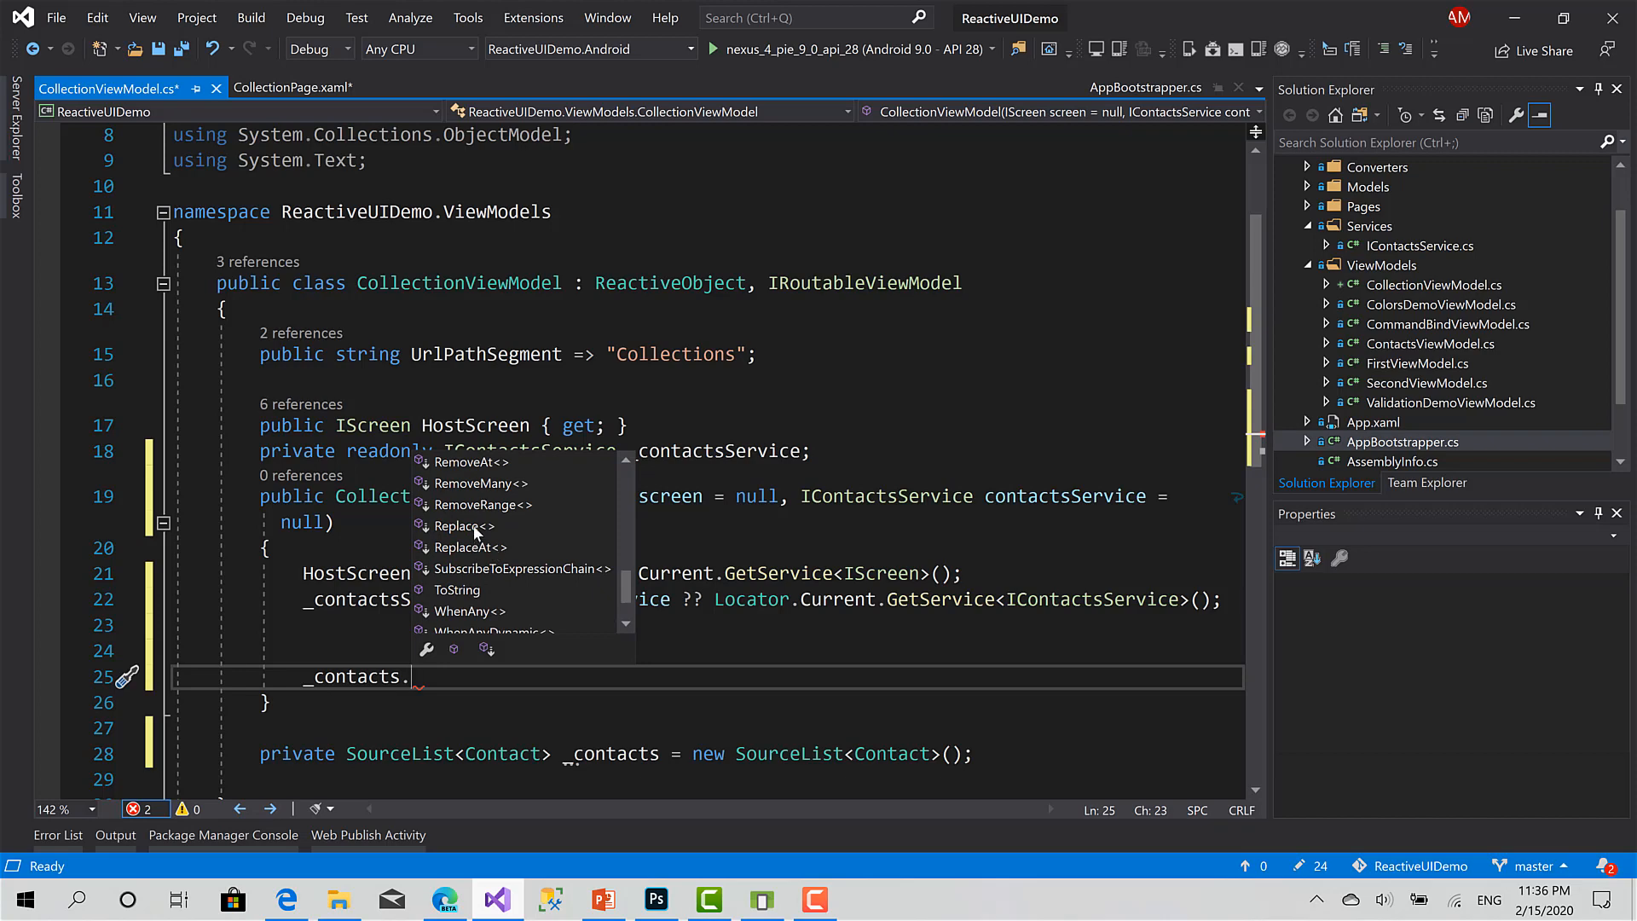
mouse_move(460, 526)
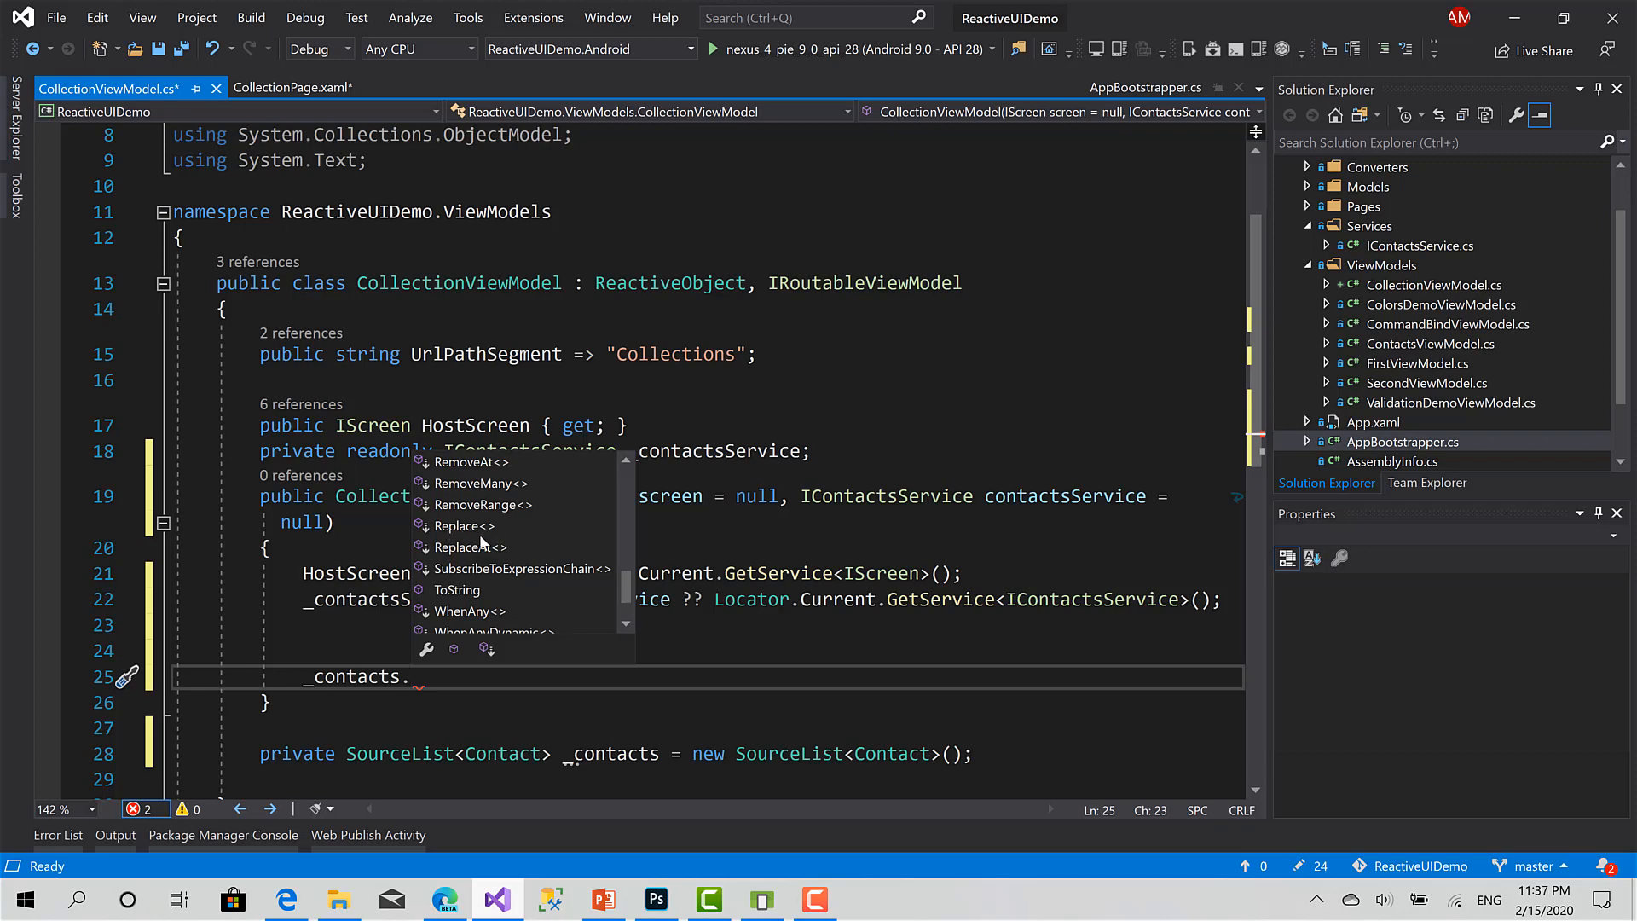
mouse_move(588, 554)
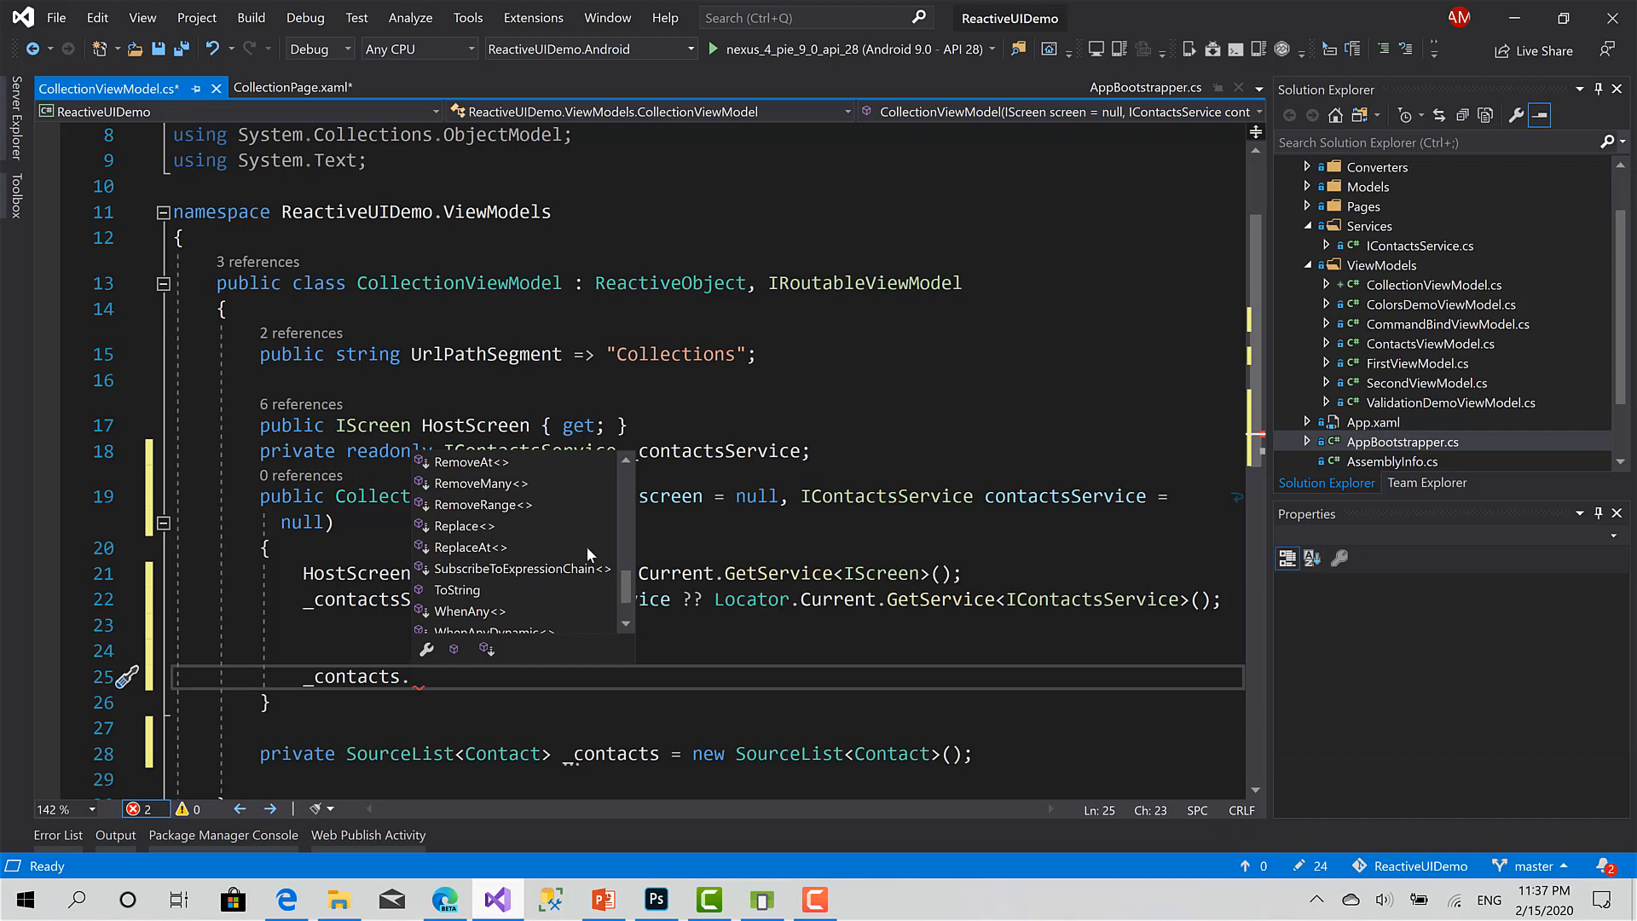
scroll(down, 3)
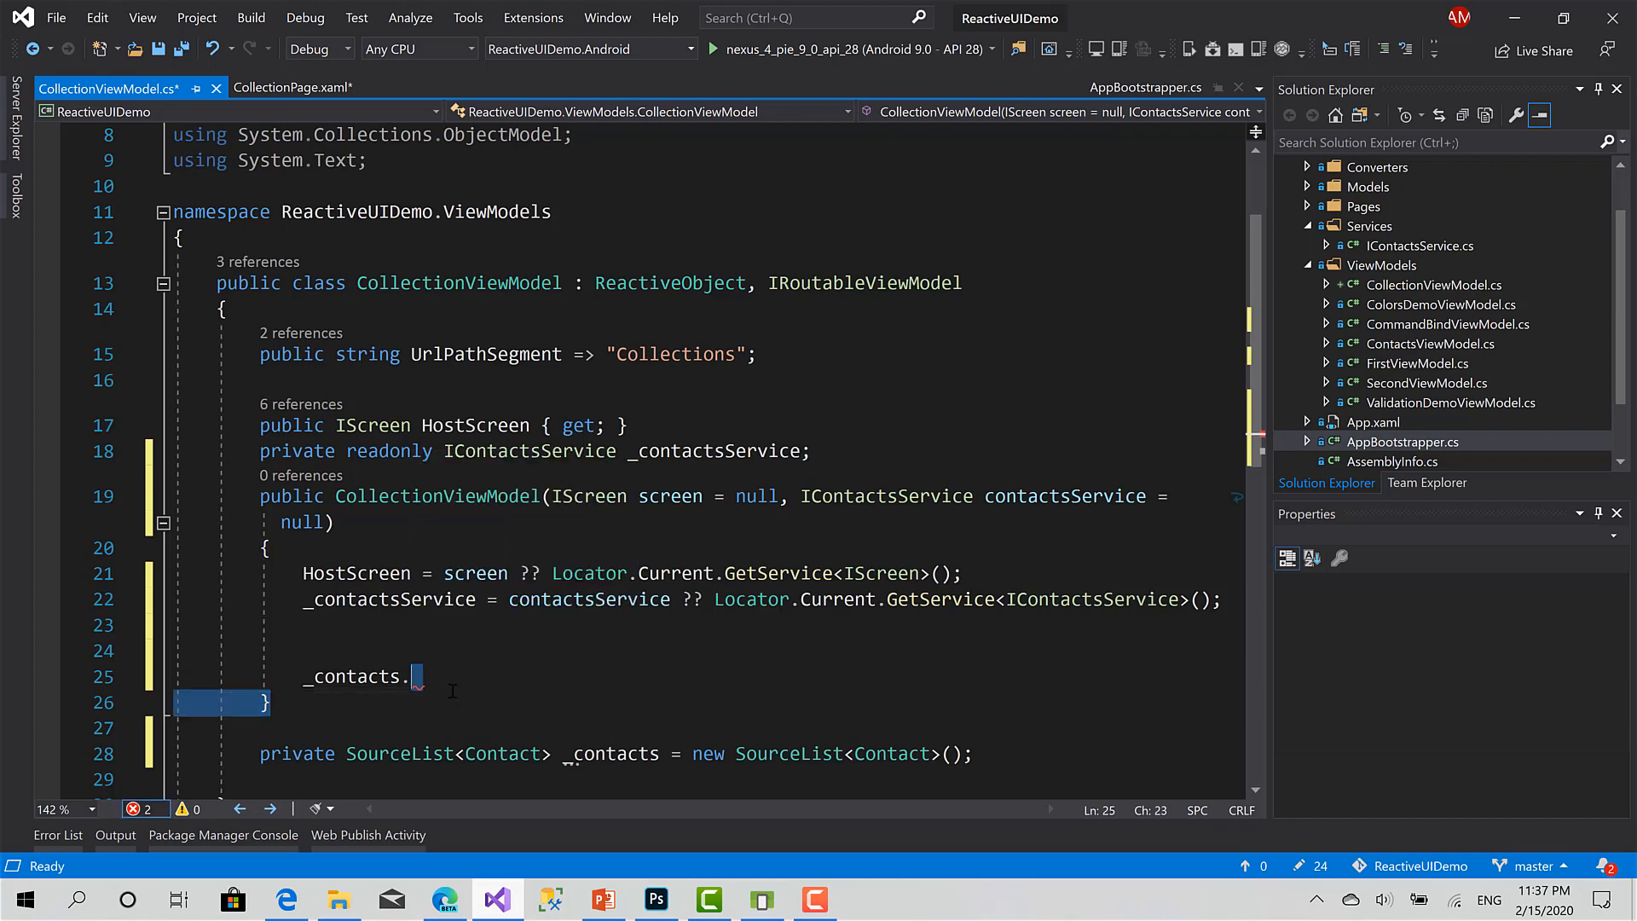
Complete the line as _contacts.AddRange(_contactsService.GetAllContacts());
key(Backspace)
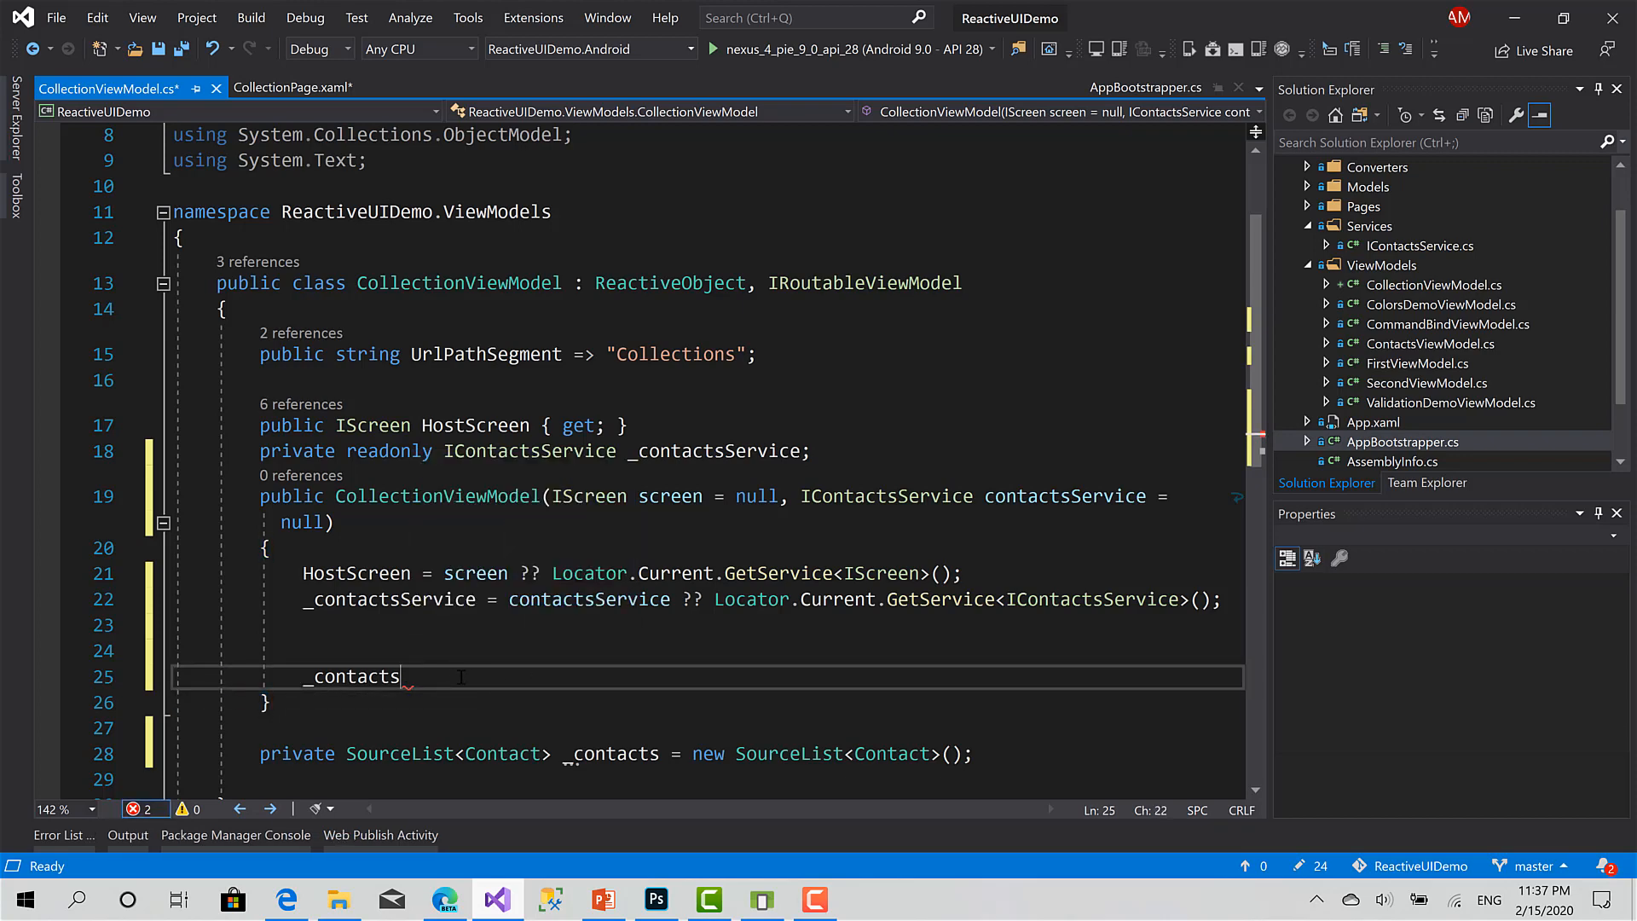
text(.AddRange())
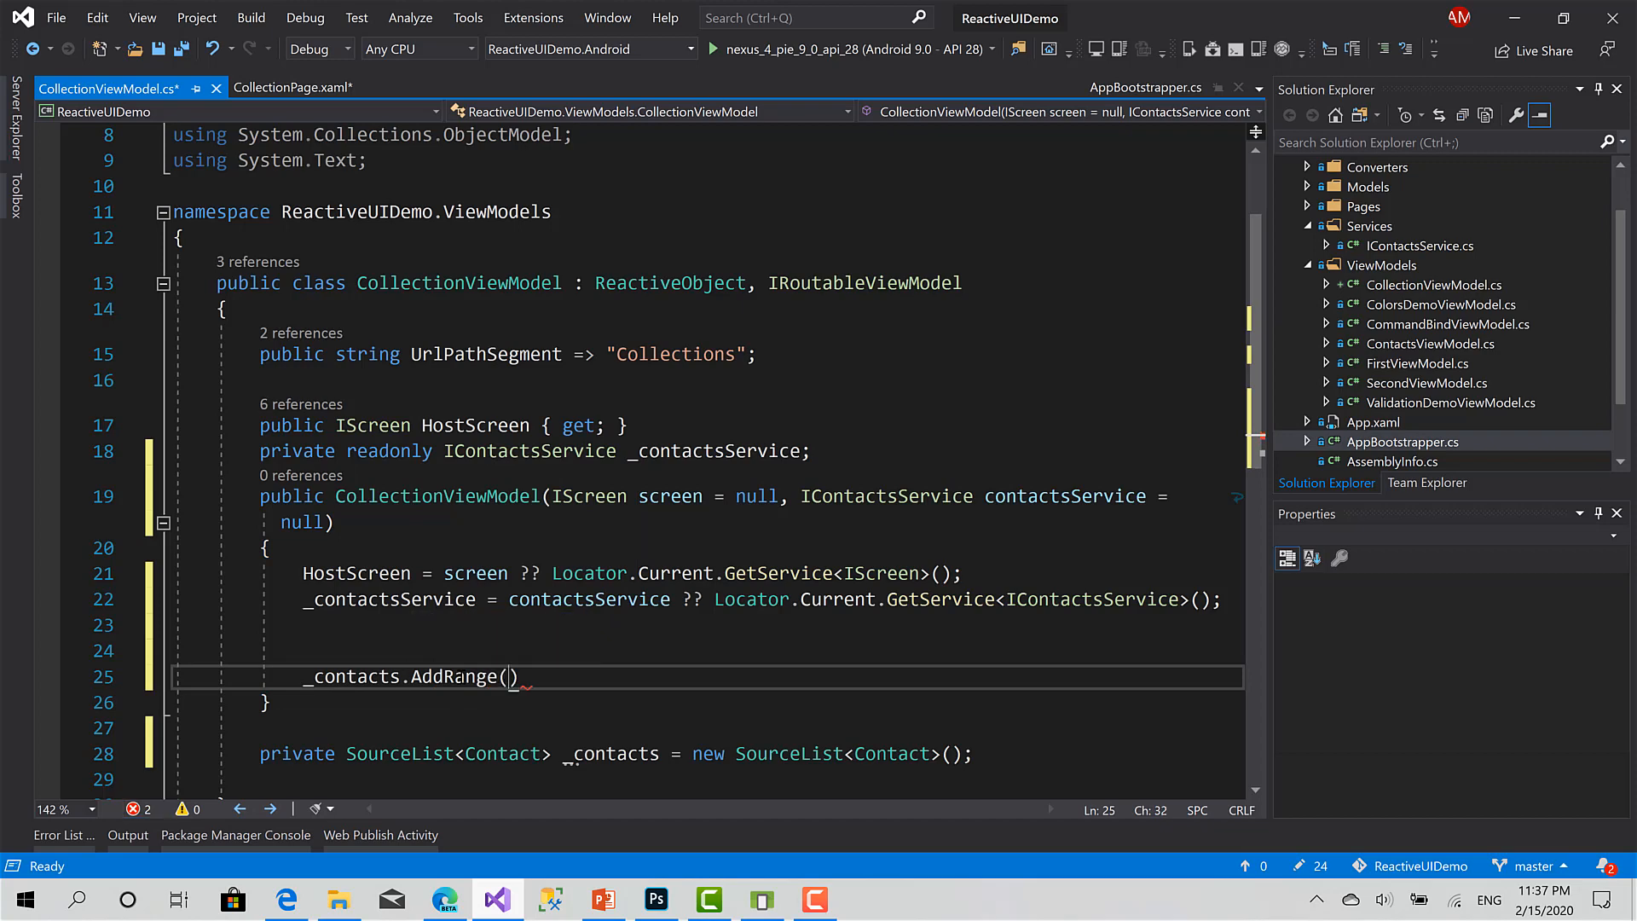
text(_contactsService.GetAllContacts()
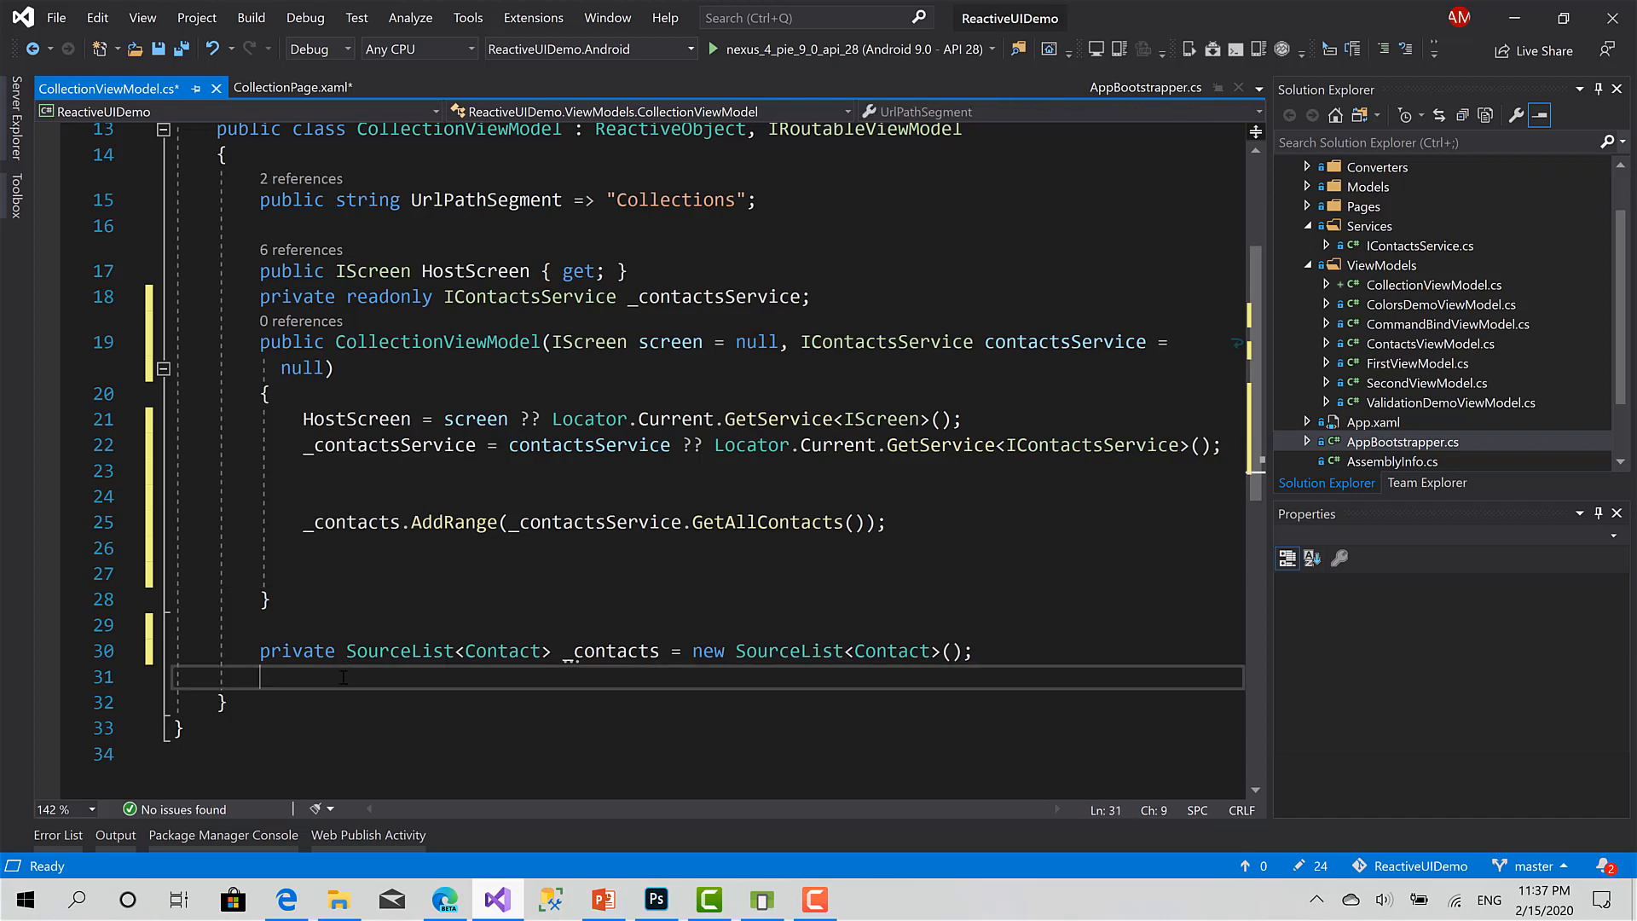
key(Enter)
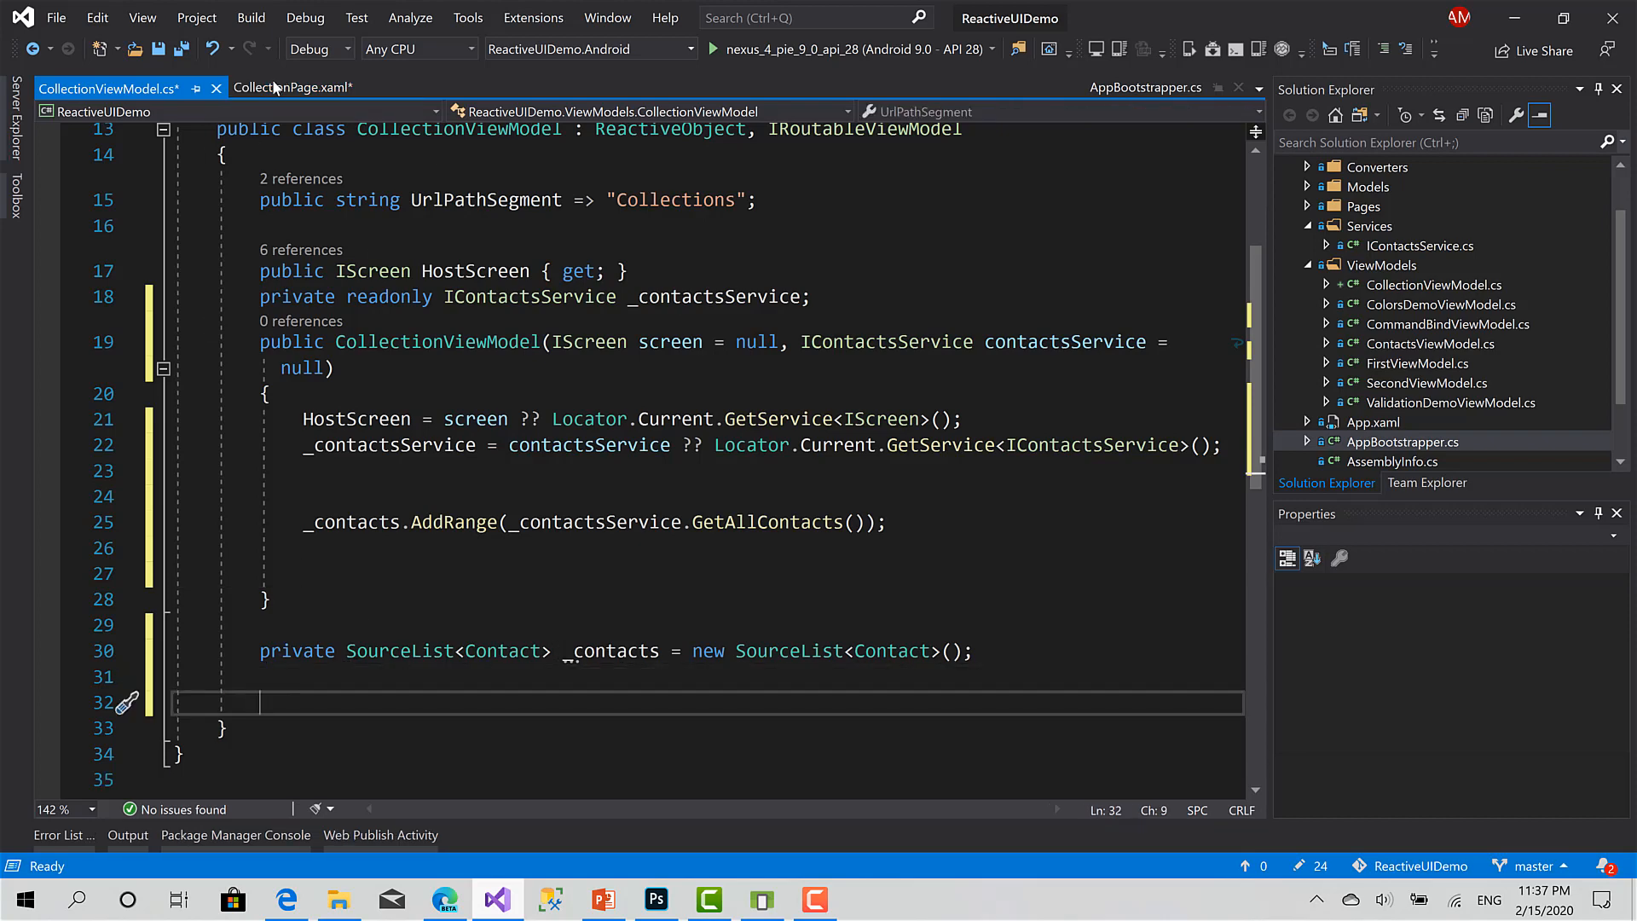
click(294, 87)
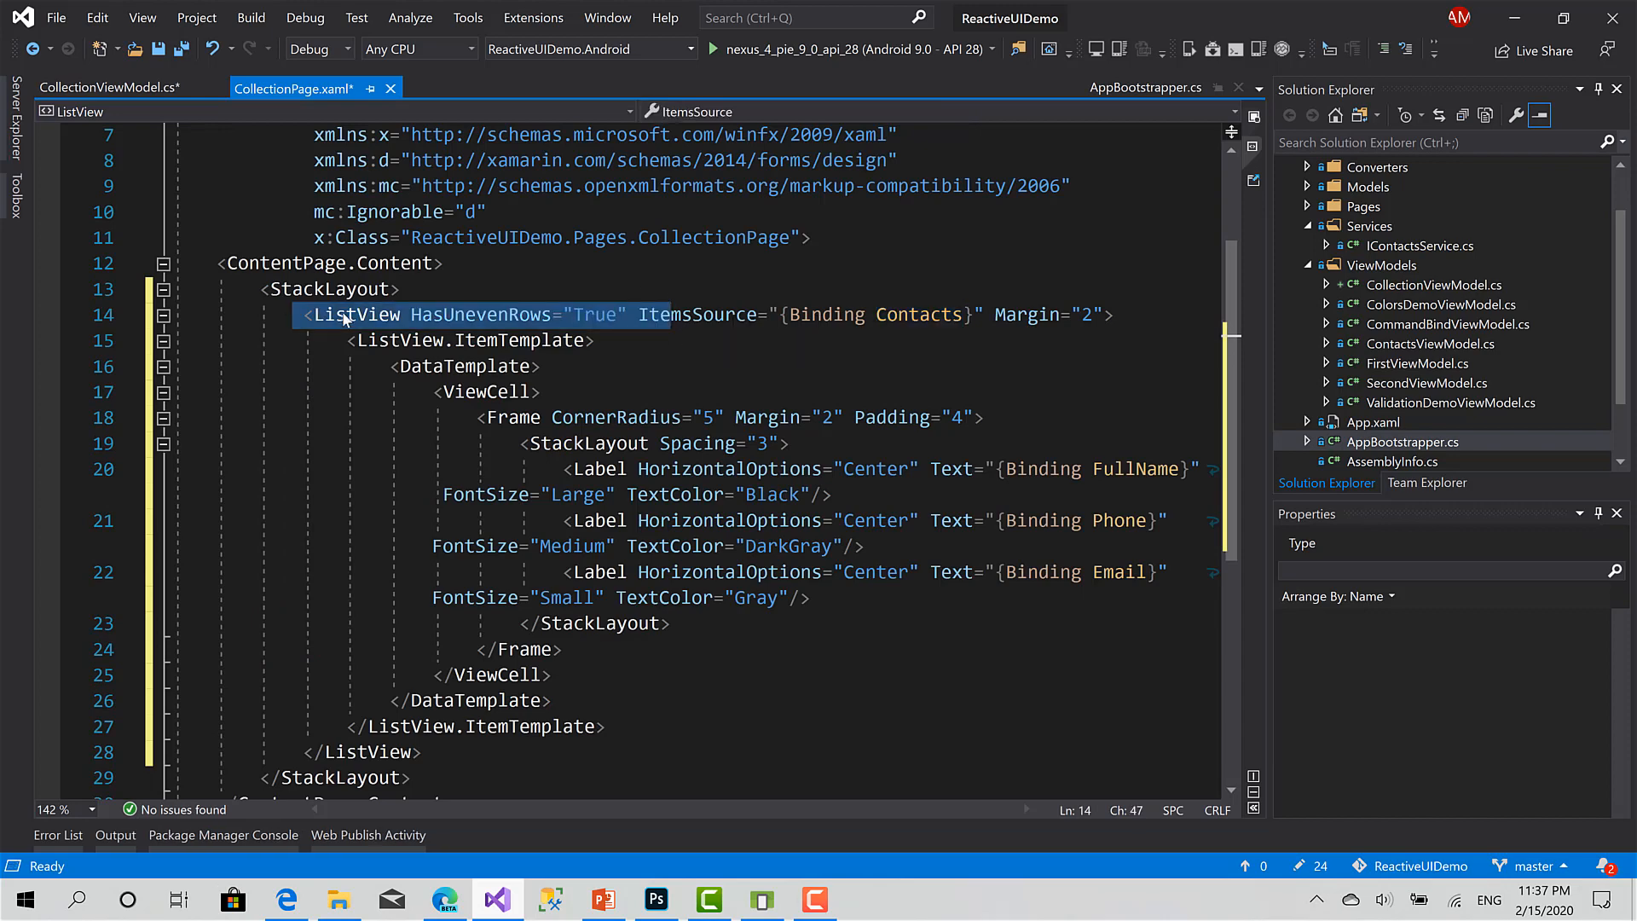
click(102, 89)
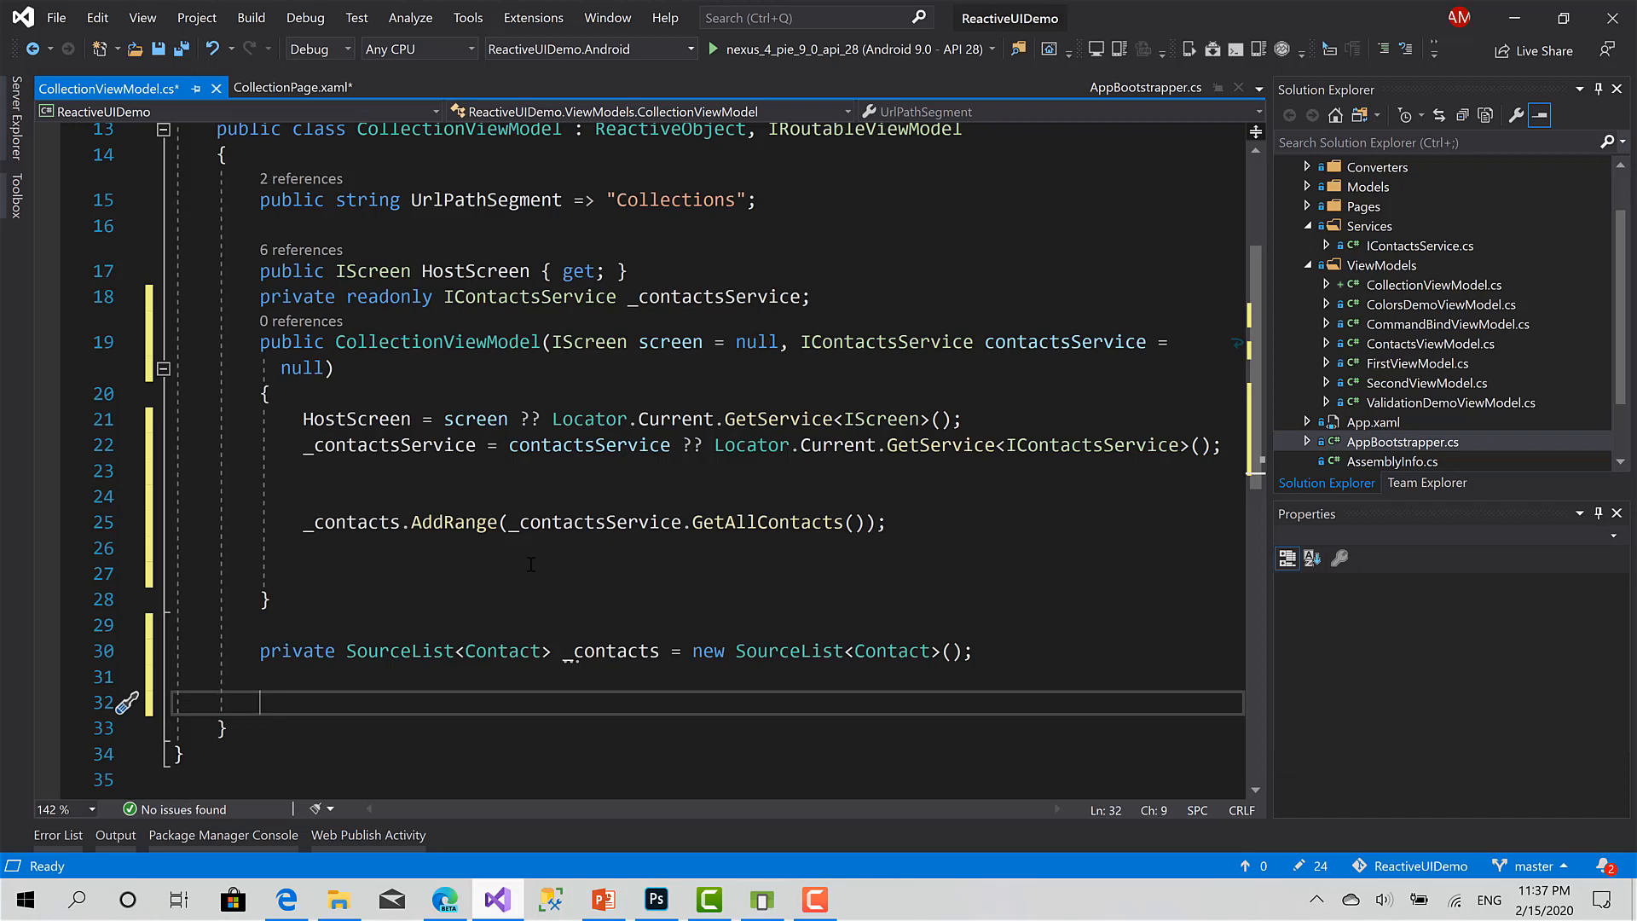
mouse_move(327, 702)
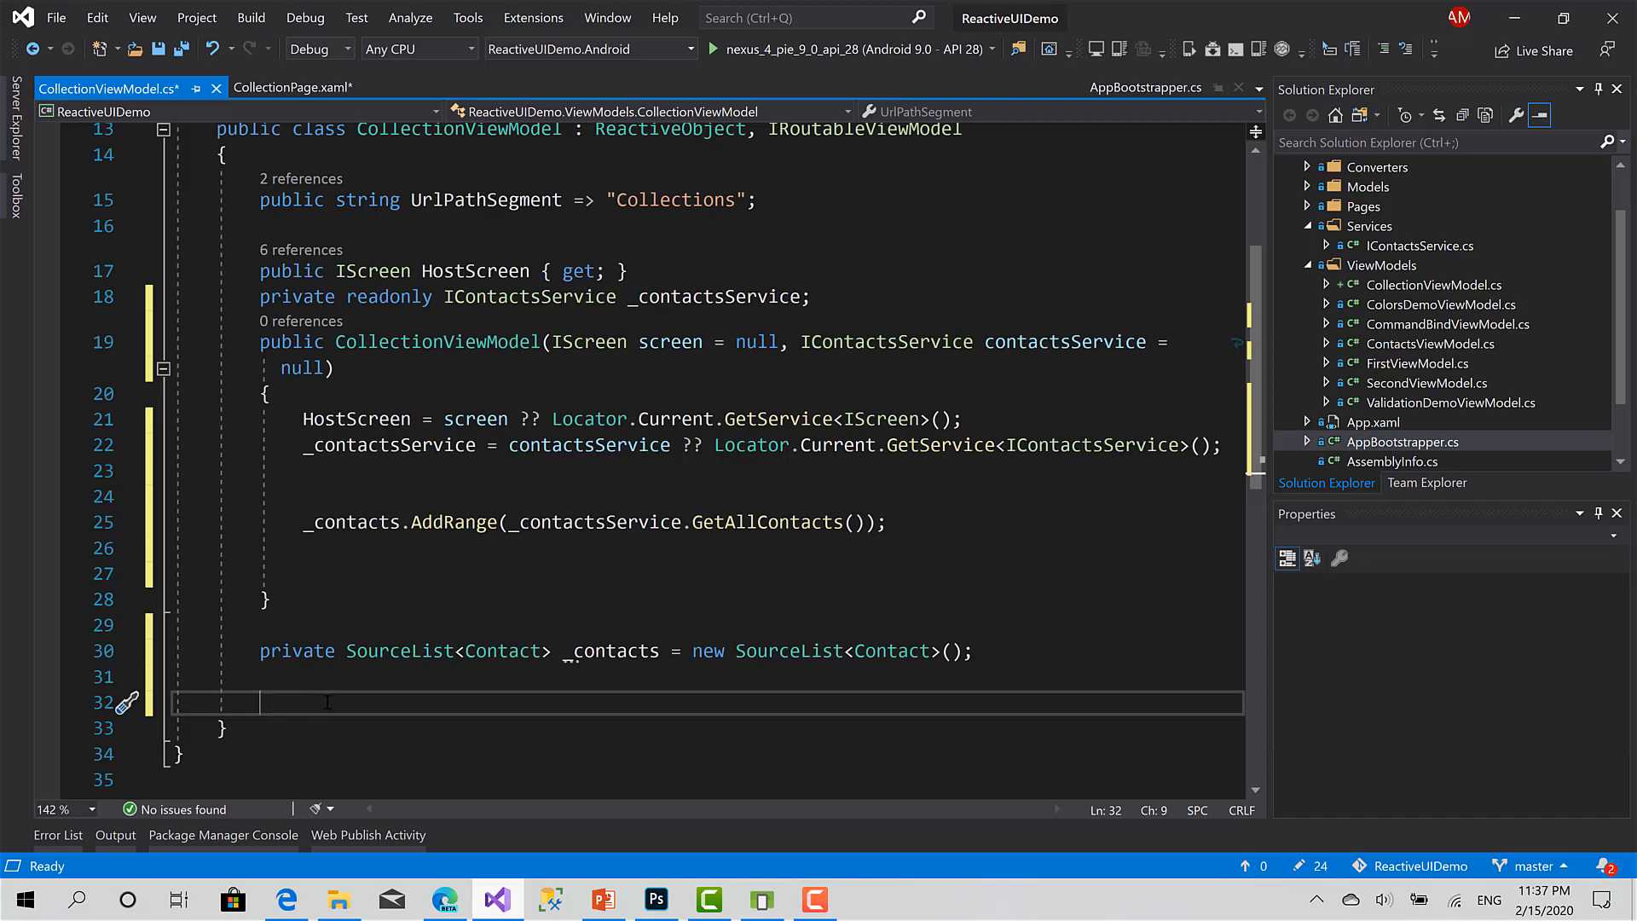
Declare a private readonly ReadOnlyObservableCollection<Contact> _contactsList field
text(private readonly)
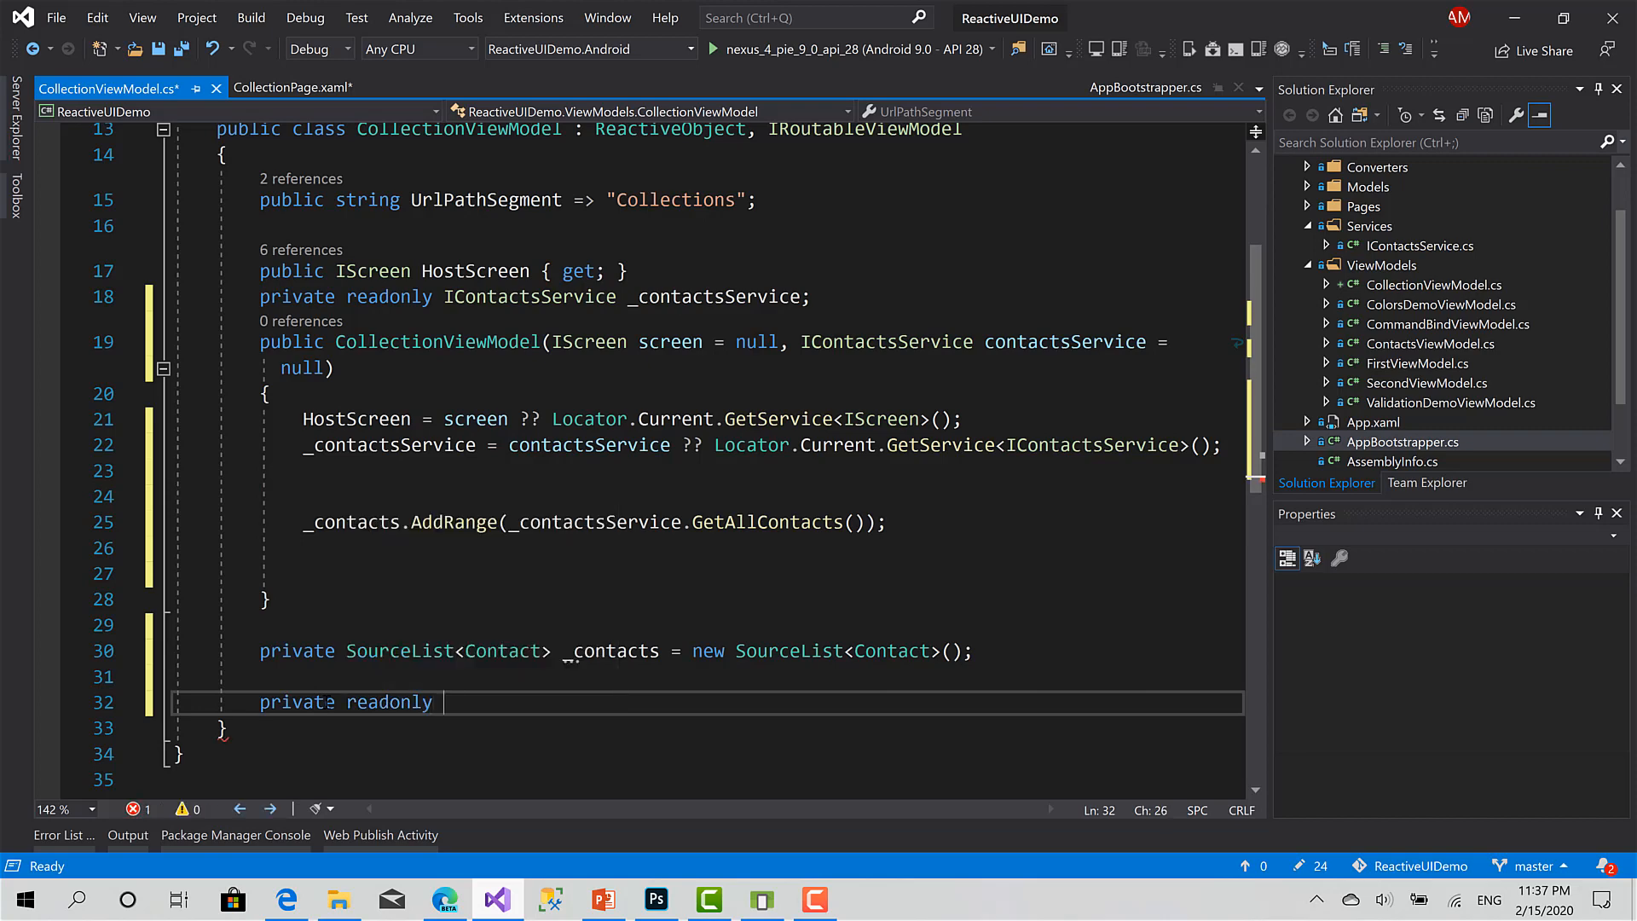
text(Observable)
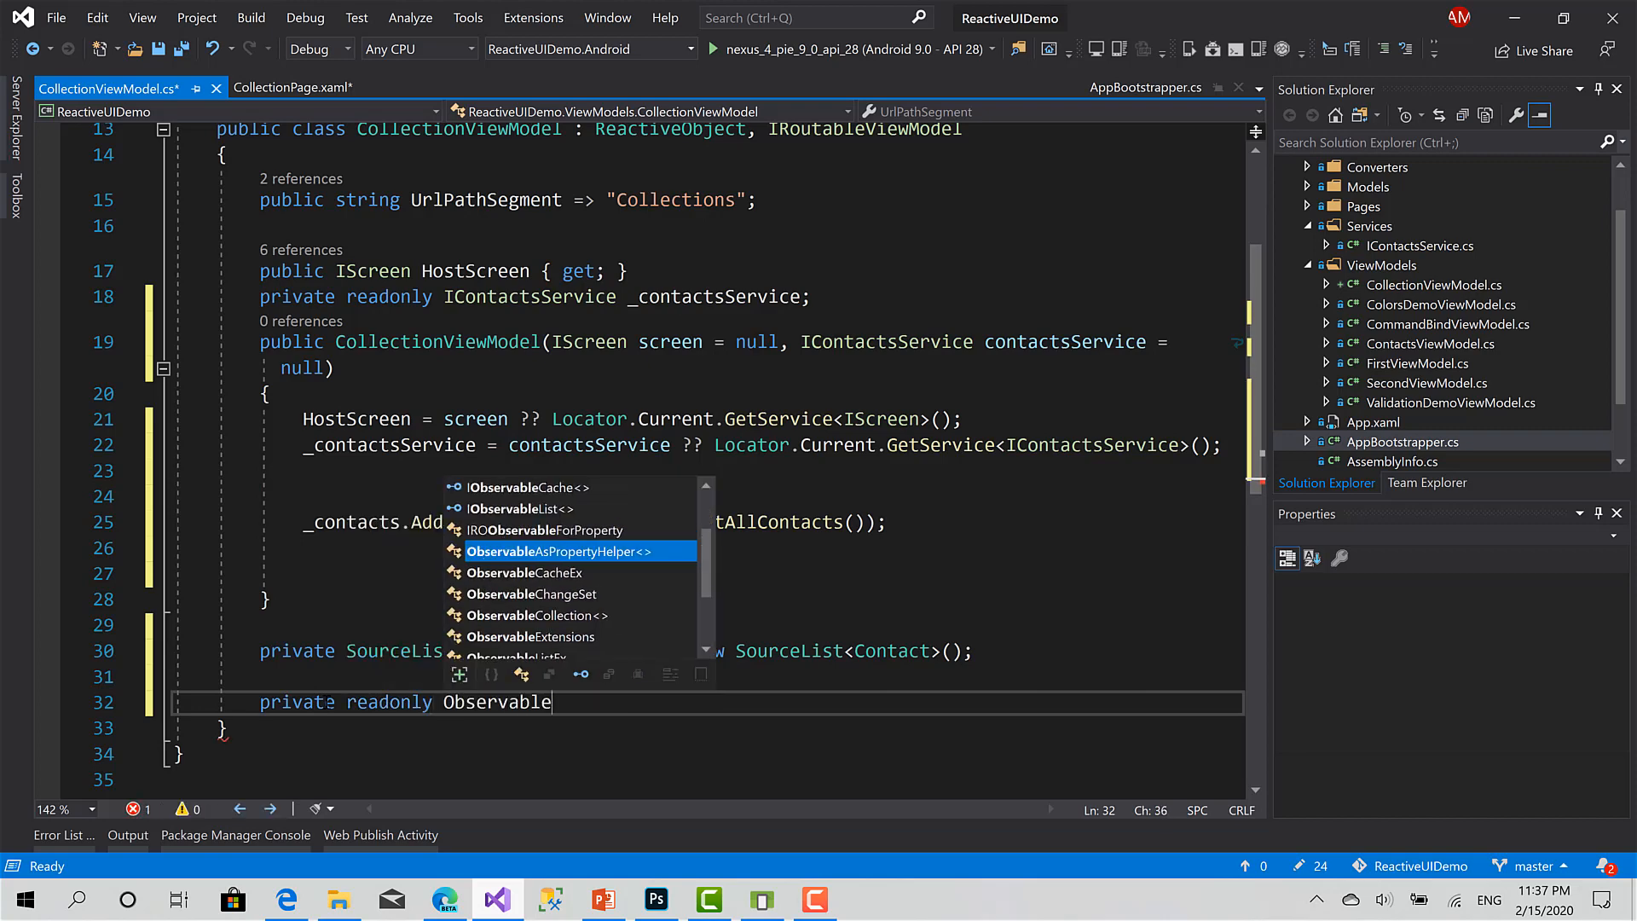
text(Collection)
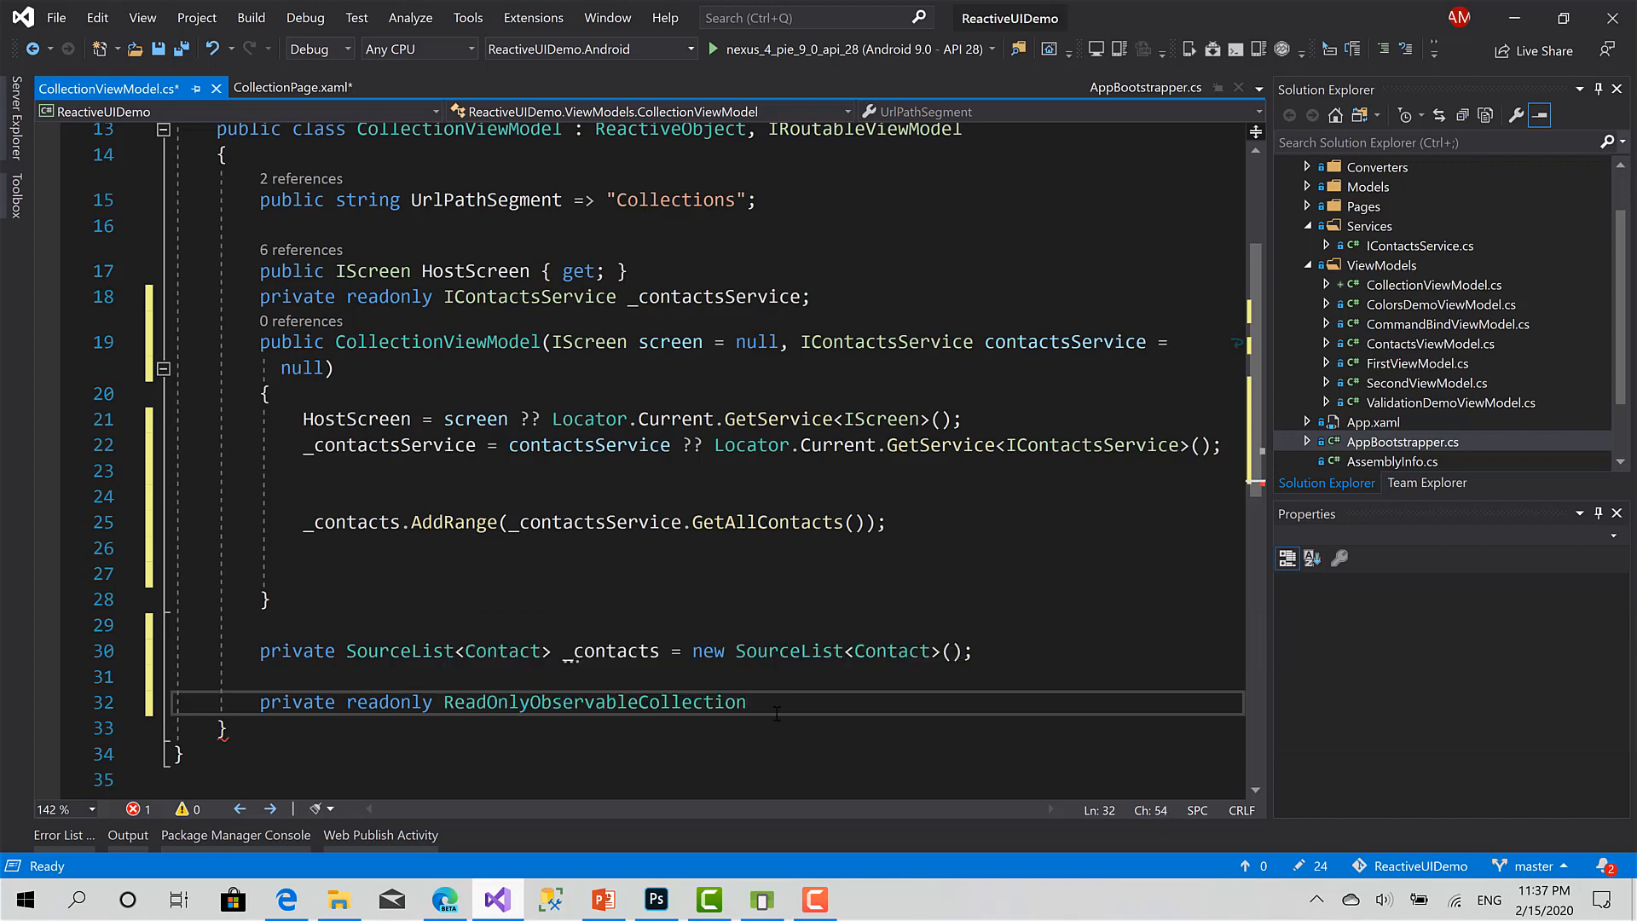
text(<Contact>)
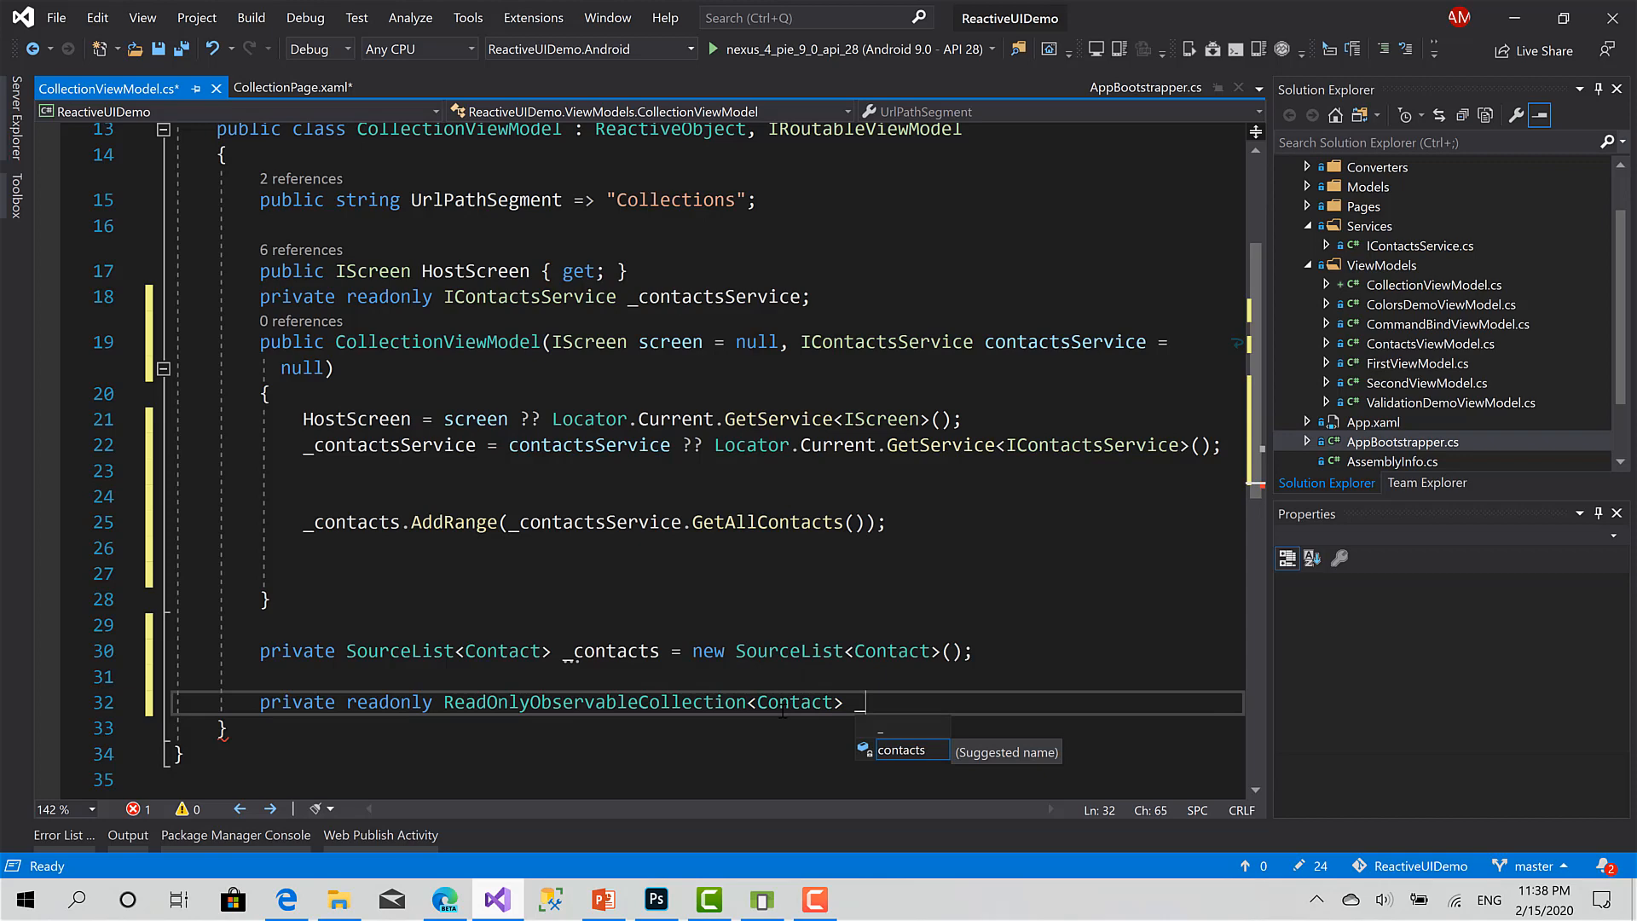
text(_contactsList;)
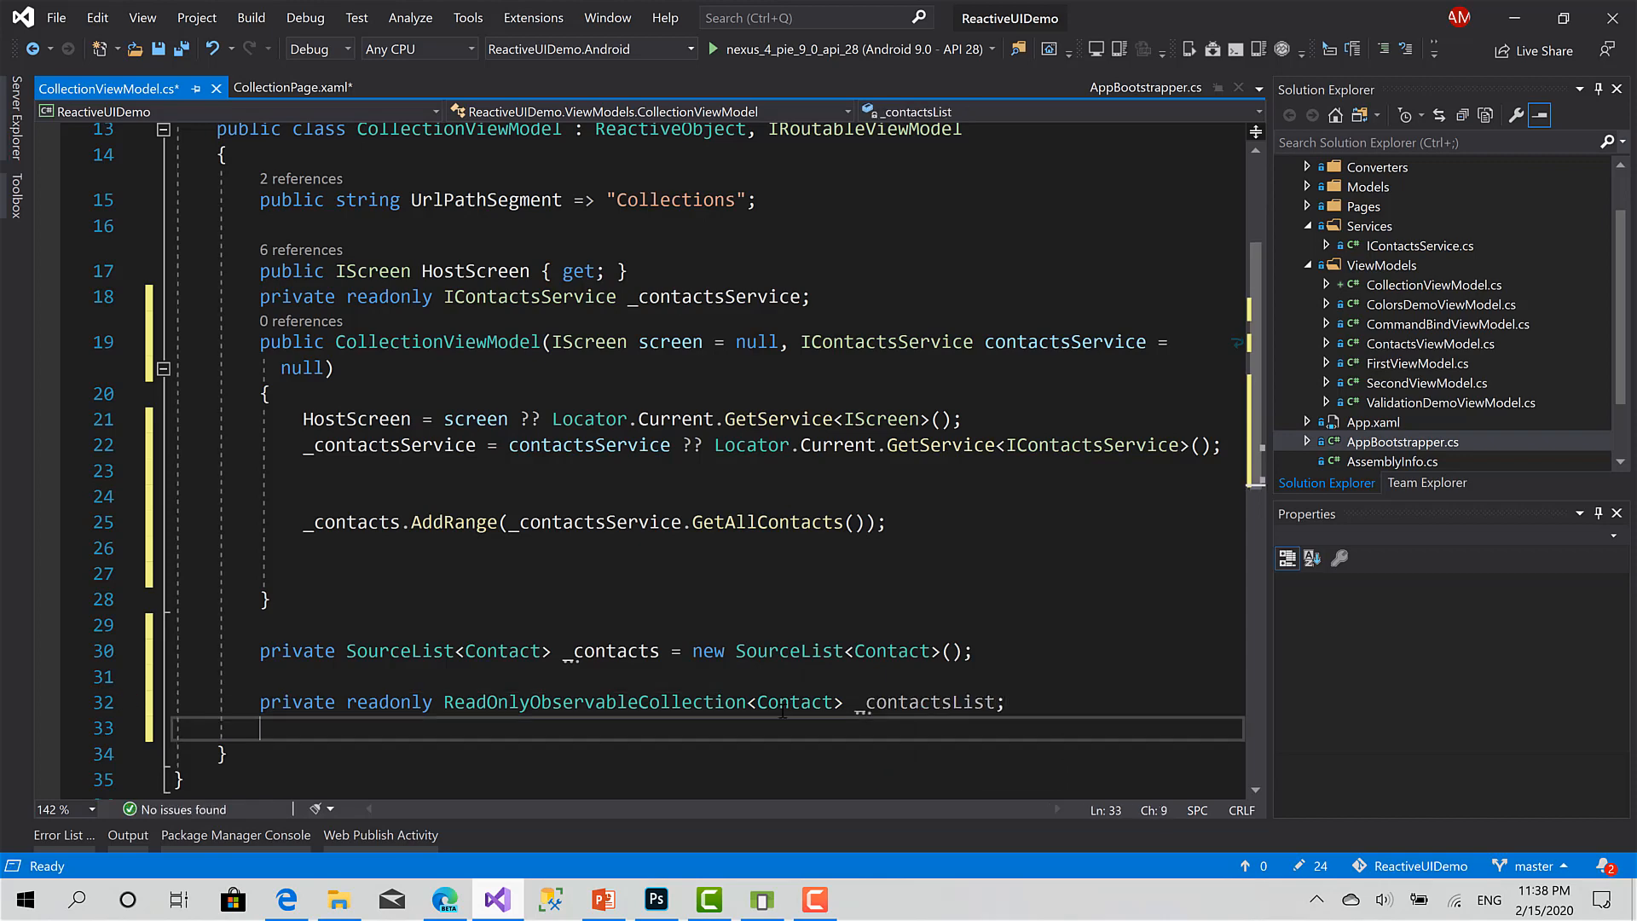
Add public ReadOnlyObservableCollection<Contact> Contacts => _contactsList; below the field
text(public)
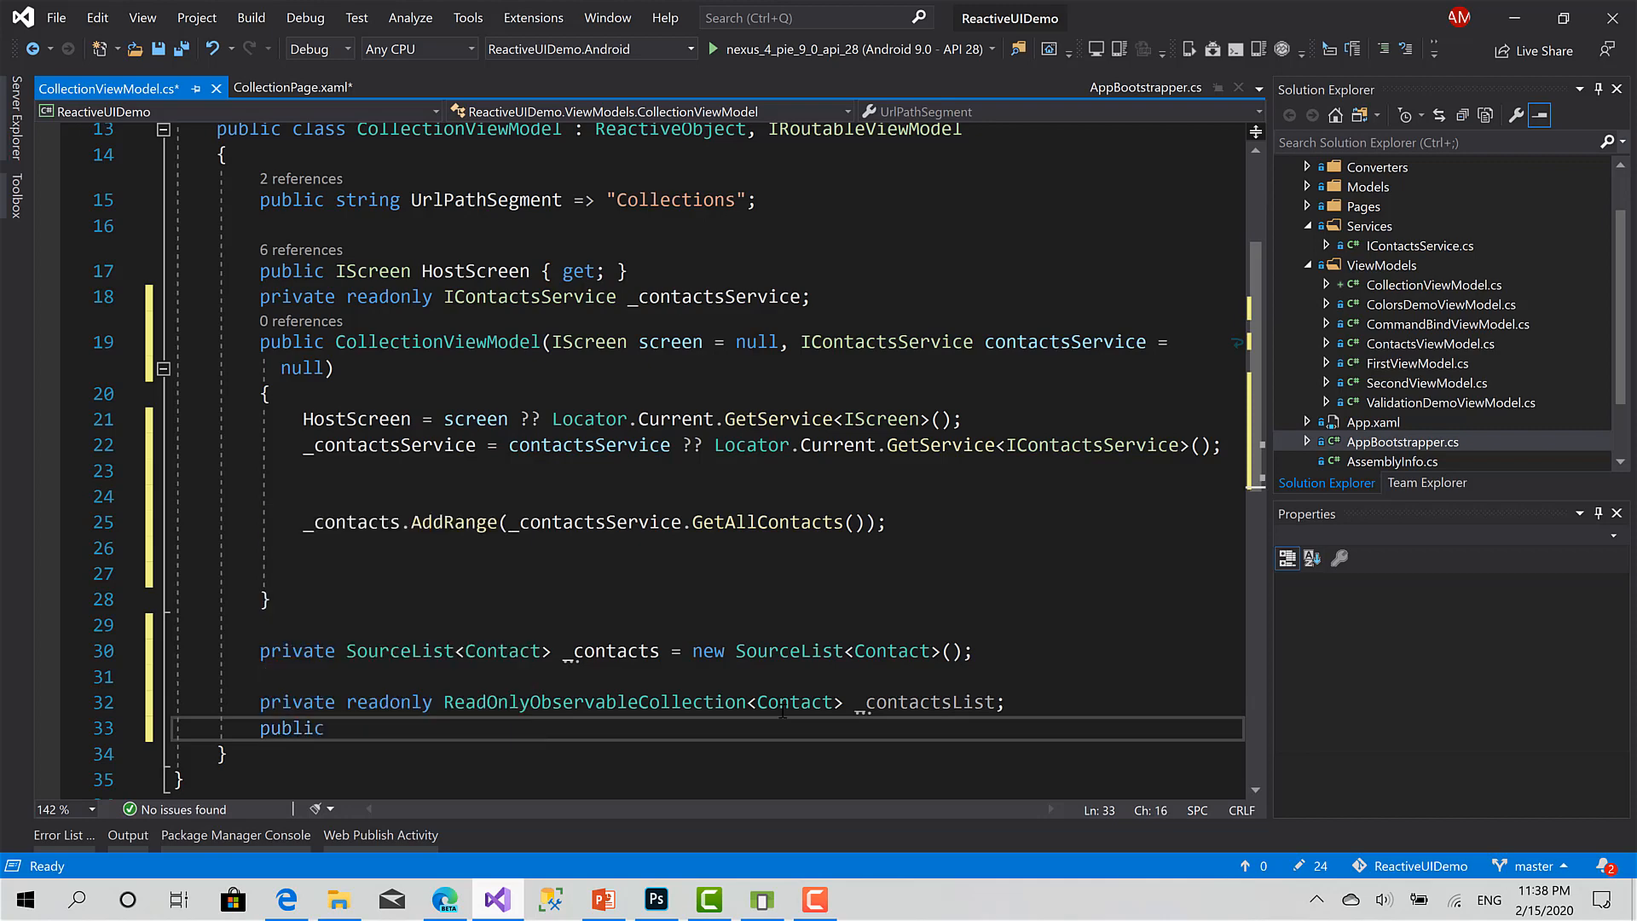
text(Rea)
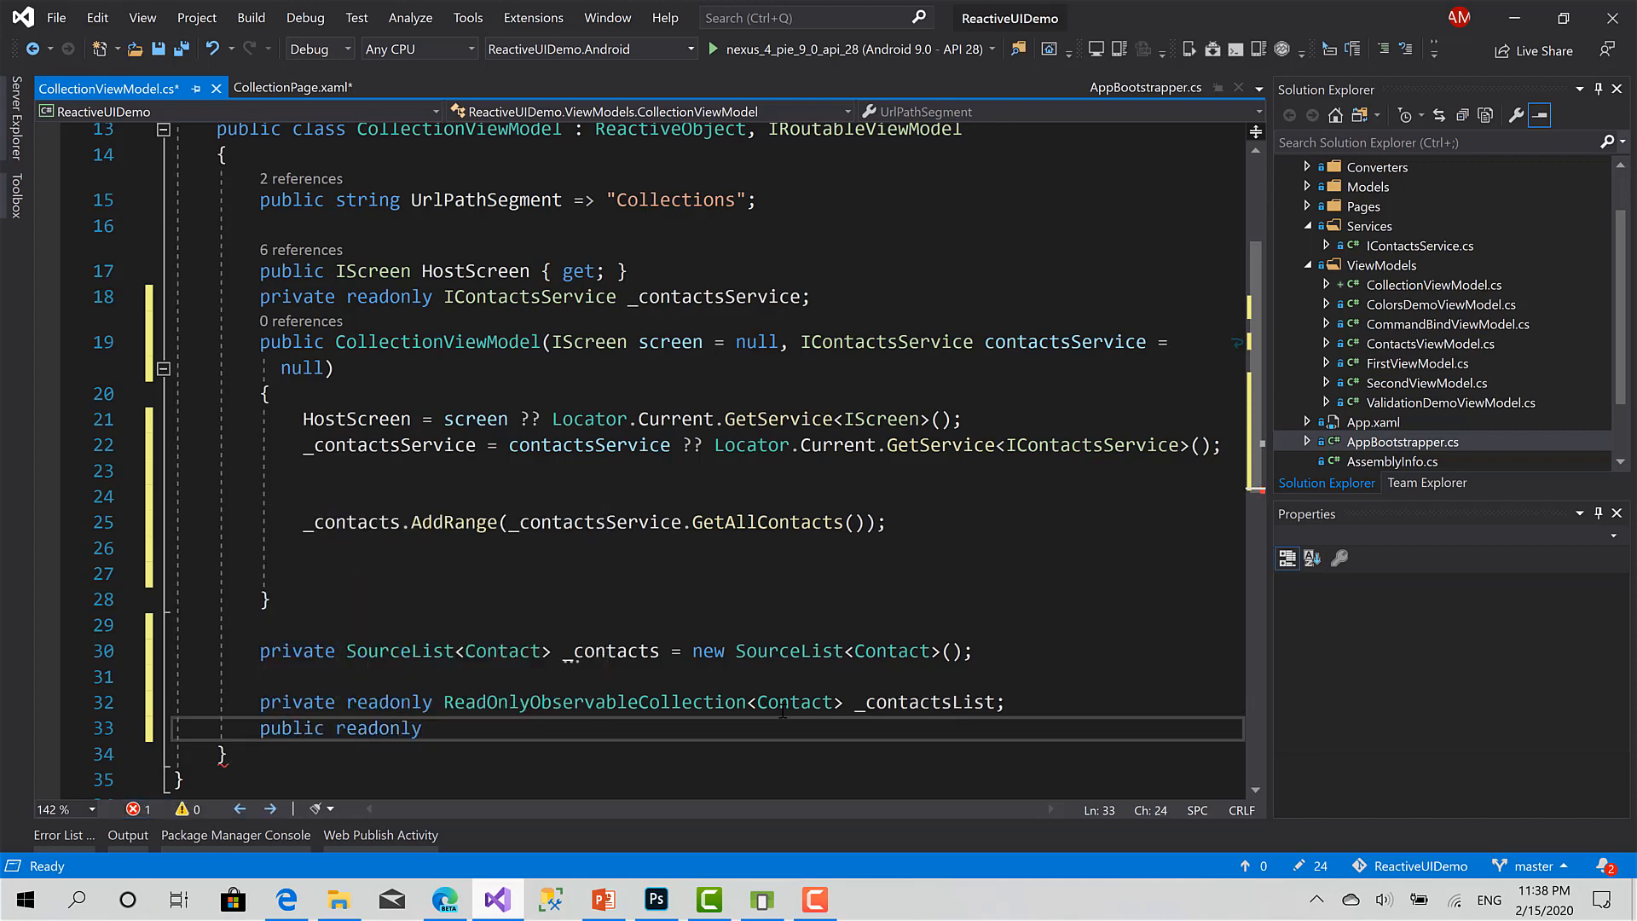
text(ReadOnlyObservableCollection)
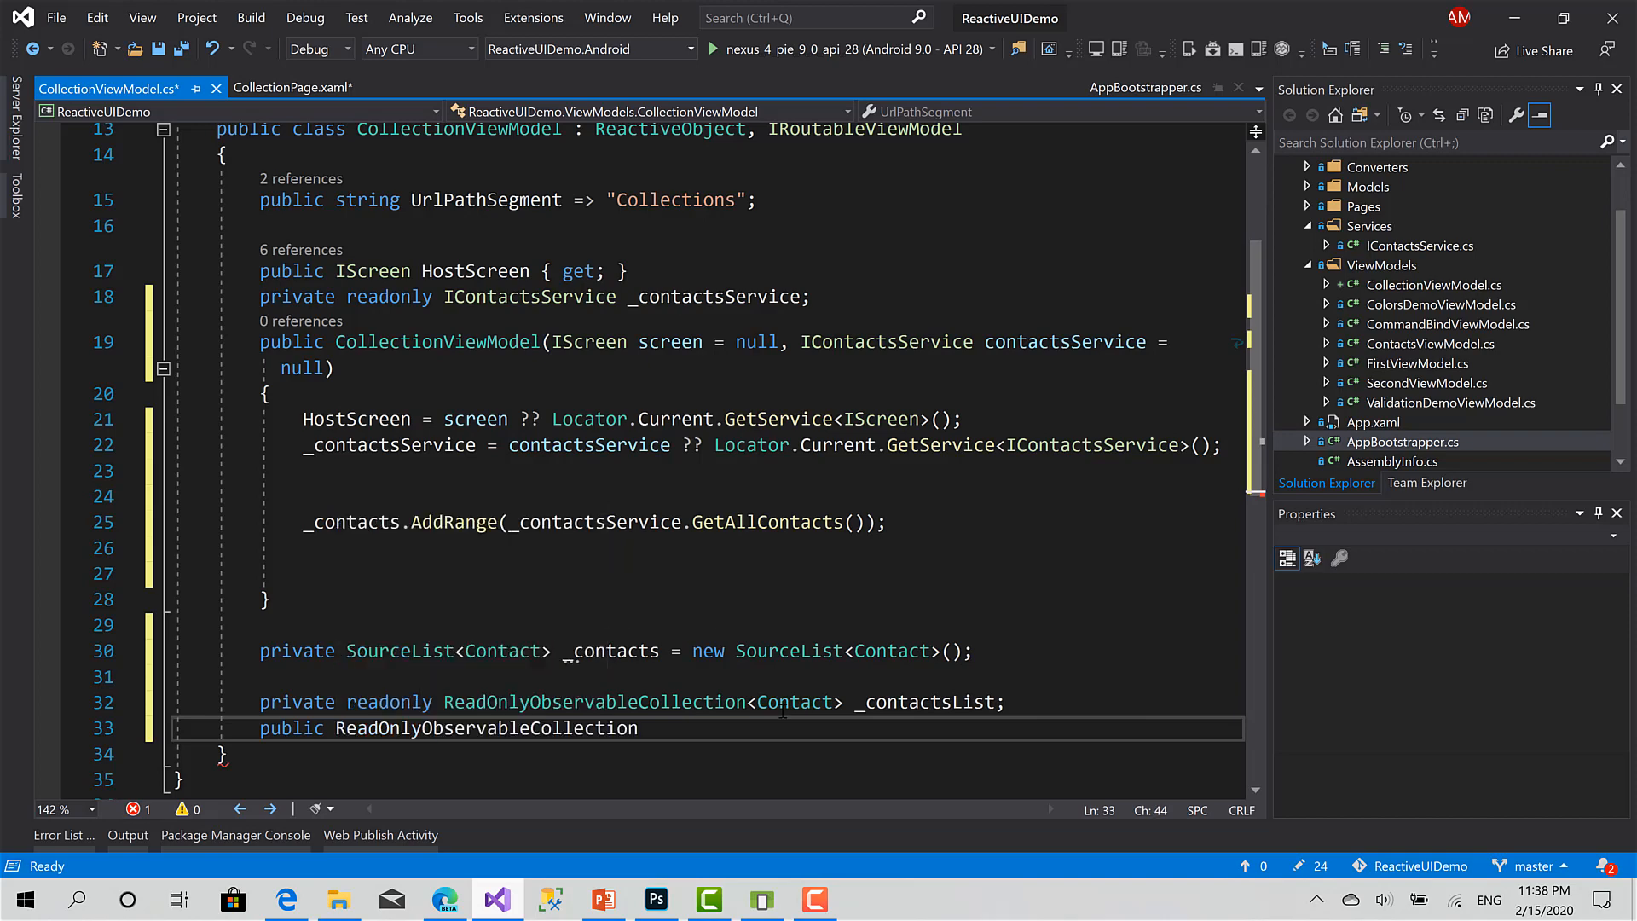
text(<Contact>)
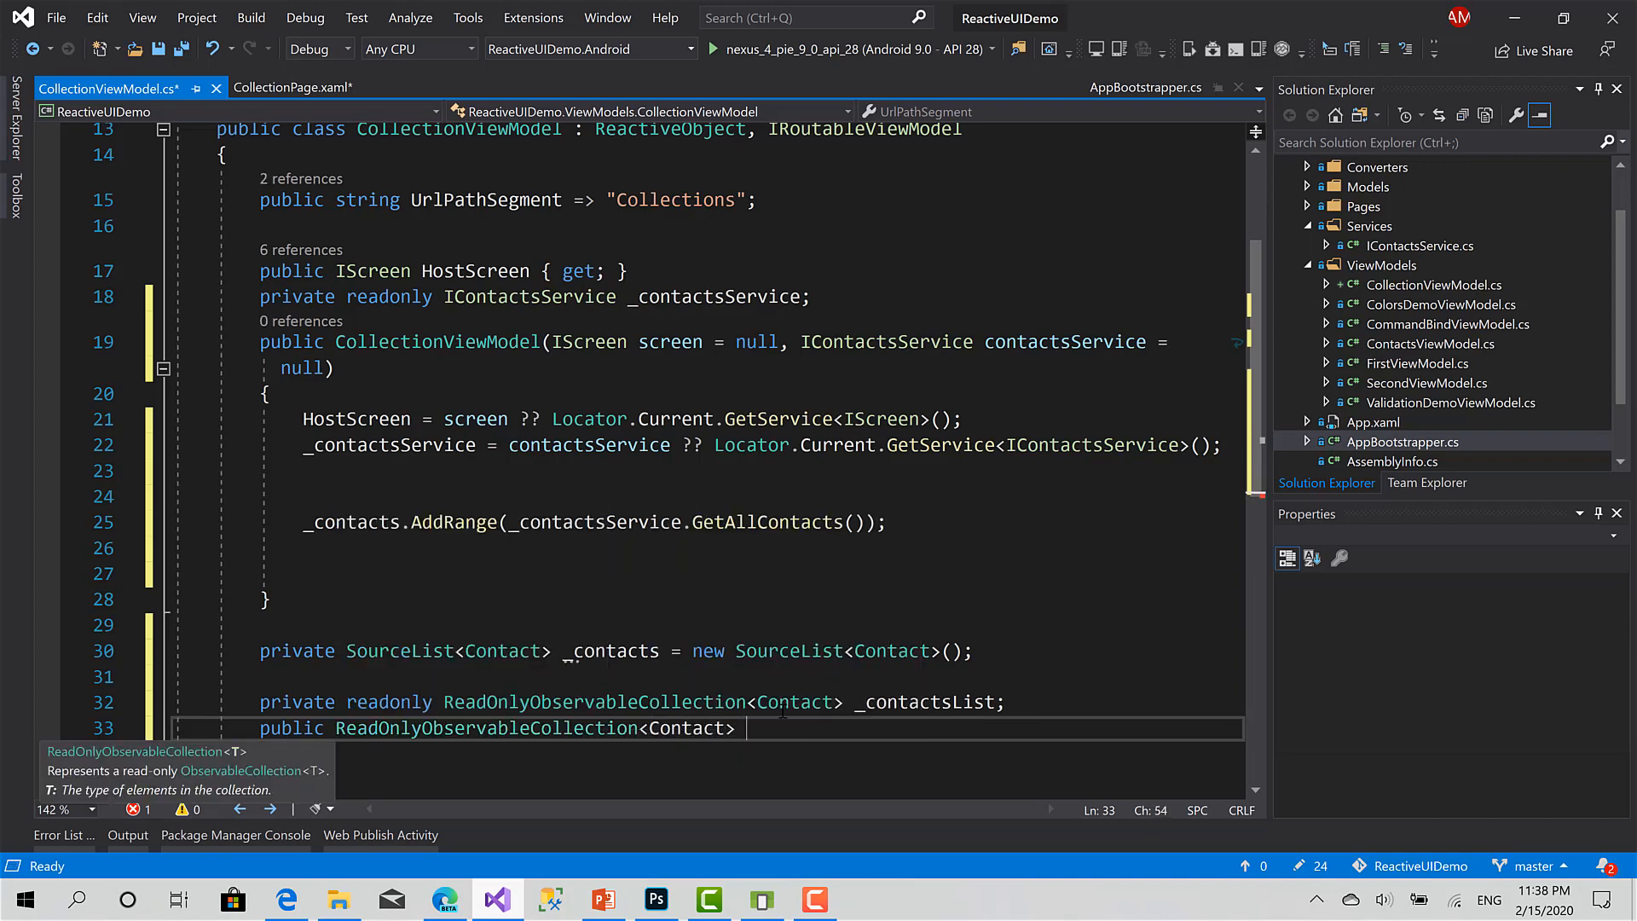
text(Contacts => _contactsList;)
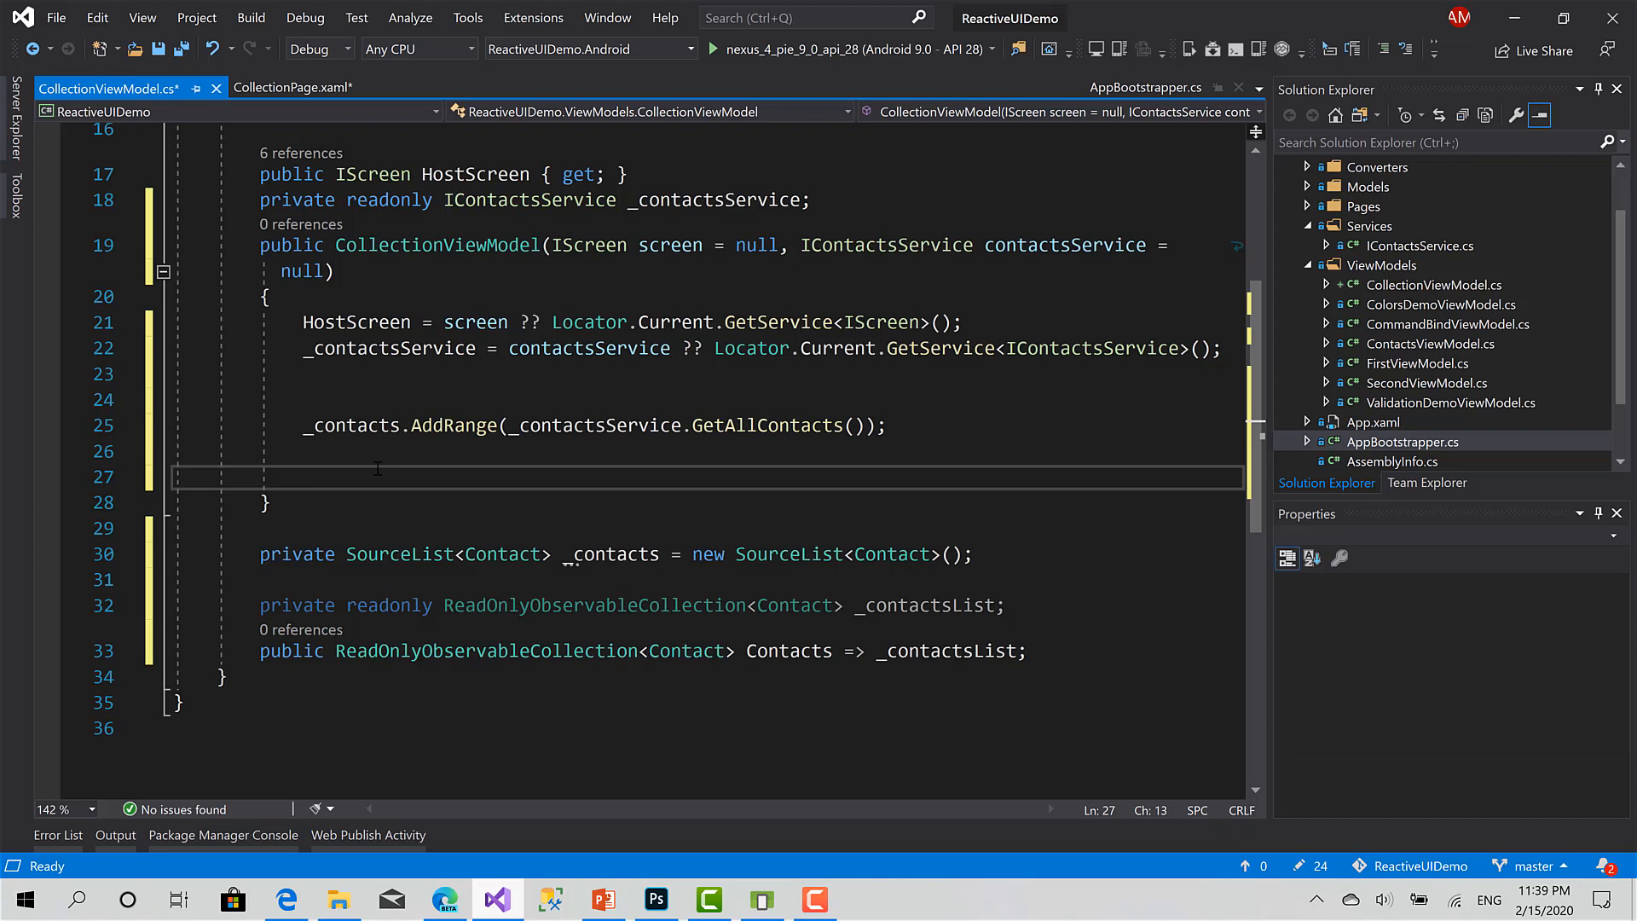
Type _contacts.Connect() on the empty constructor line
text(_contact)
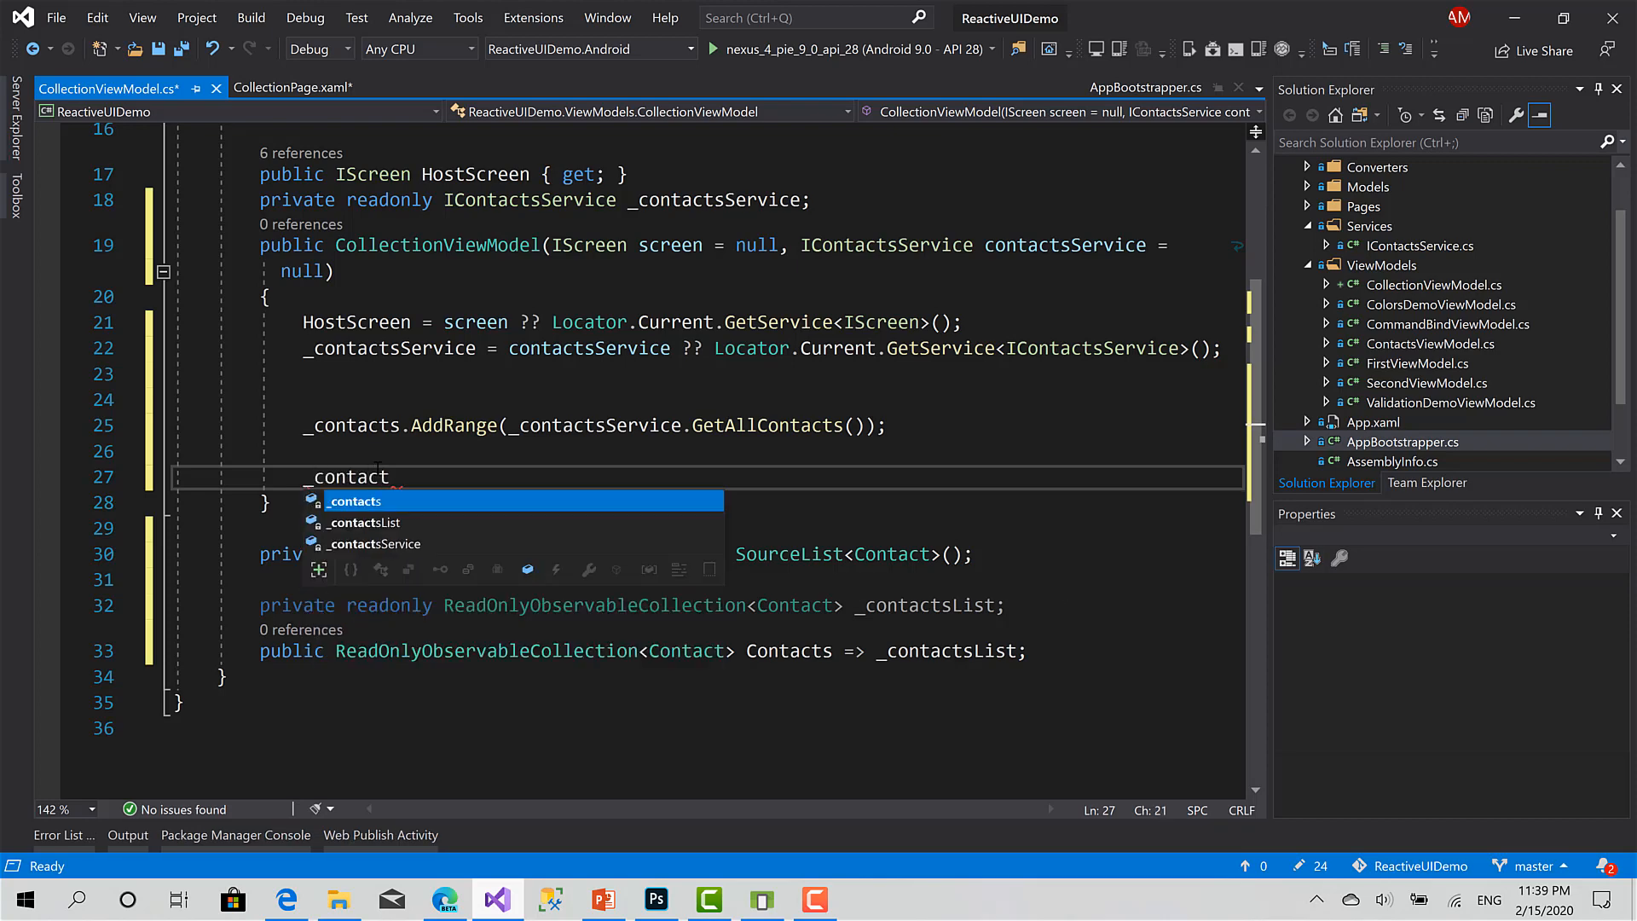
text(s.C)
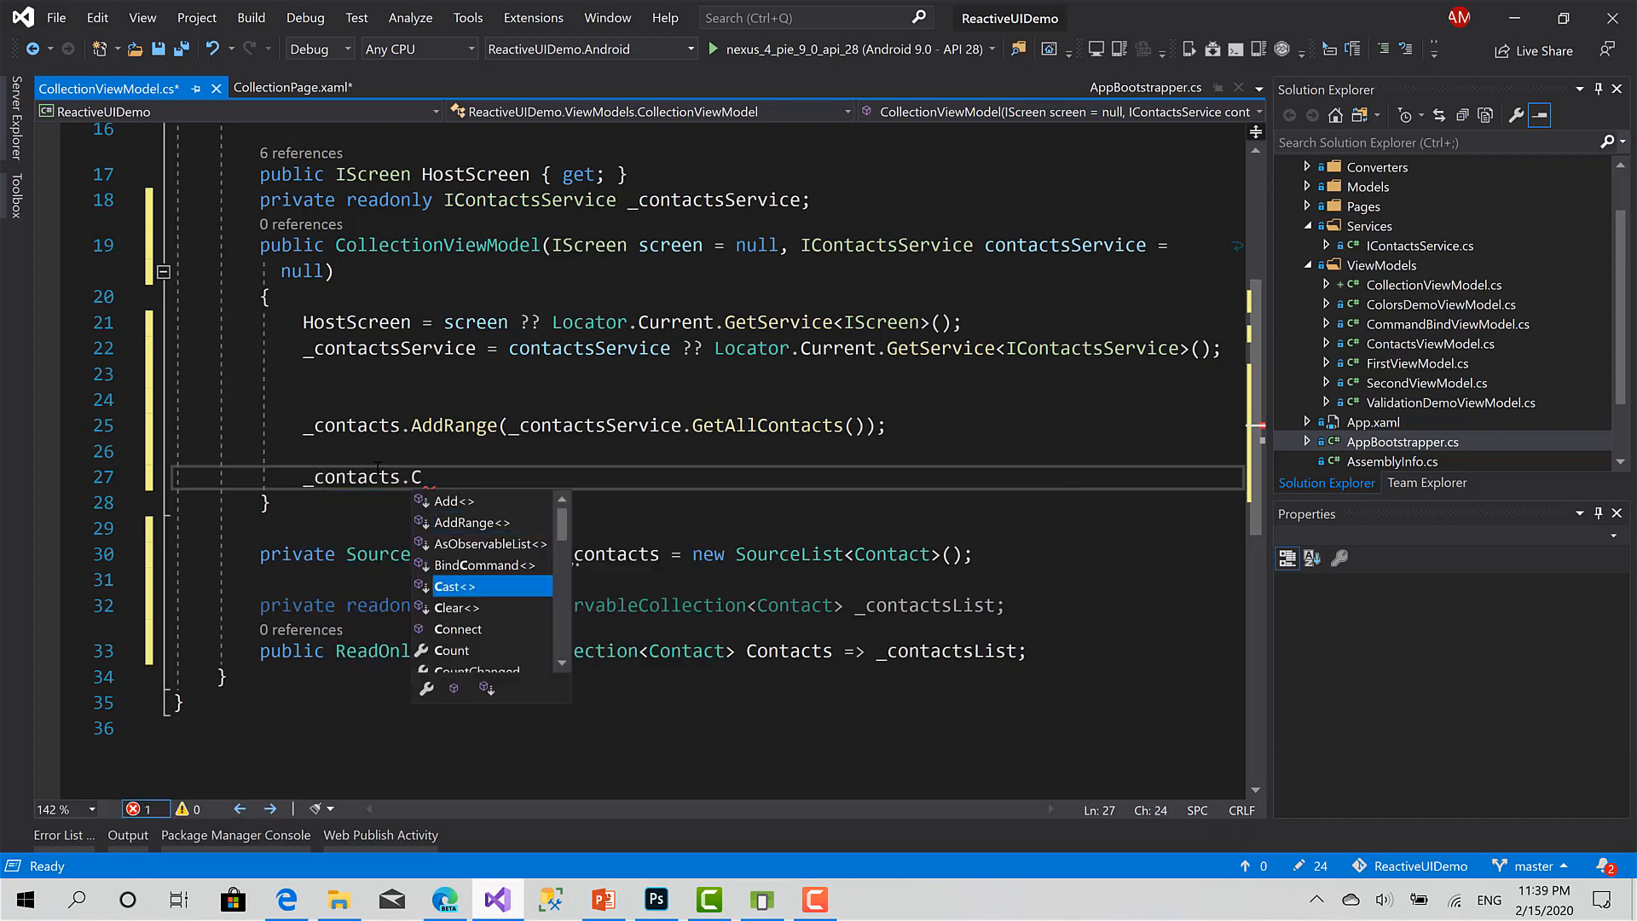
text(onnect)
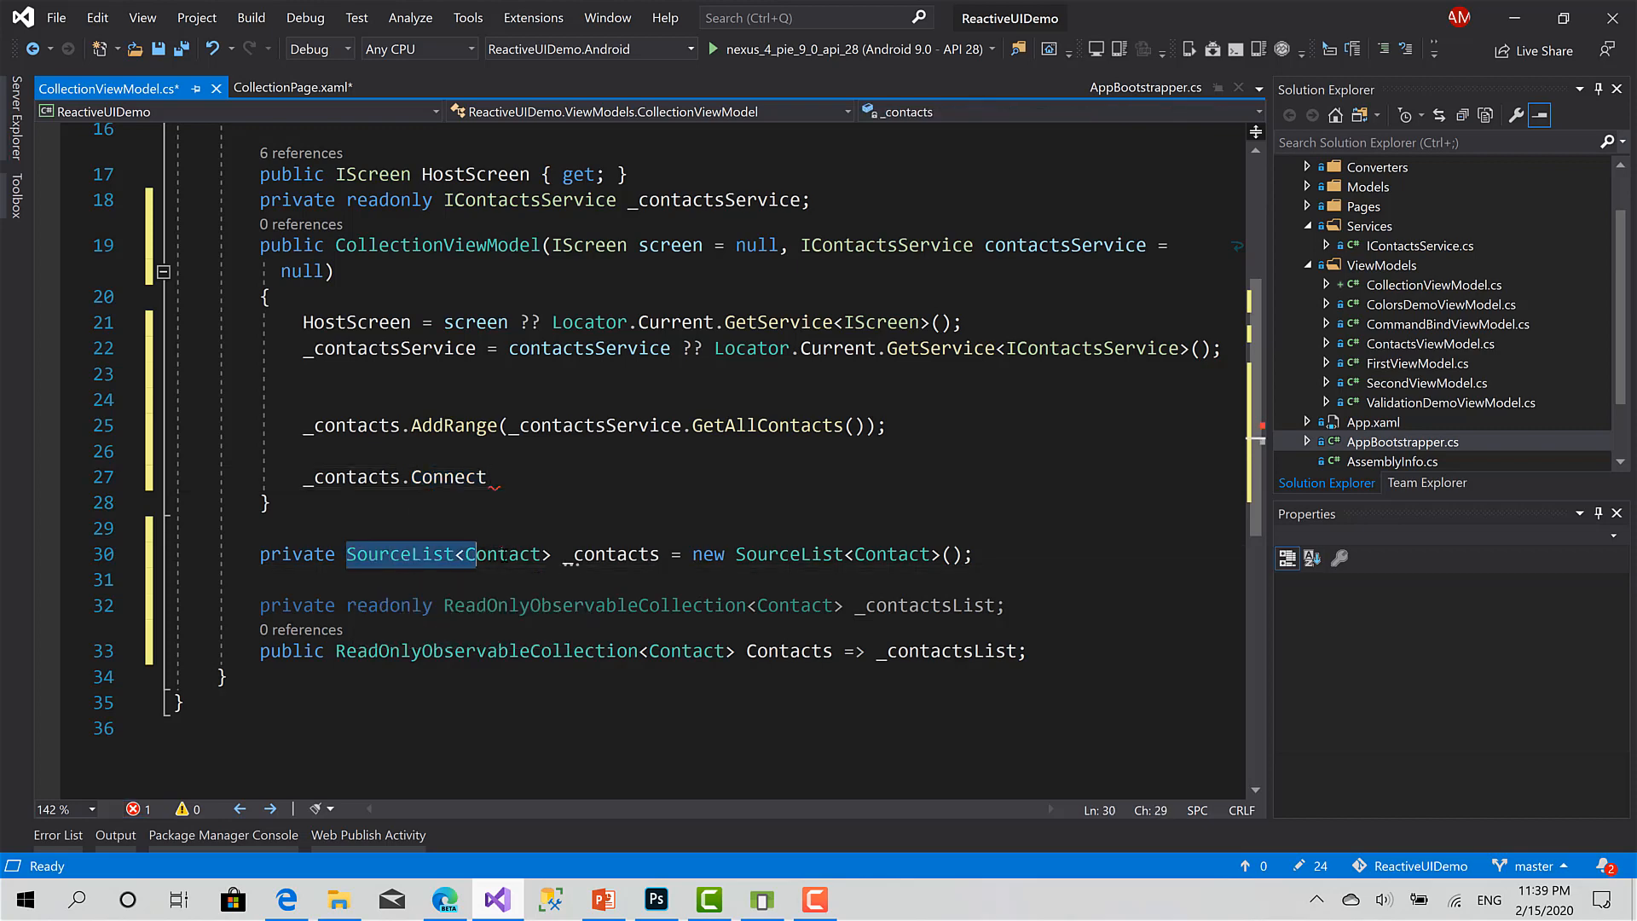
click(489, 477)
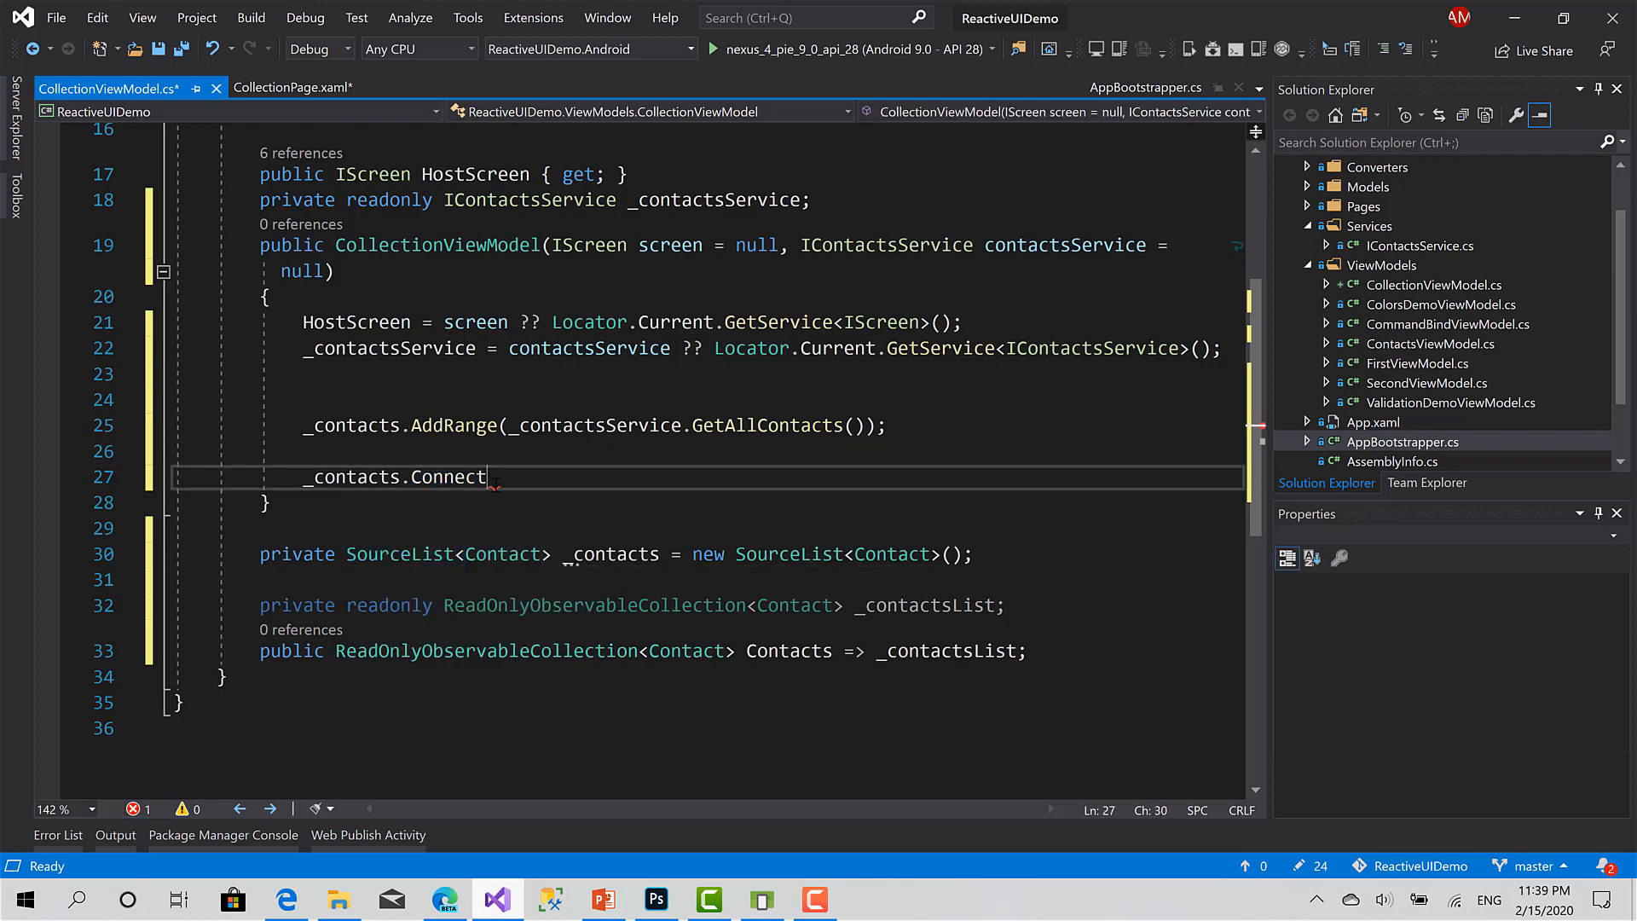
text(())
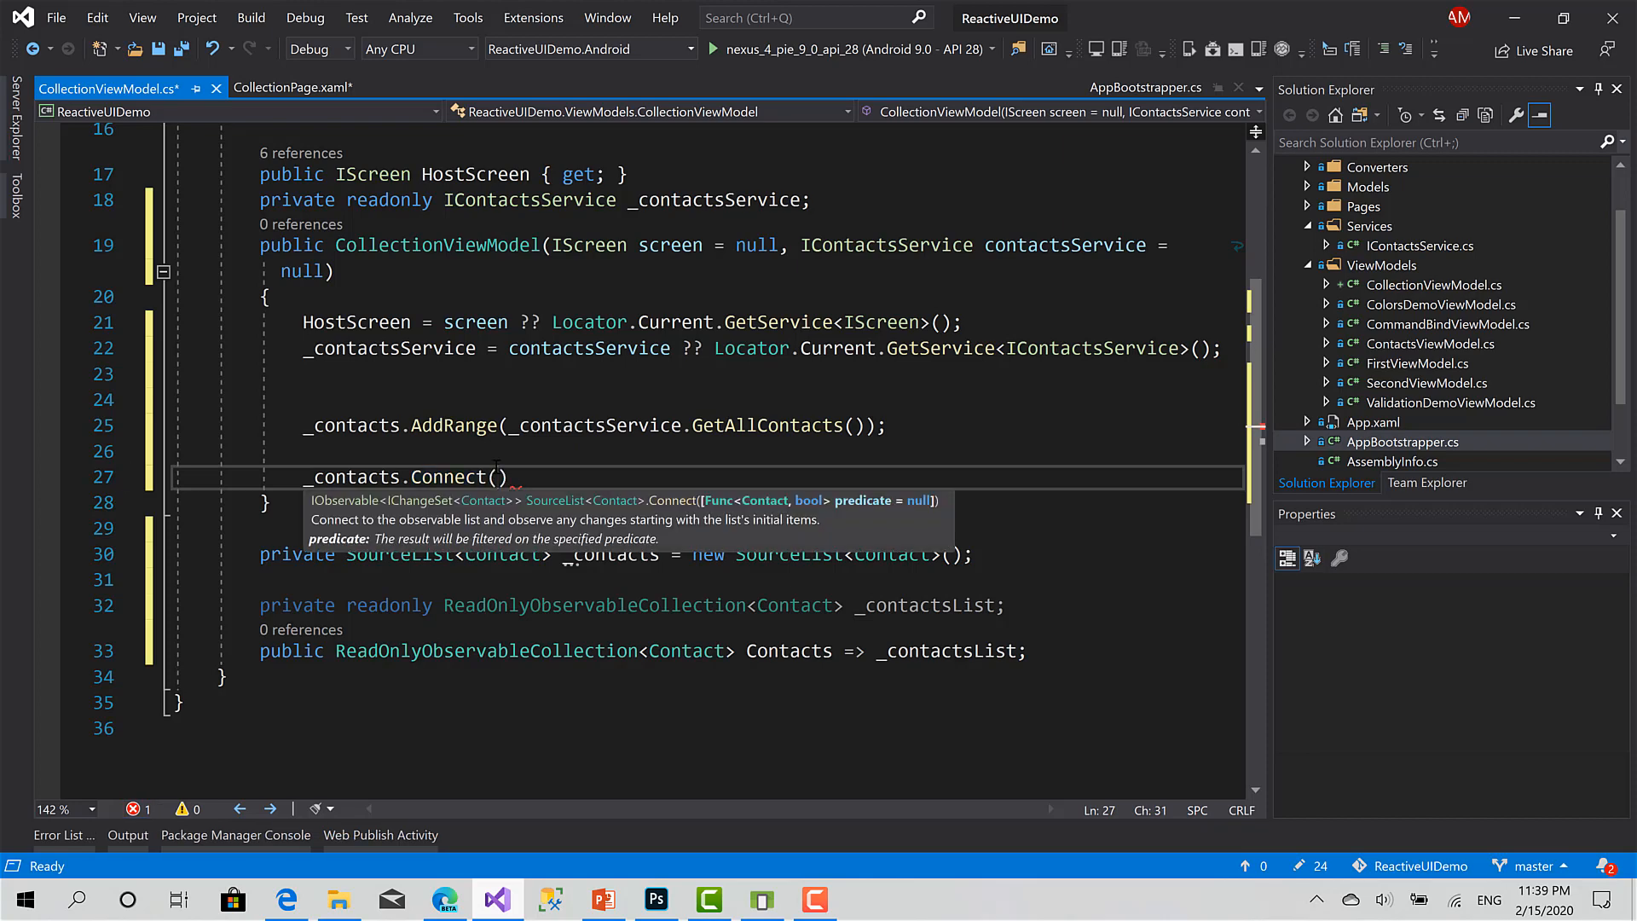
Chain .Bind(out _contactsList).Subscribe(); after the Connect() call
text(.S)
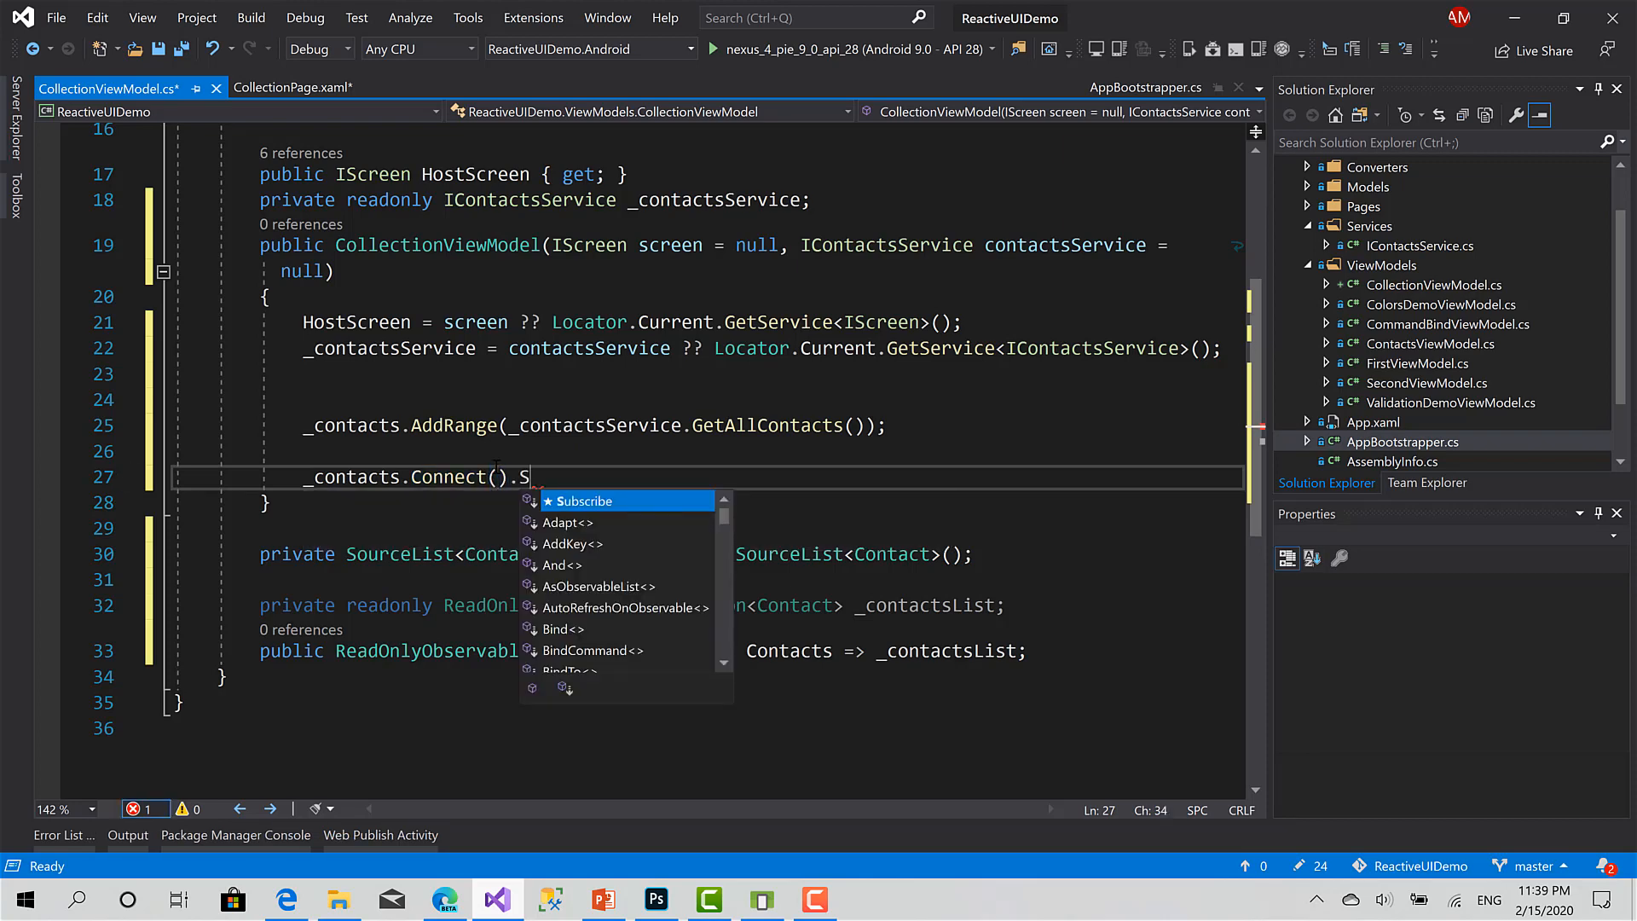
text(ubscribe()
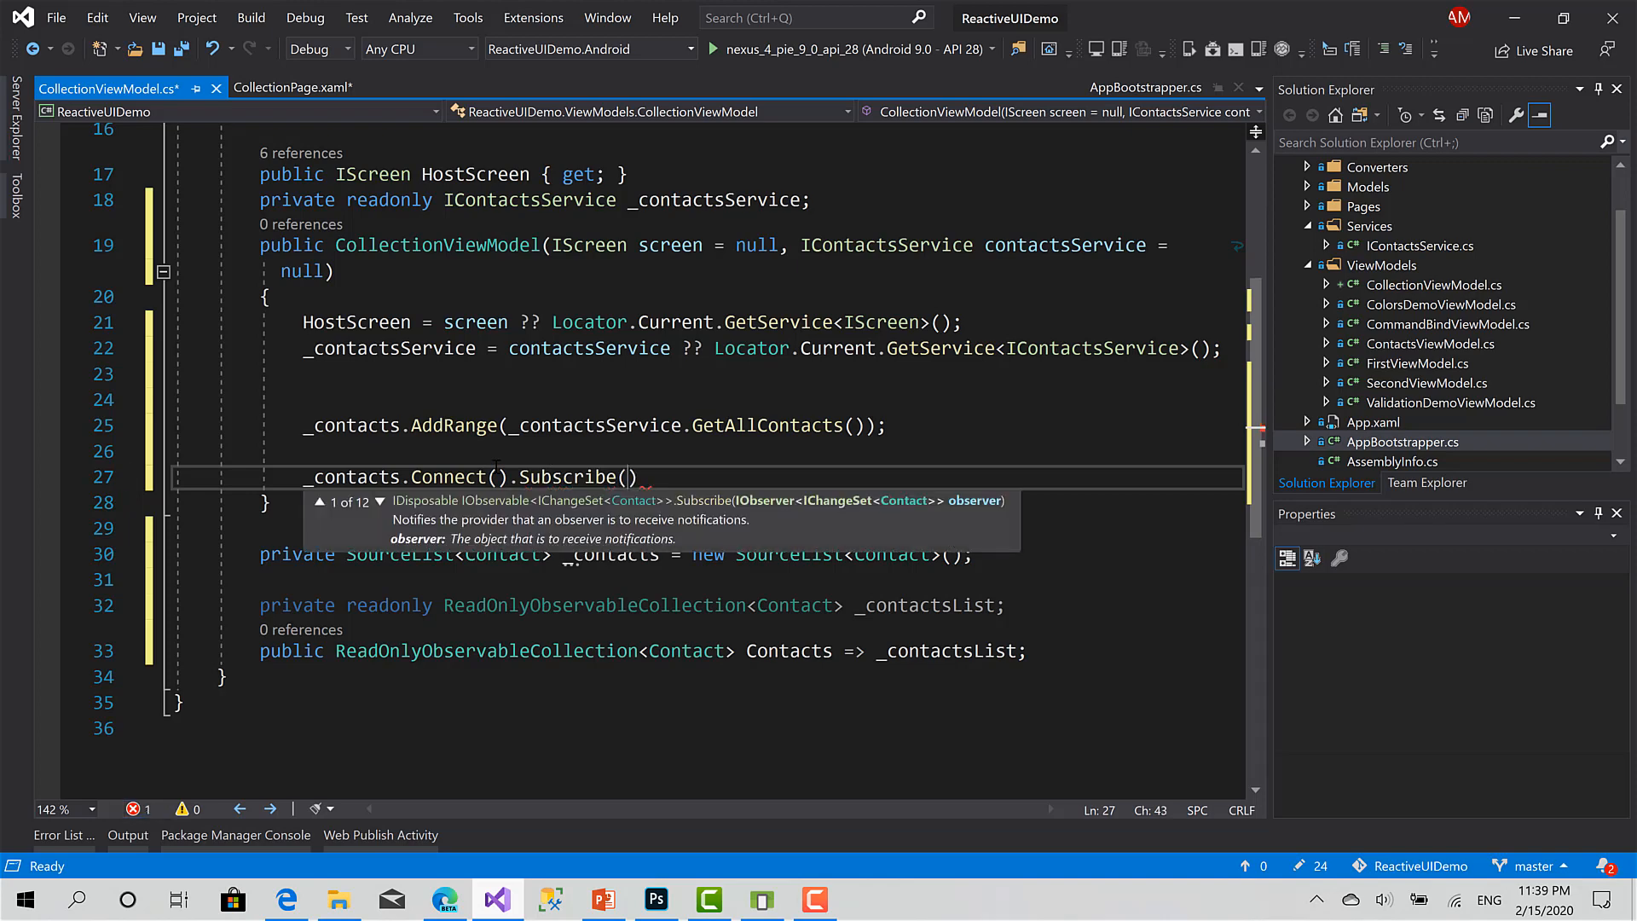
text(action)
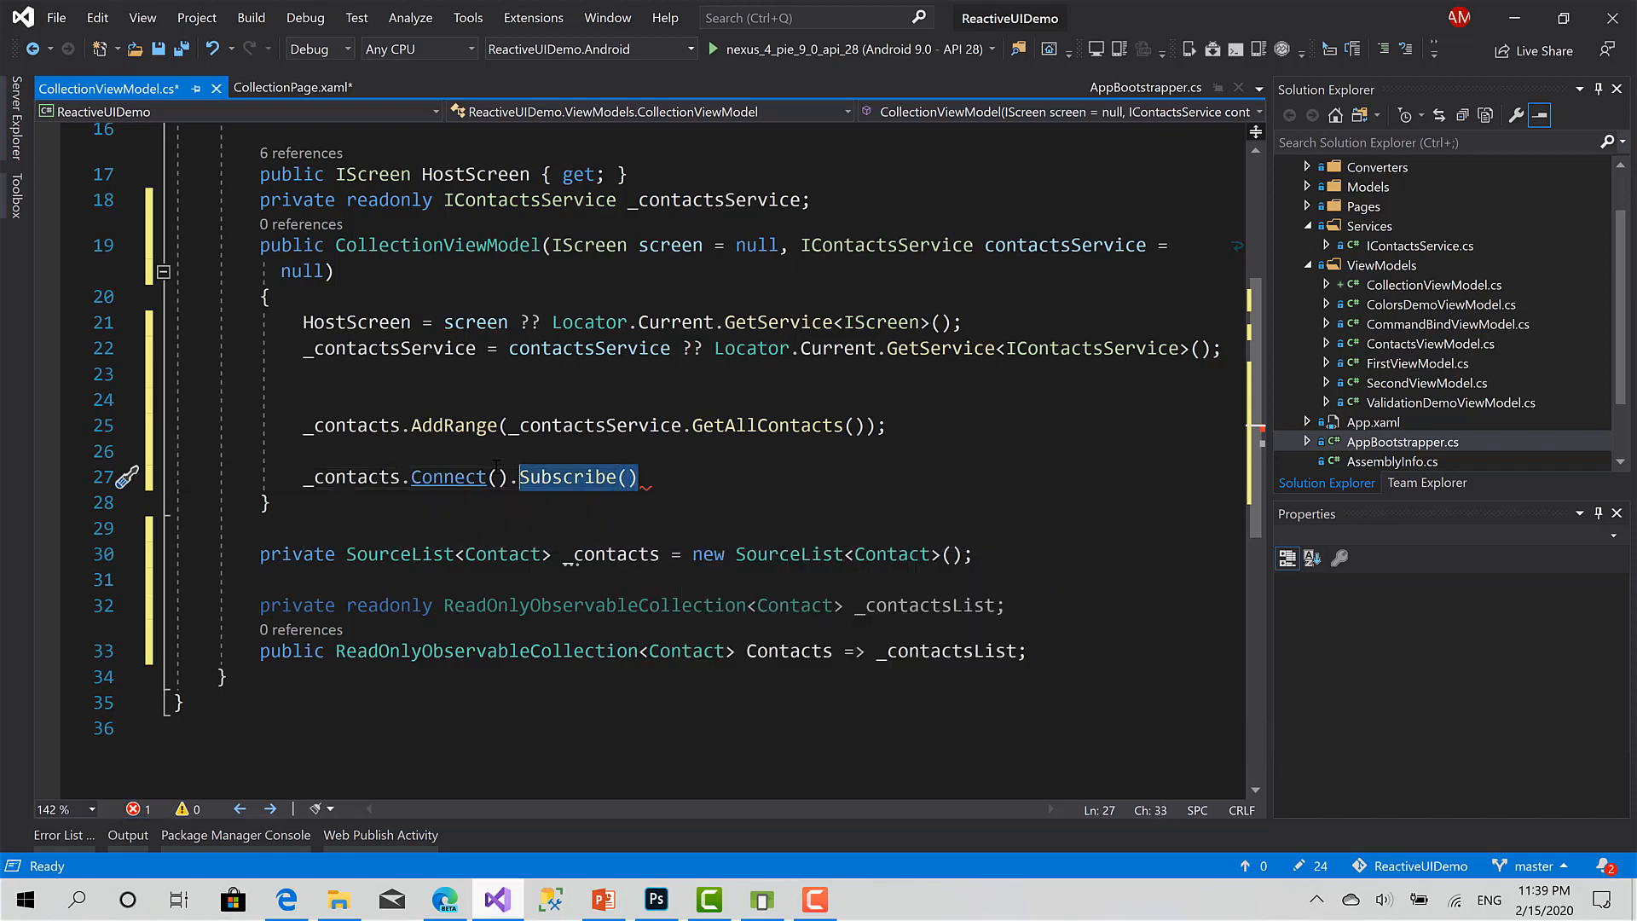
text(B)
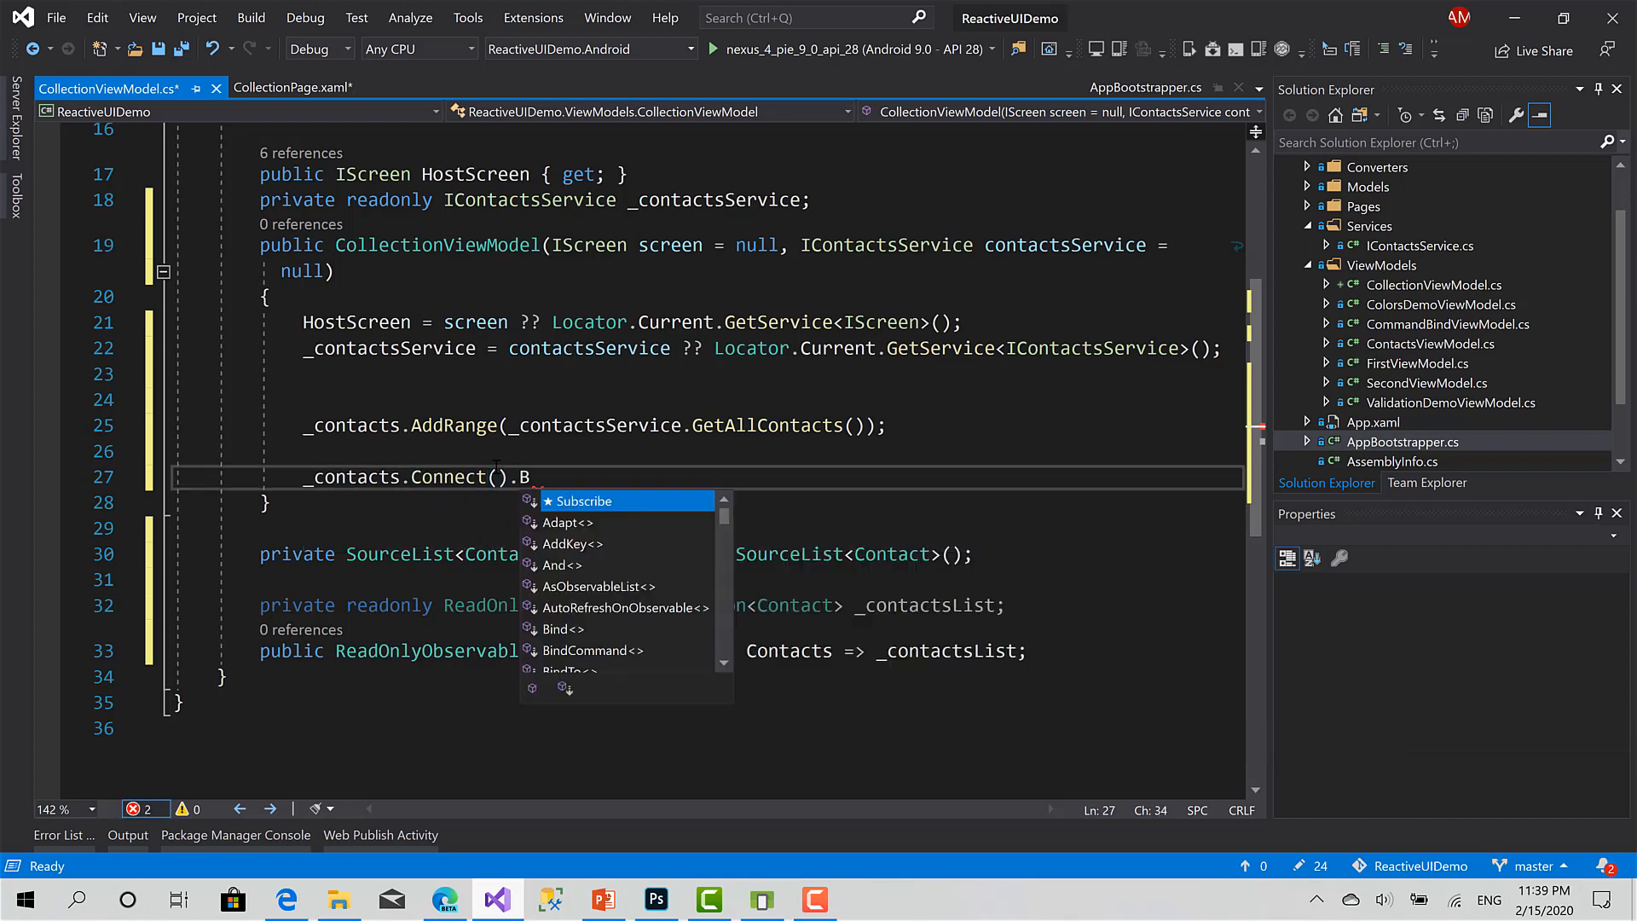
text(ind()
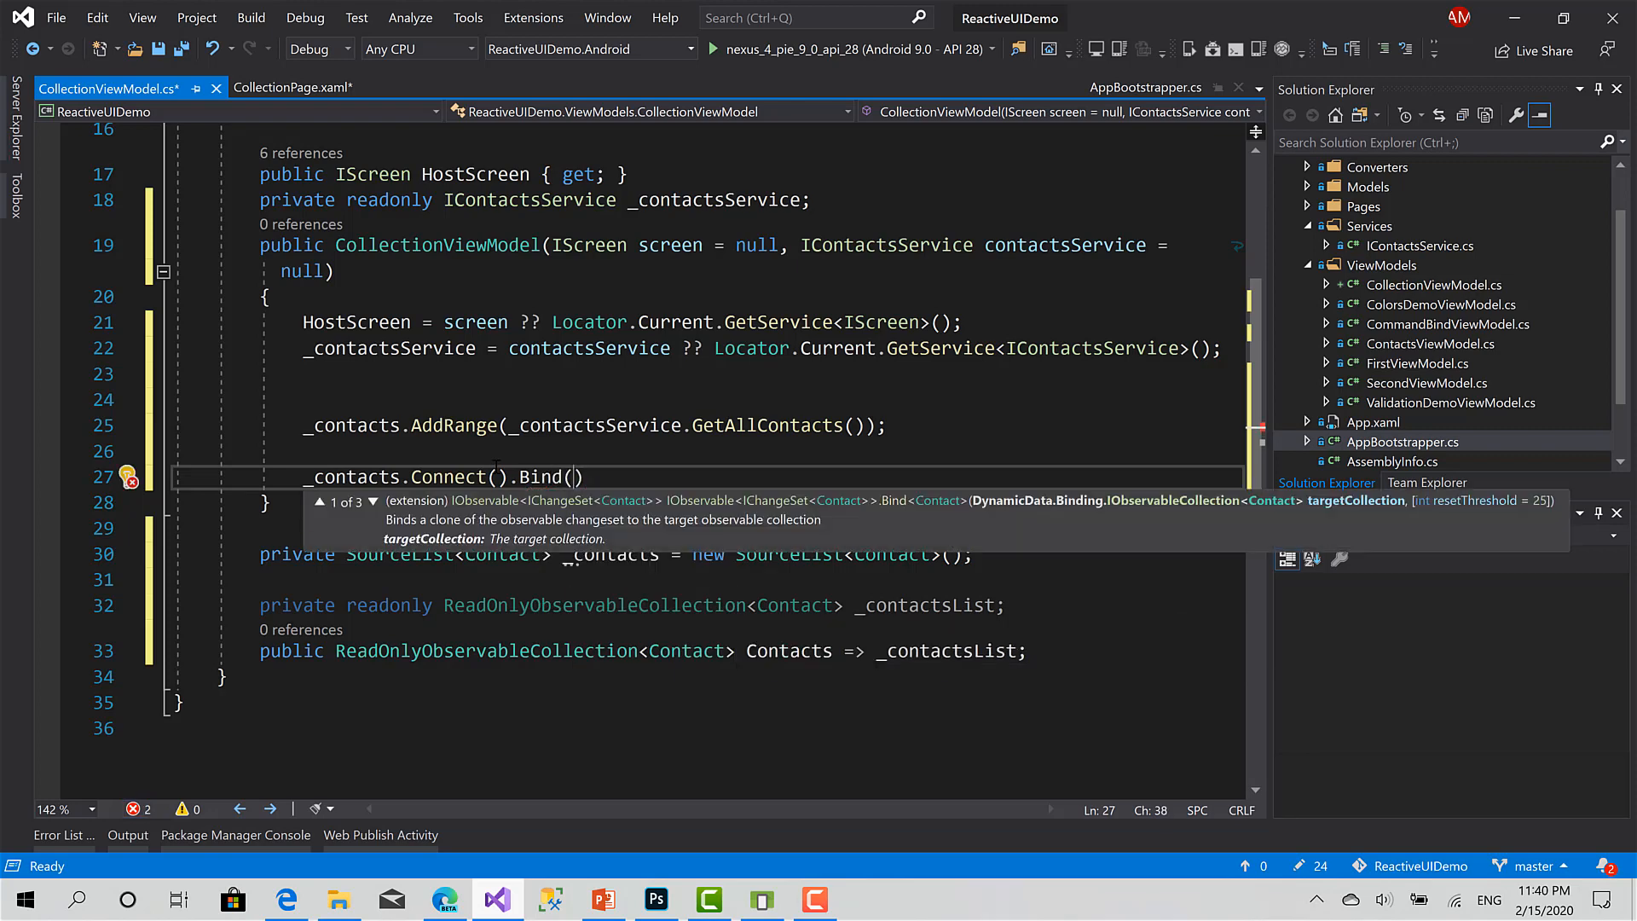
text(out _contactsList)
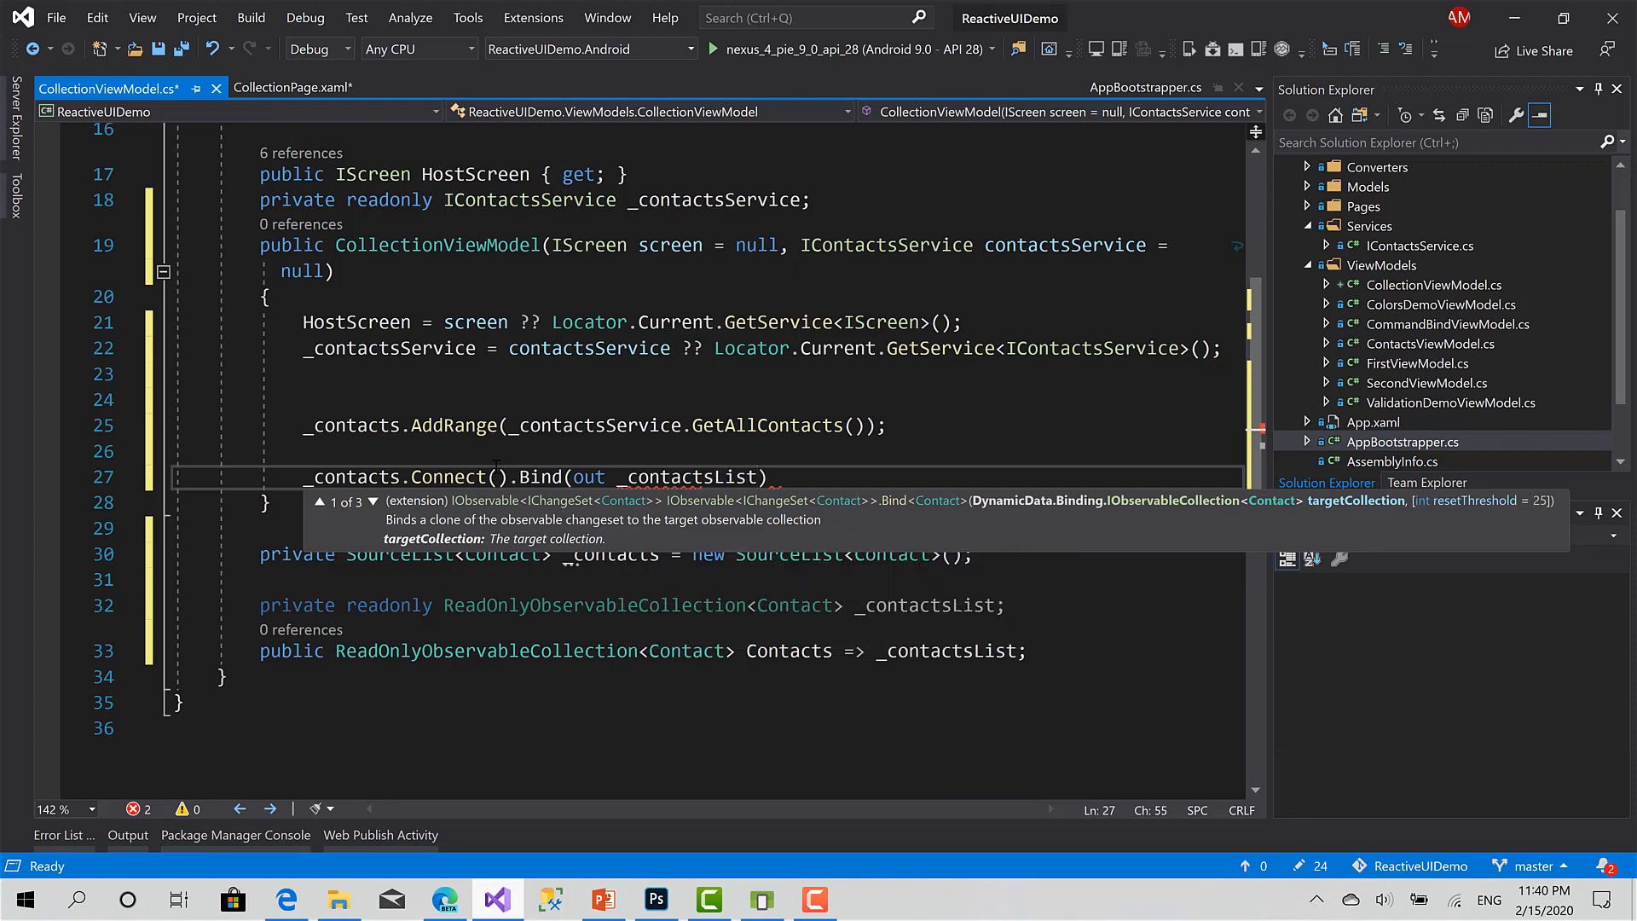
text(.s)
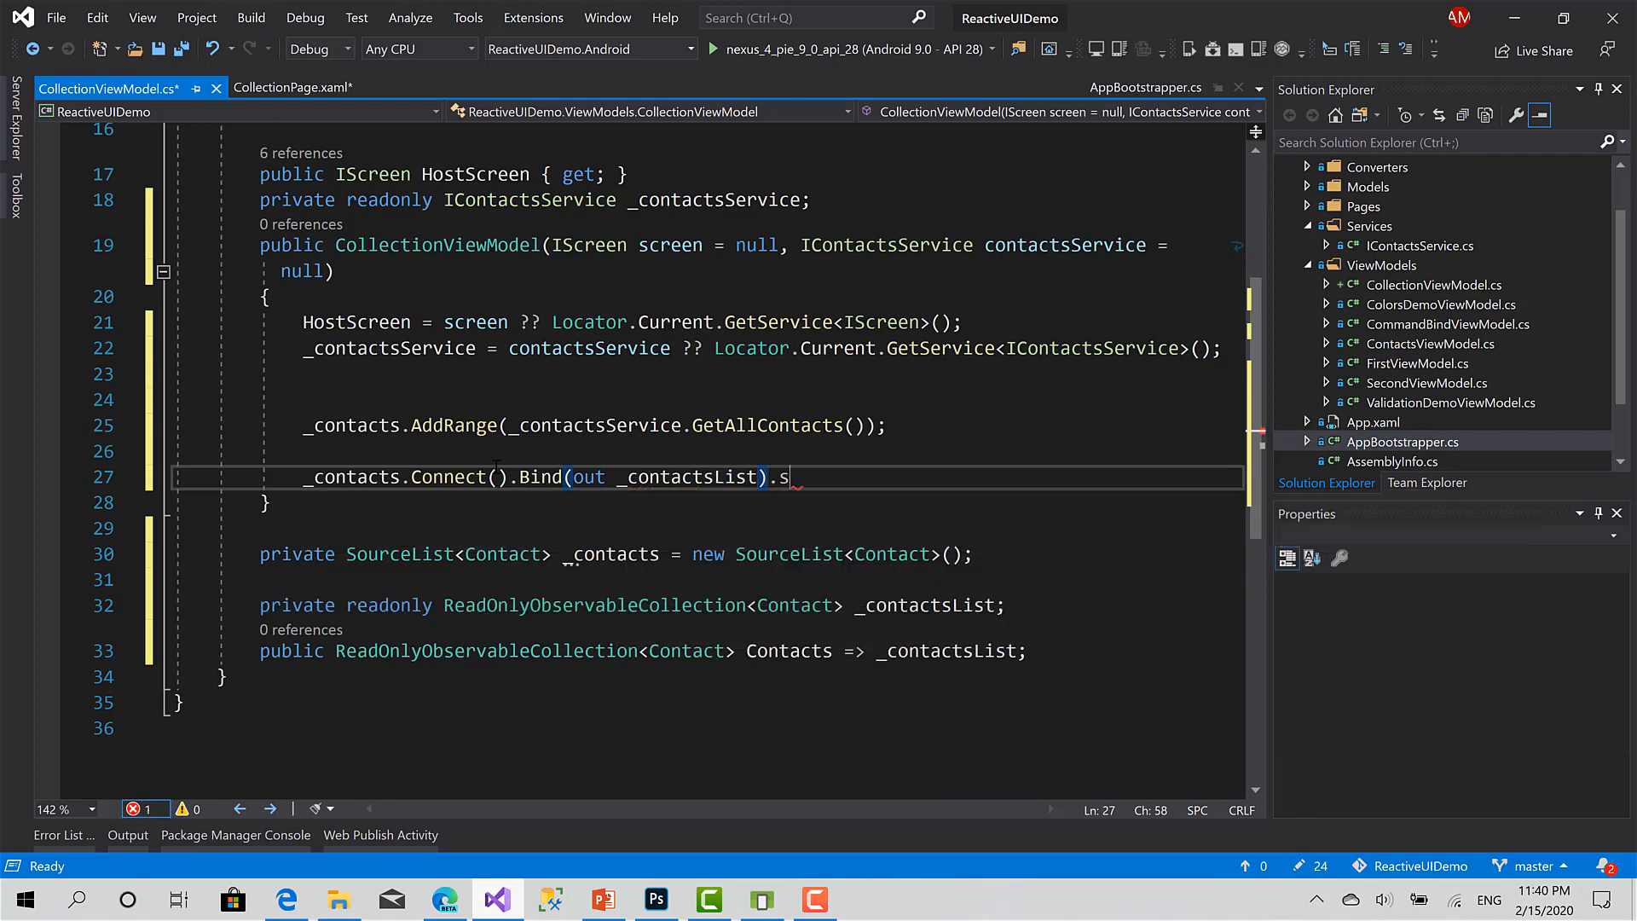
text(ubscribe();)
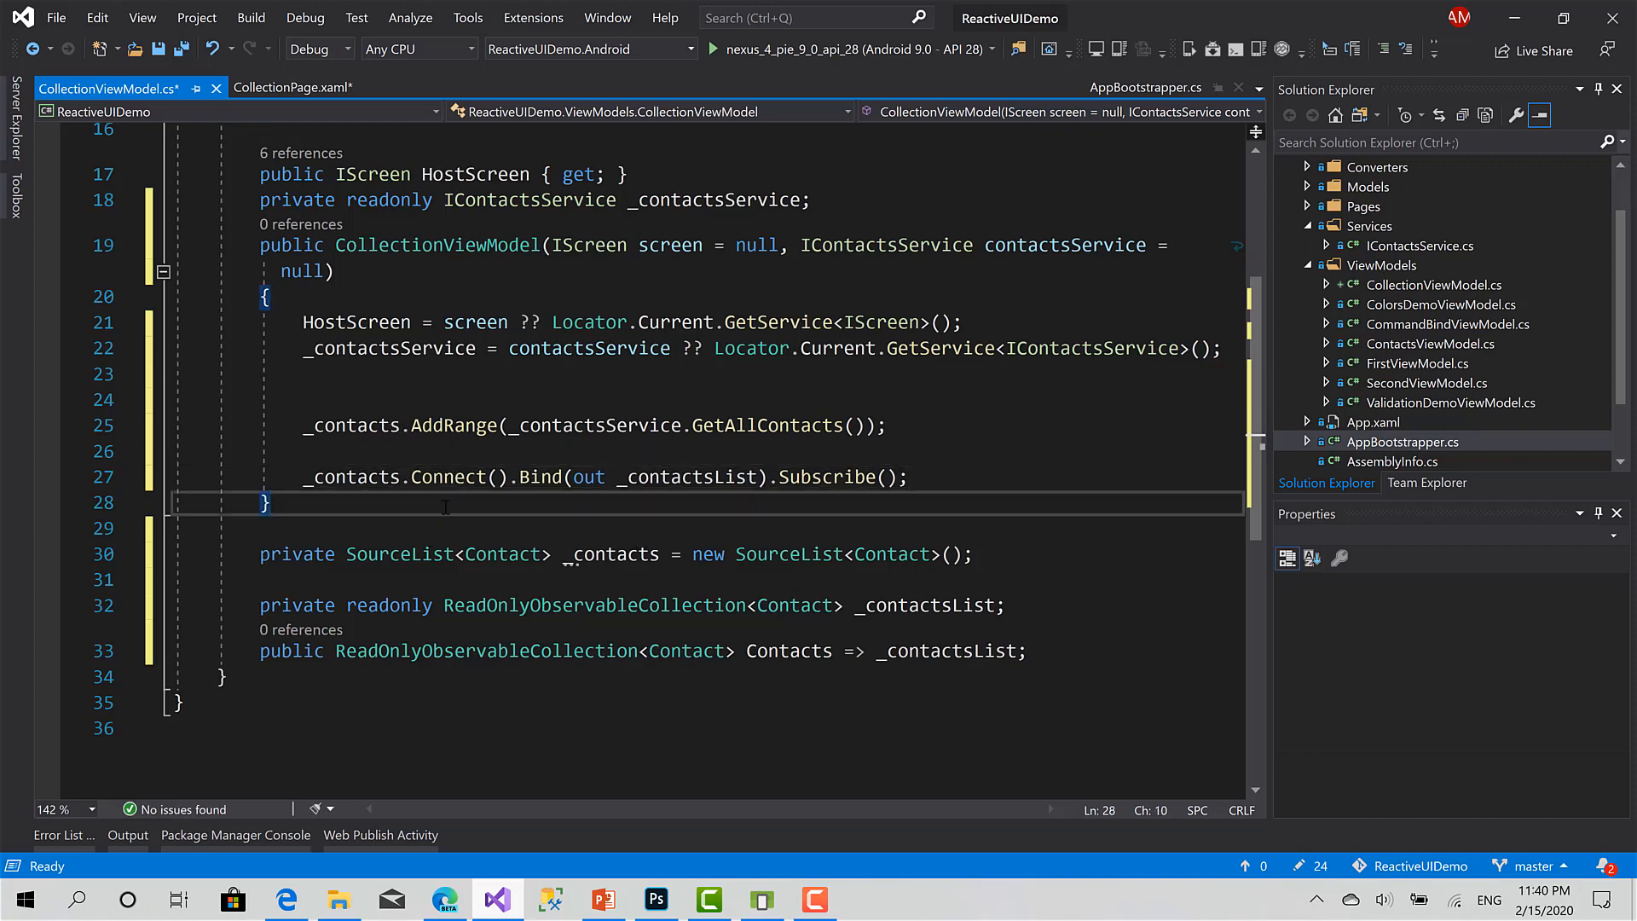
mouse_move(525, 516)
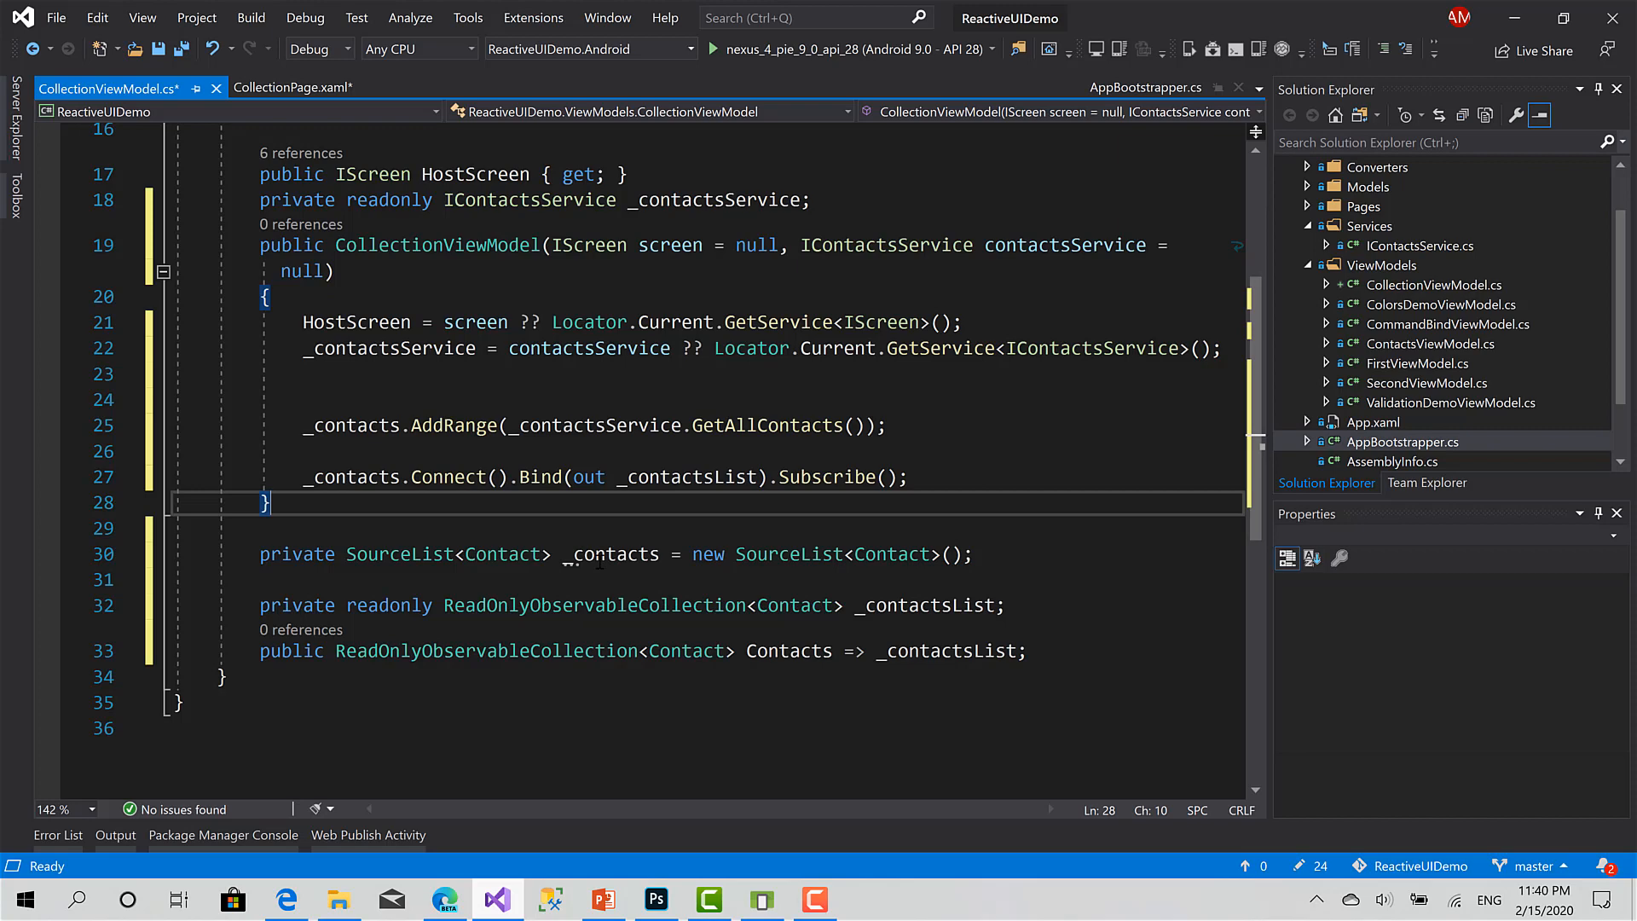
mouse_move(501, 553)
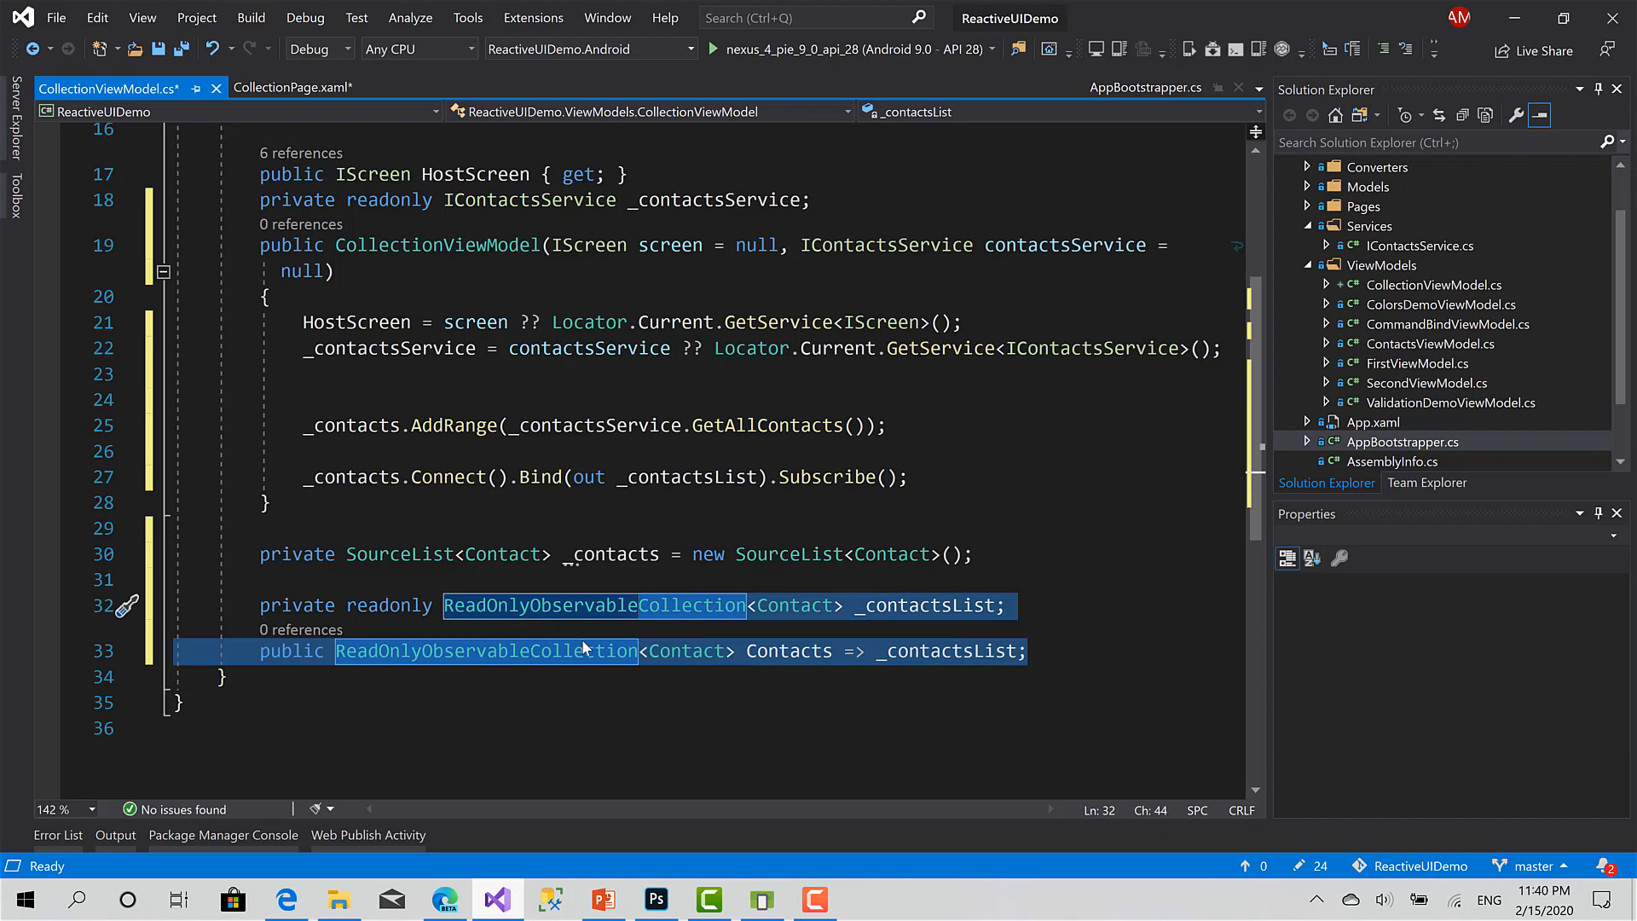
mouse_move(591, 650)
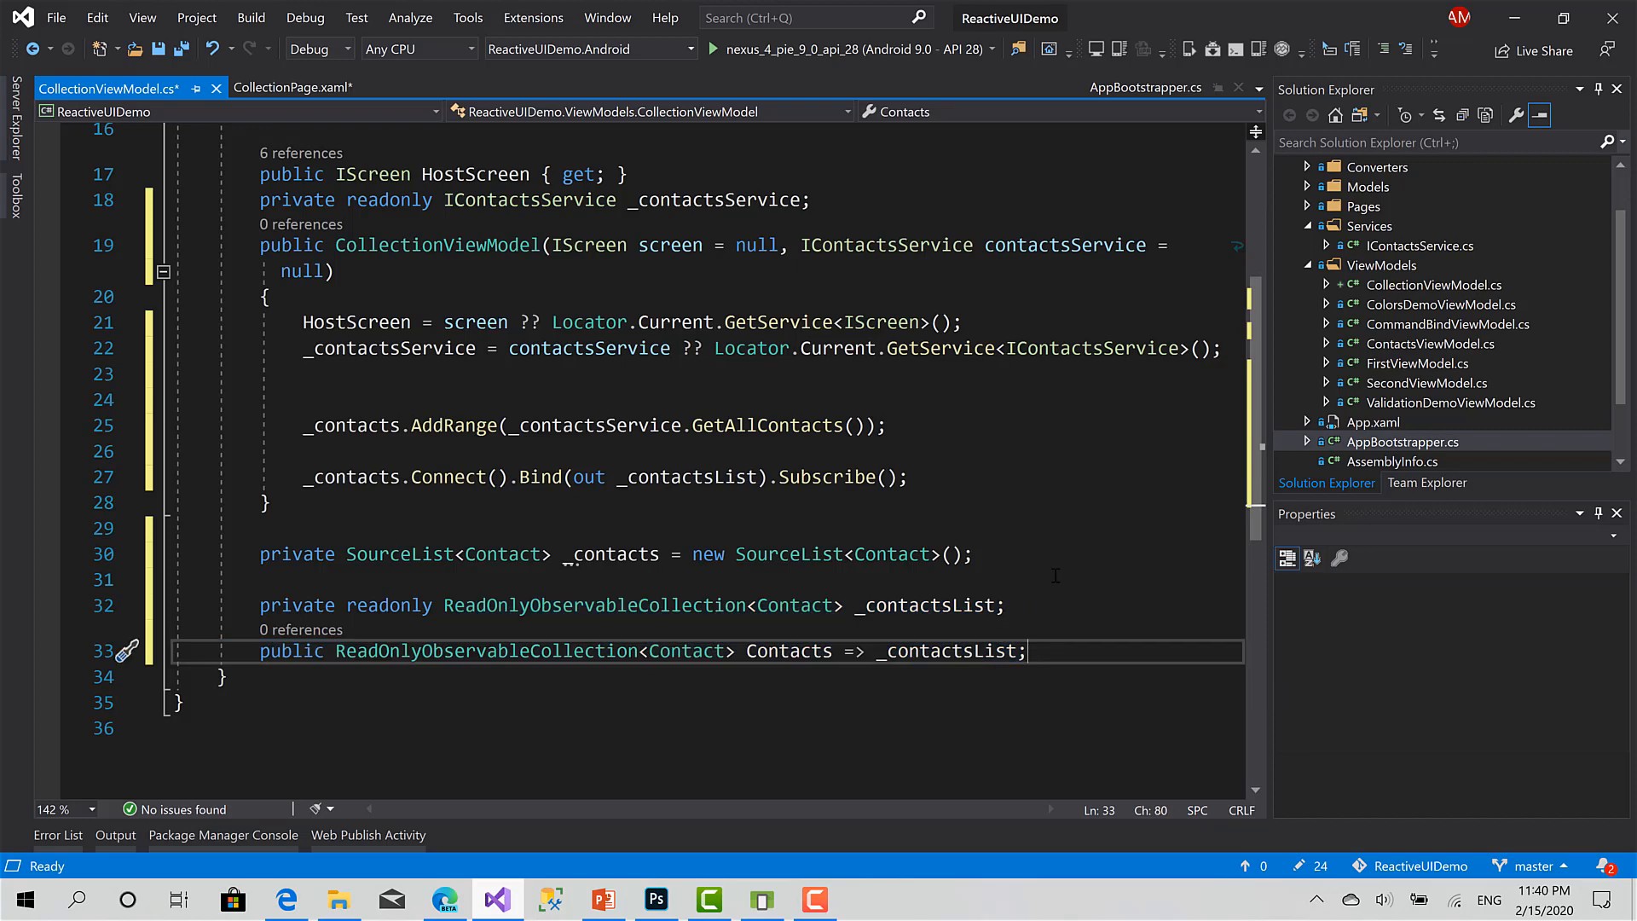
click(1369, 226)
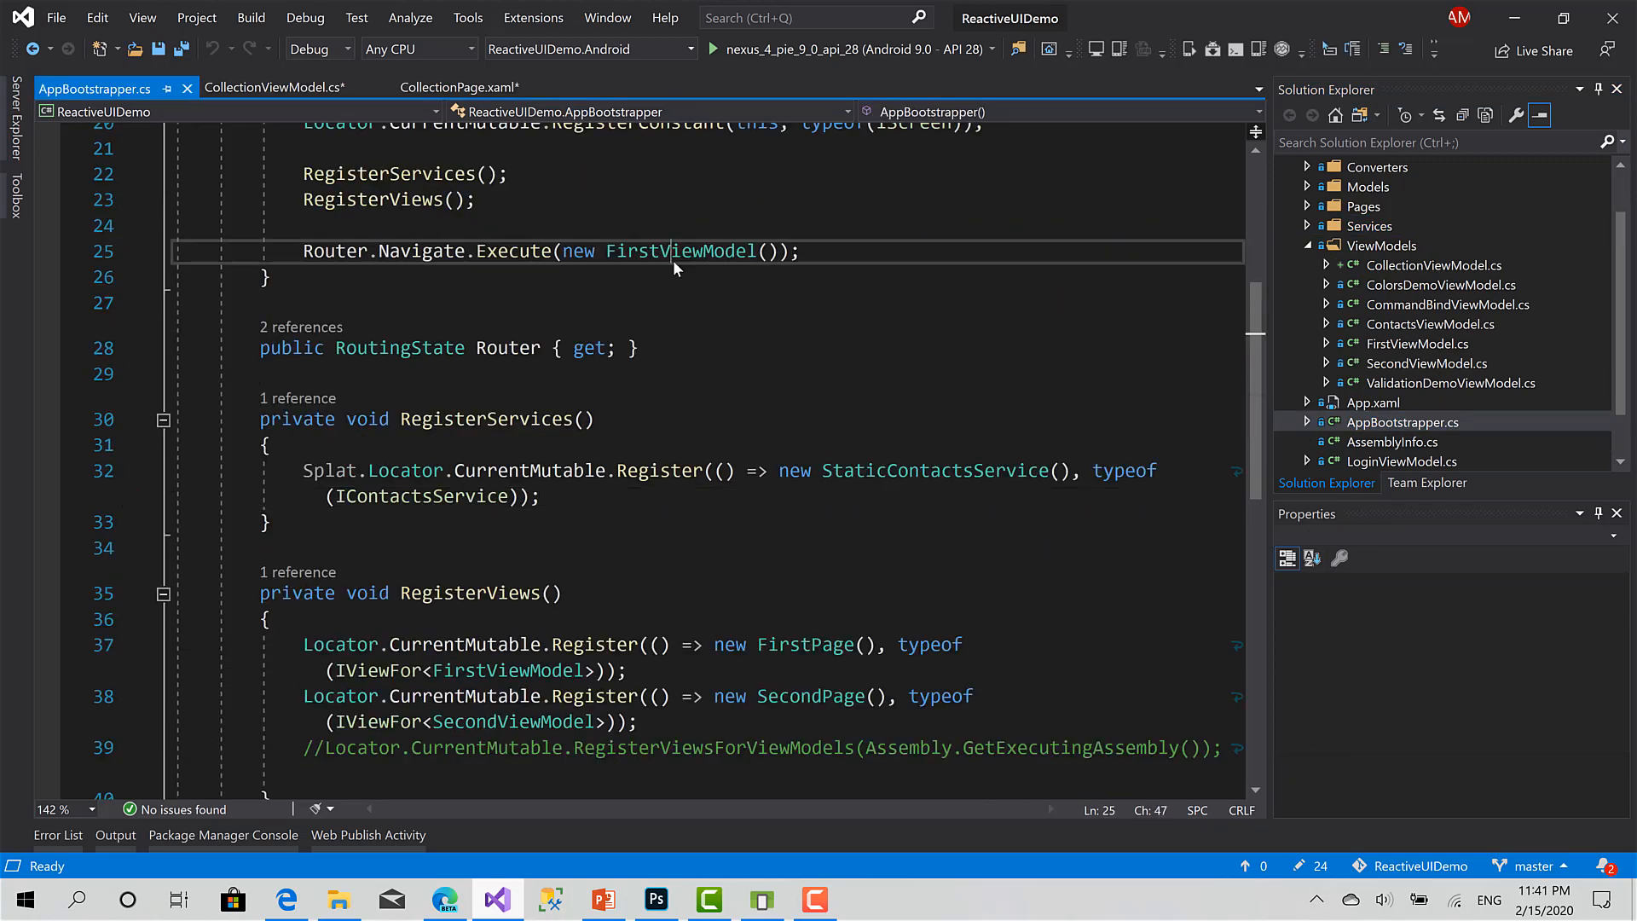
Navigate to new CollectionViewModel() at startup and register CollectionPage in AppBootstrapper.cs
text(Colle)
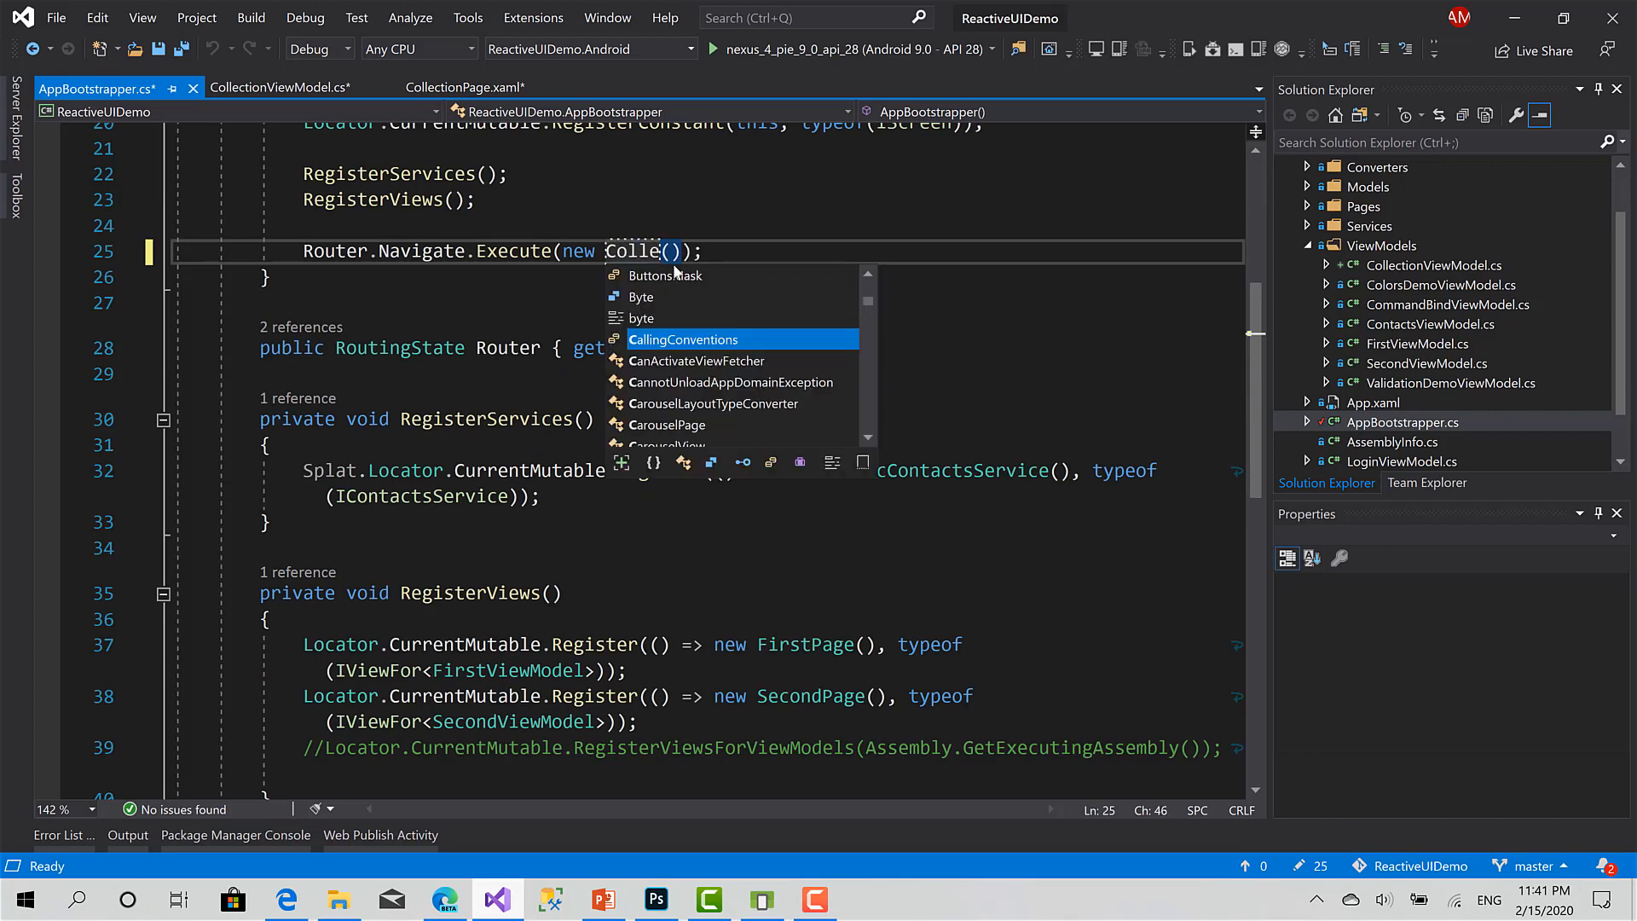
text(ctionView)
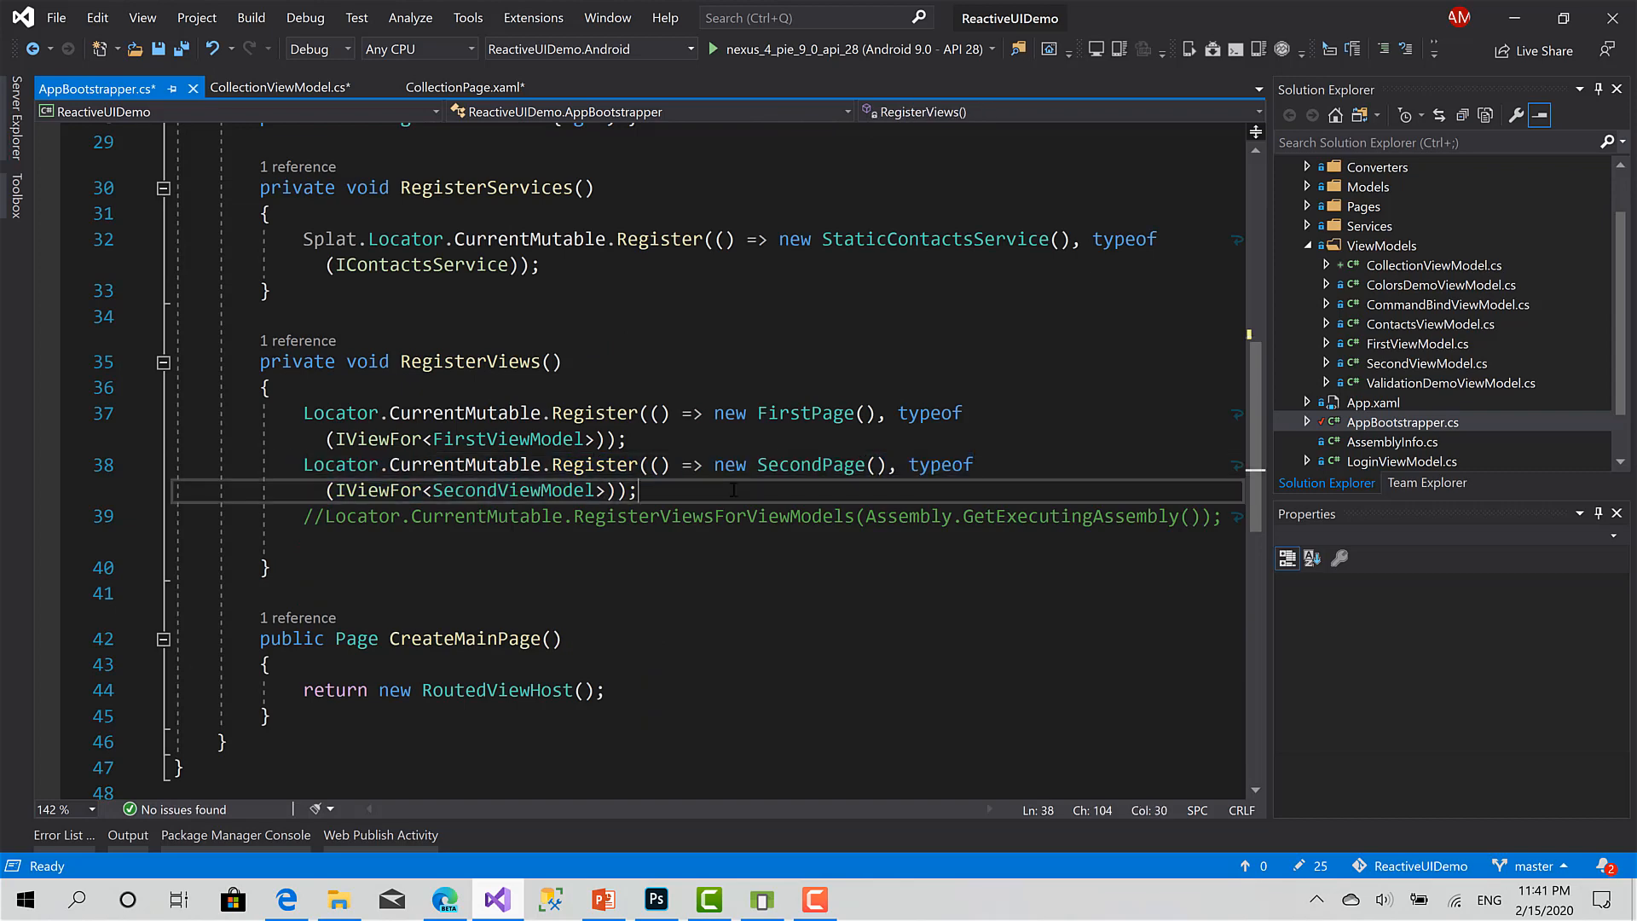
mouse_move(749, 499)
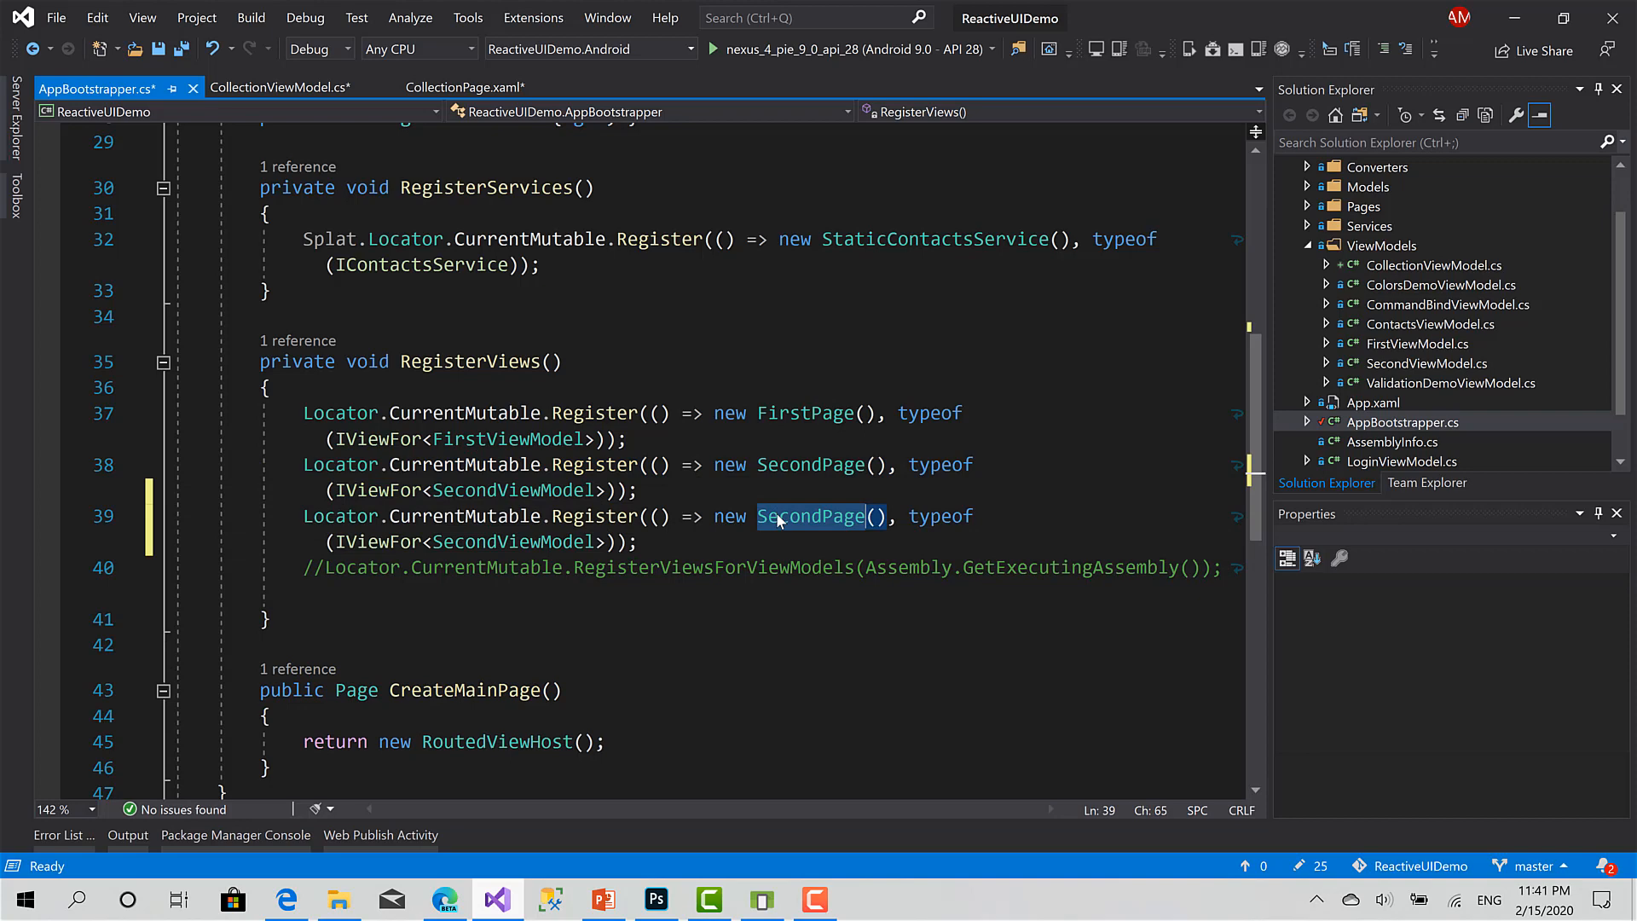
text(Collection)
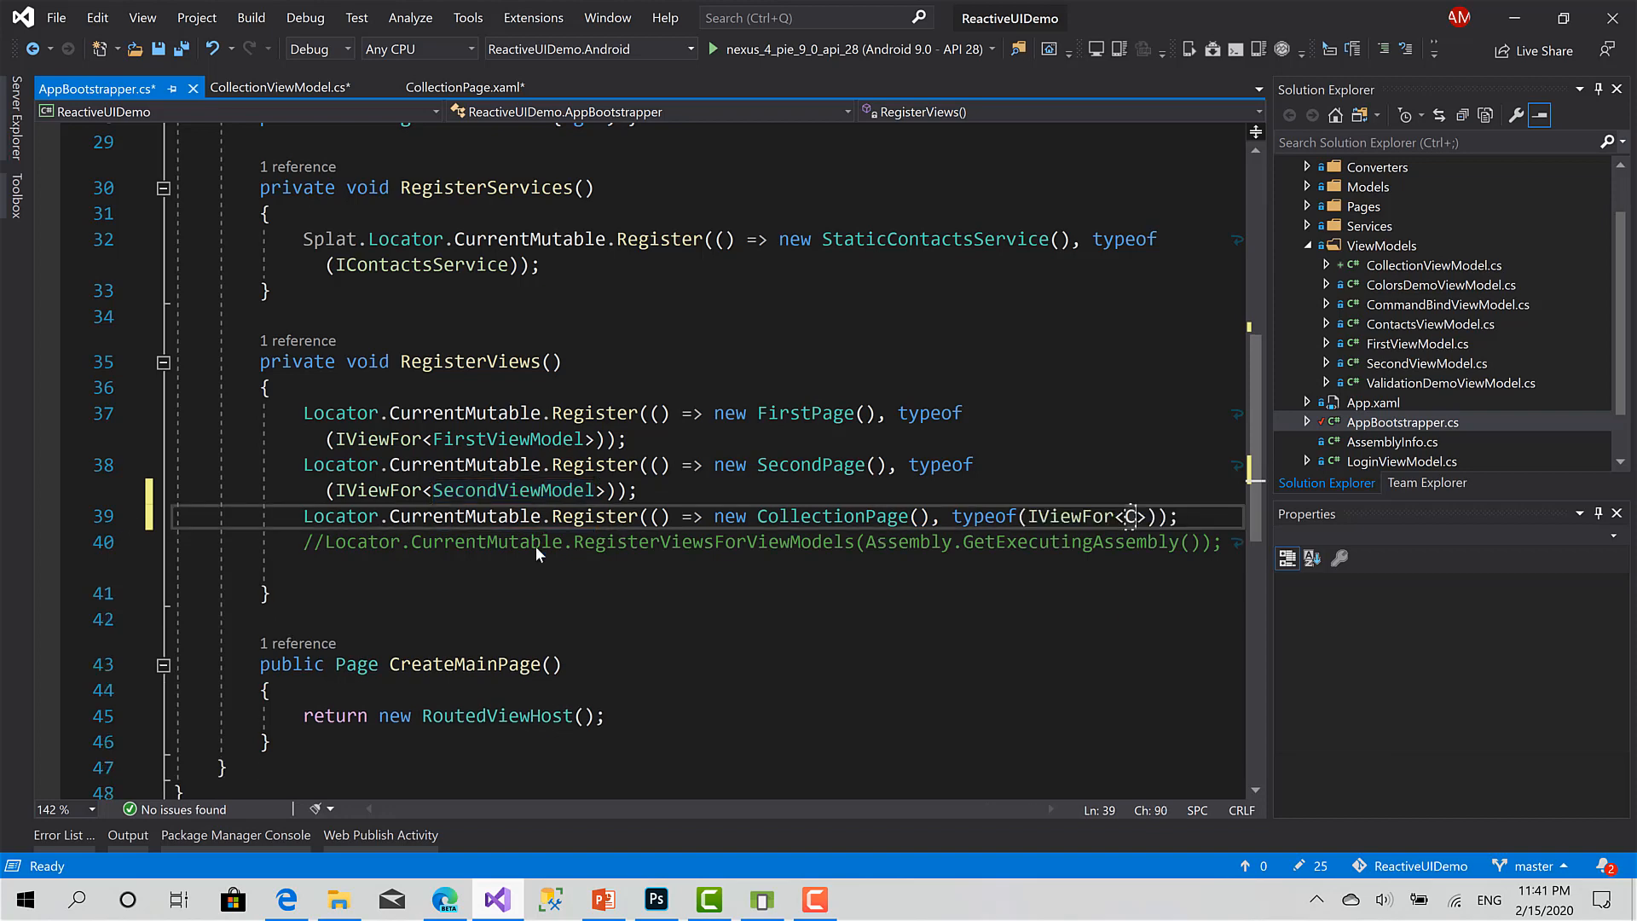
text(CollectionViewMo)
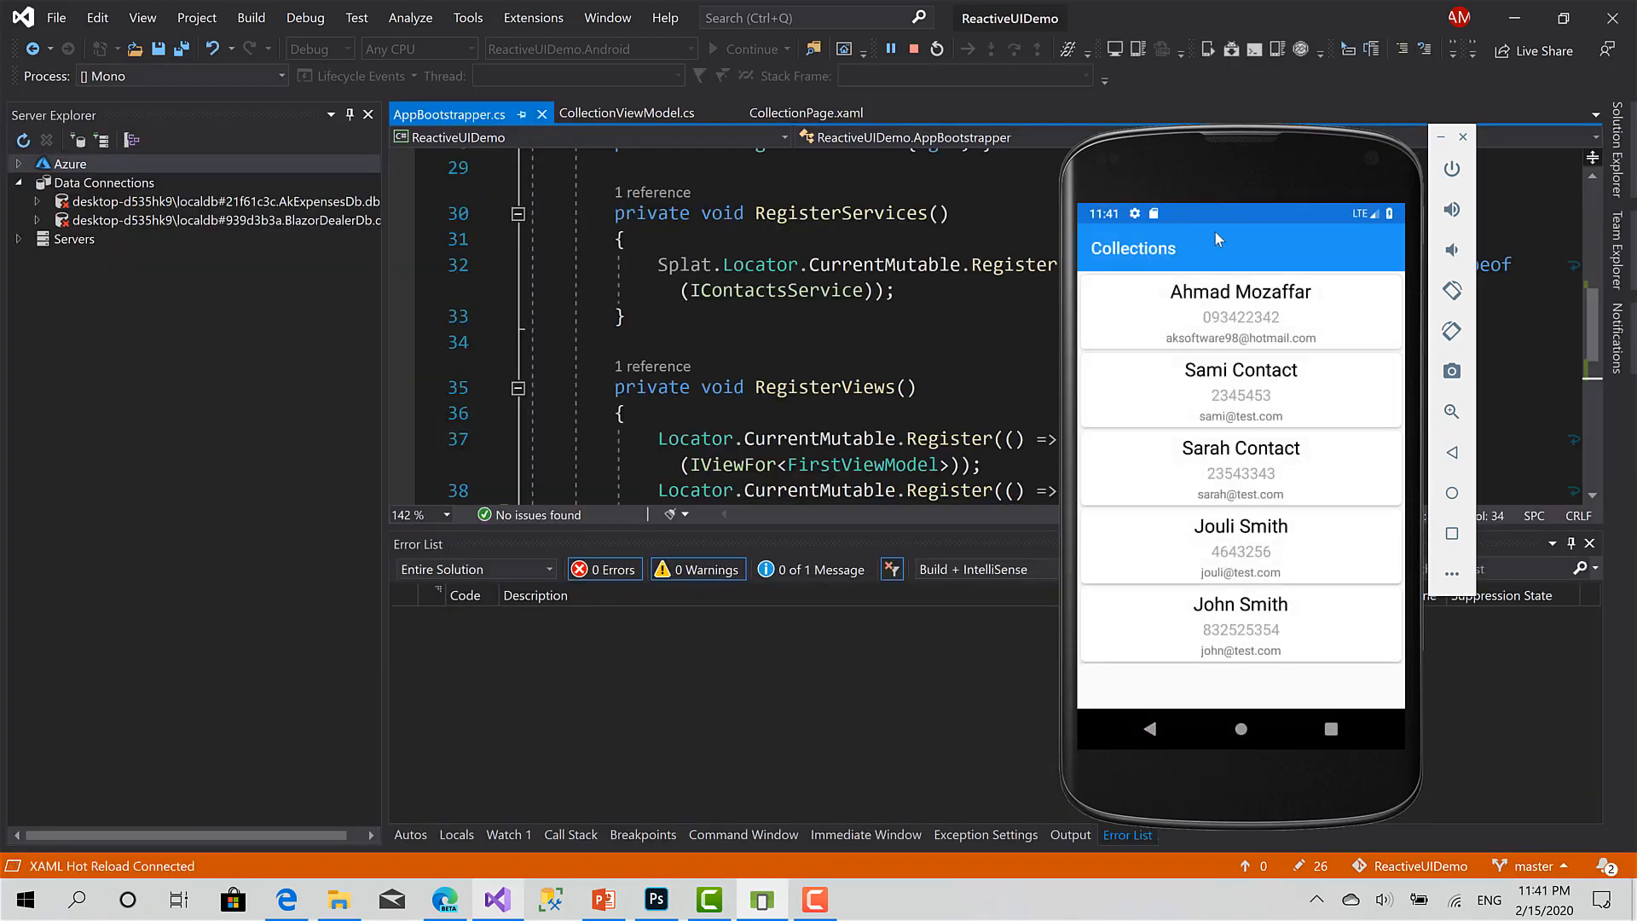
mouse_move(1251, 328)
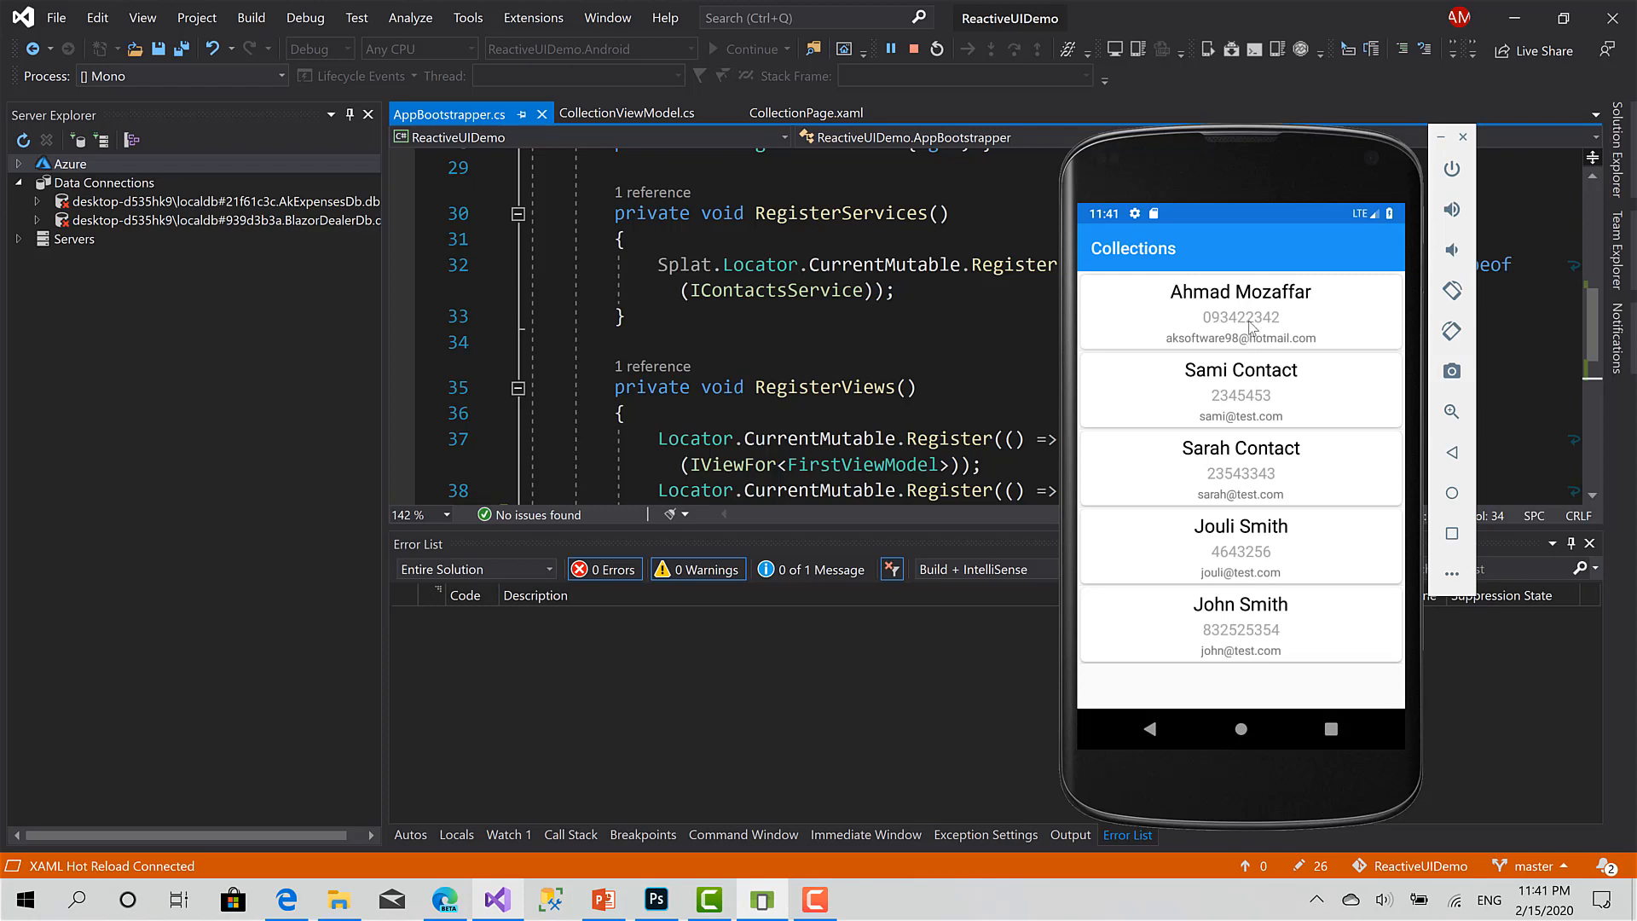
mouse_move(1290, 647)
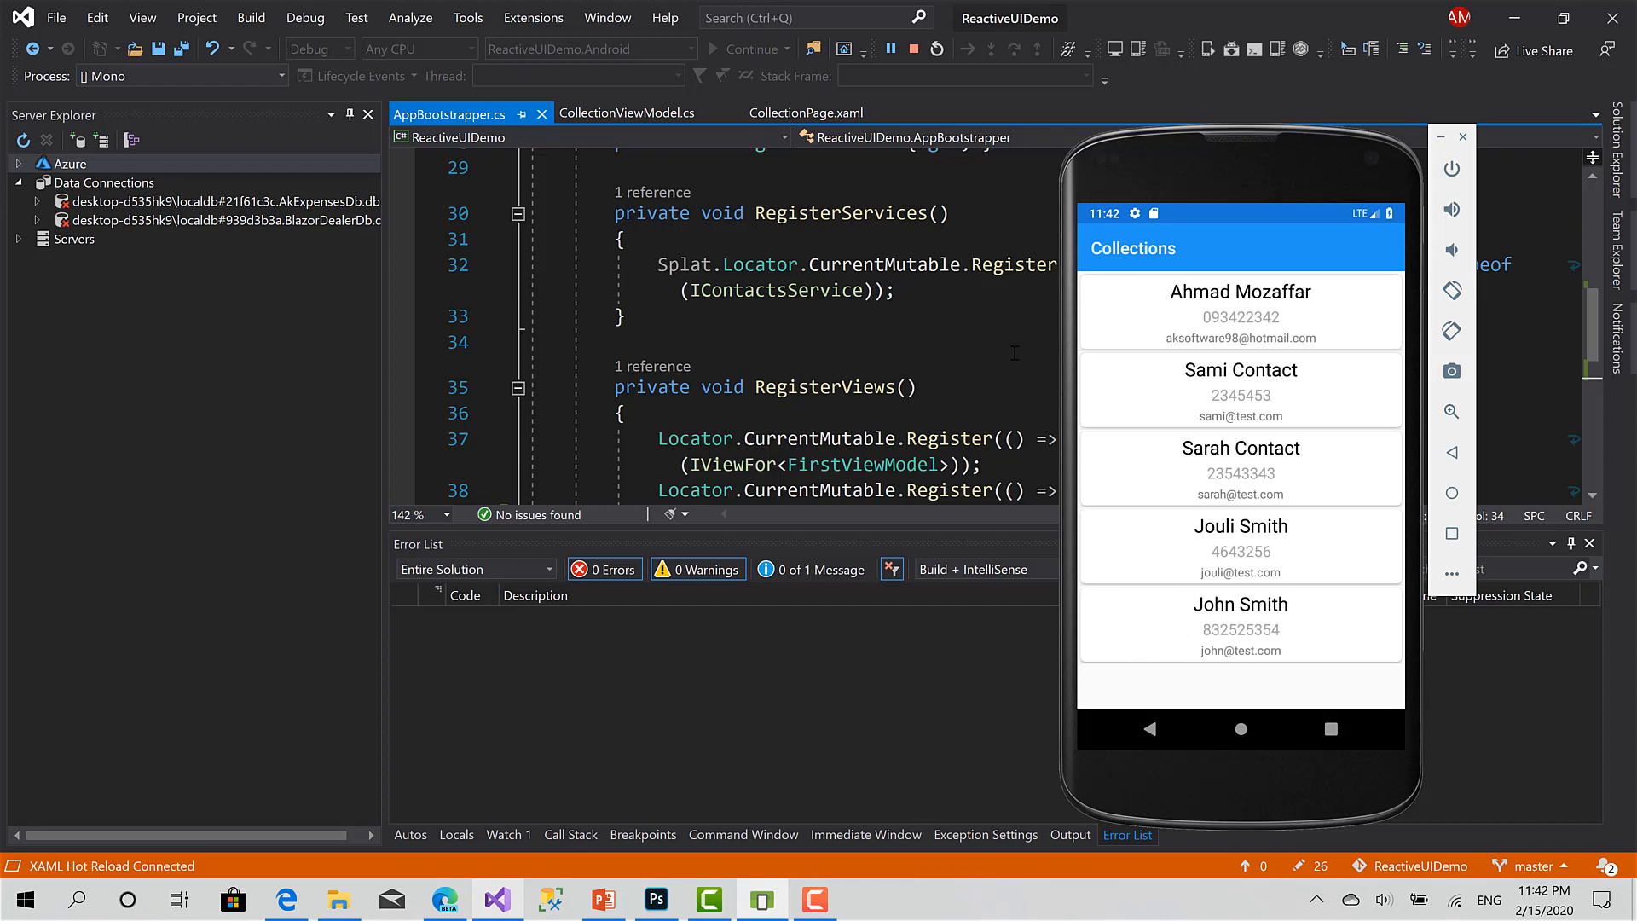
Stop debugging the ReactiveUIDemo app after it shows the contacts list
click(913, 49)
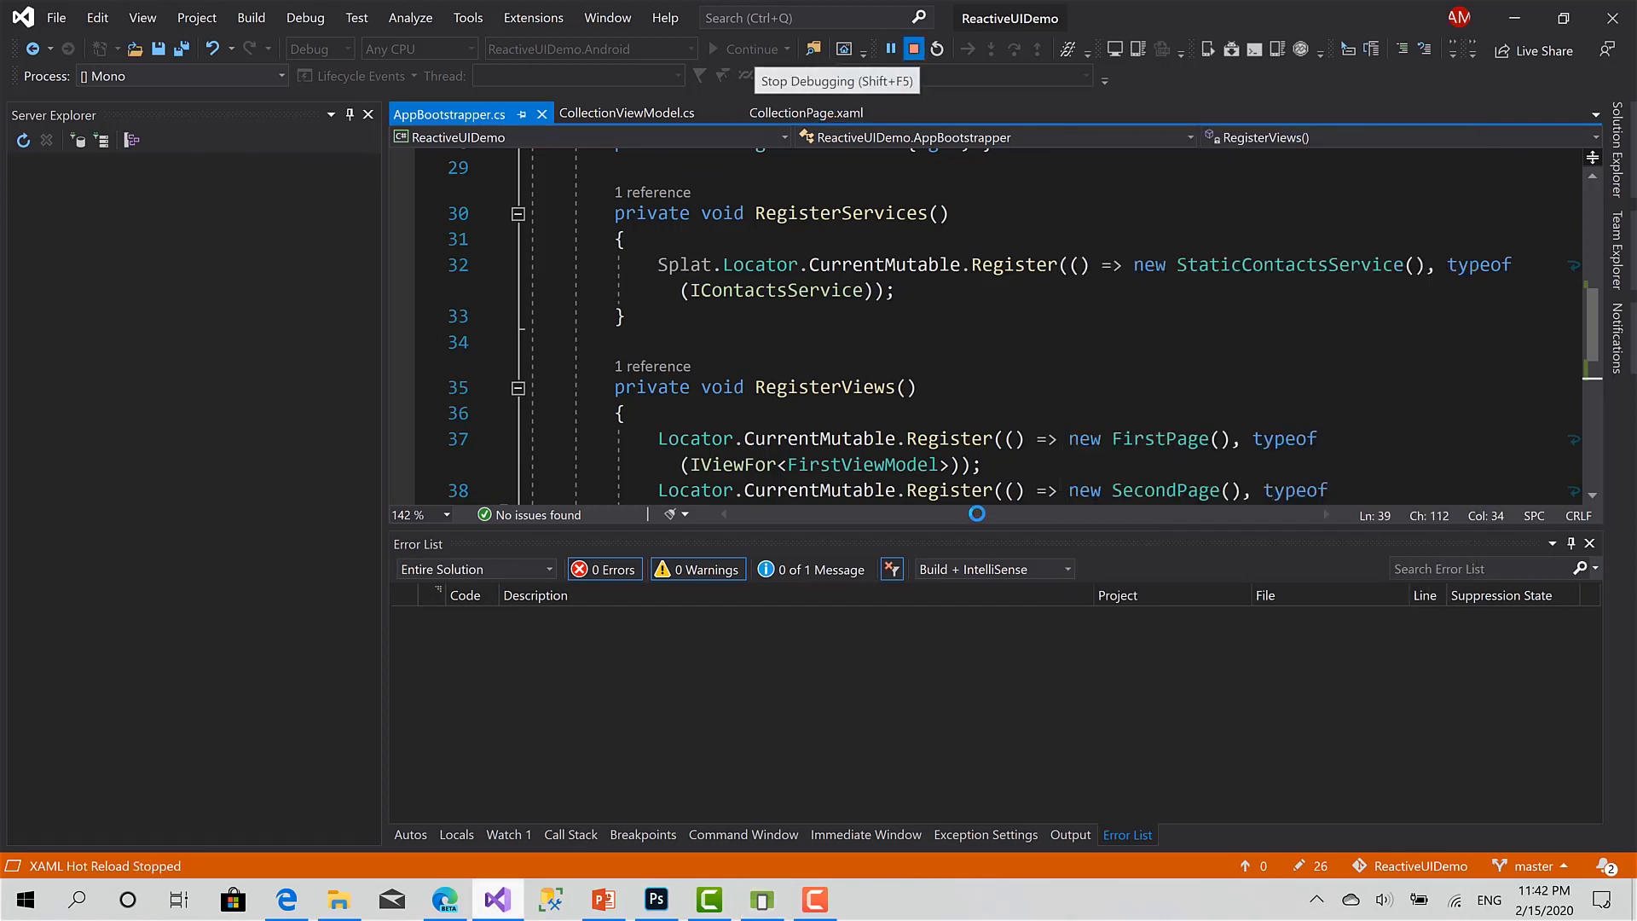
In CollectionViewModel's constructor, begin a _contacts.ReplaceAt(2, new Contact { call
click(912, 48)
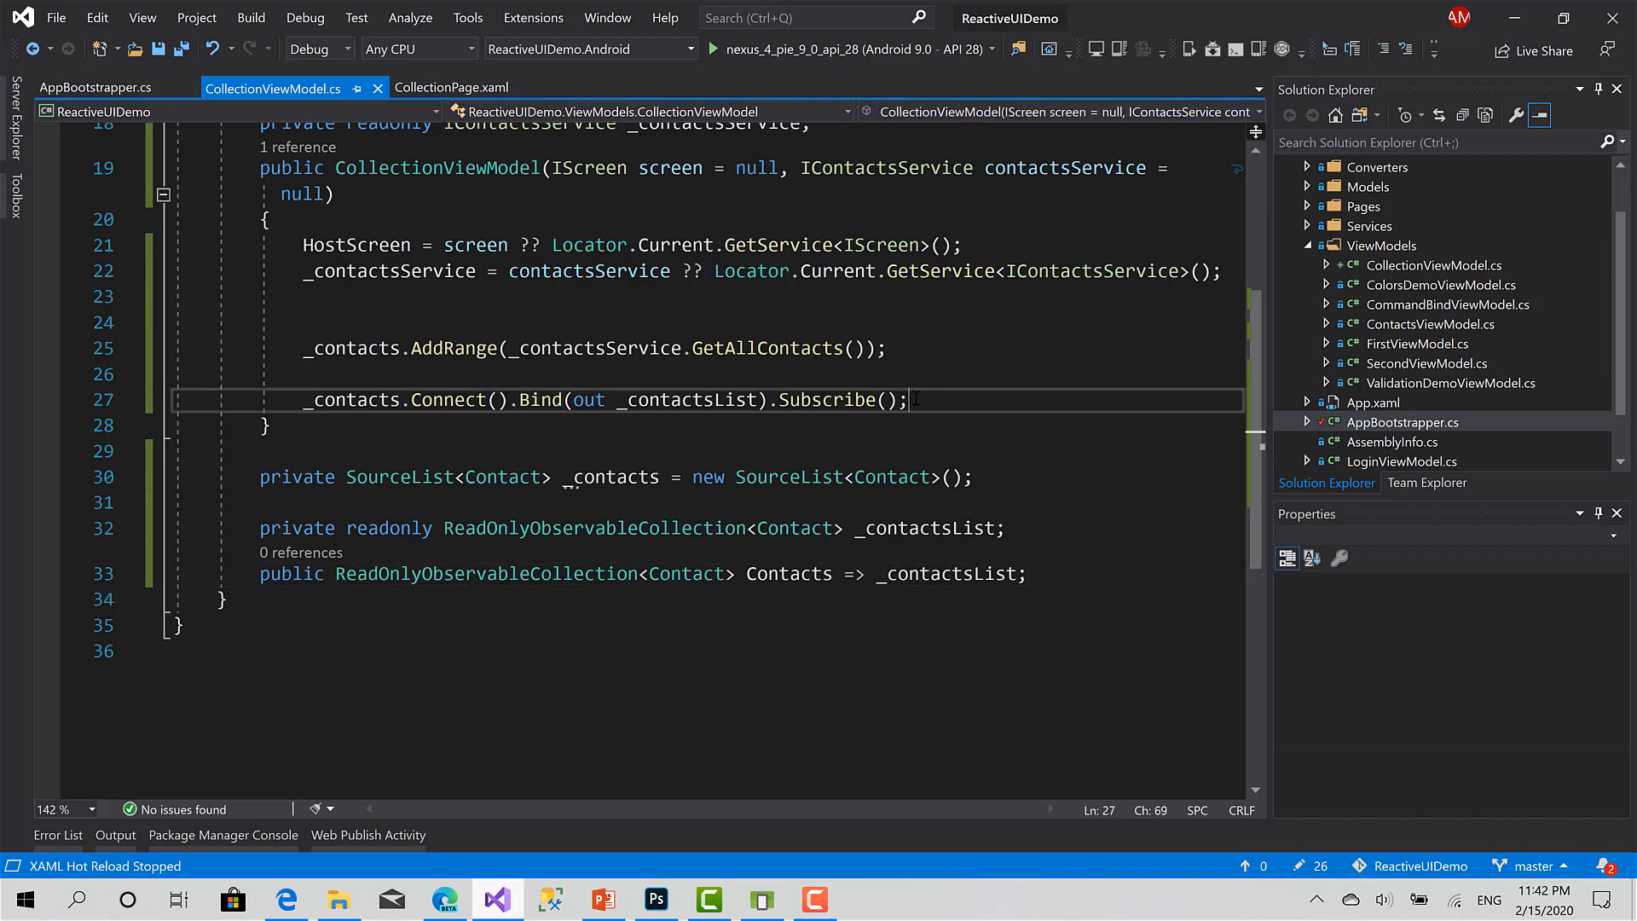
key(Enter)
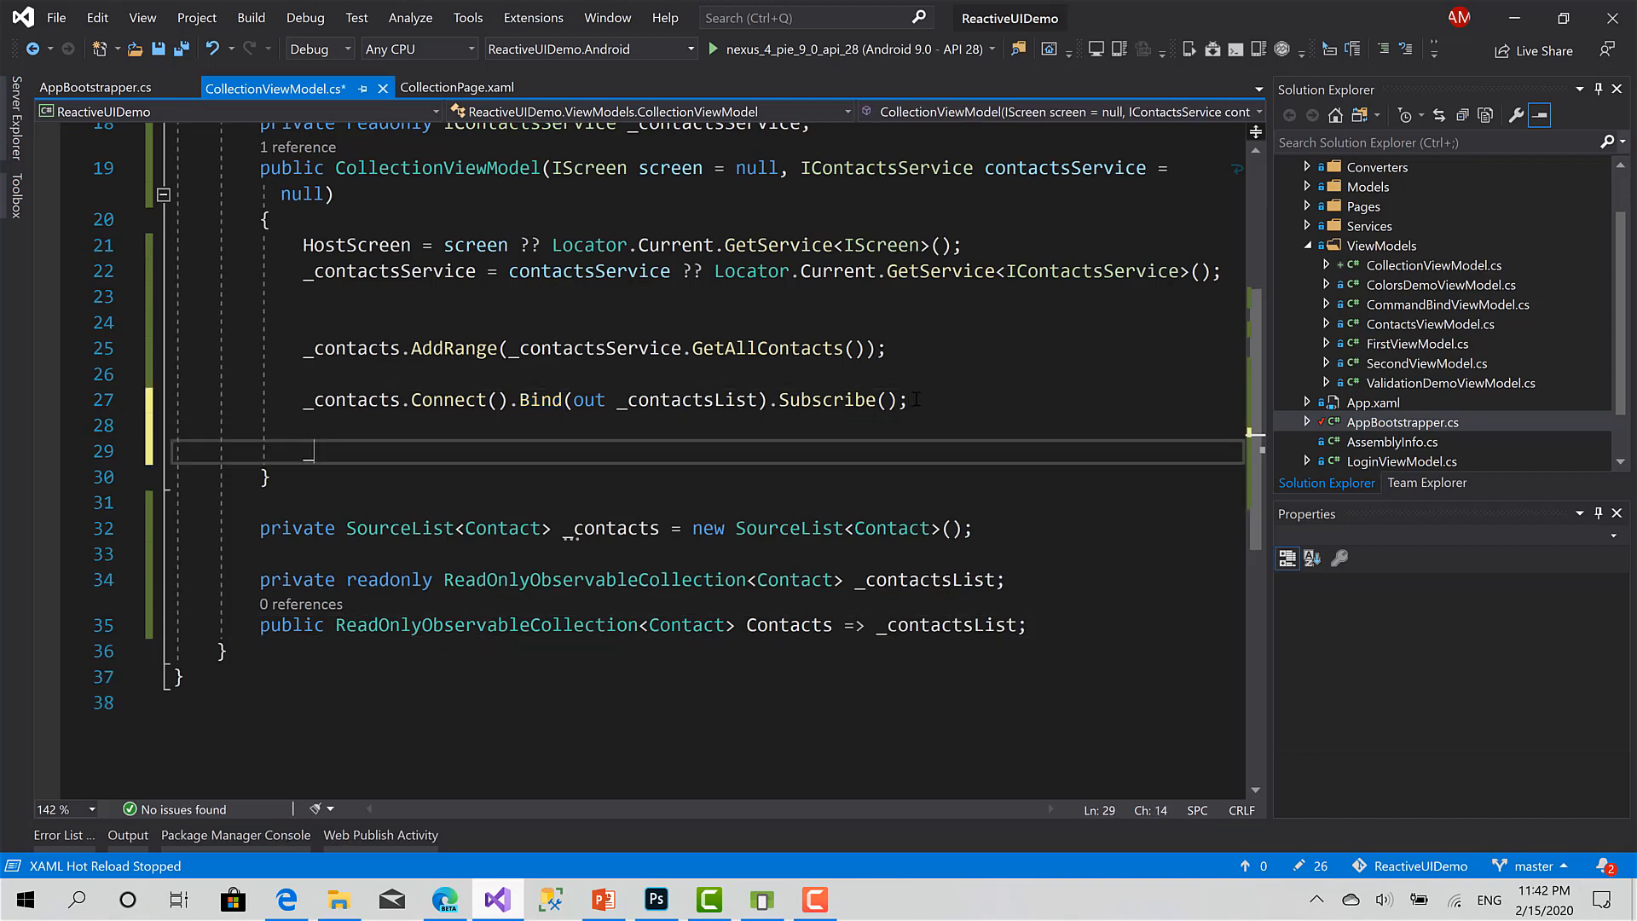
text(_contacts.)
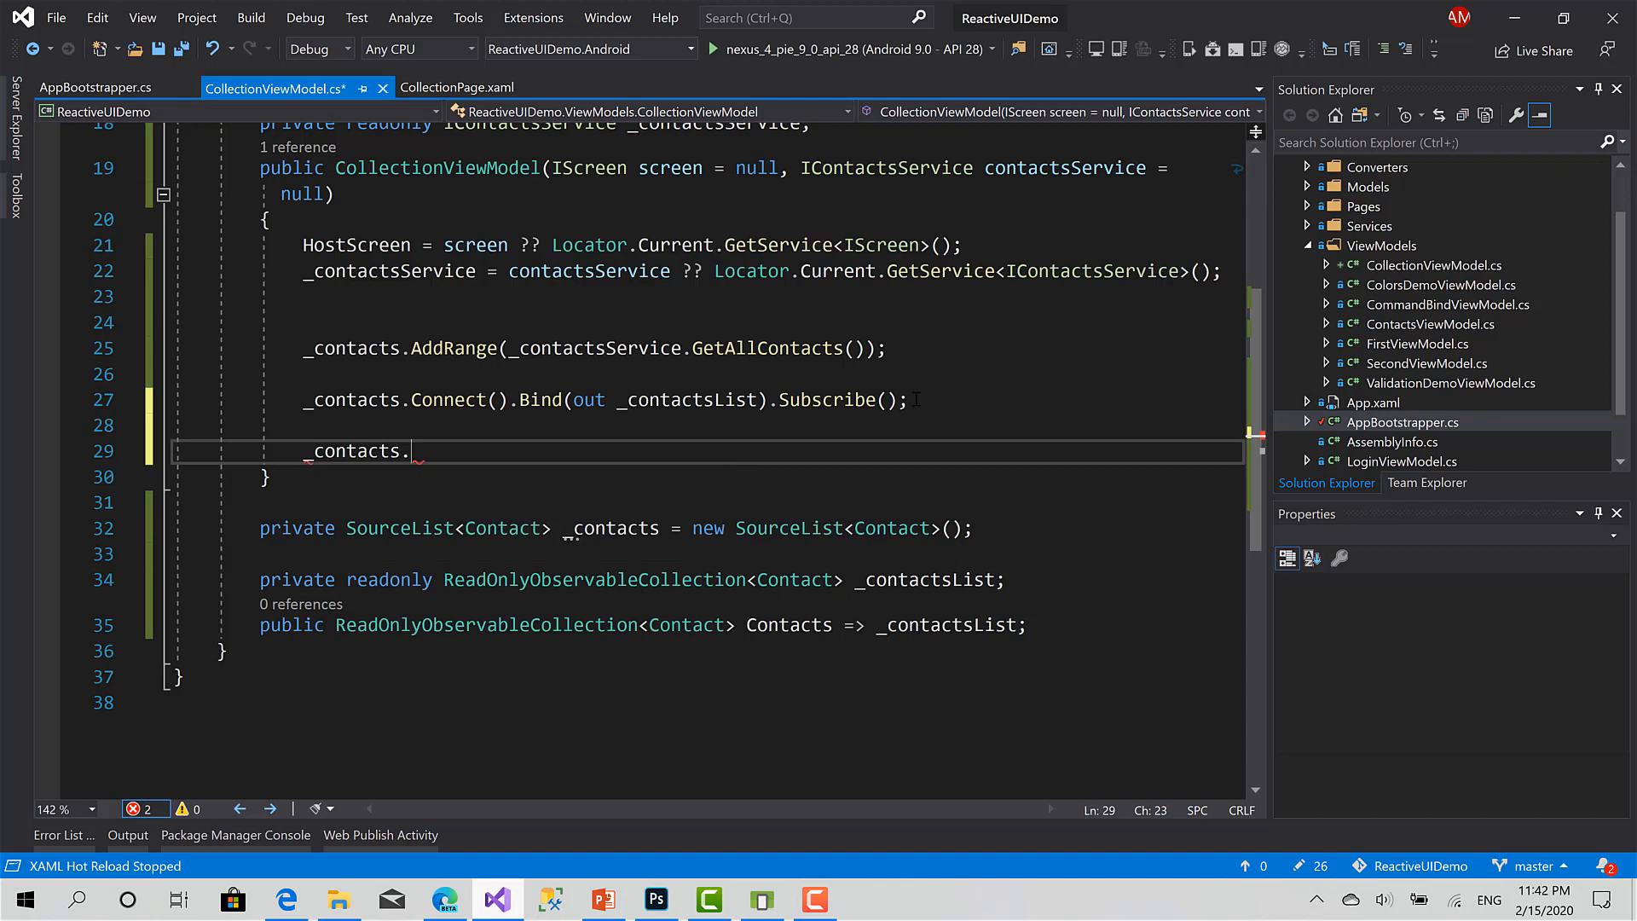
text(ReplaceAt)
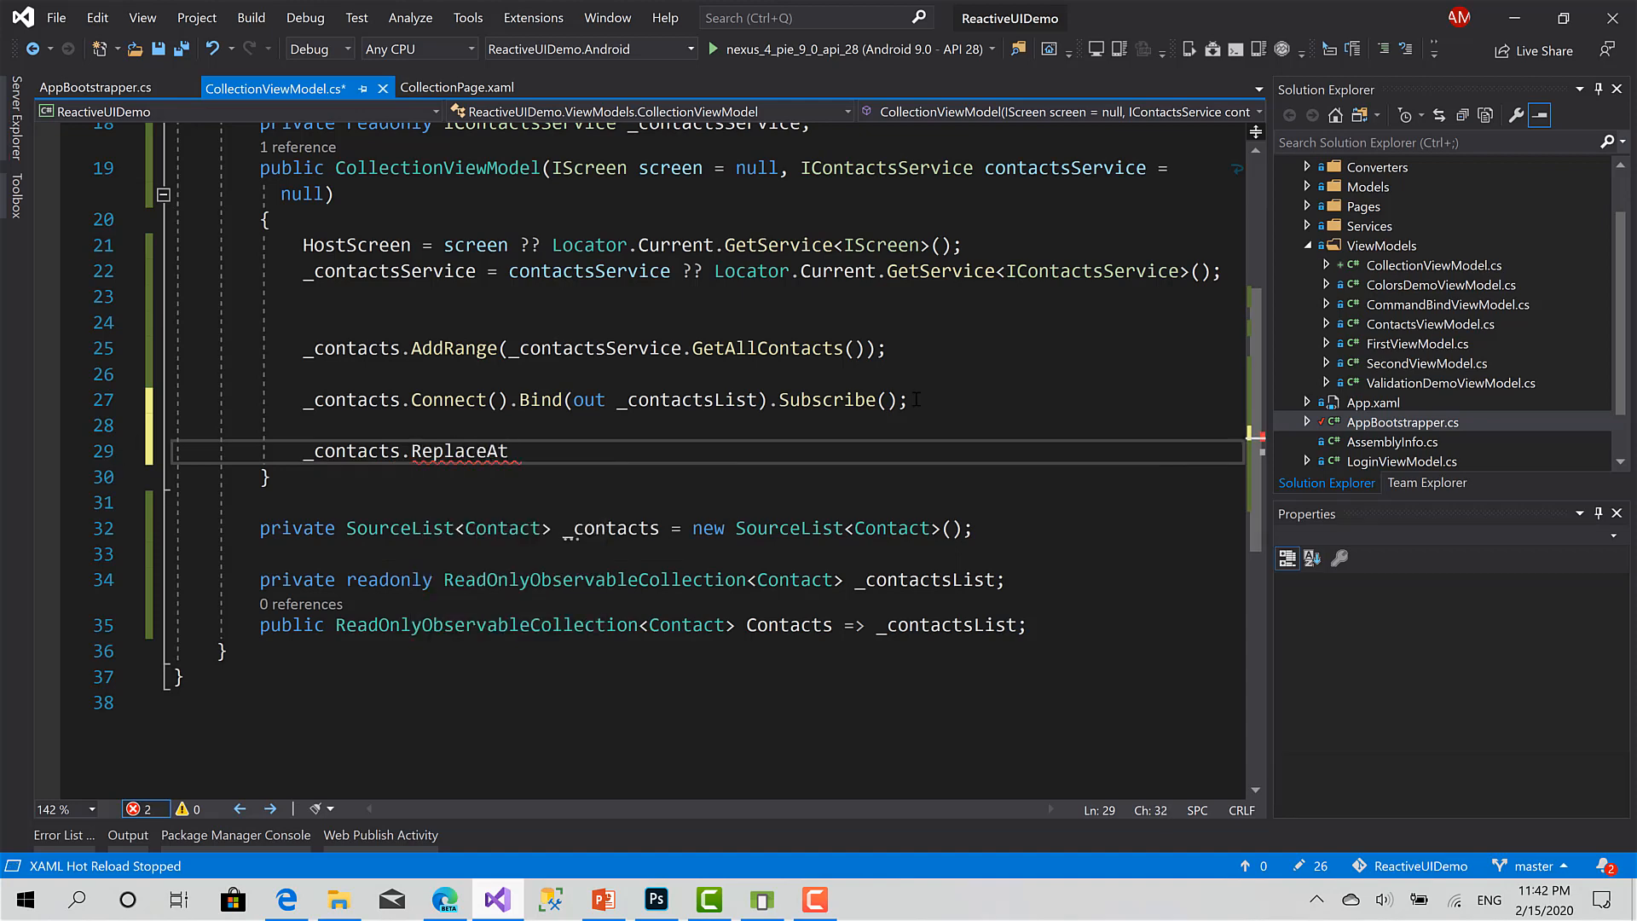
text(())
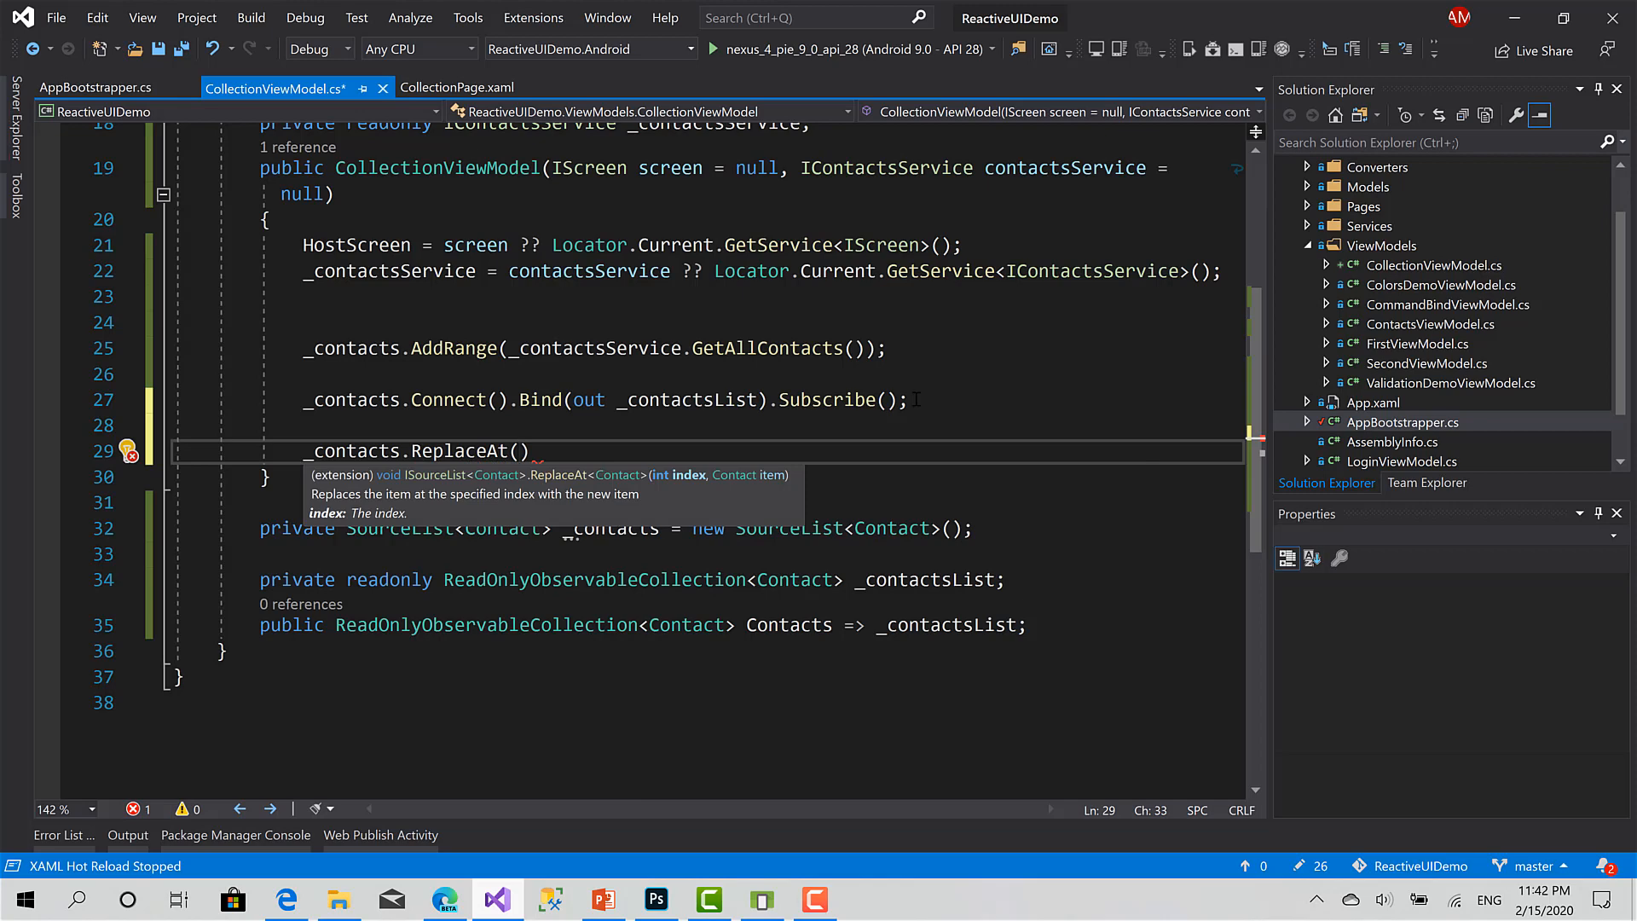
text(2, new)
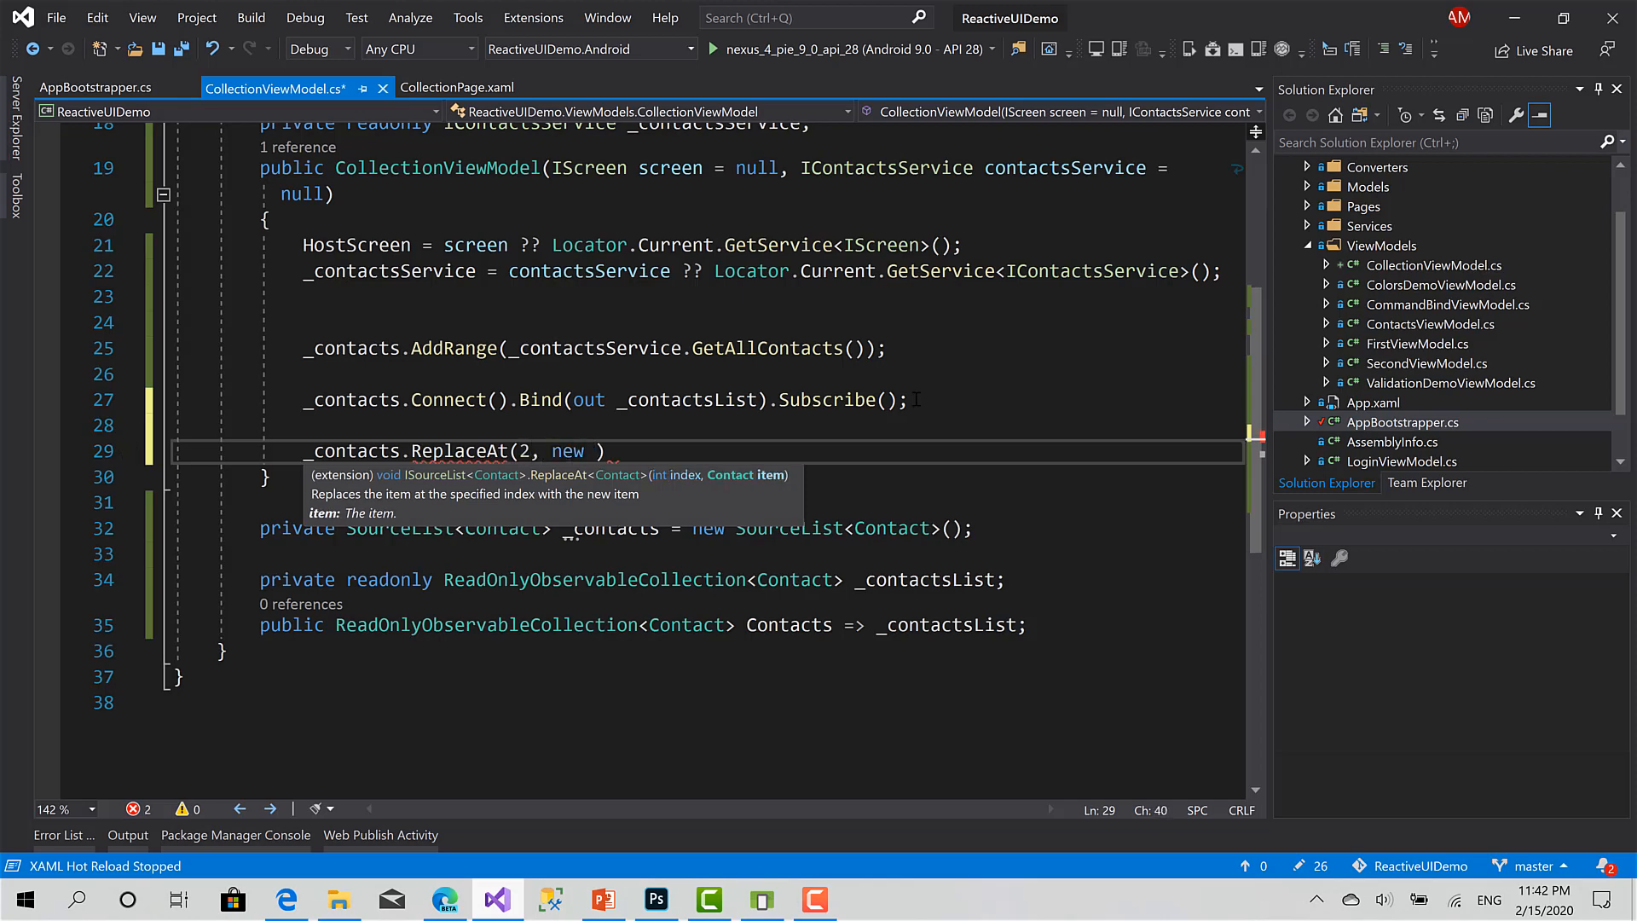
text(Contact {)
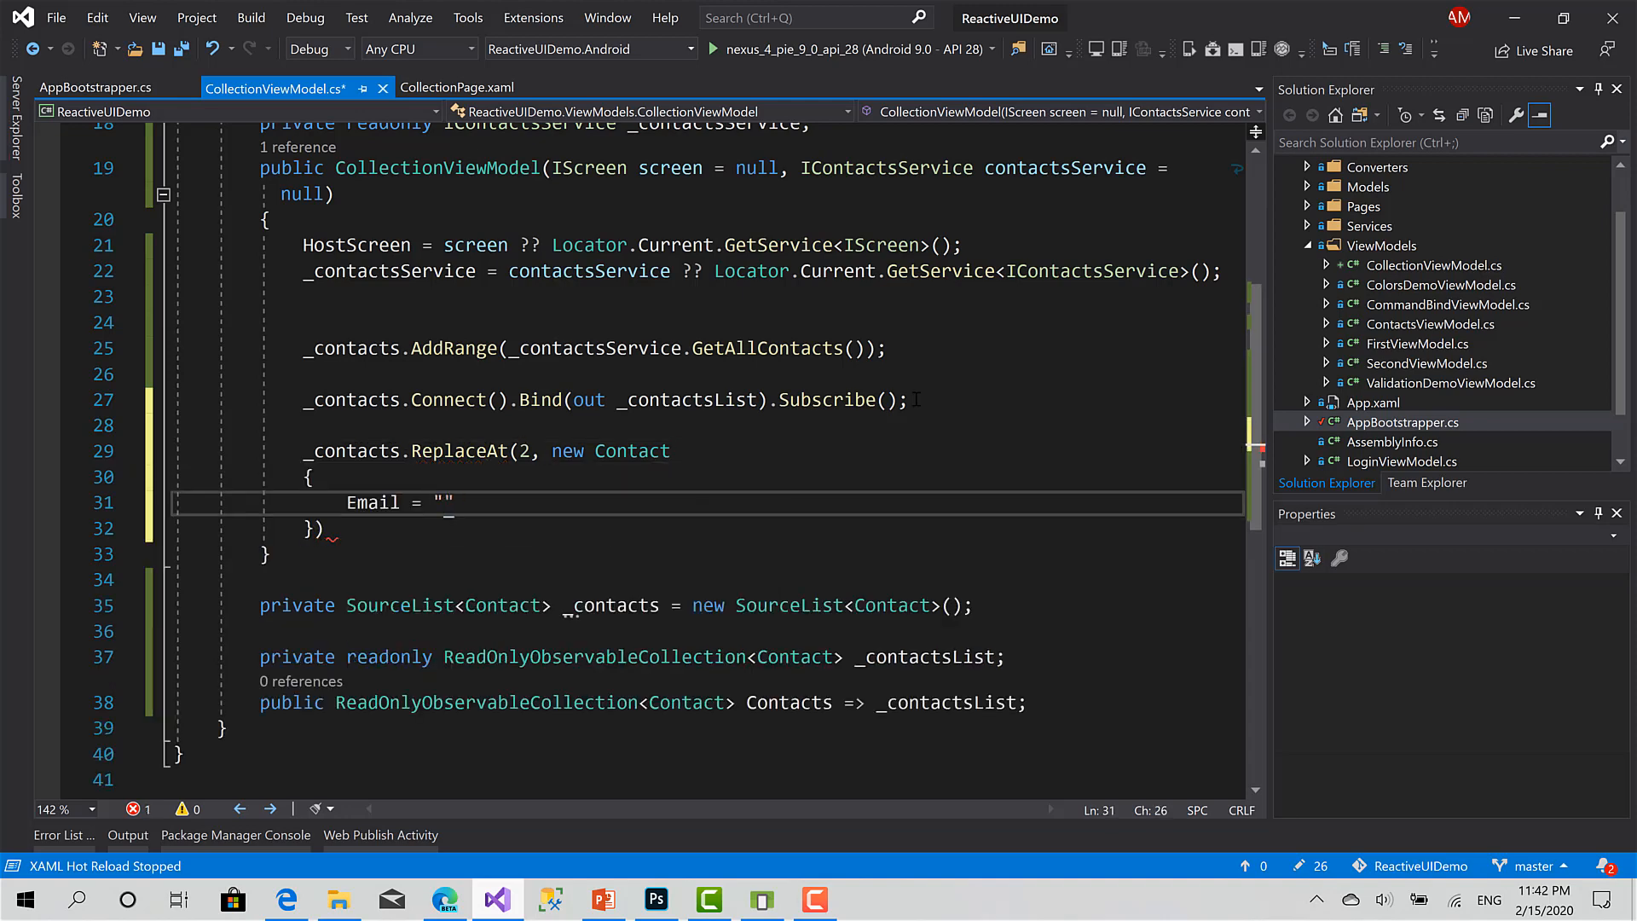
text(replaced@test.com)
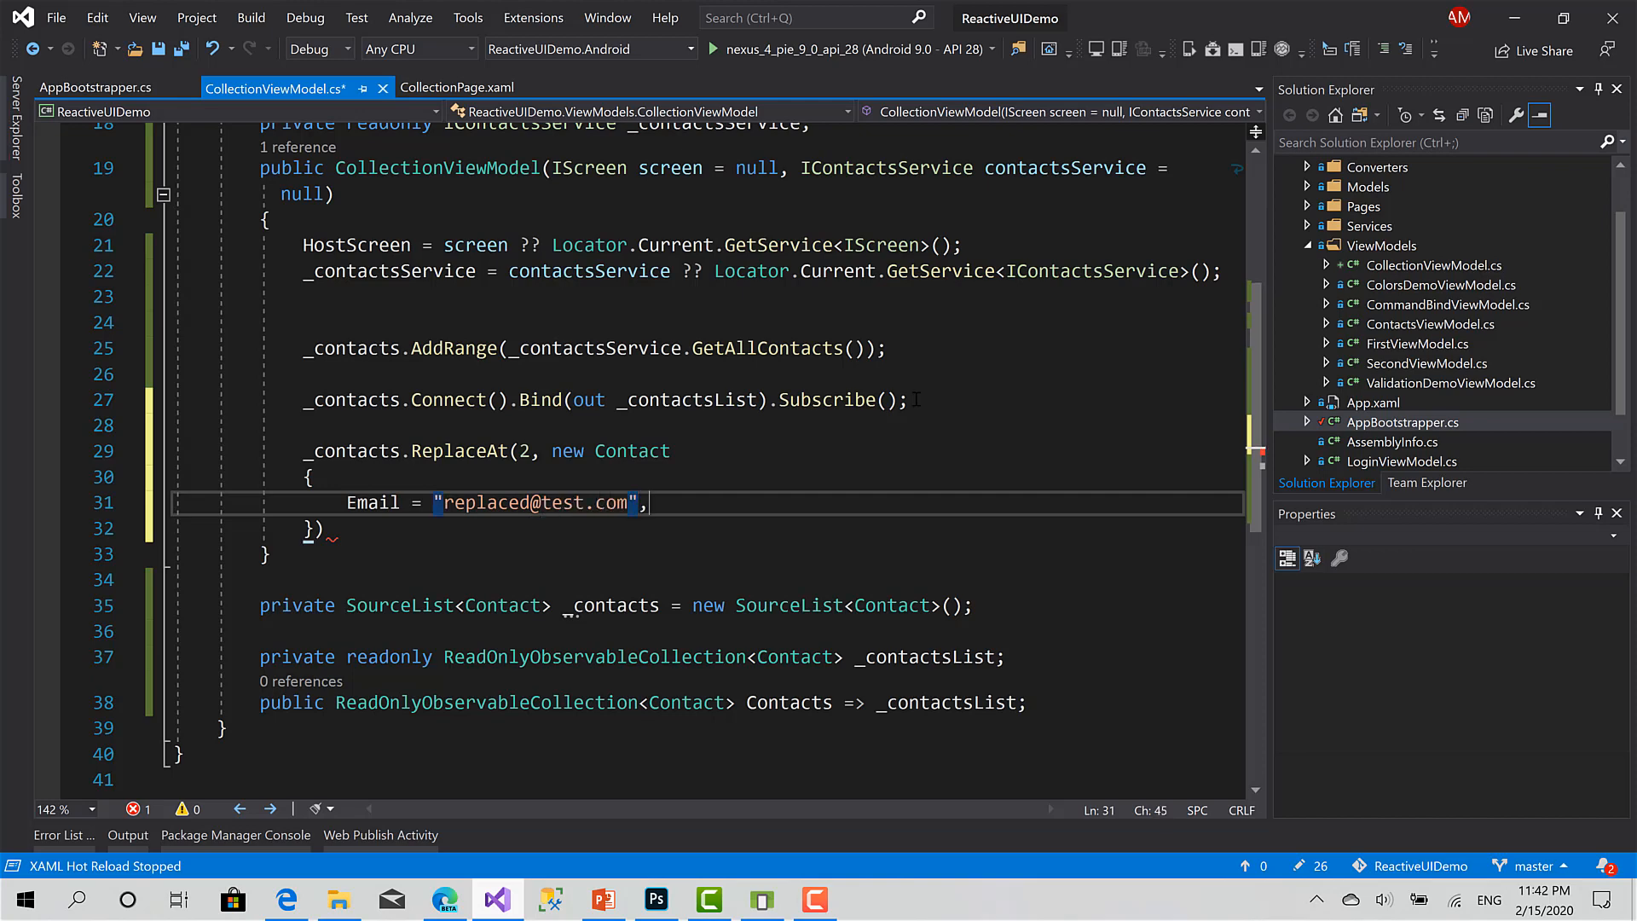
text(FullName =)
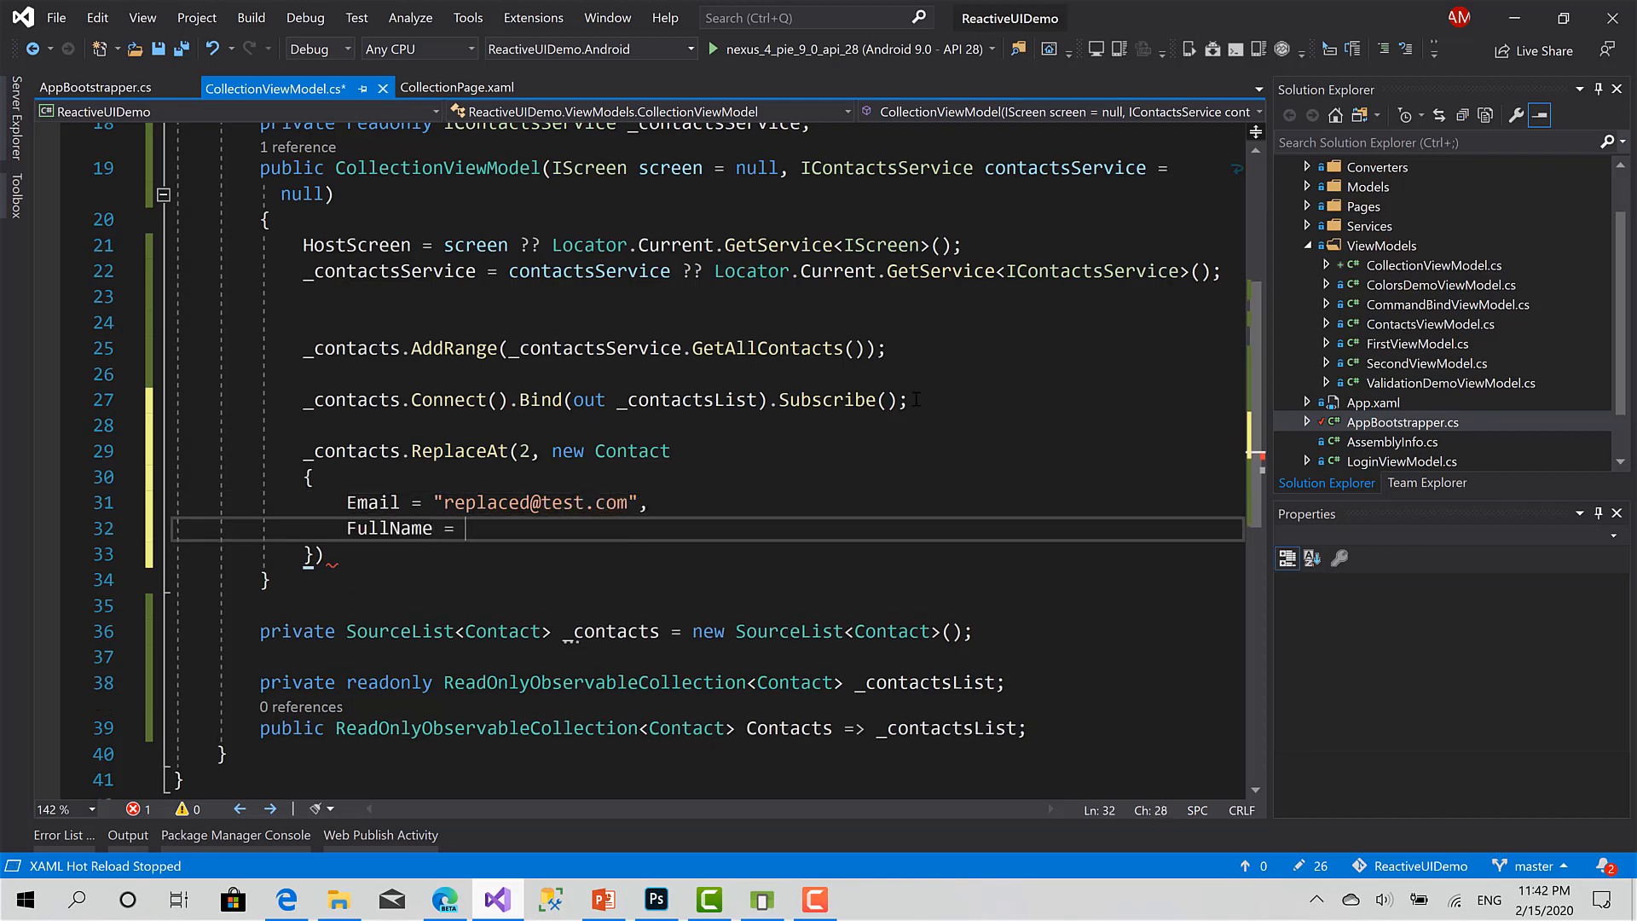
text("Replace ")
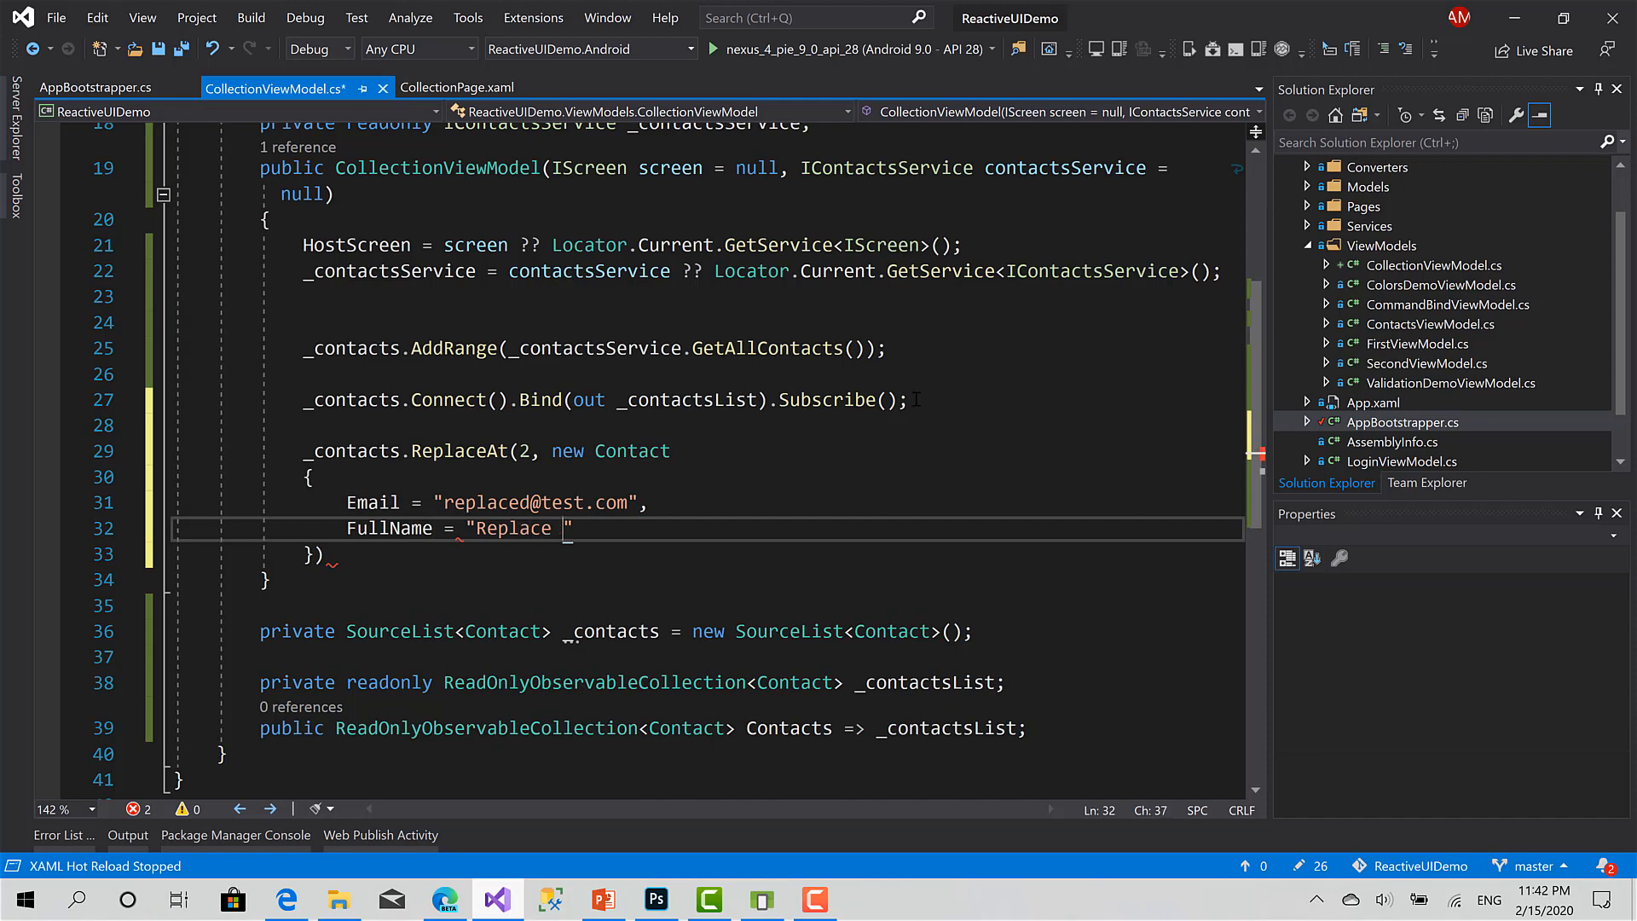
text(Contact)
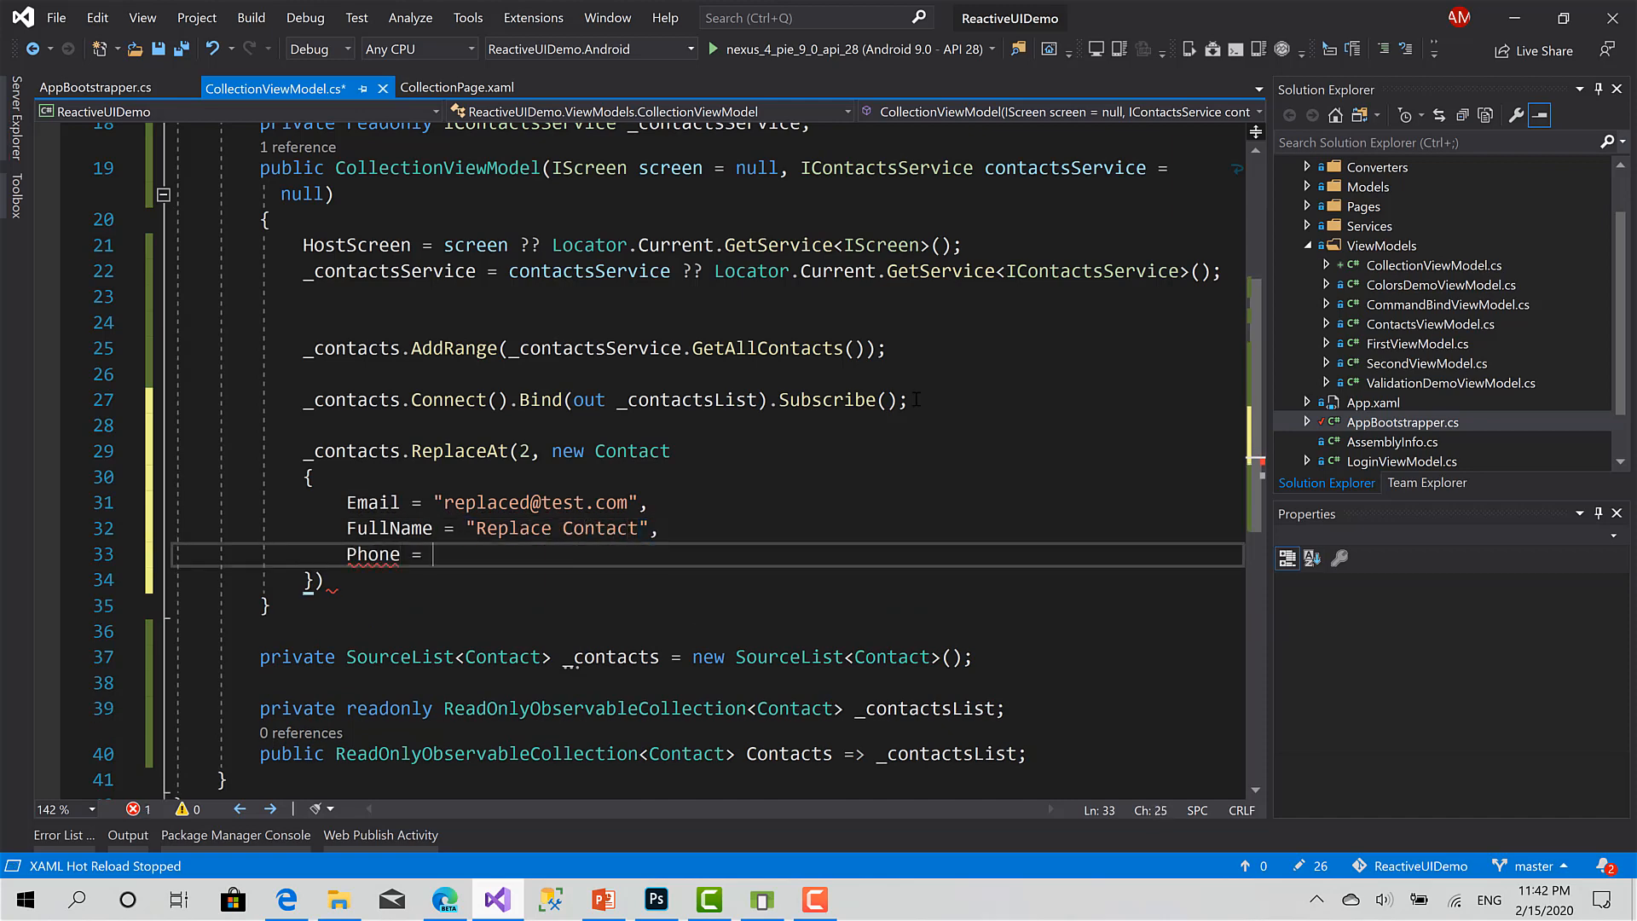
text("123456789")
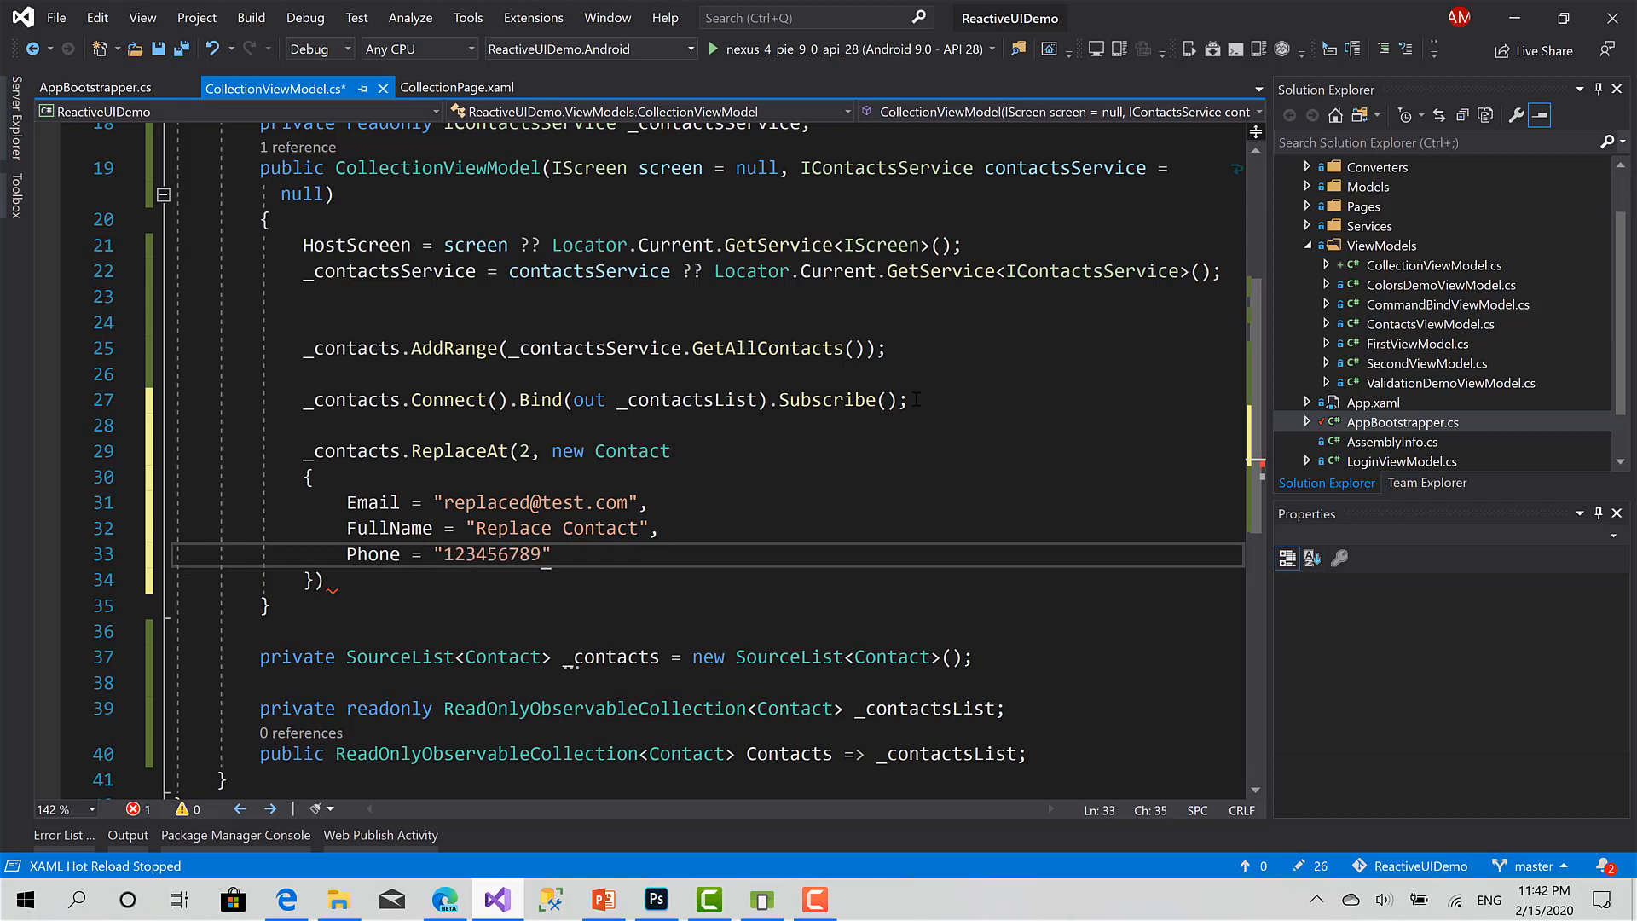
double_click(373, 553)
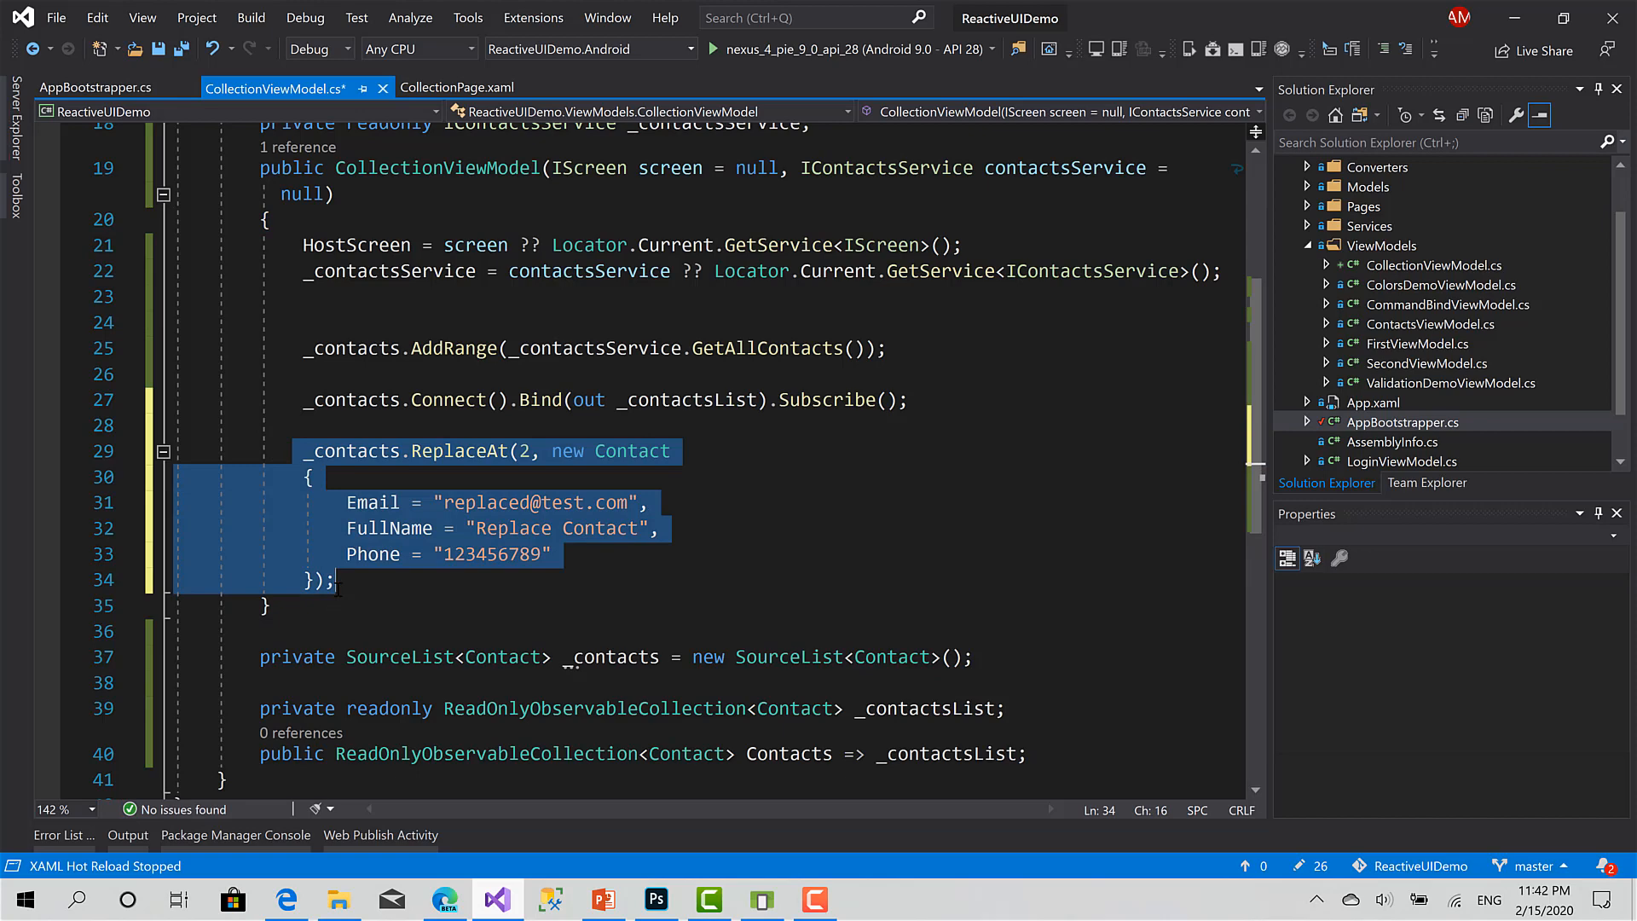
double_click(459, 451)
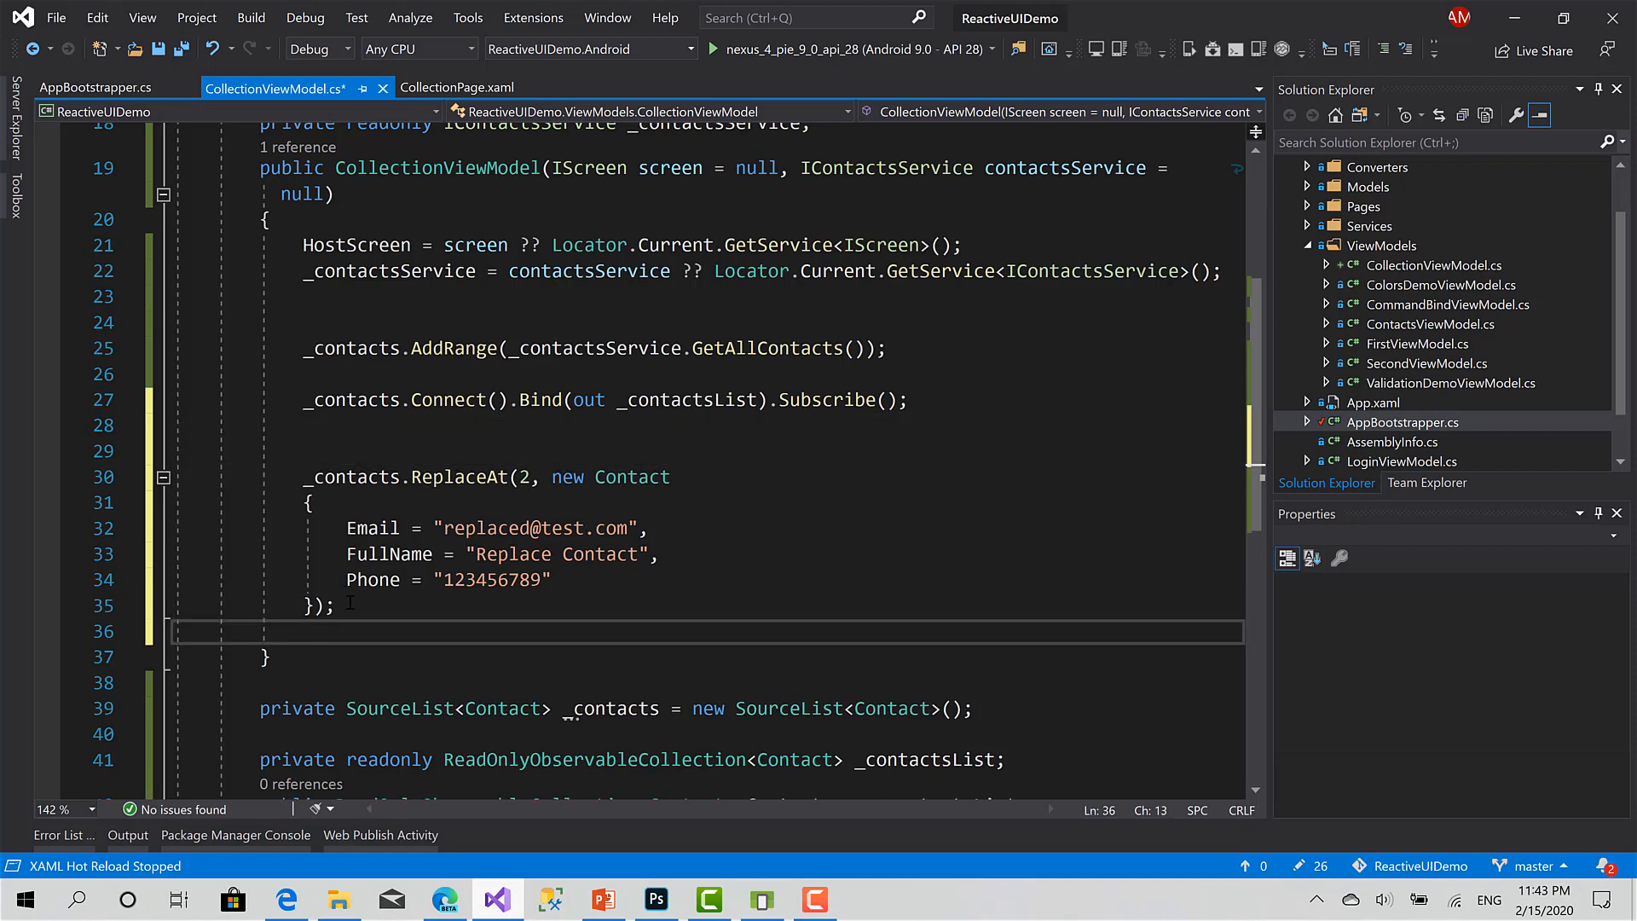
Add _contacts.Move(0, 3) after the ReplaceAt call
text(_contacts)
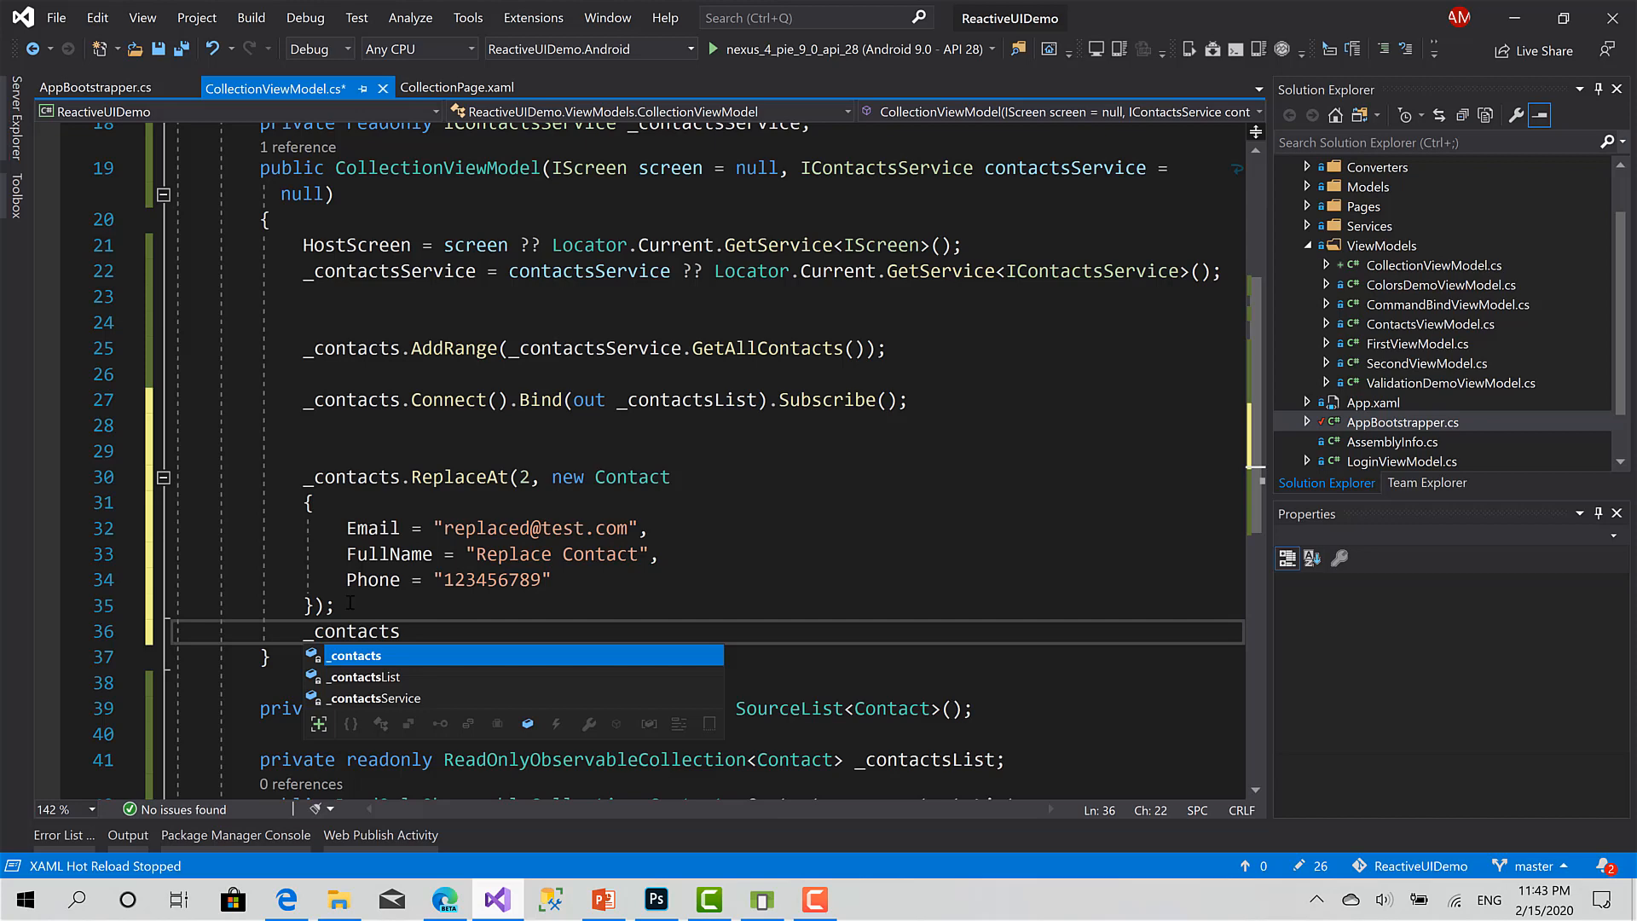
text(.)
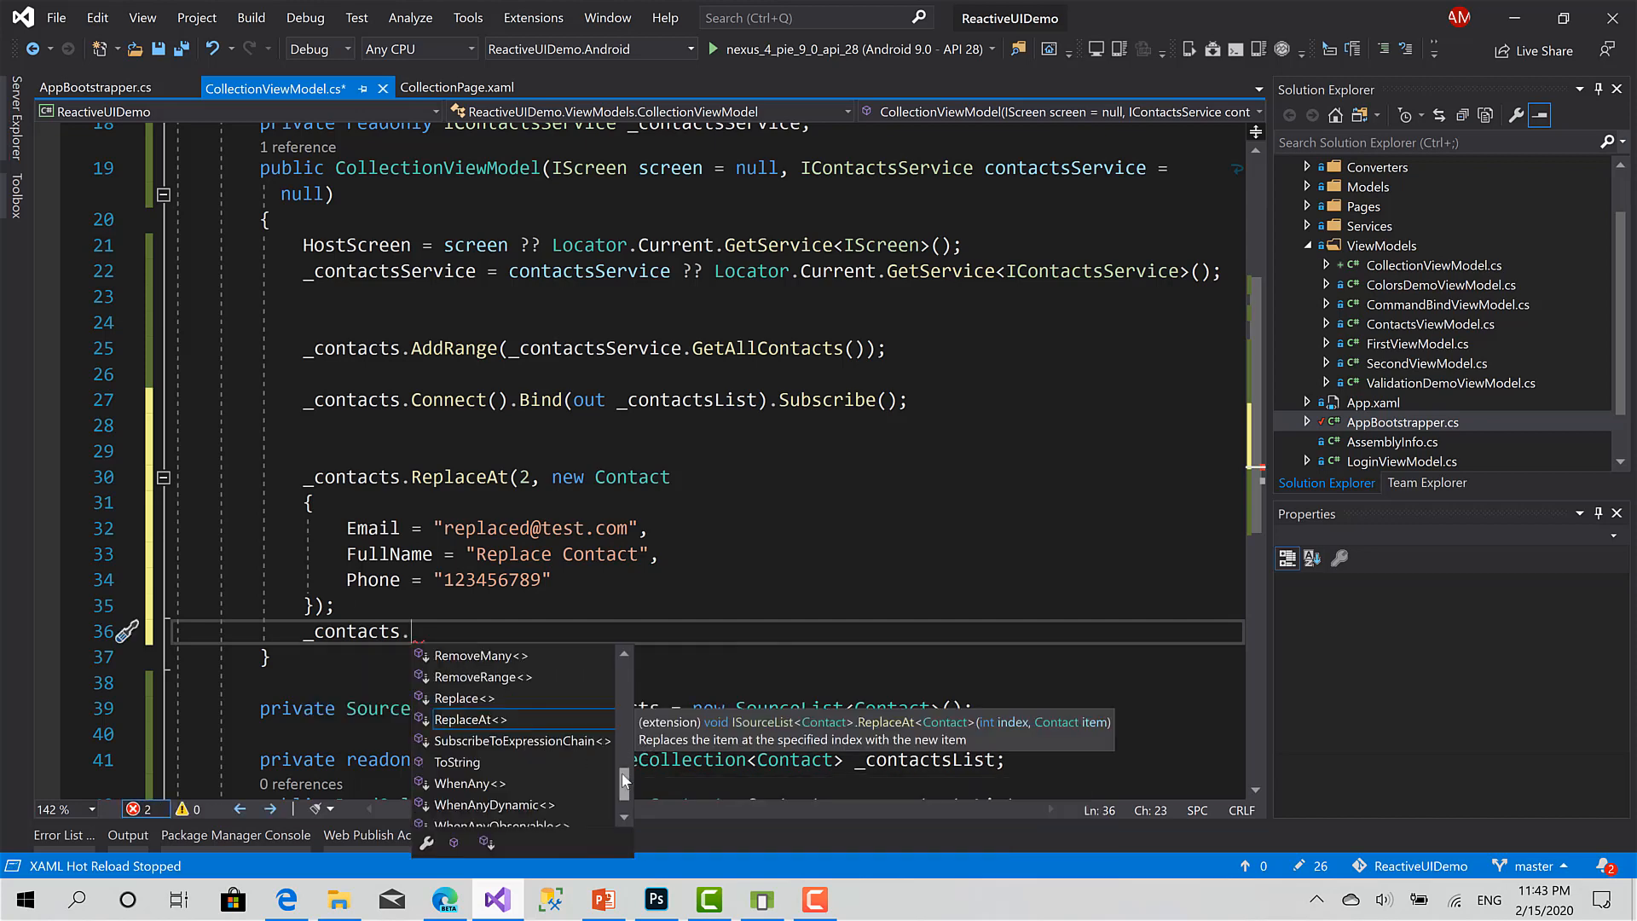
text(Move()
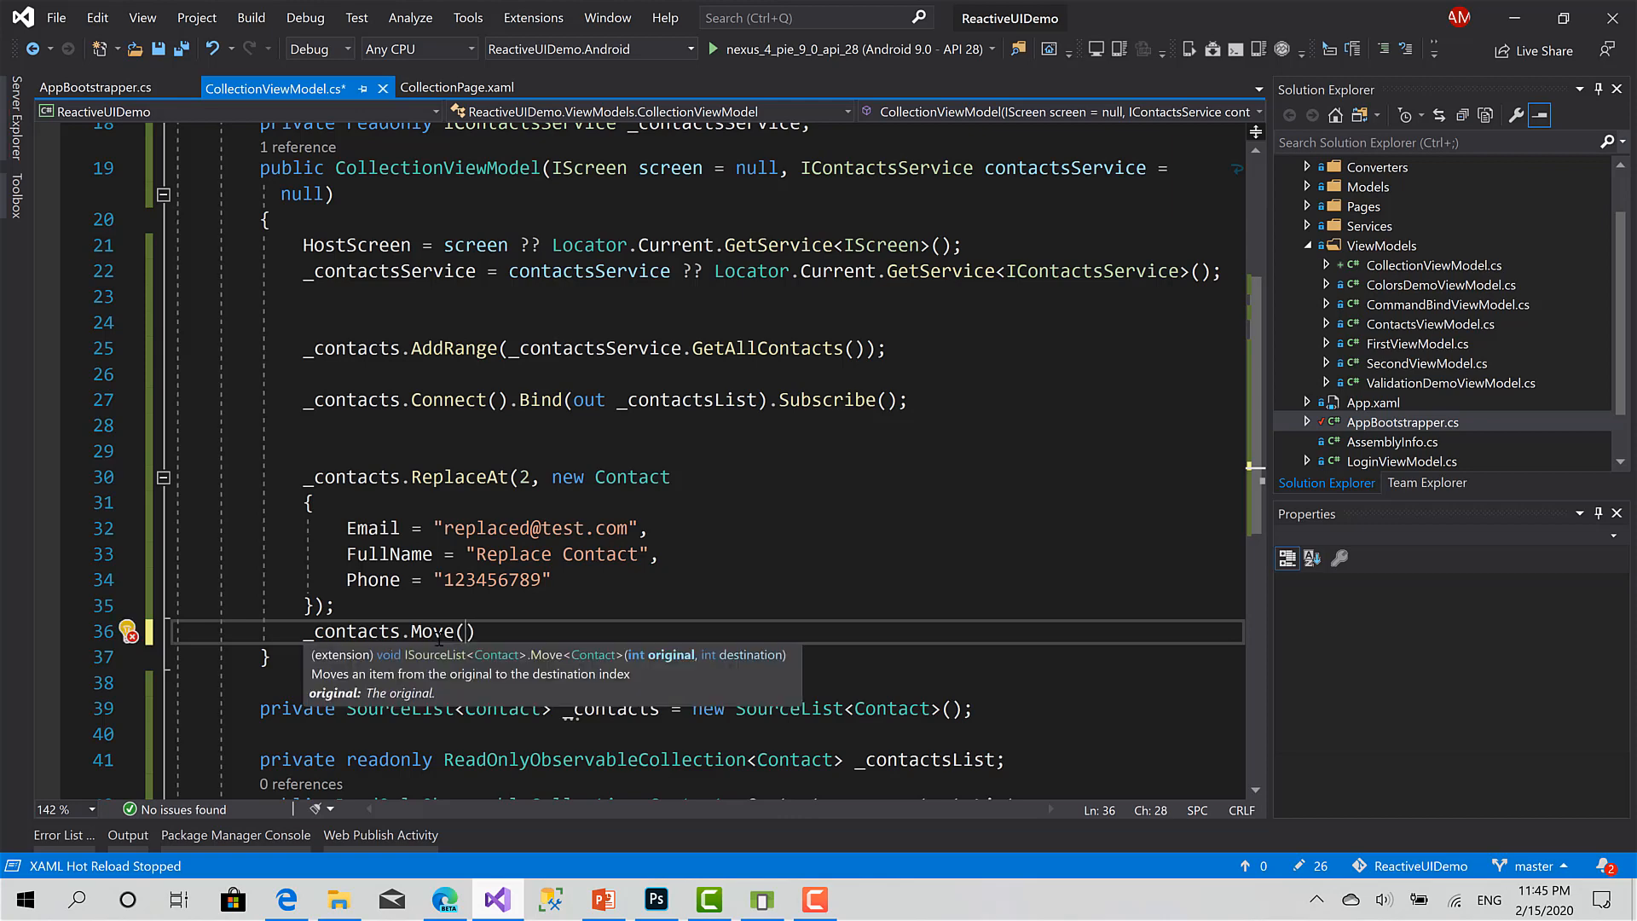
text(0,)
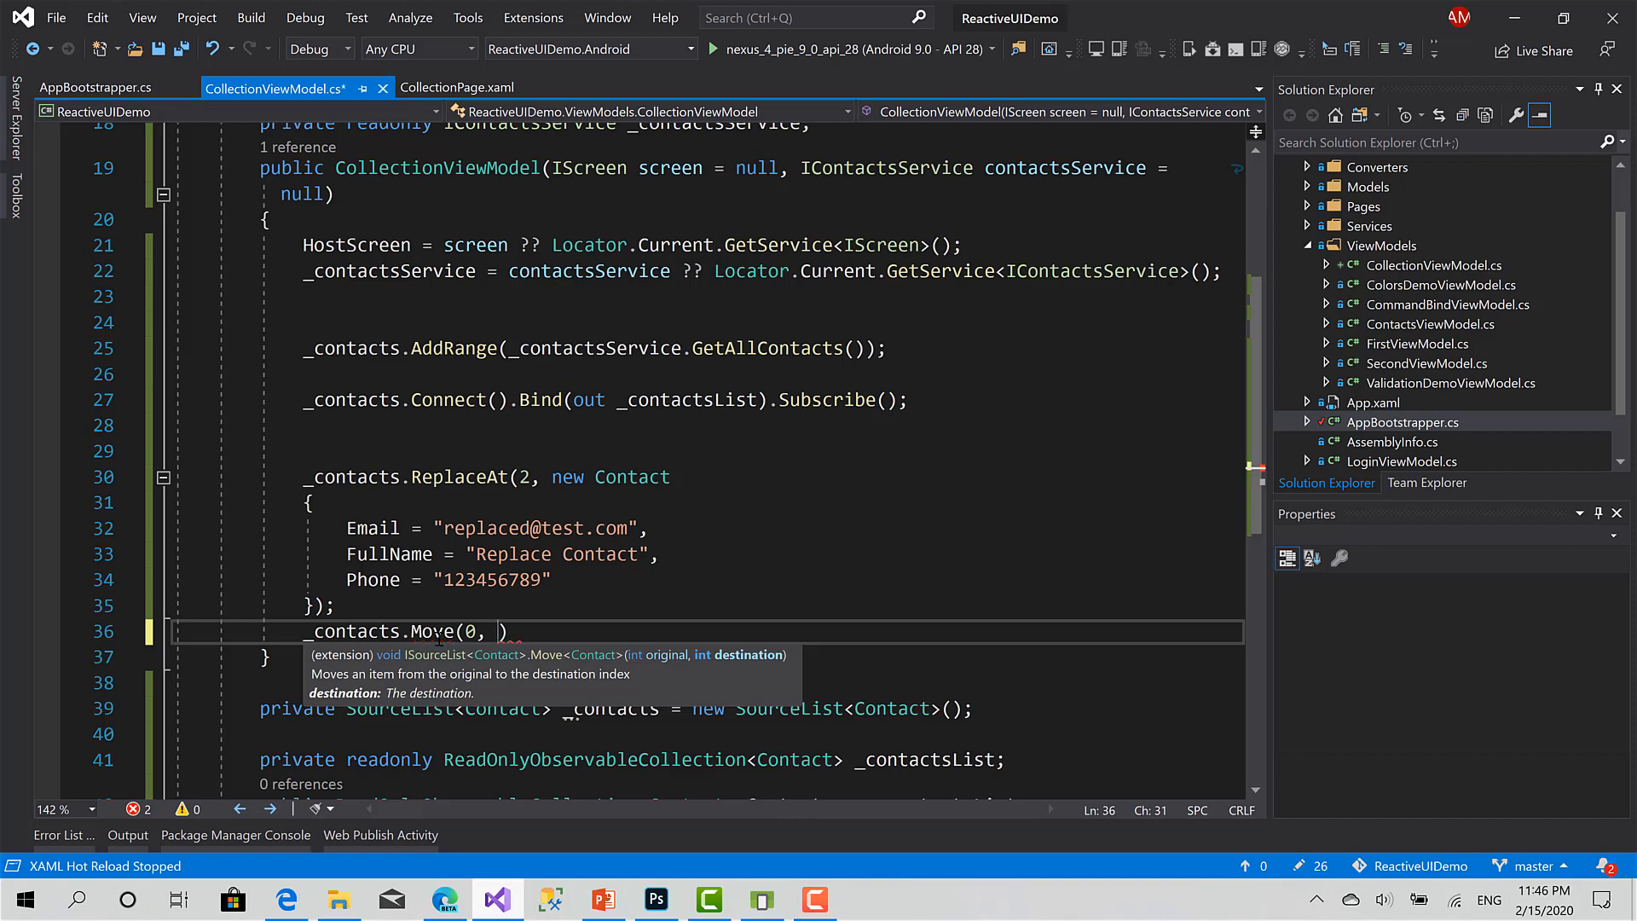
text(3)
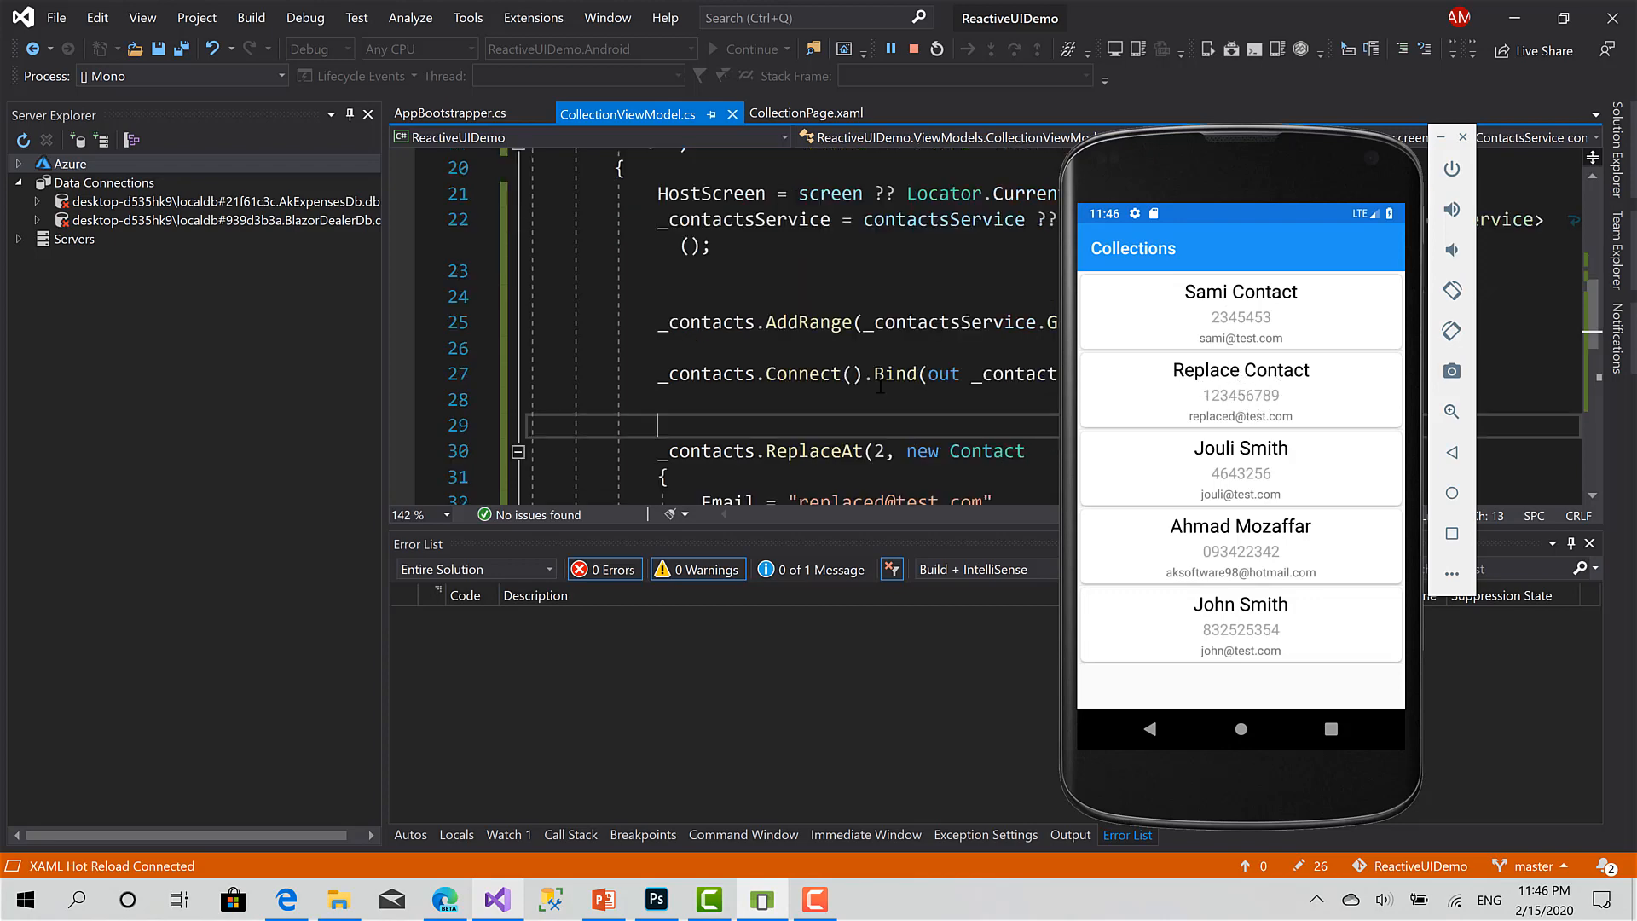
mouse_move(1275, 506)
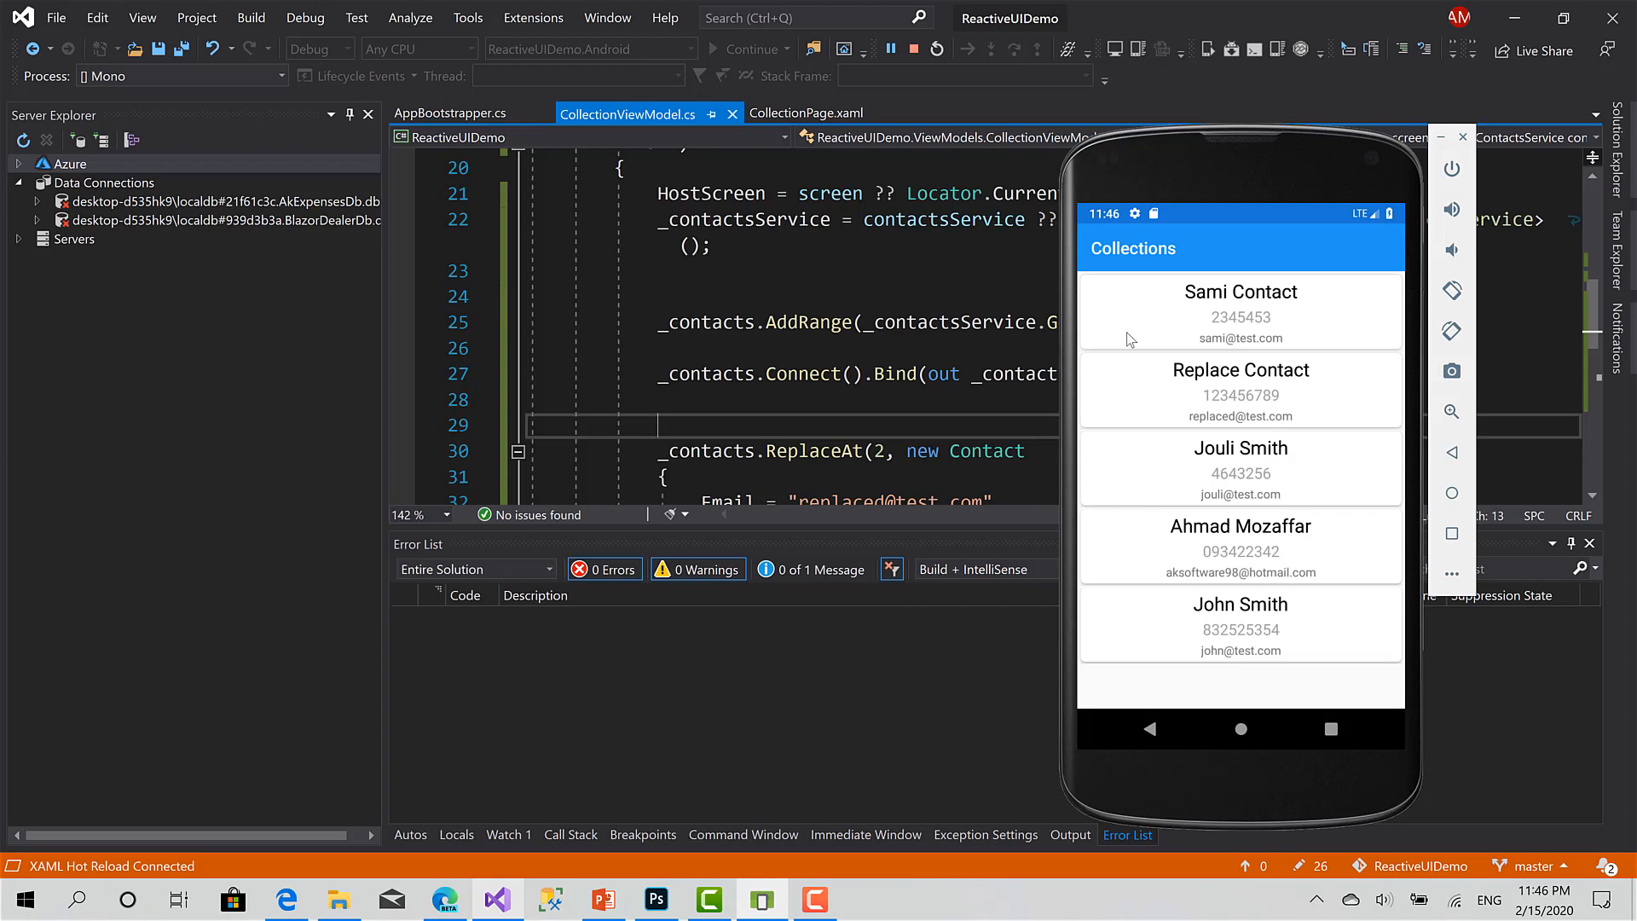
mouse_move(1144, 325)
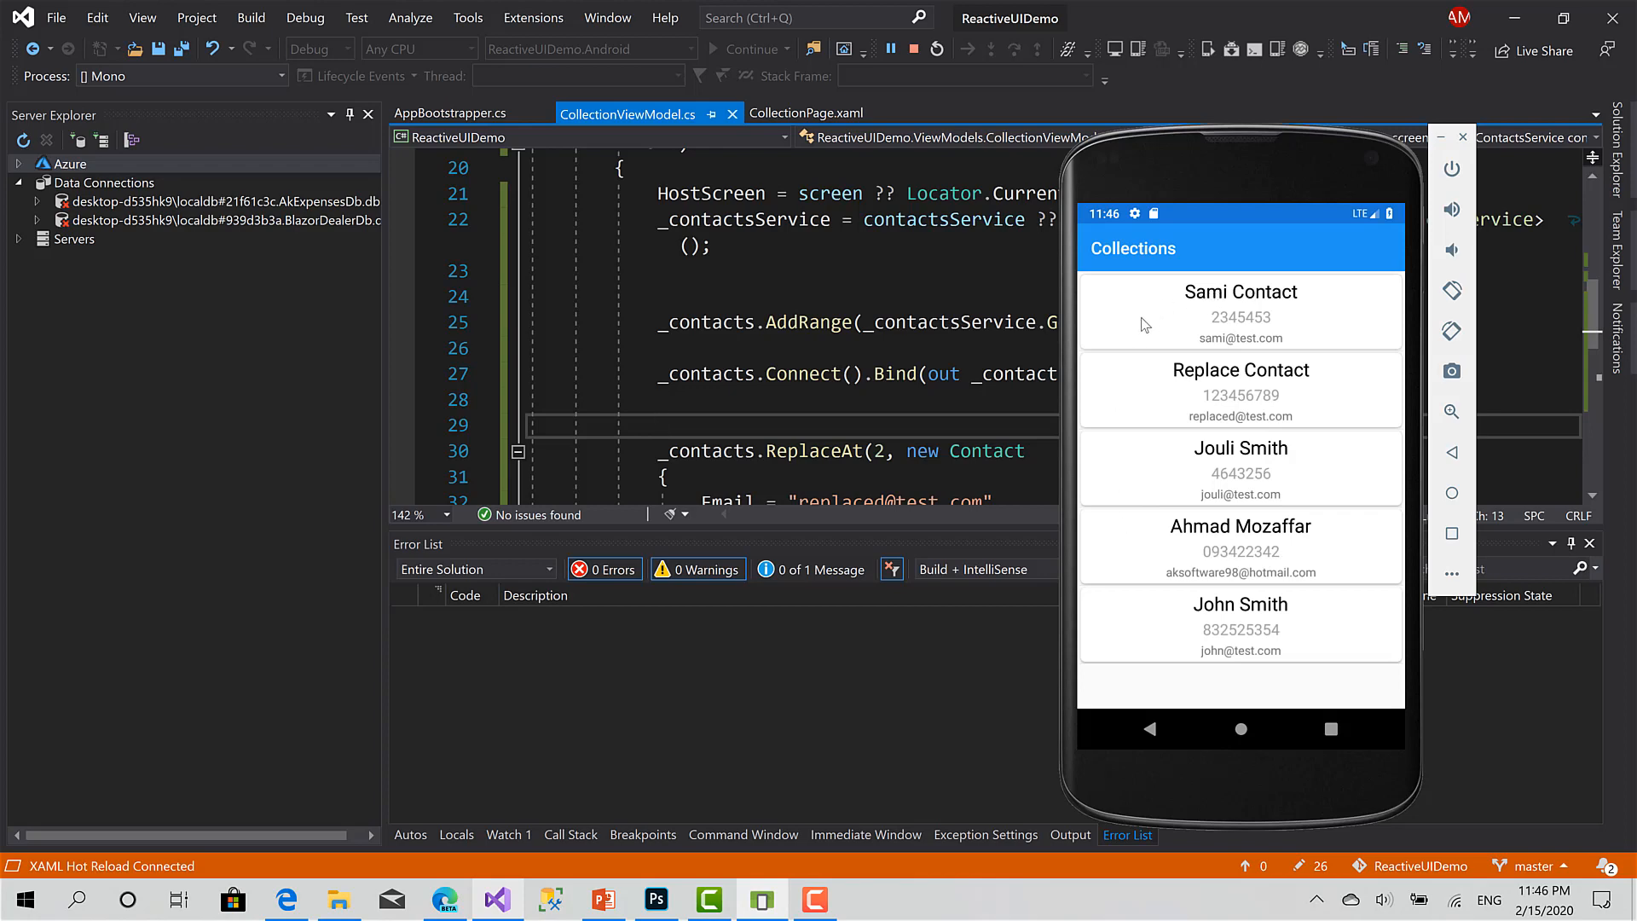
mouse_move(1121, 433)
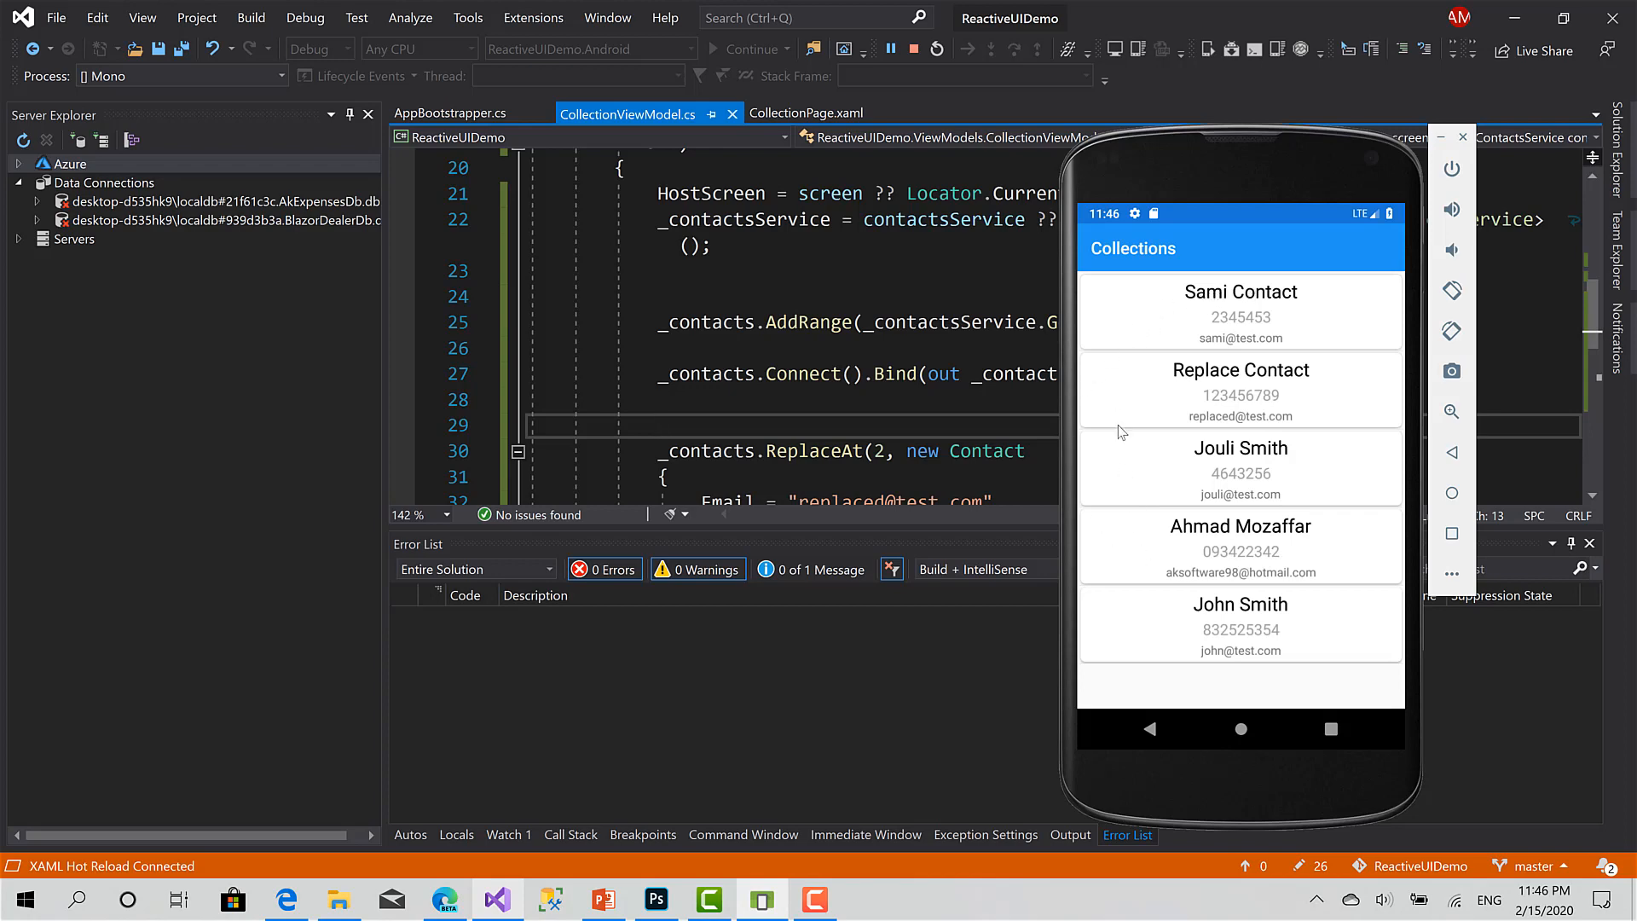
mouse_move(1137, 560)
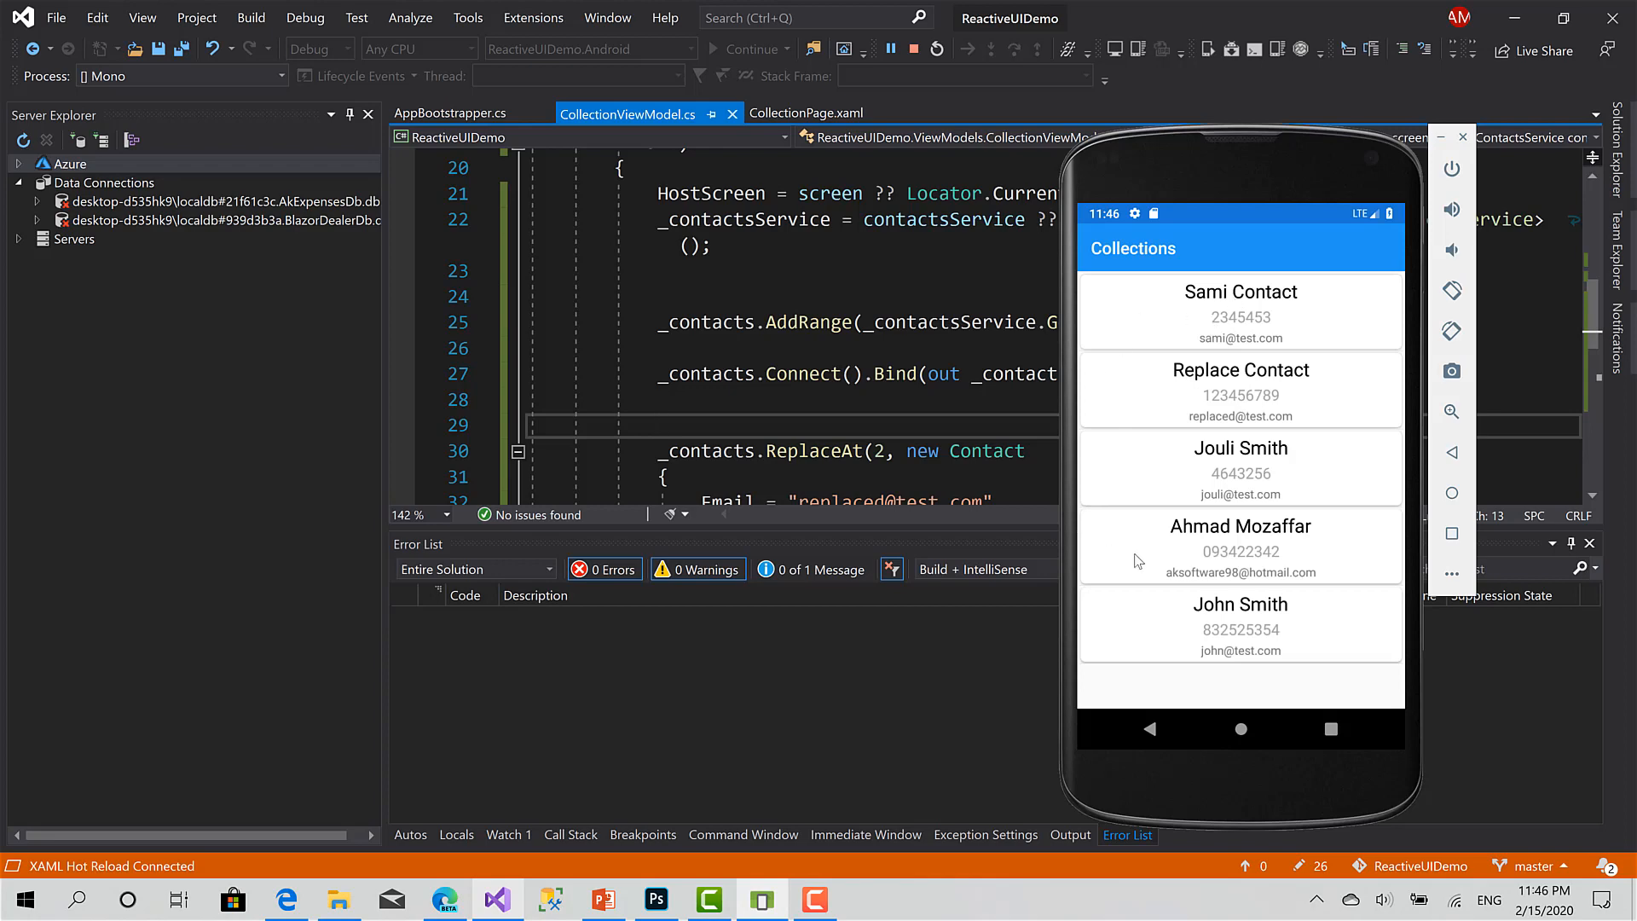
Check the Collections page lists Replace Contact, then stop debugging
scroll(down, 3)
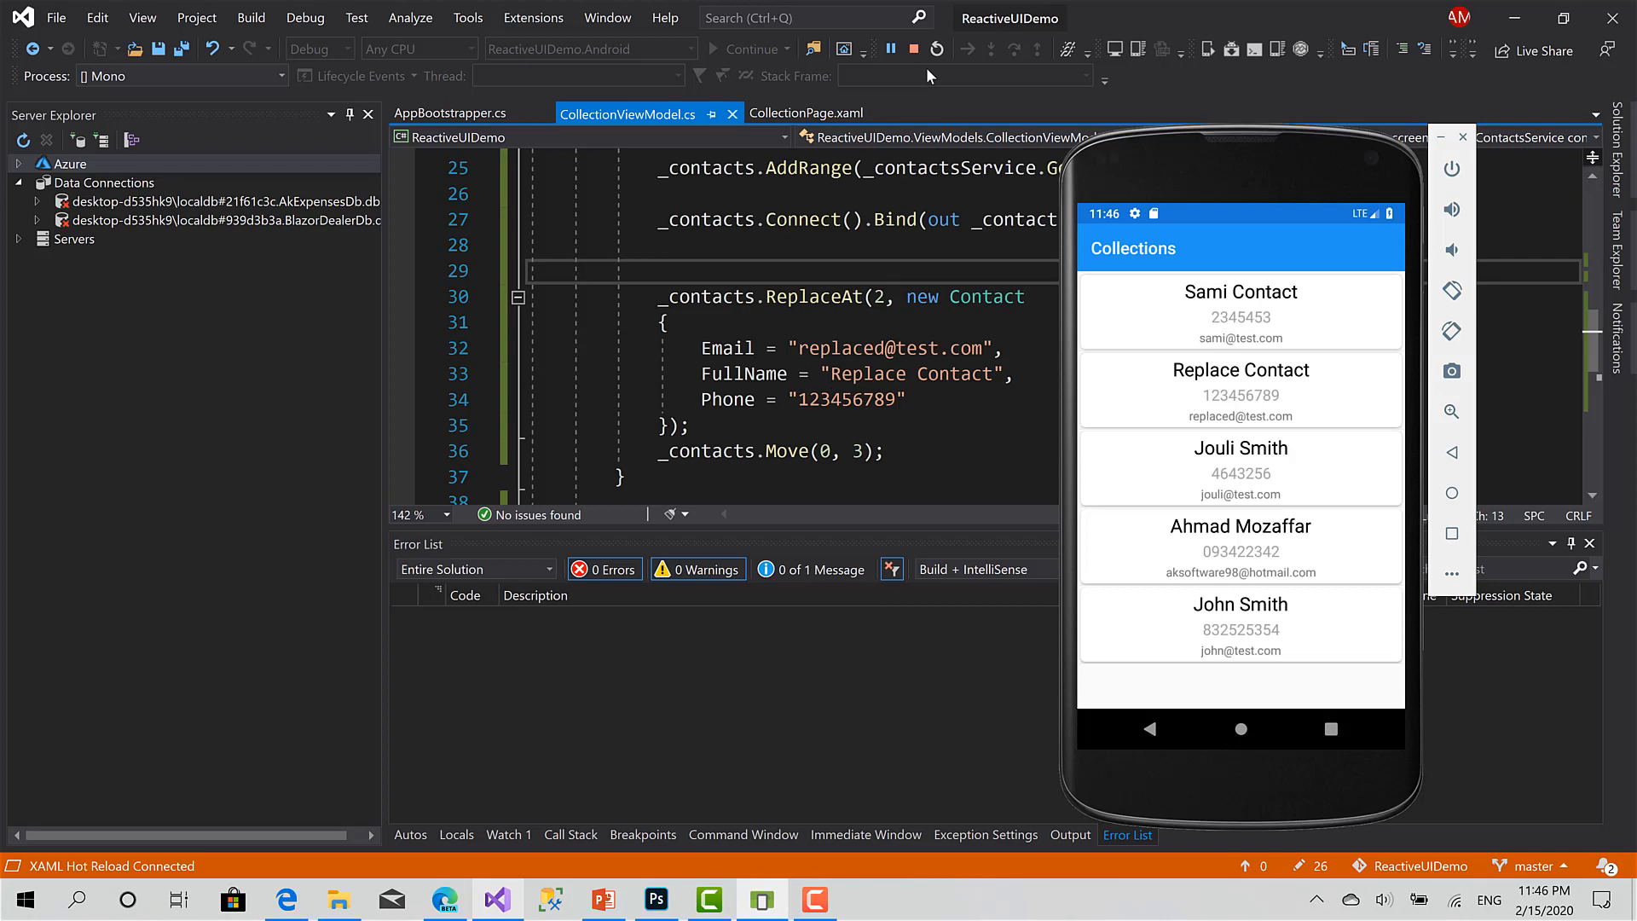
click(934, 49)
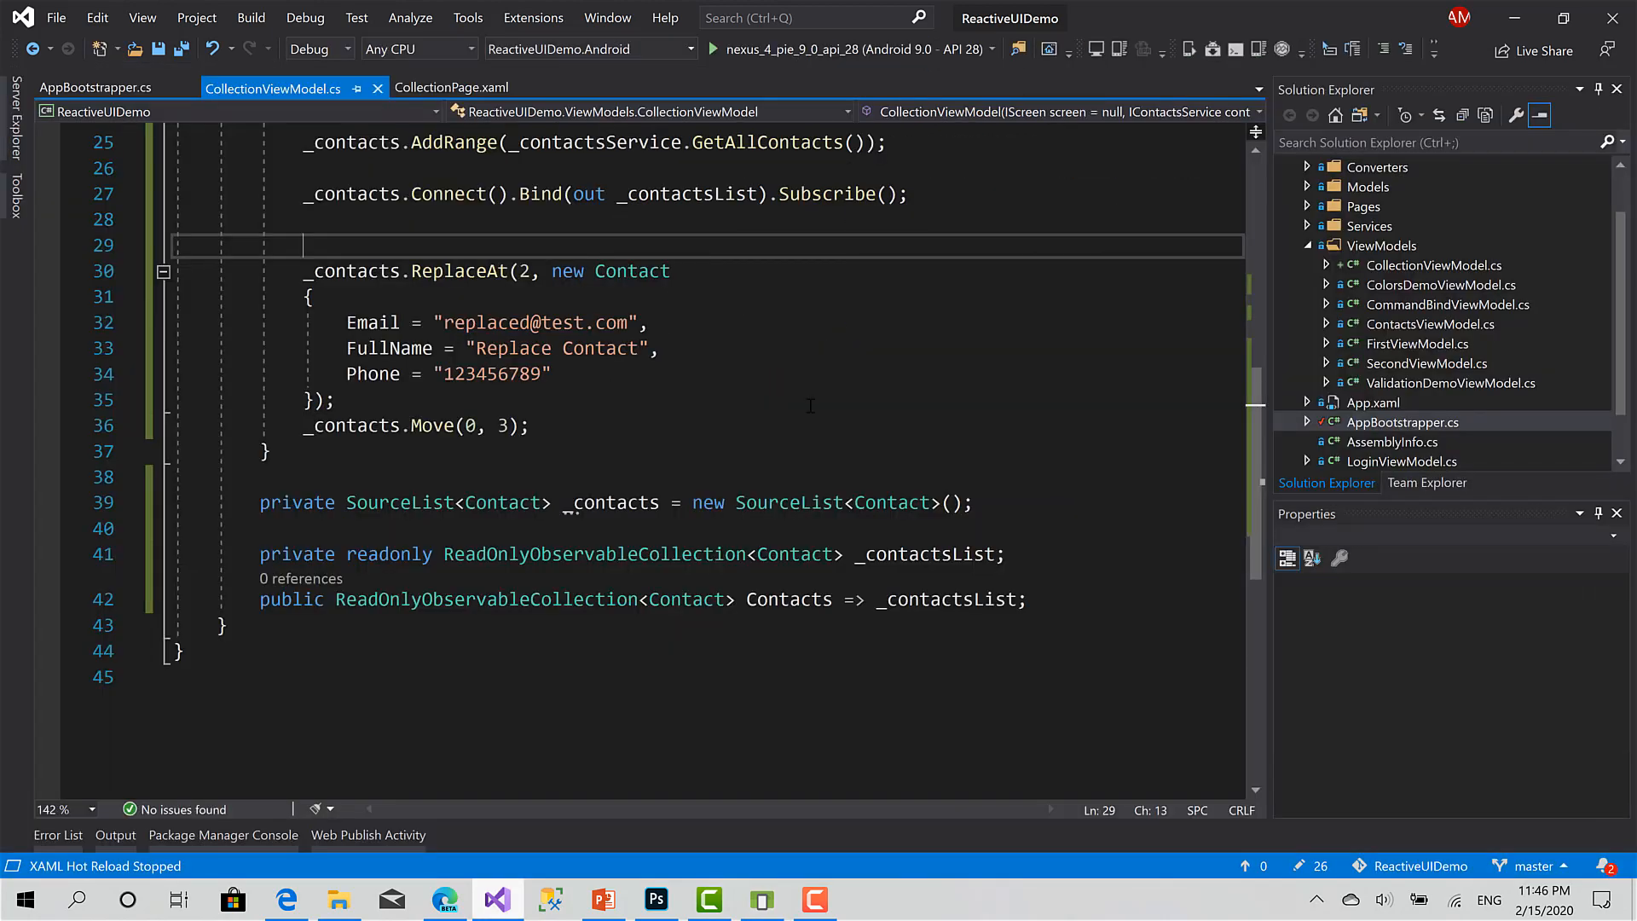
mouse_move(595, 416)
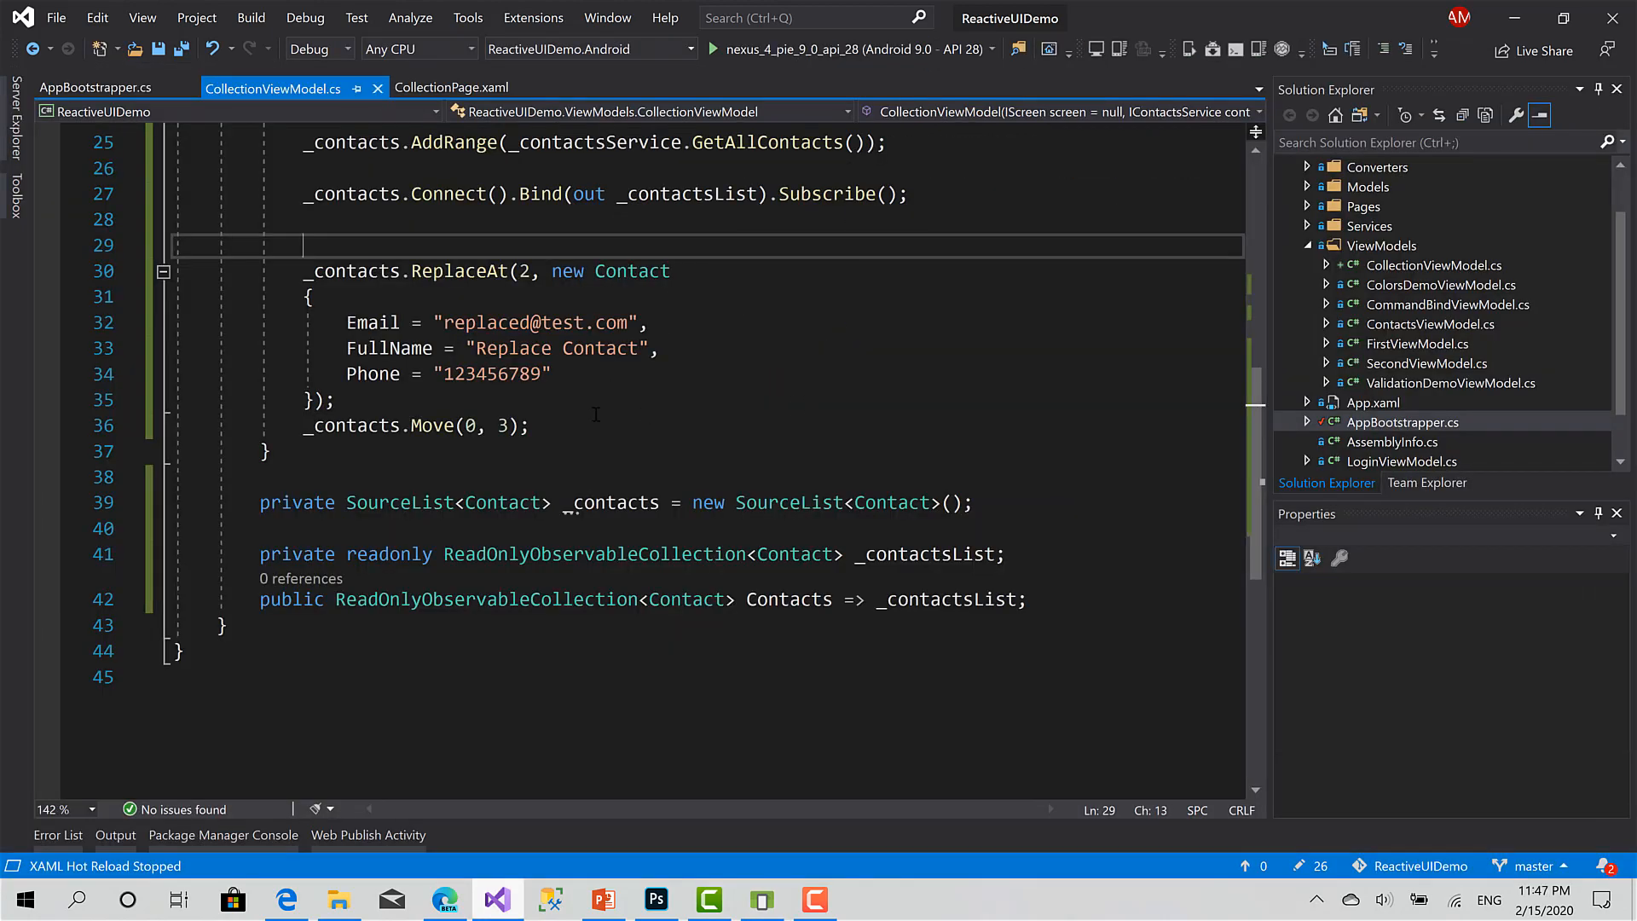
Collapse the ViewModels folder in Solution Explorer
click(339, 502)
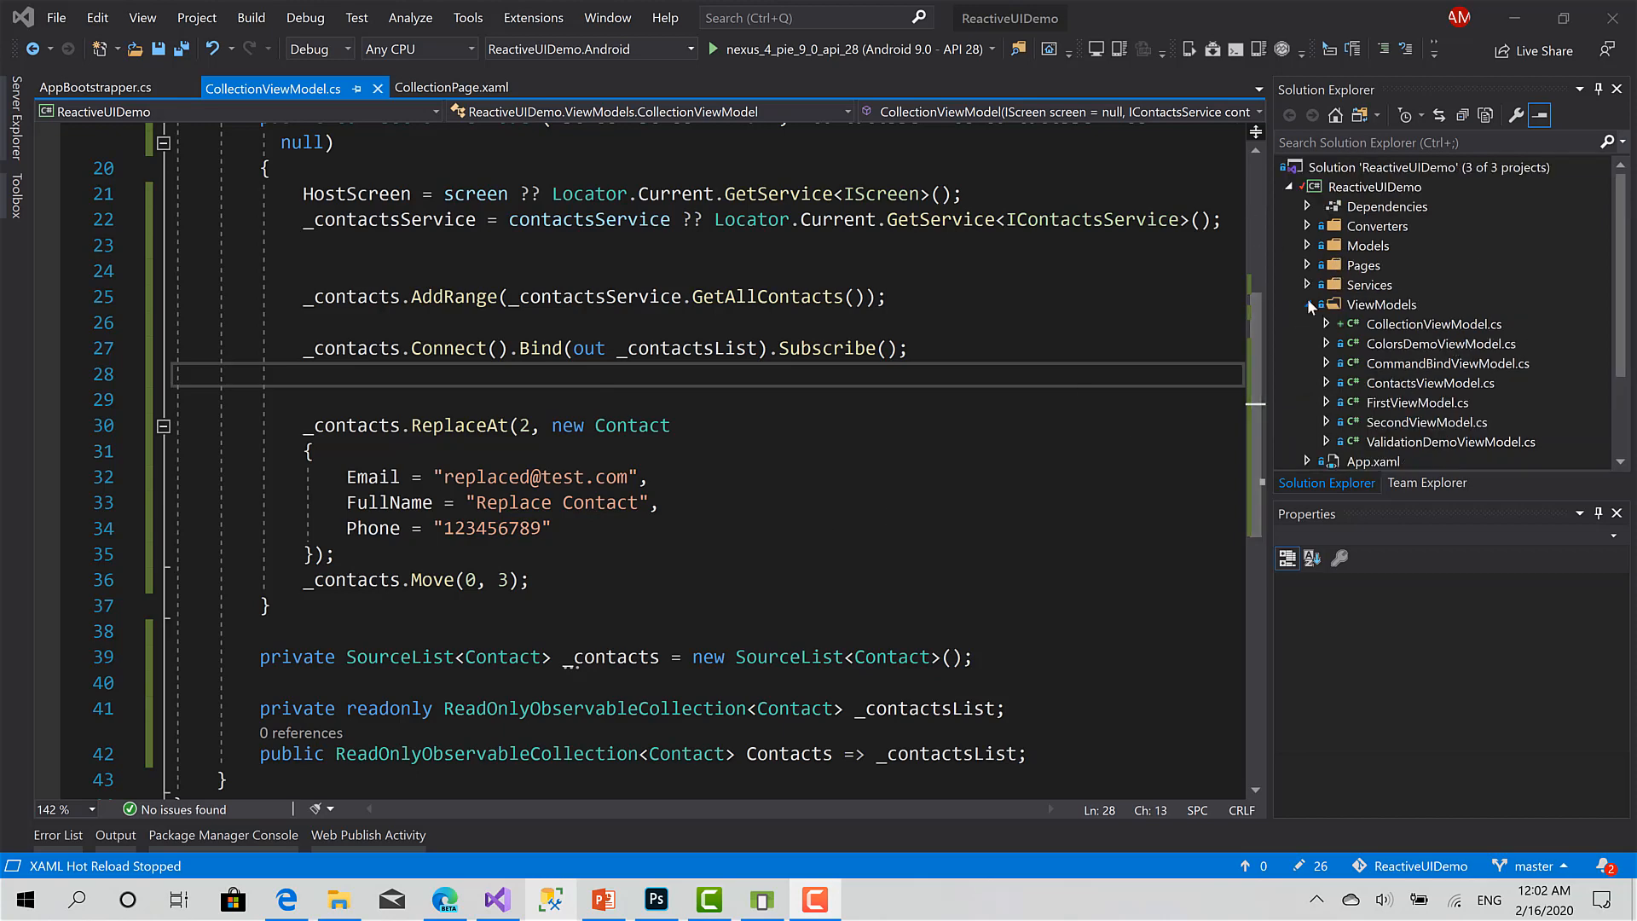
click(1402, 343)
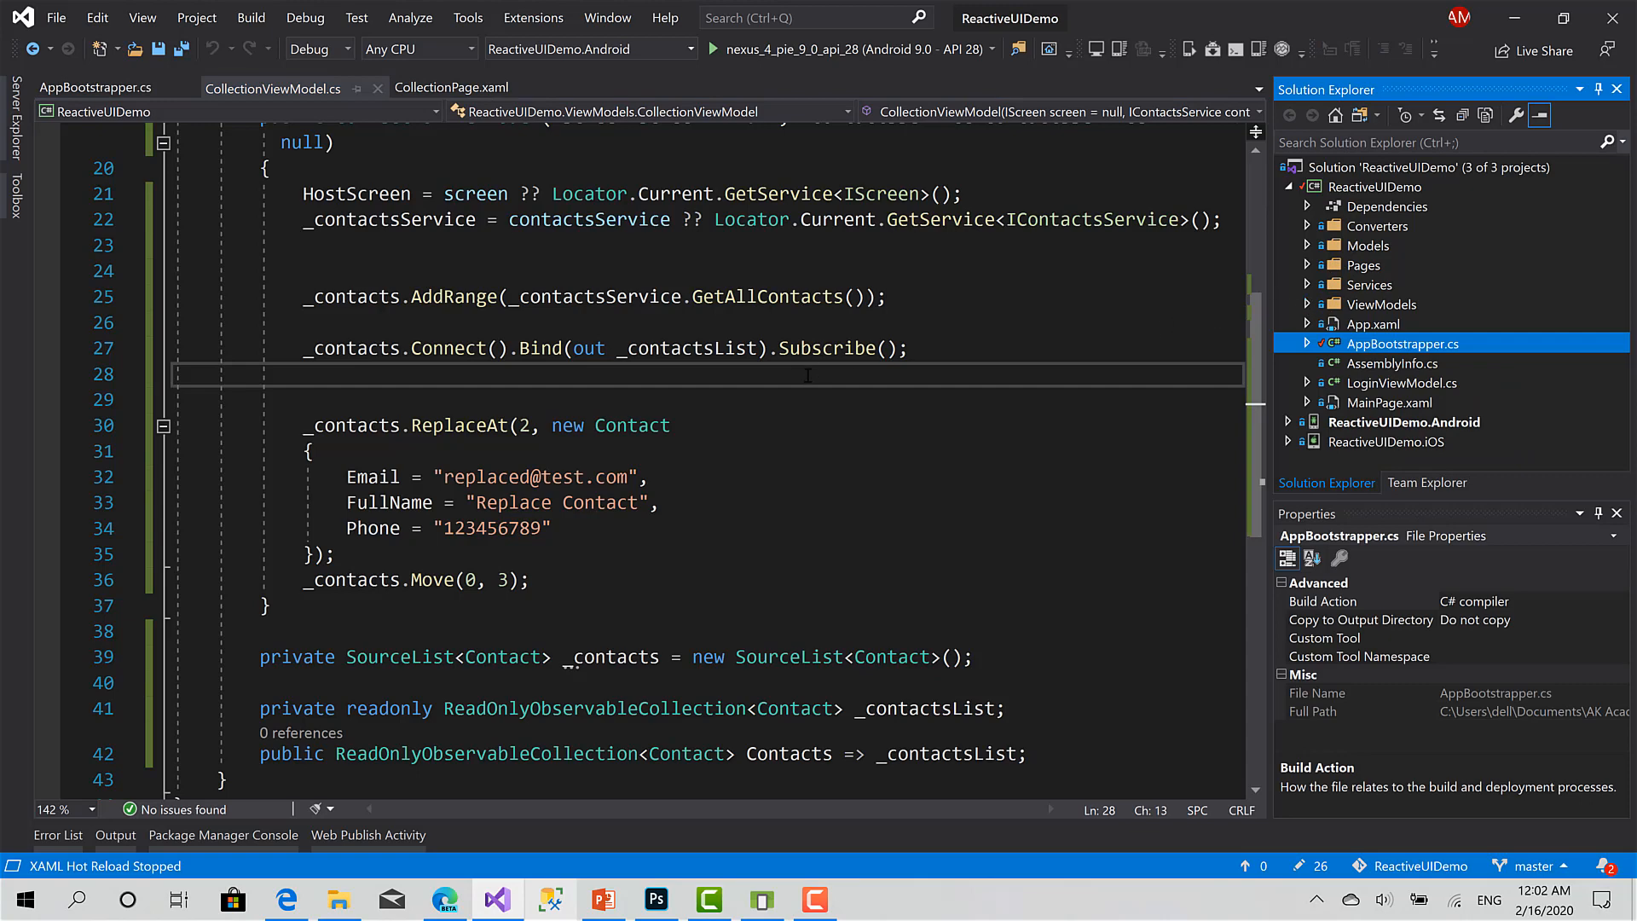